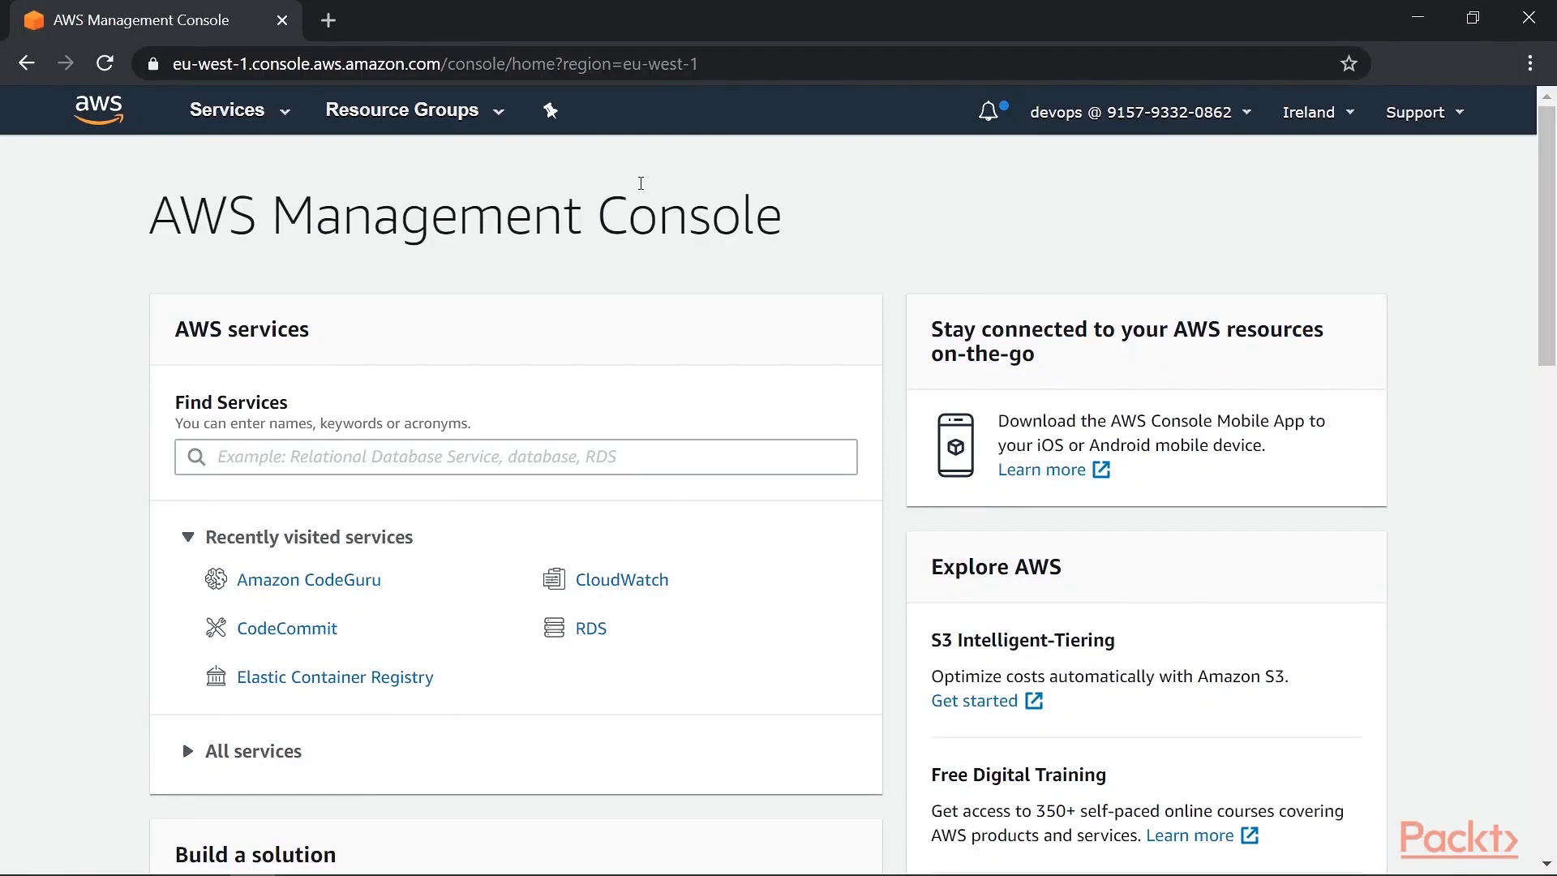
Step: Open CodeCommit and switch to the Europe (London) region to list the IAC repository
left_click(288, 627)
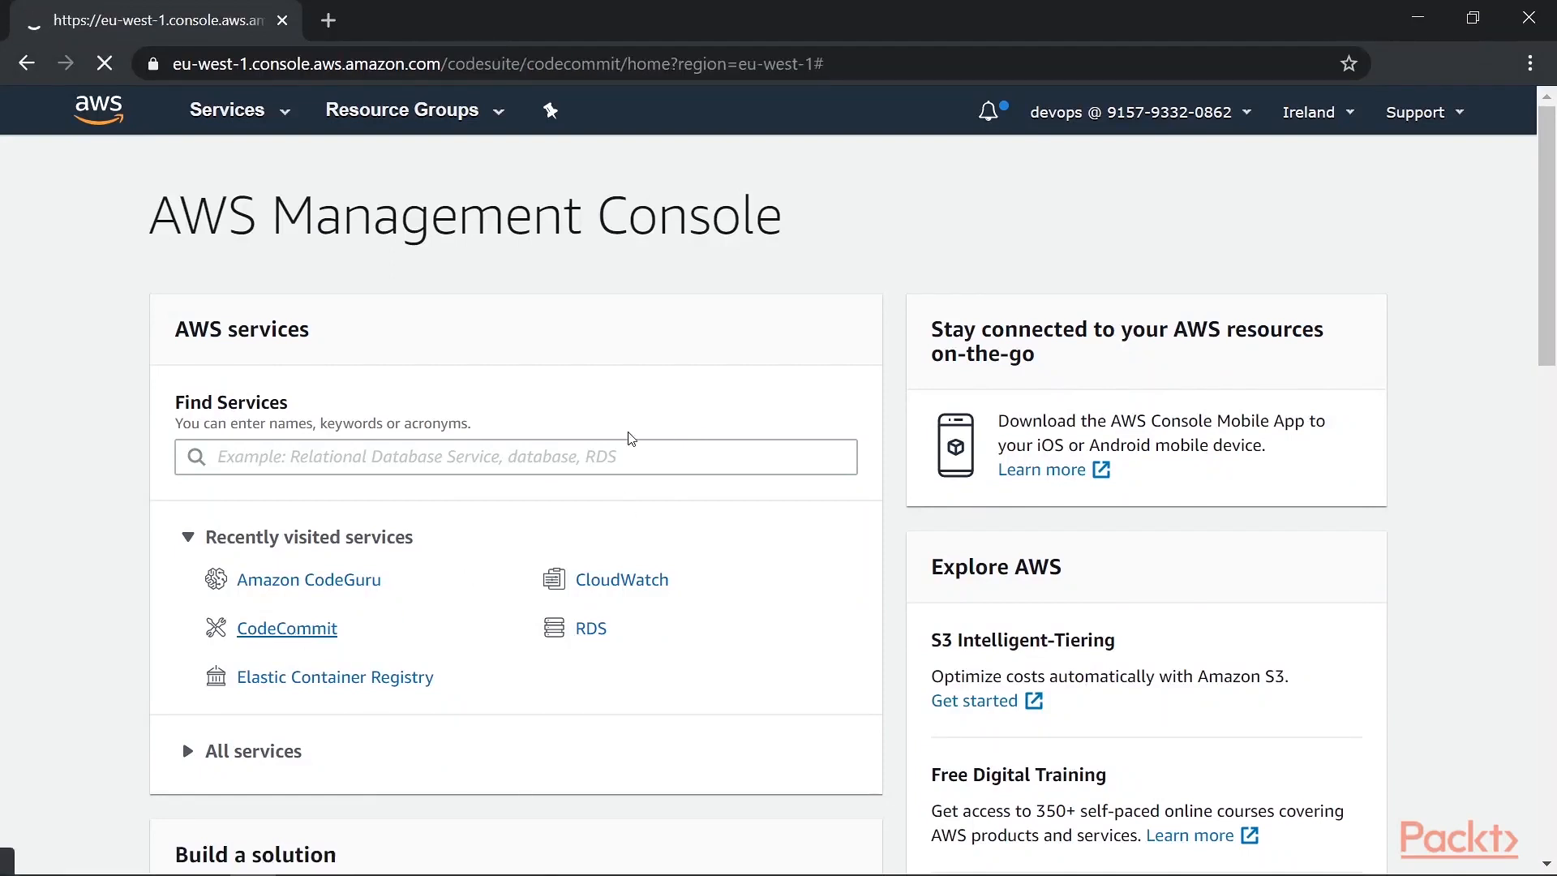
left_click(285, 627)
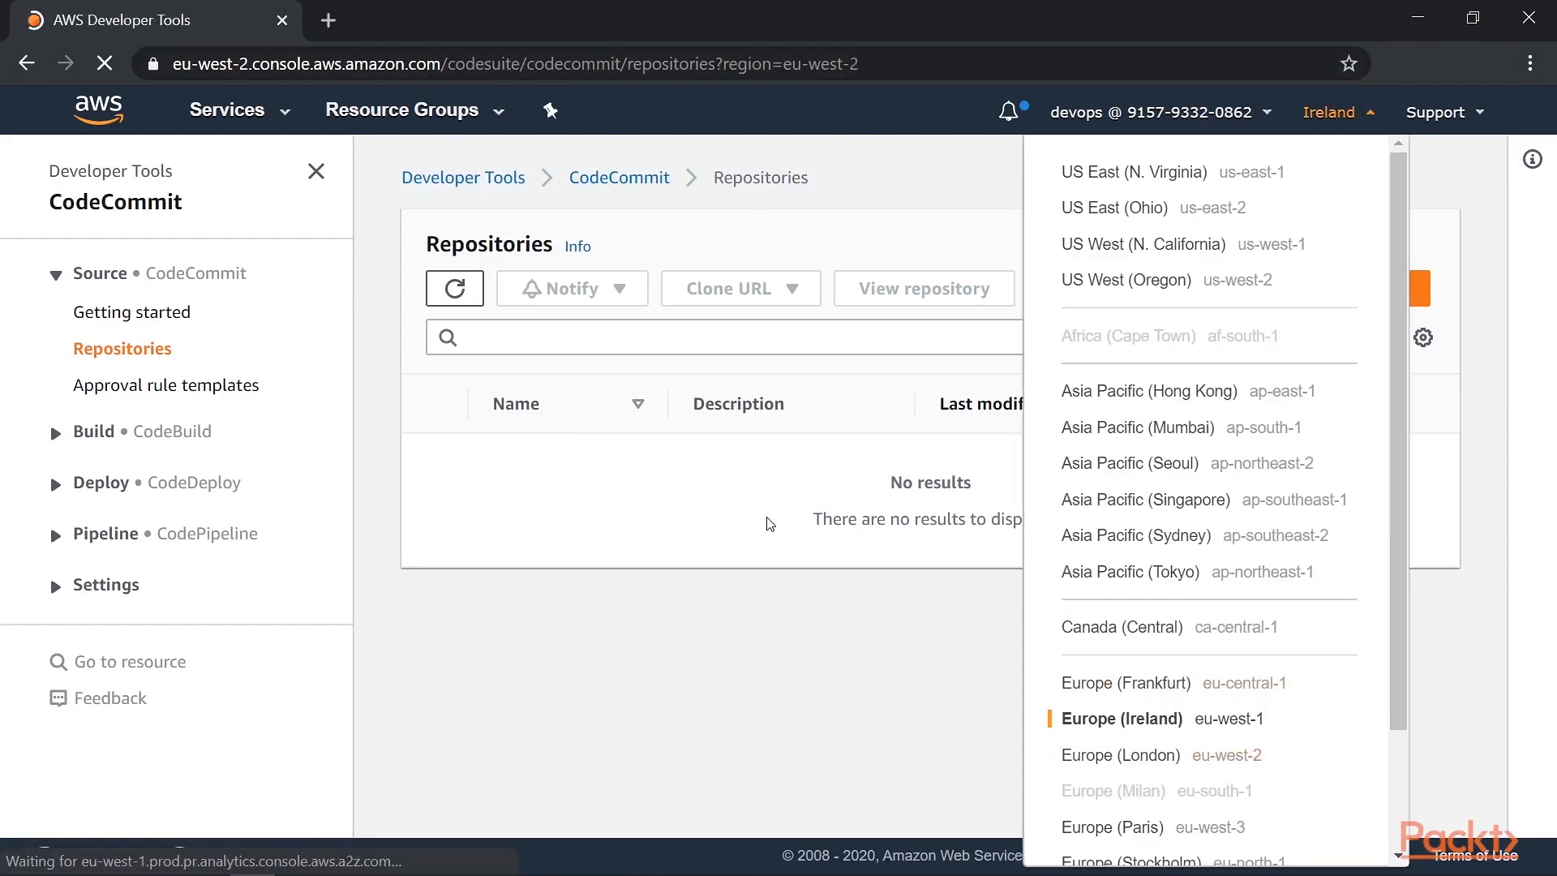
left_click(1120, 754)
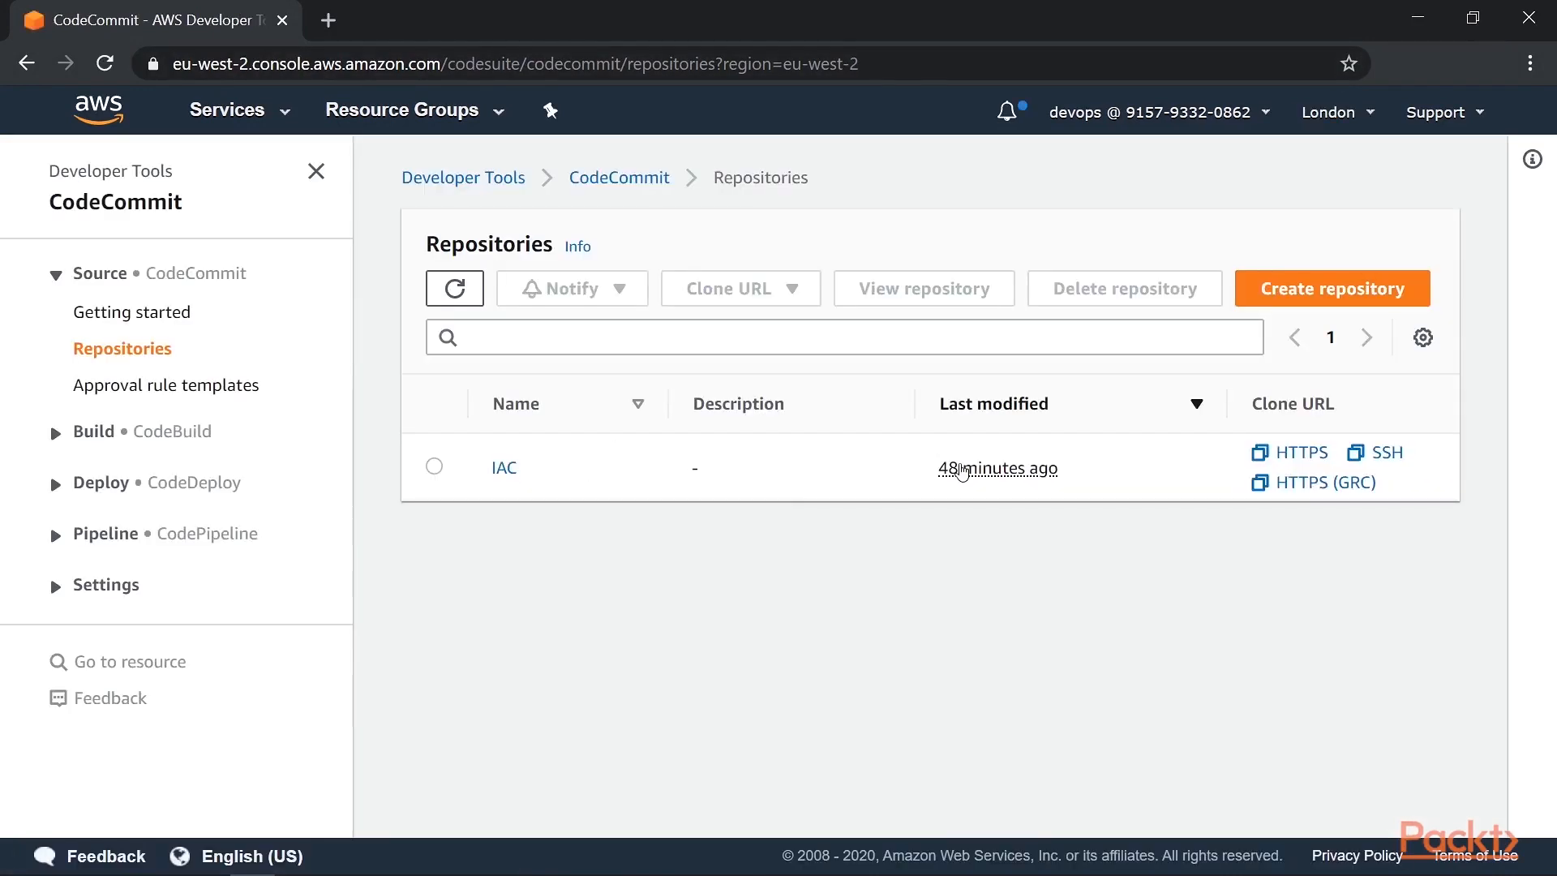
mouse_move(554, 500)
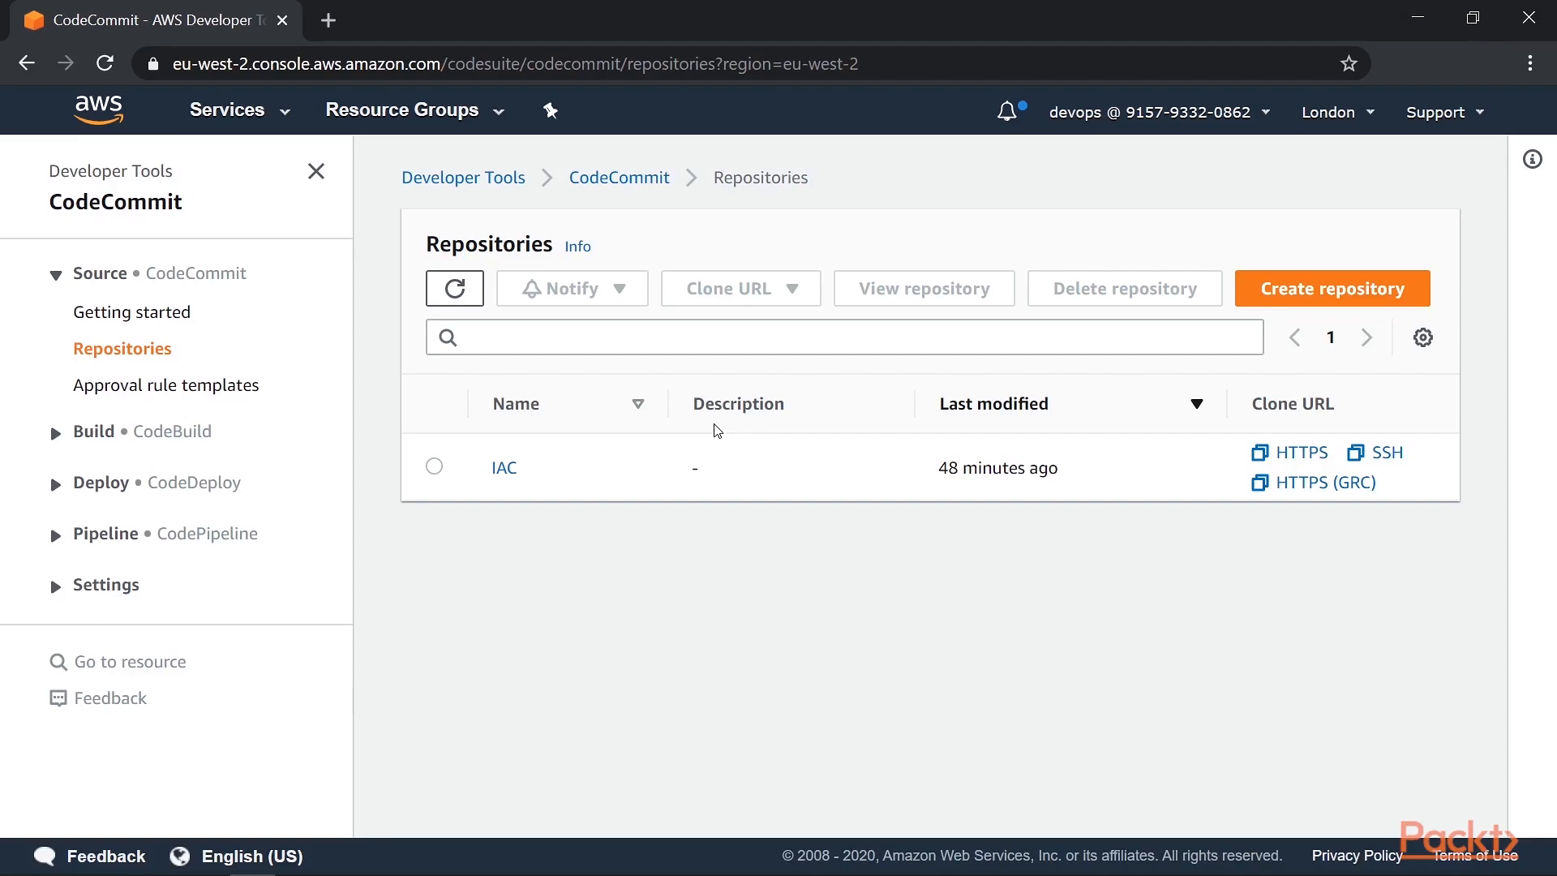
mouse_move(739, 858)
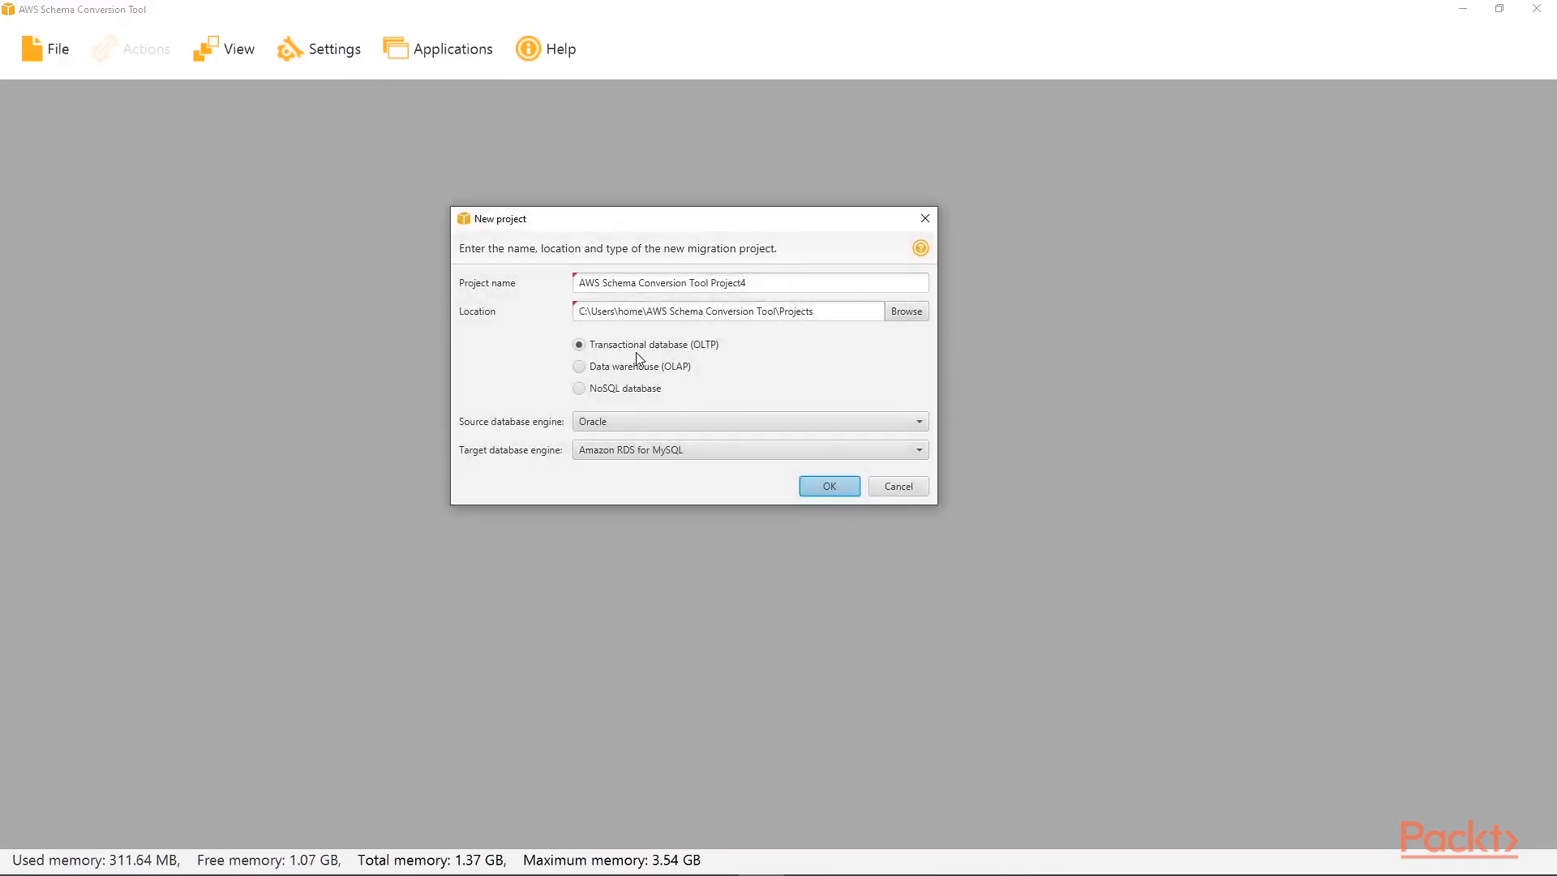
mouse_move(642, 426)
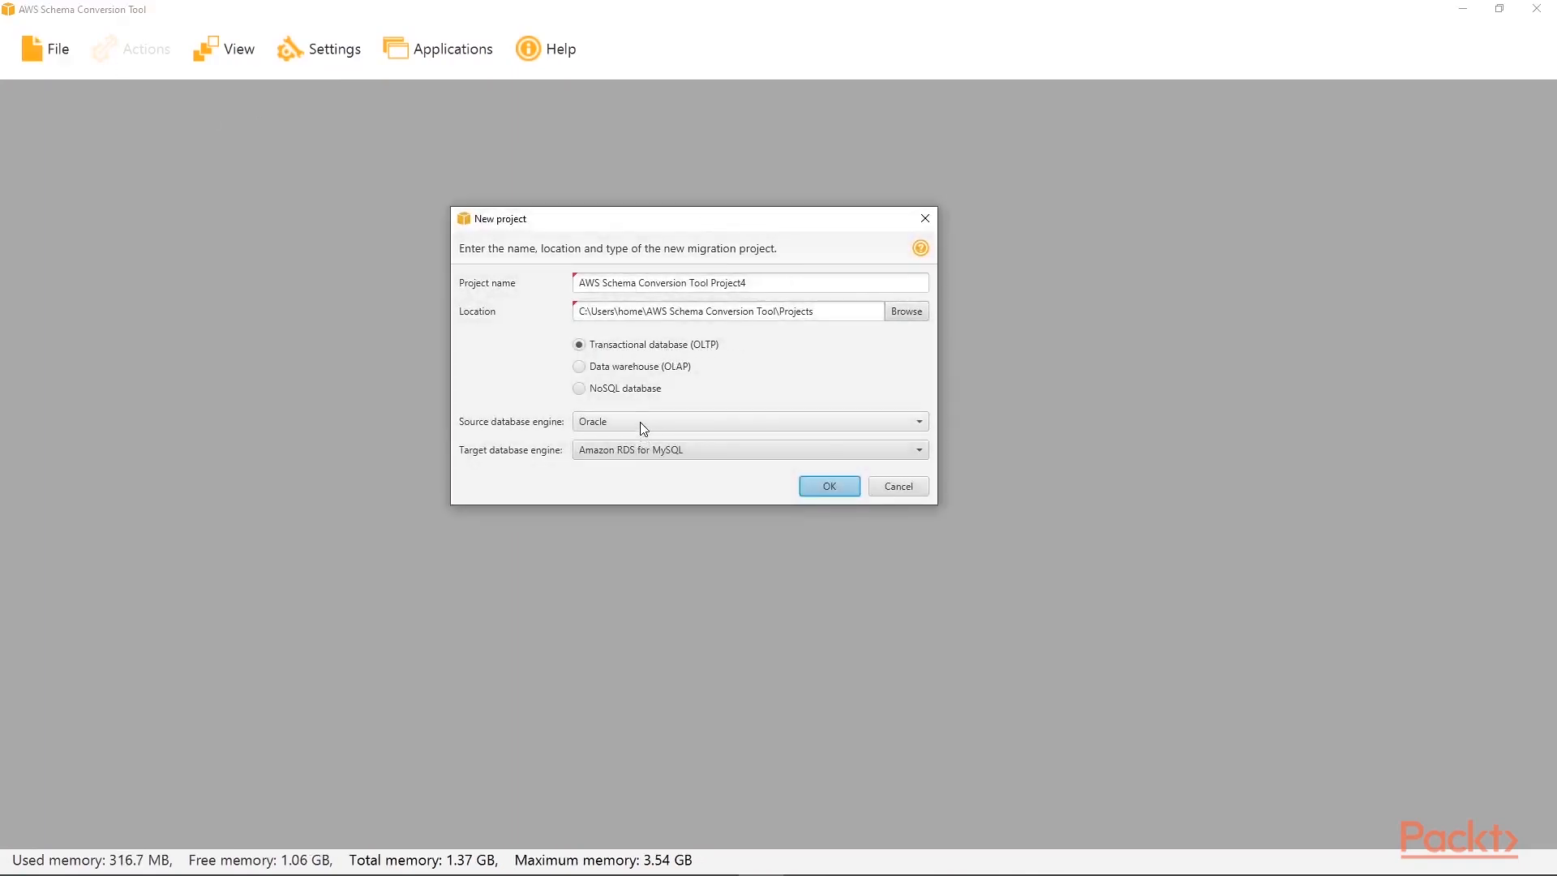
Step: Create project Project4 with PostgreSQL source and Amazon RDS for PostgreSQL target
left_click(747, 421)
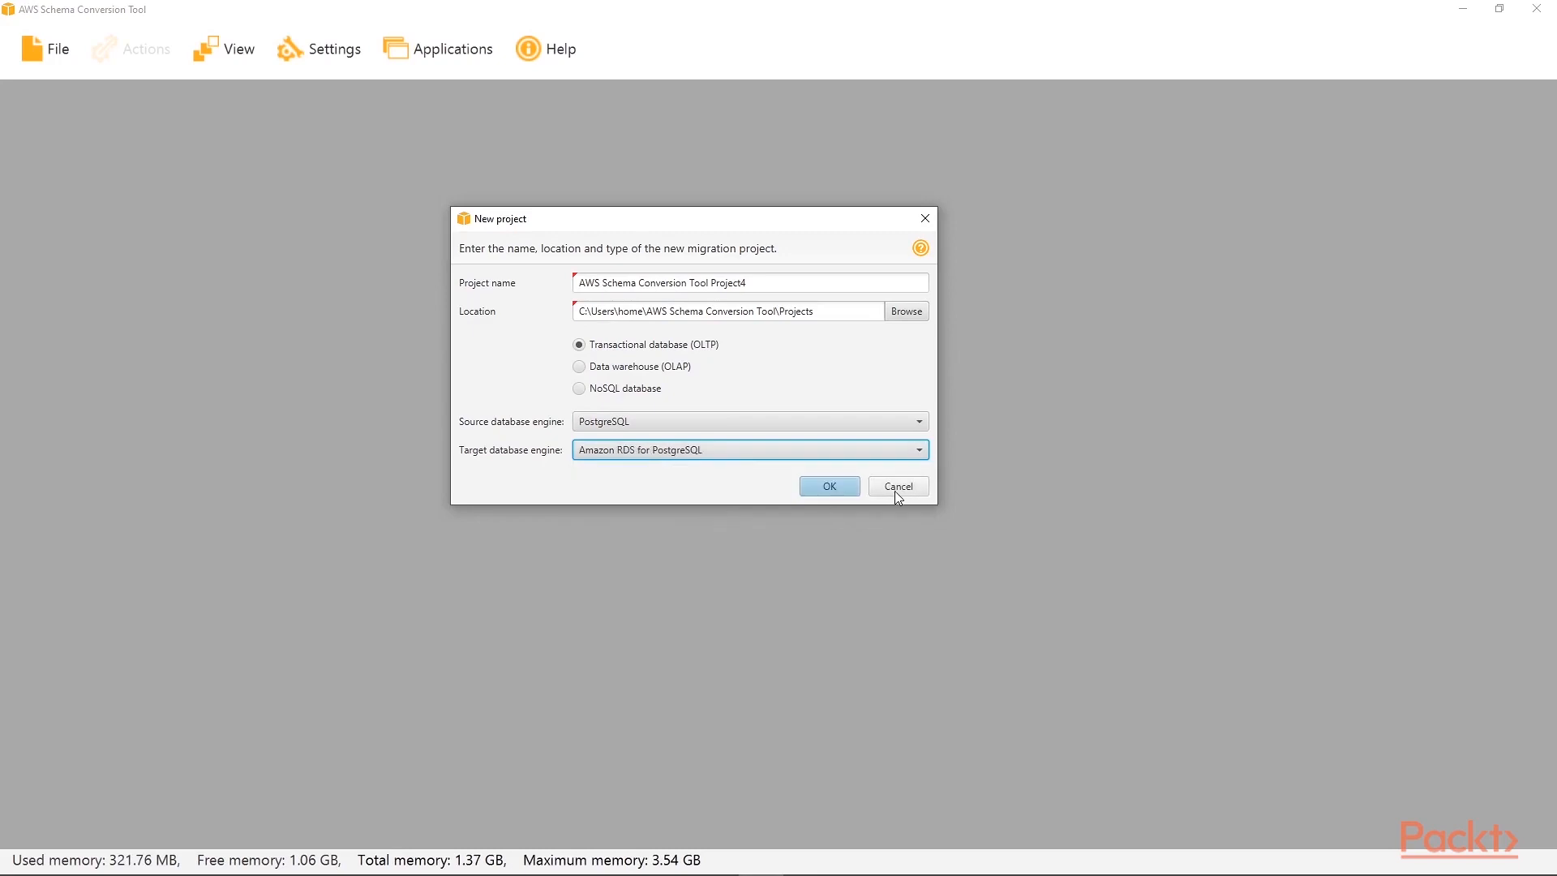
left_click(829, 485)
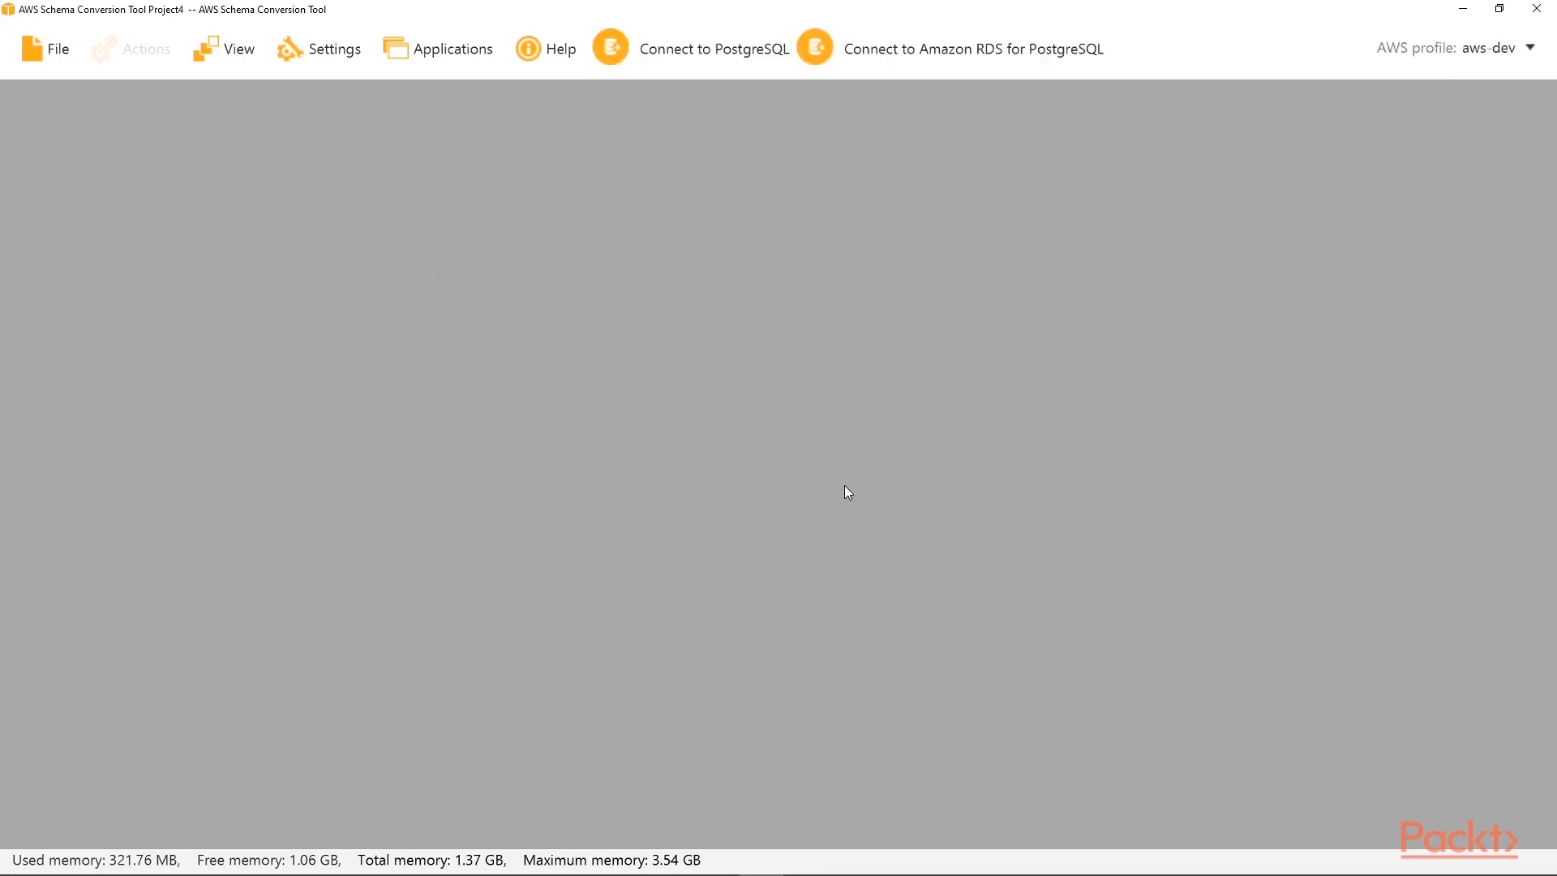
Step: Connect to the PostgreSQL 'cars' database at 192.168.182.128 and confirm the test succeeds
left_click(712, 49)
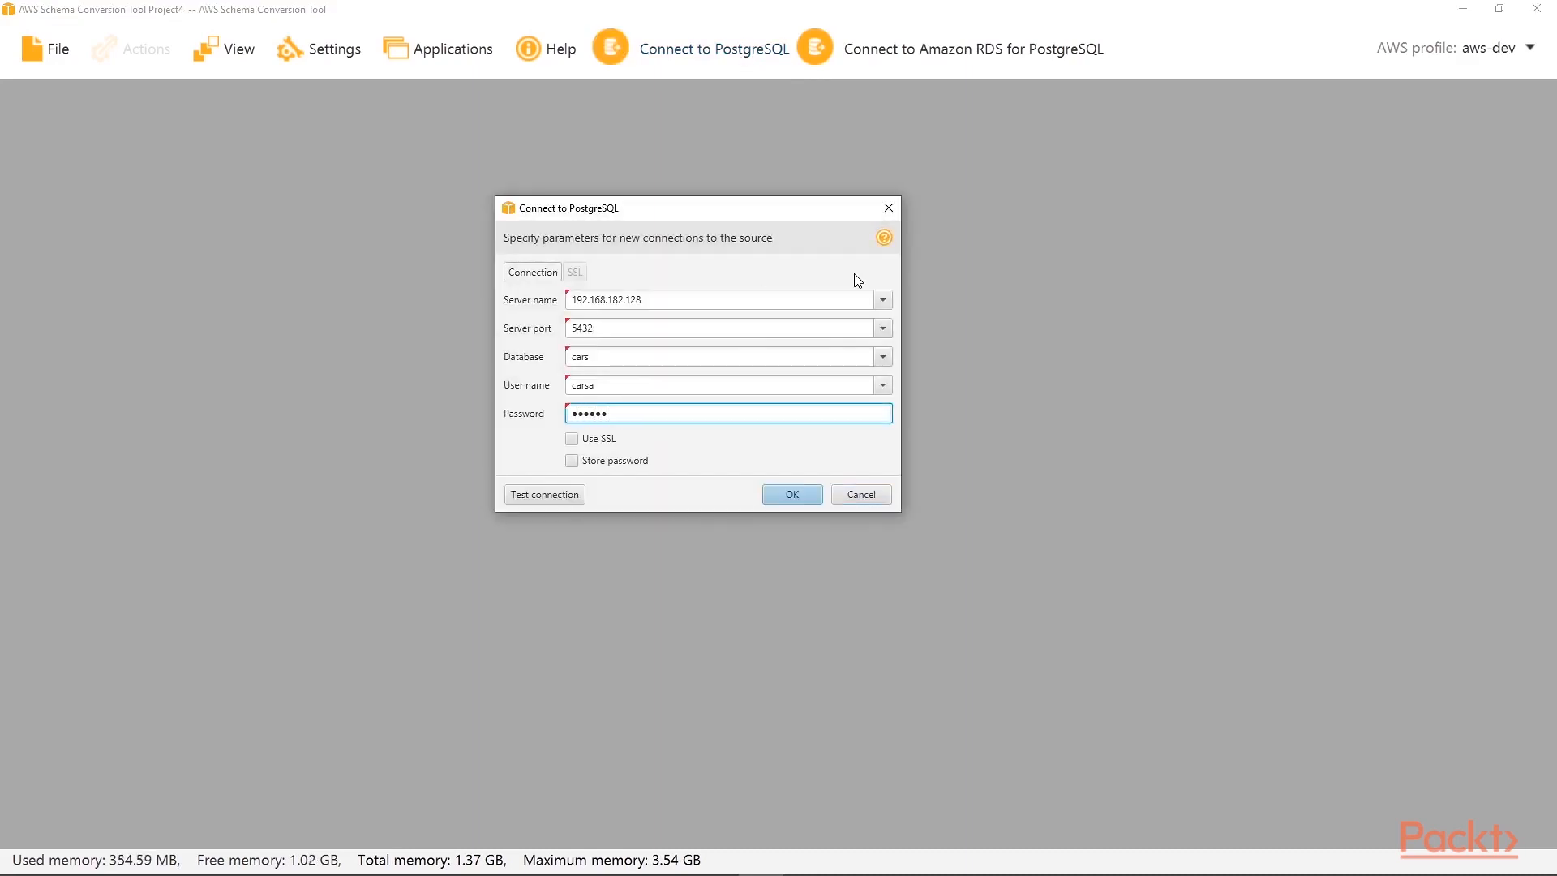
left_click(545, 493)
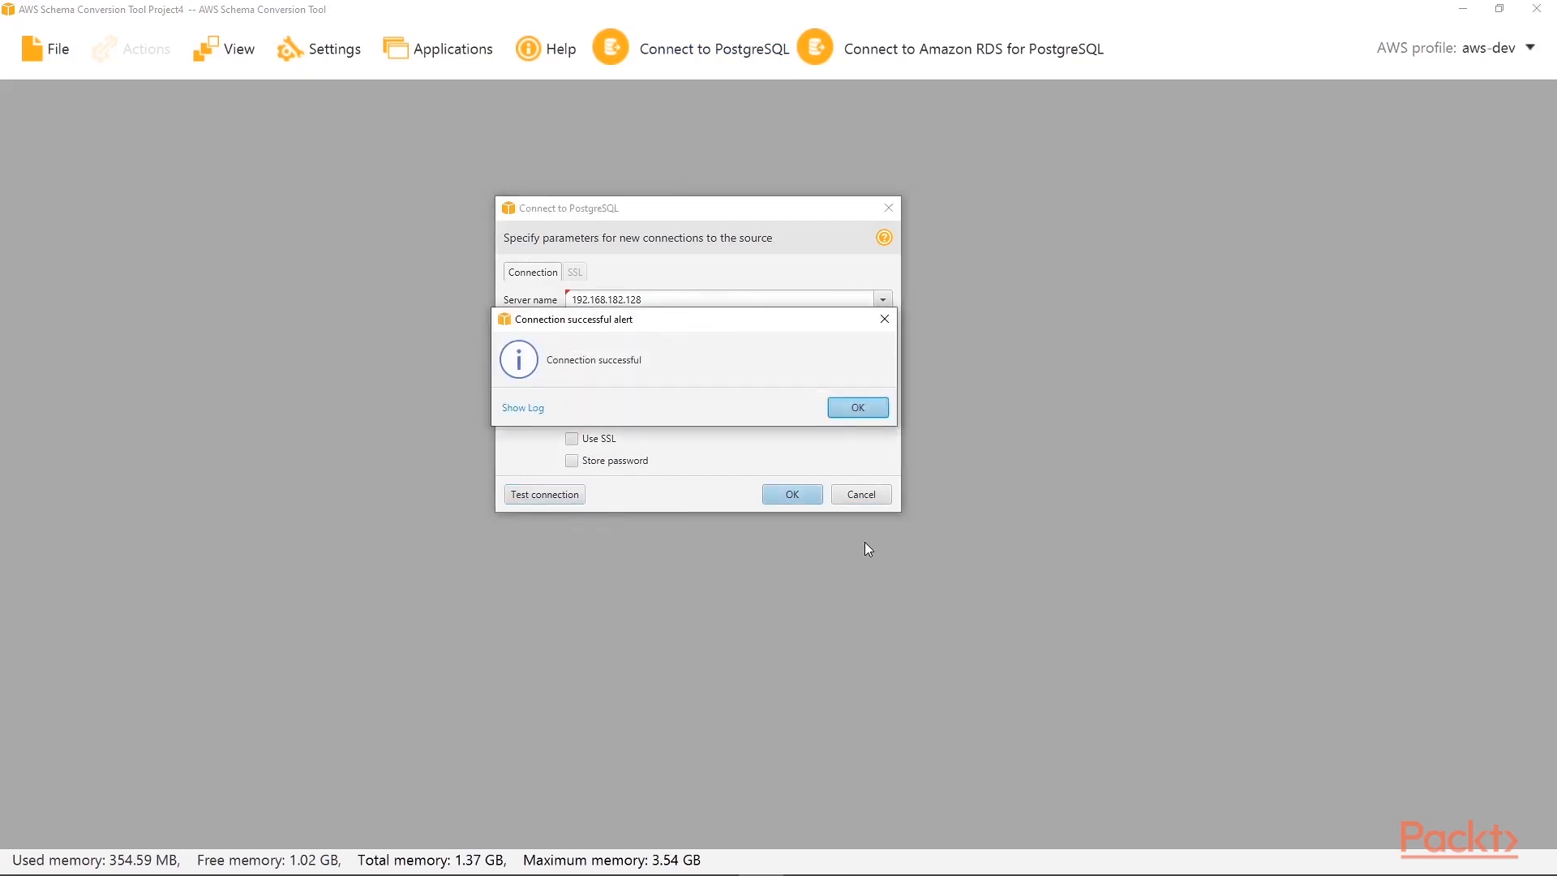
left_click(856, 407)
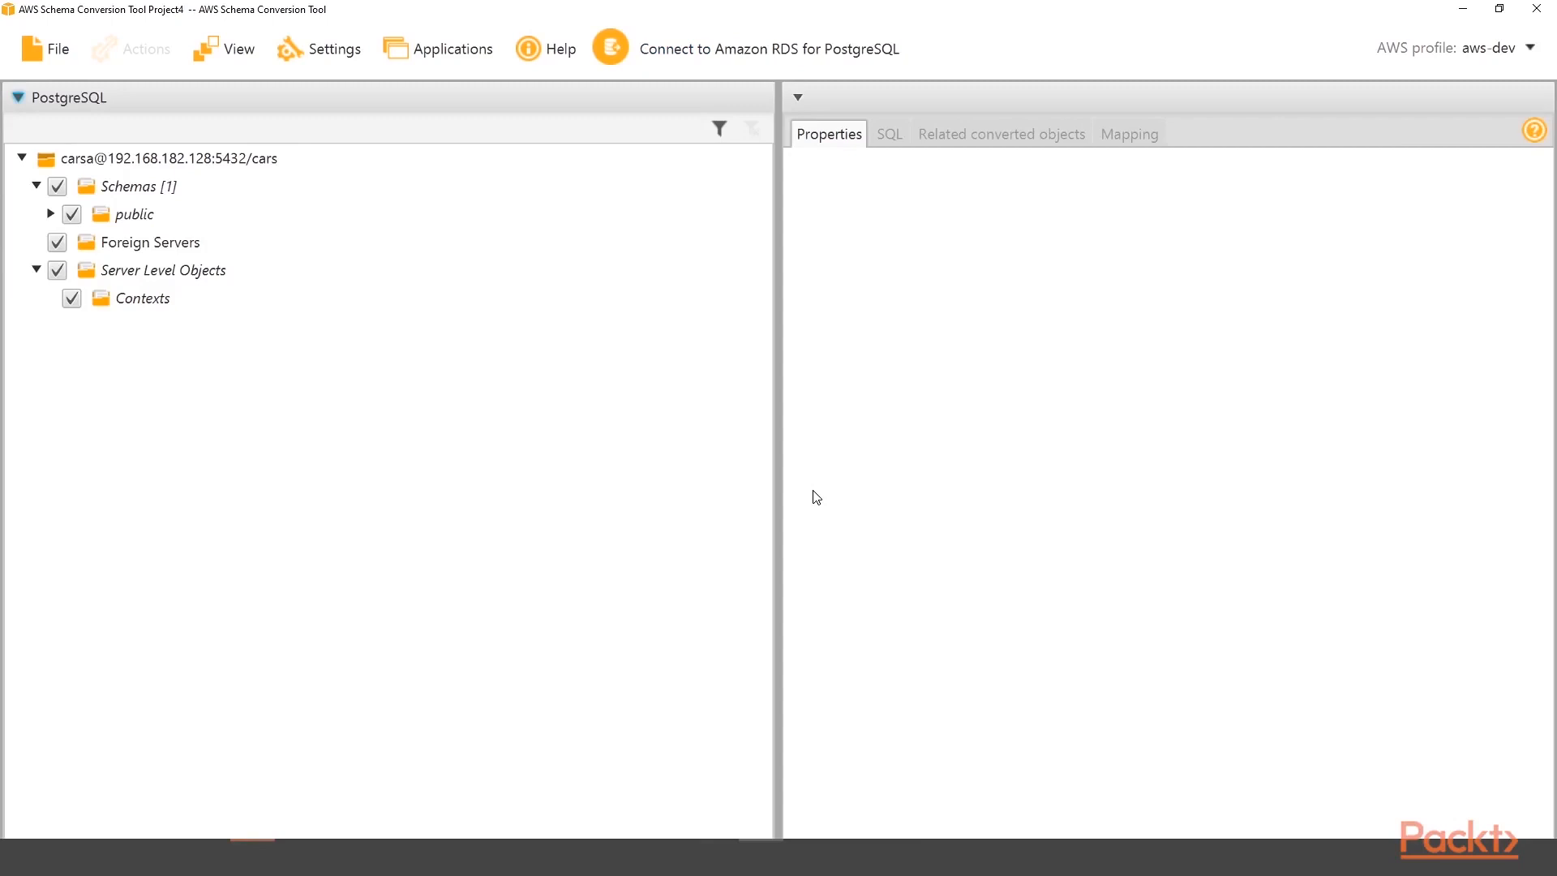
mouse_move(410, 212)
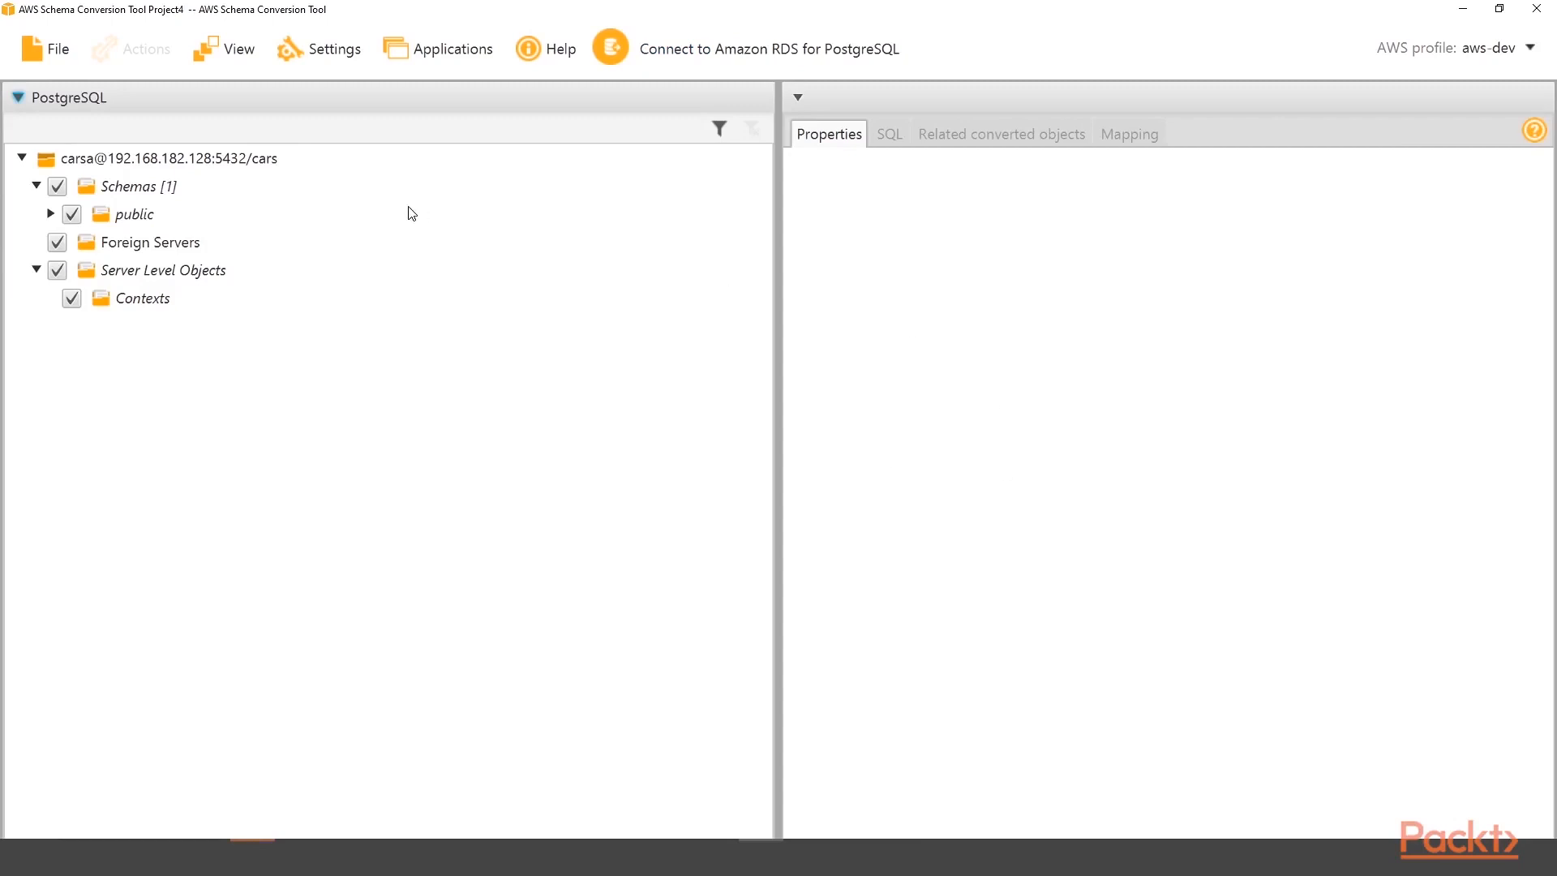
Step: Browse the public schema's three tables and view the reset_availbility trigger function's SQL
left_click(51, 214)
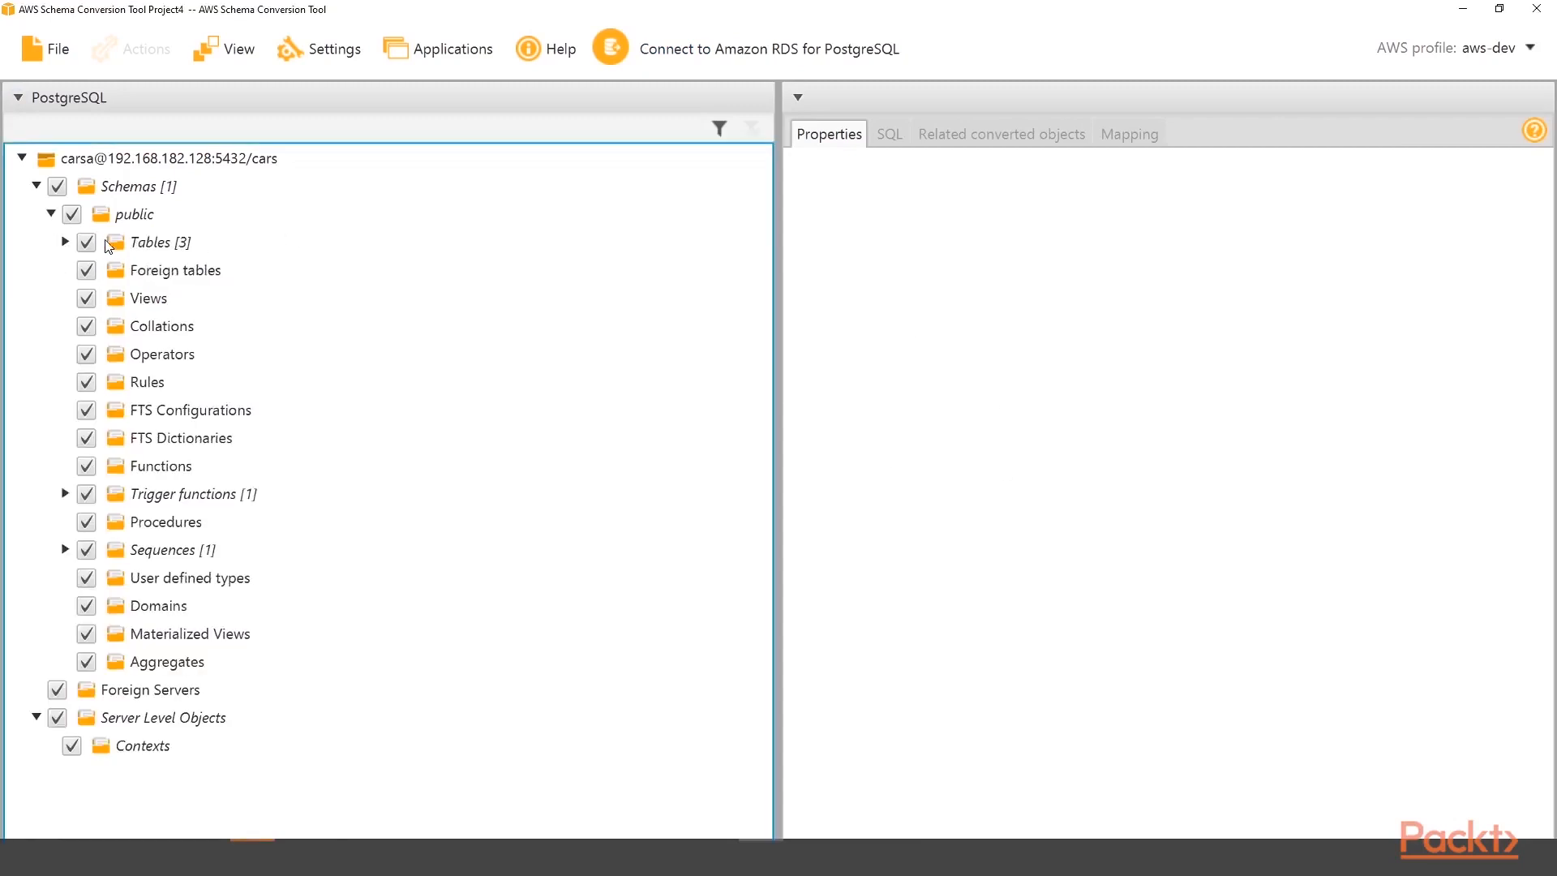
left_click(64, 242)
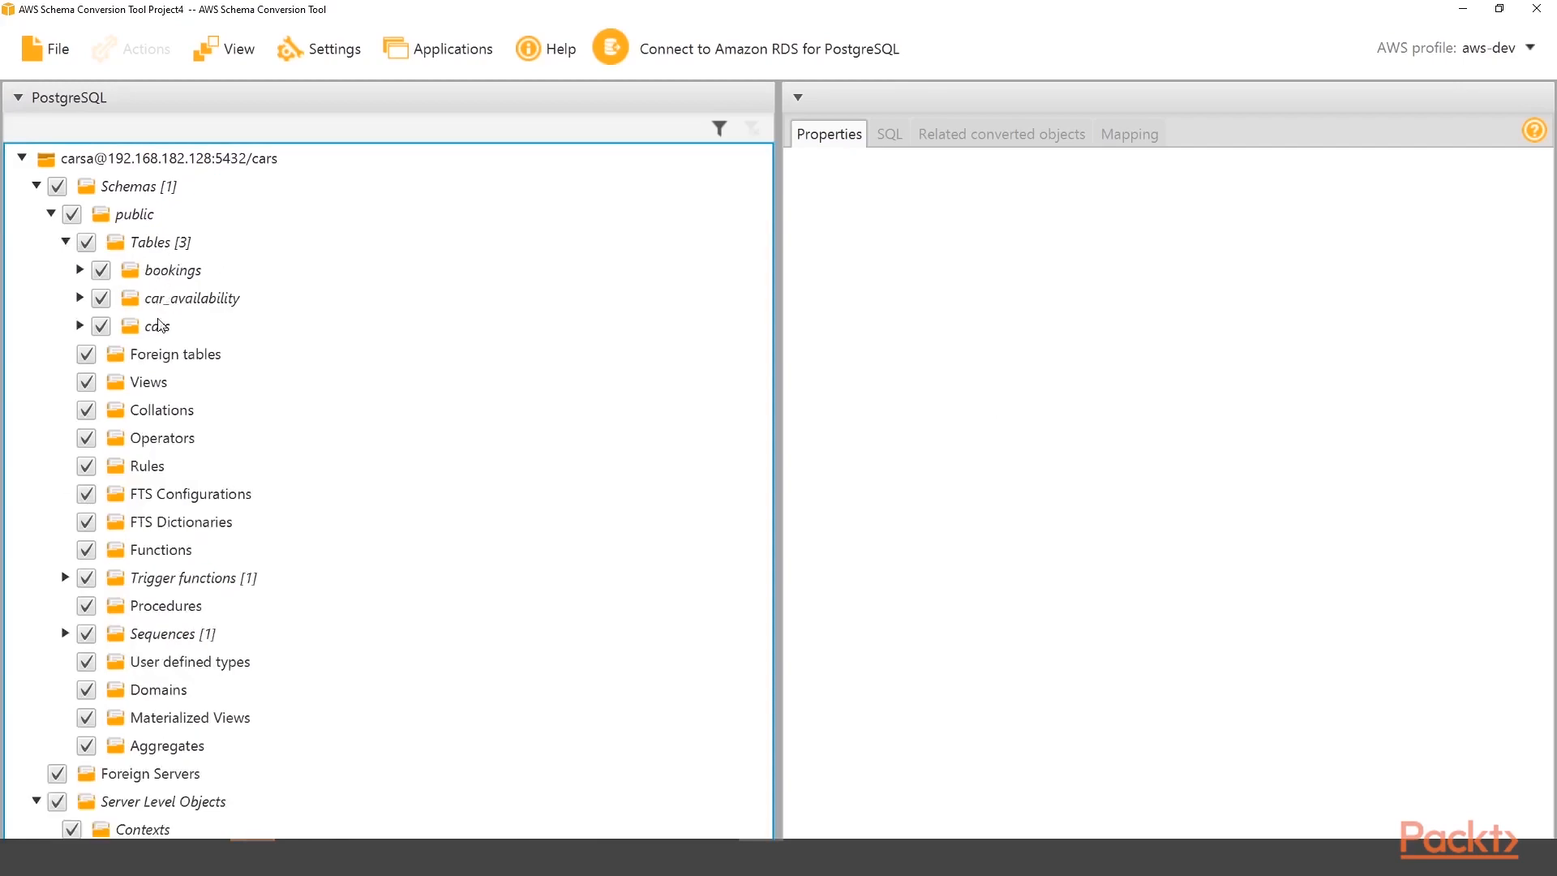
left_click(172, 270)
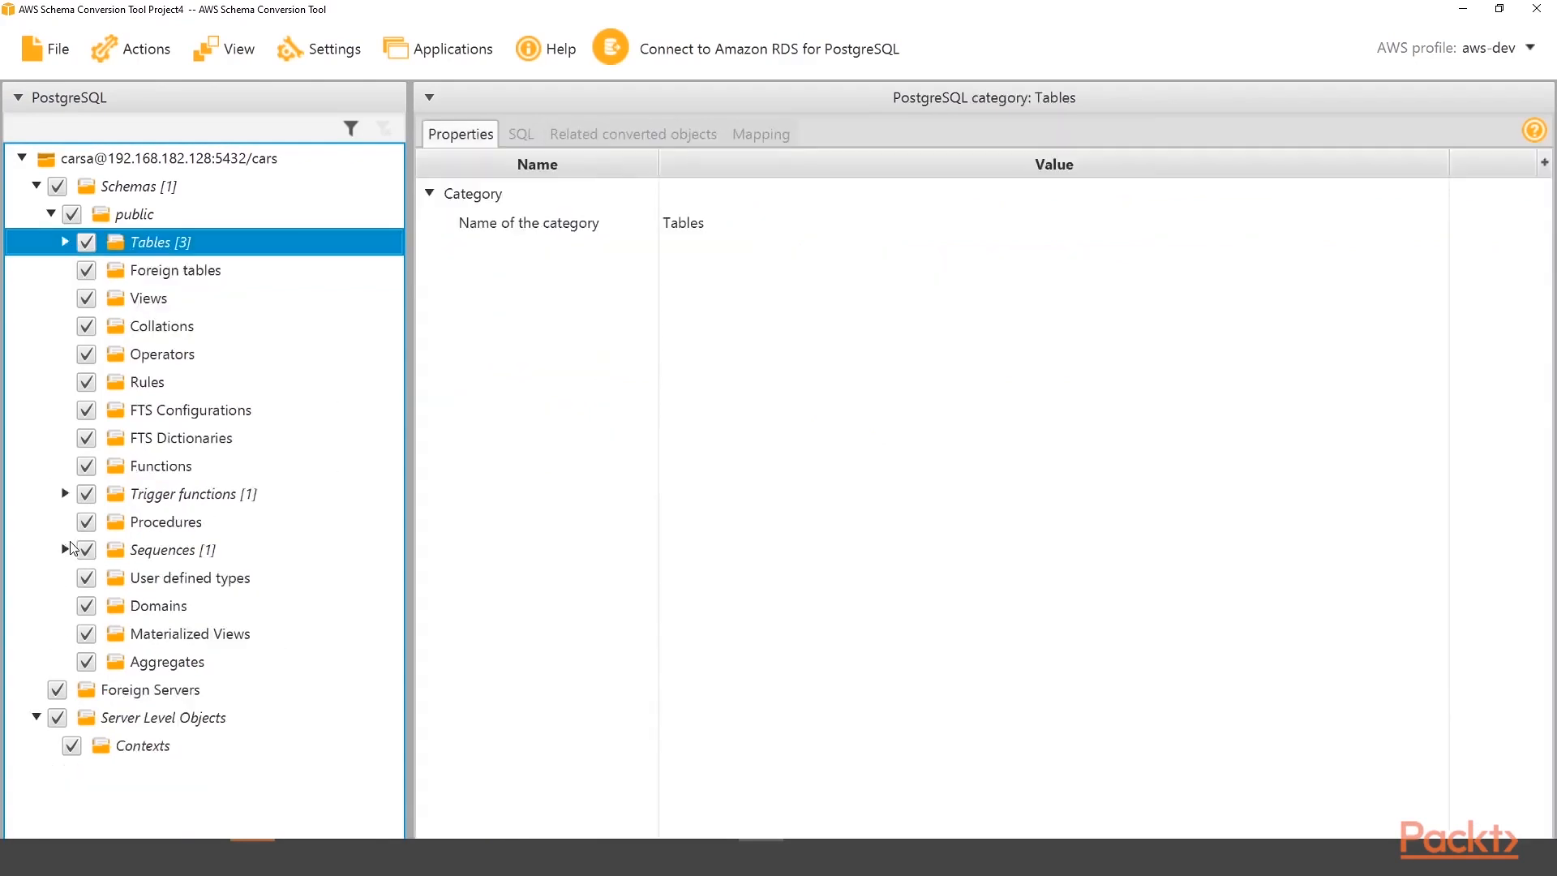
left_click(65, 493)
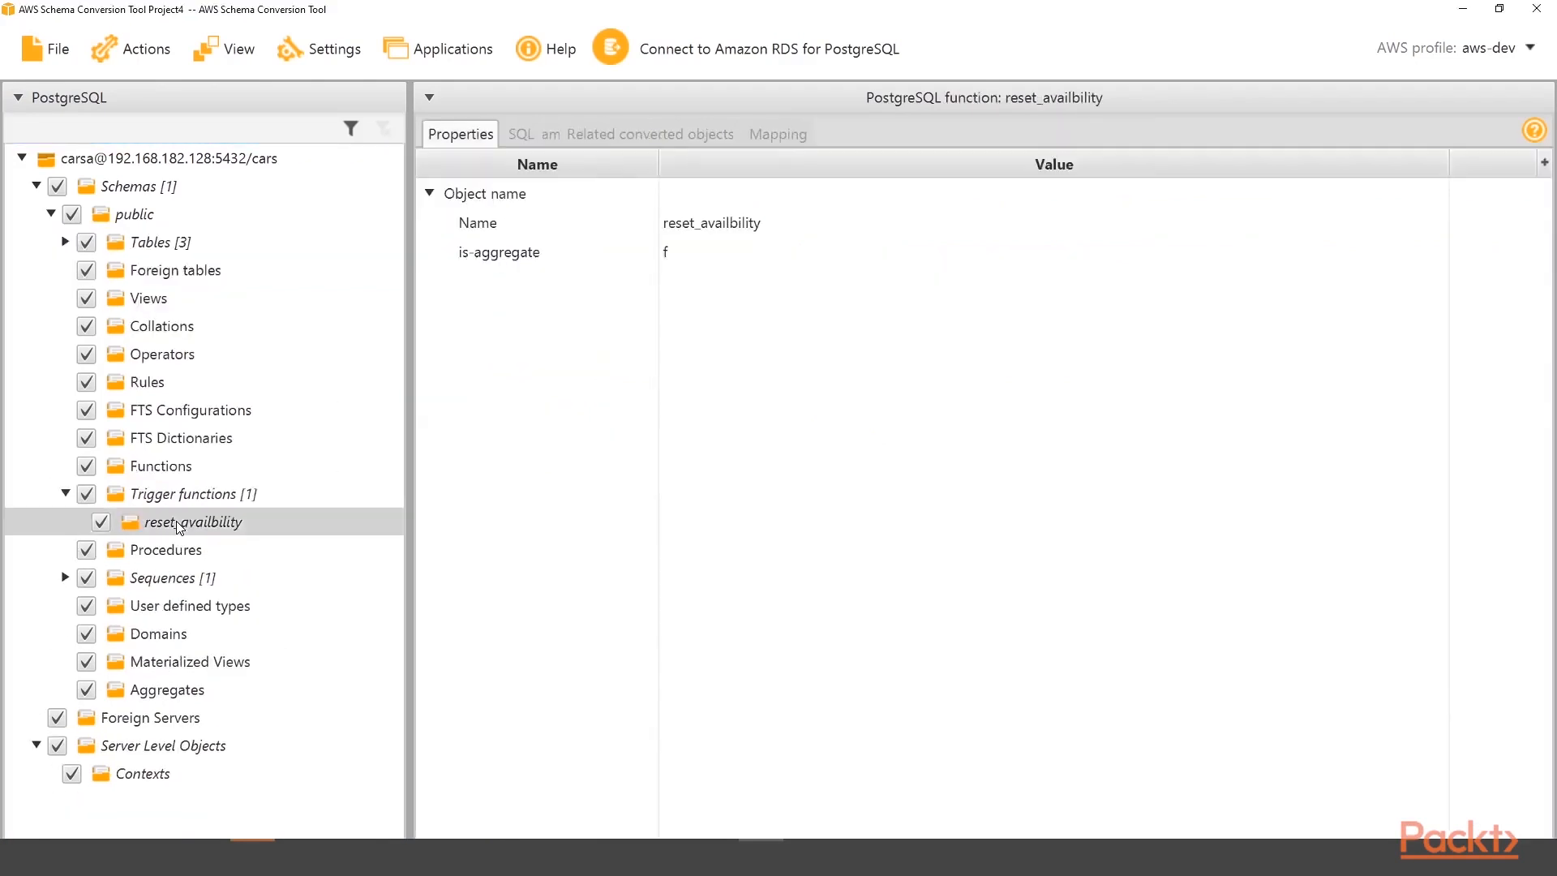
left_click(521, 135)
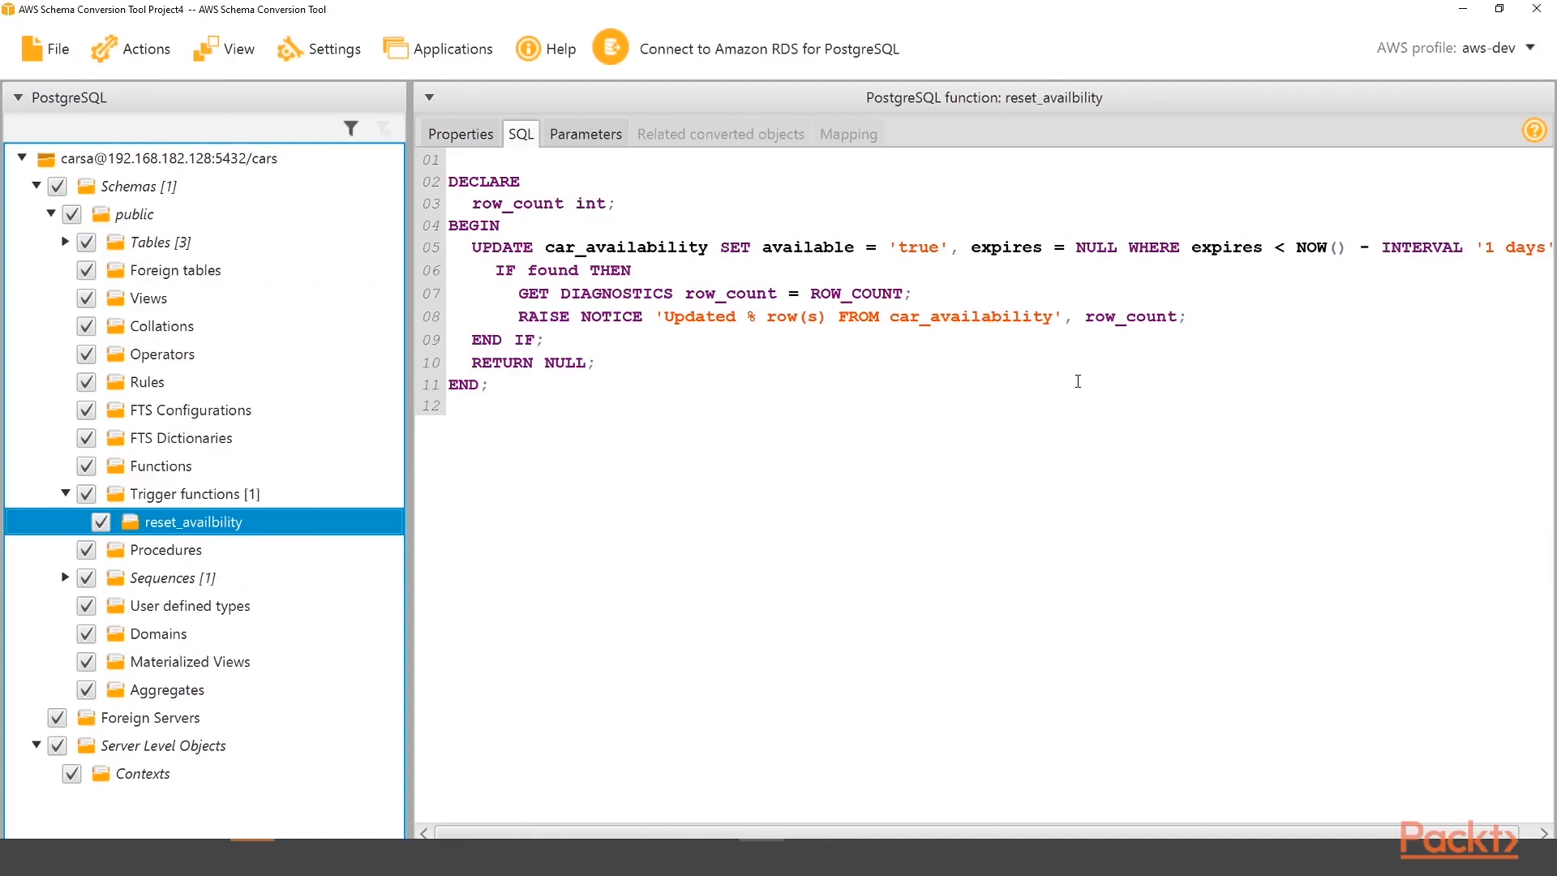
mouse_move(180, 647)
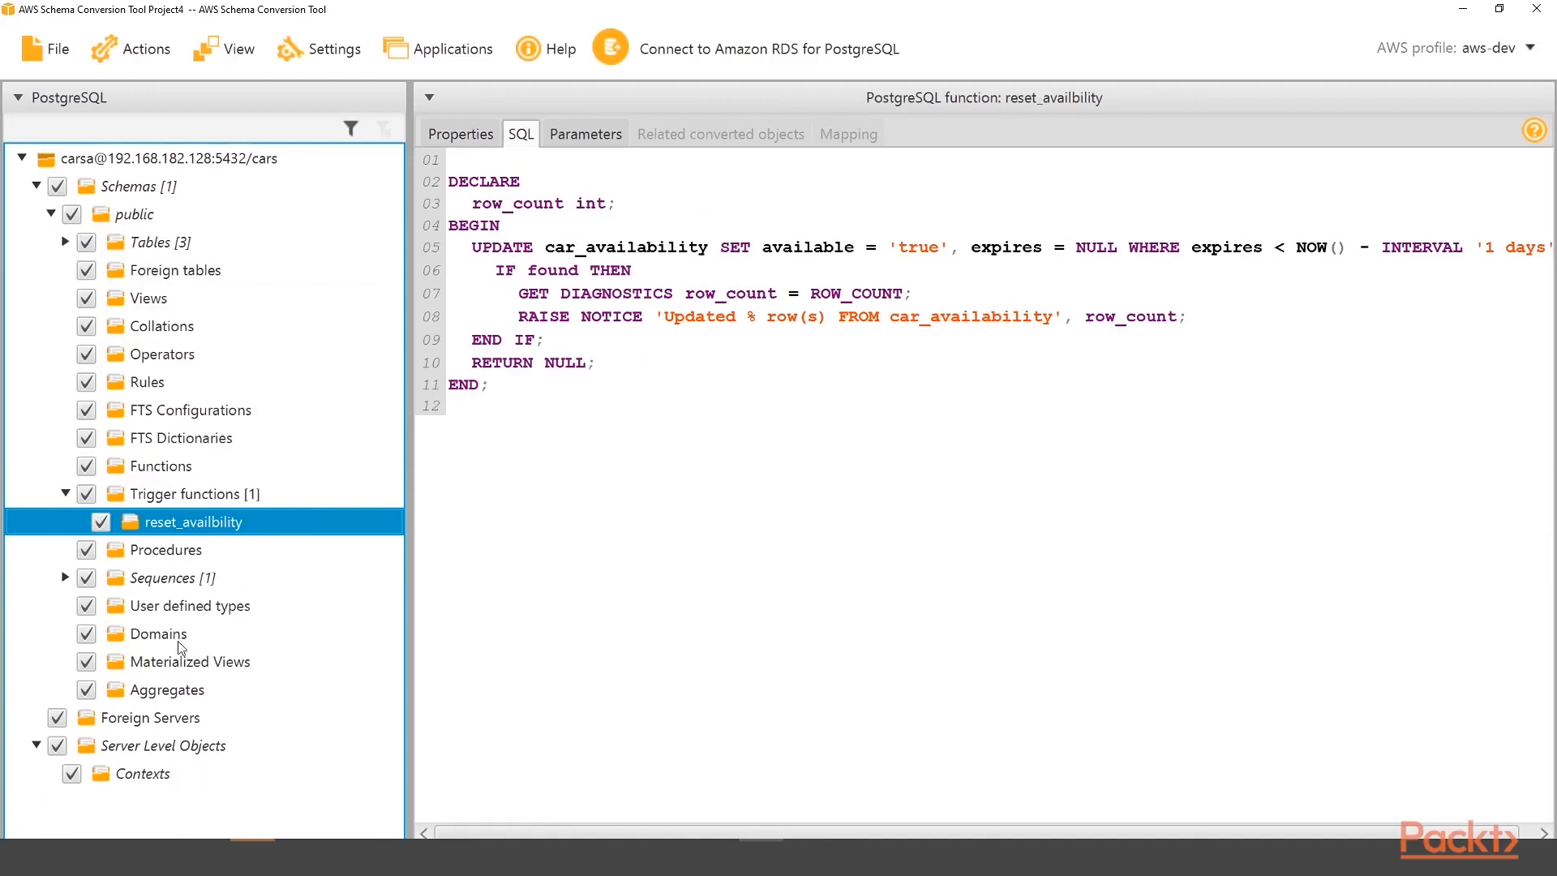
mouse_move(149, 215)
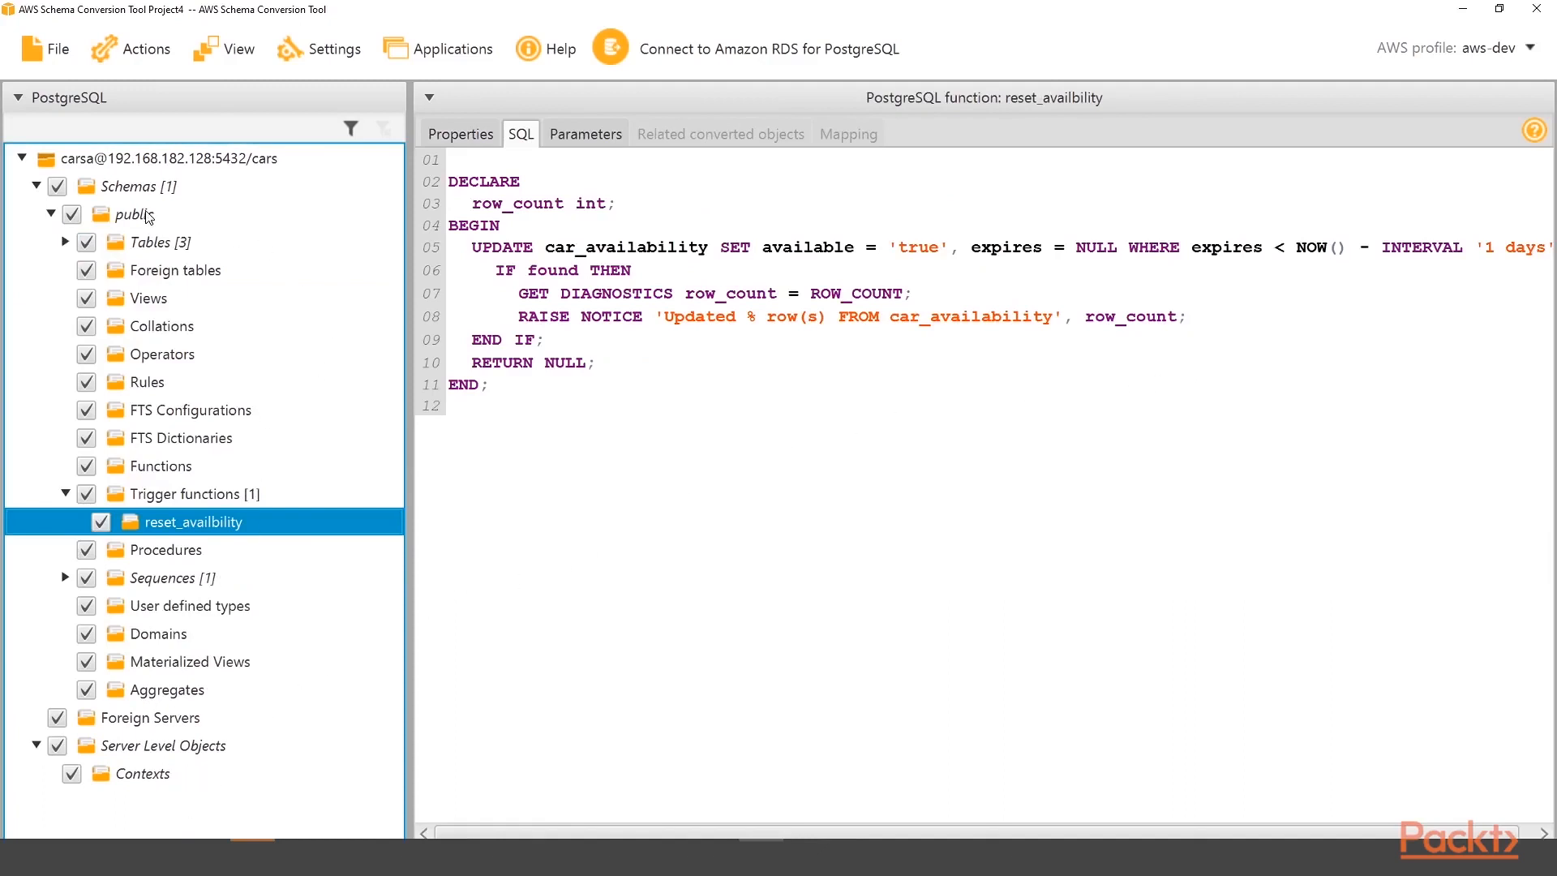
right_click(130, 184)
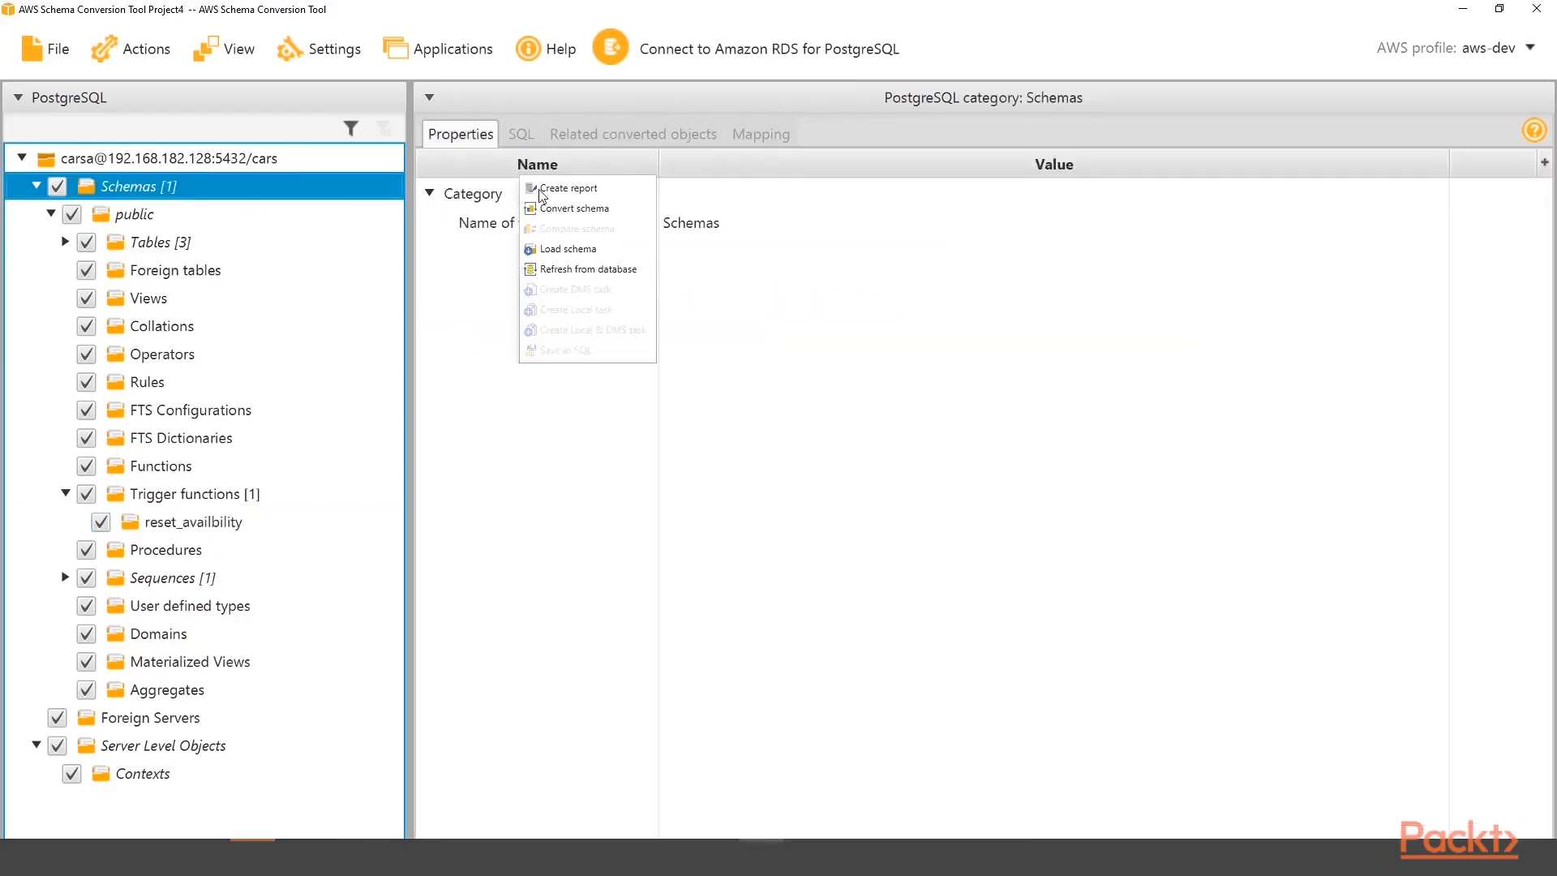
left_click(569, 188)
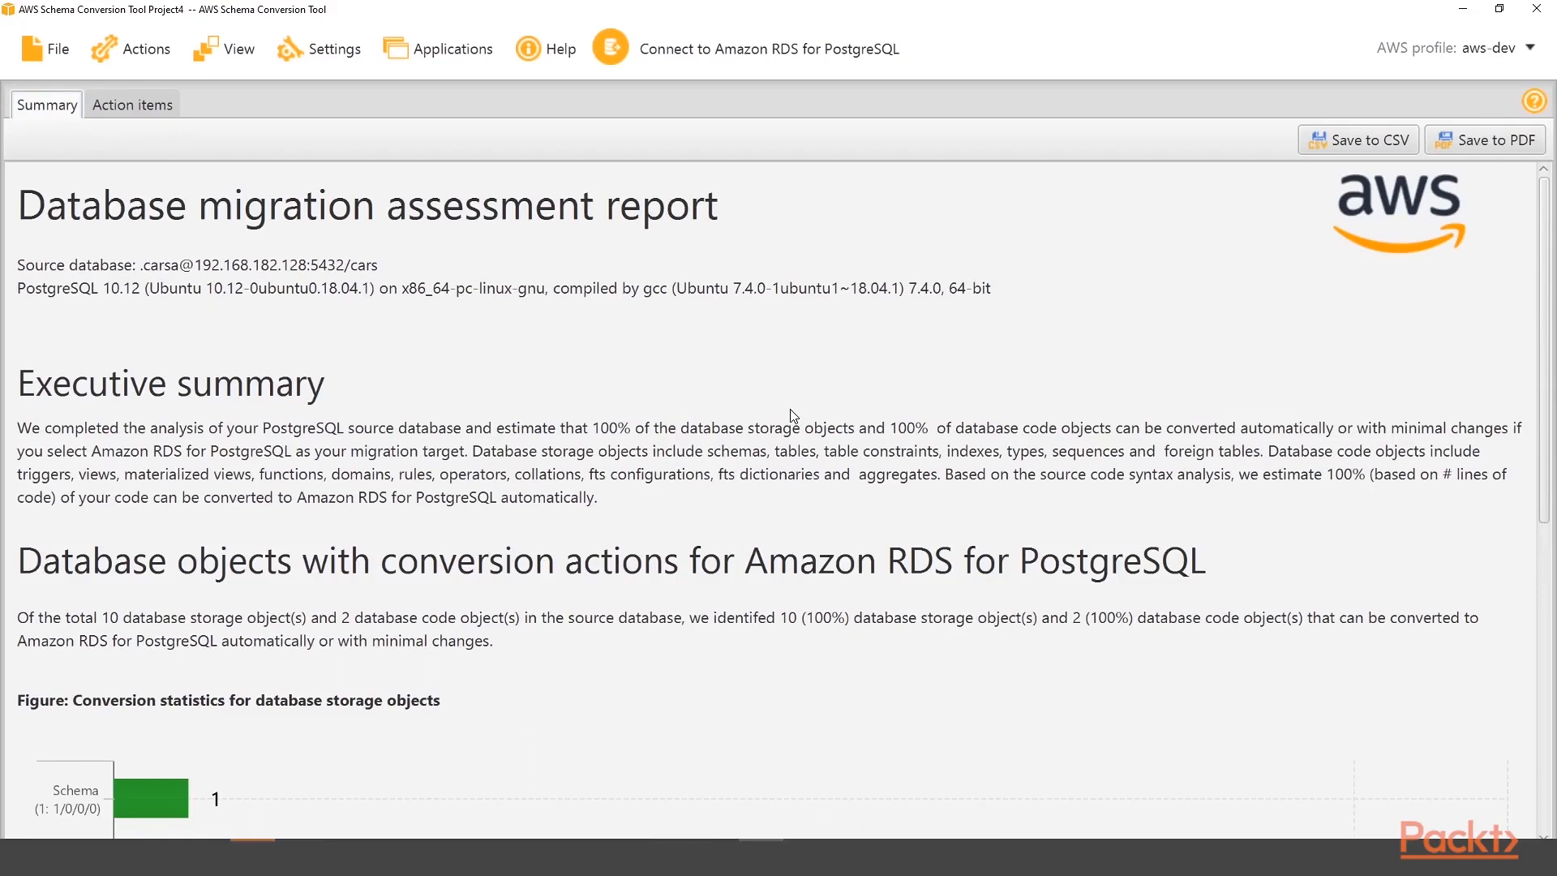
mouse_move(548, 360)
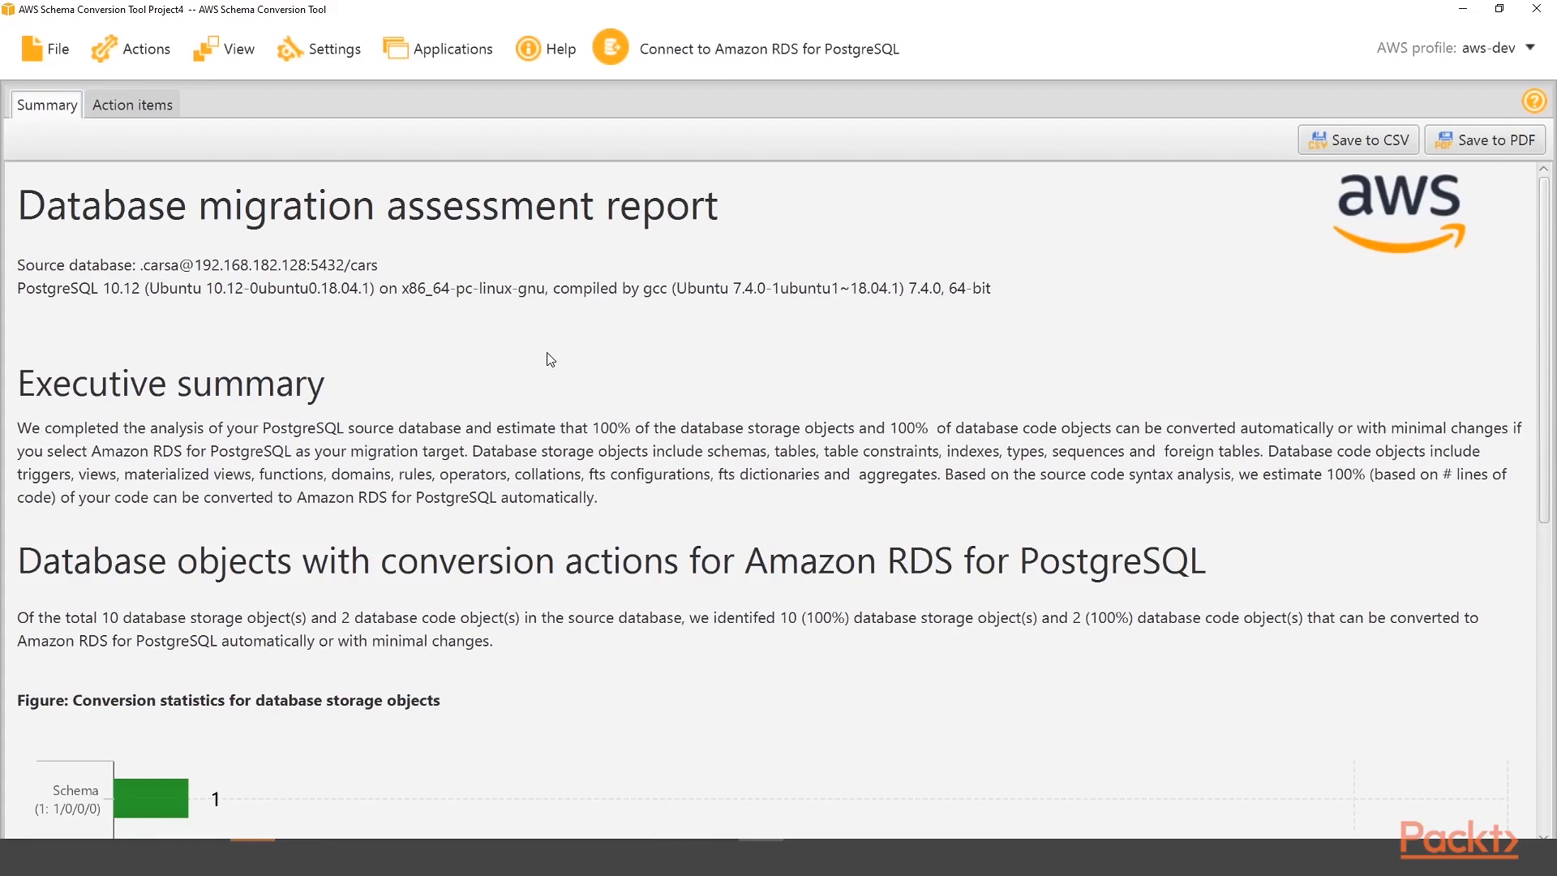
scroll("down", 3)
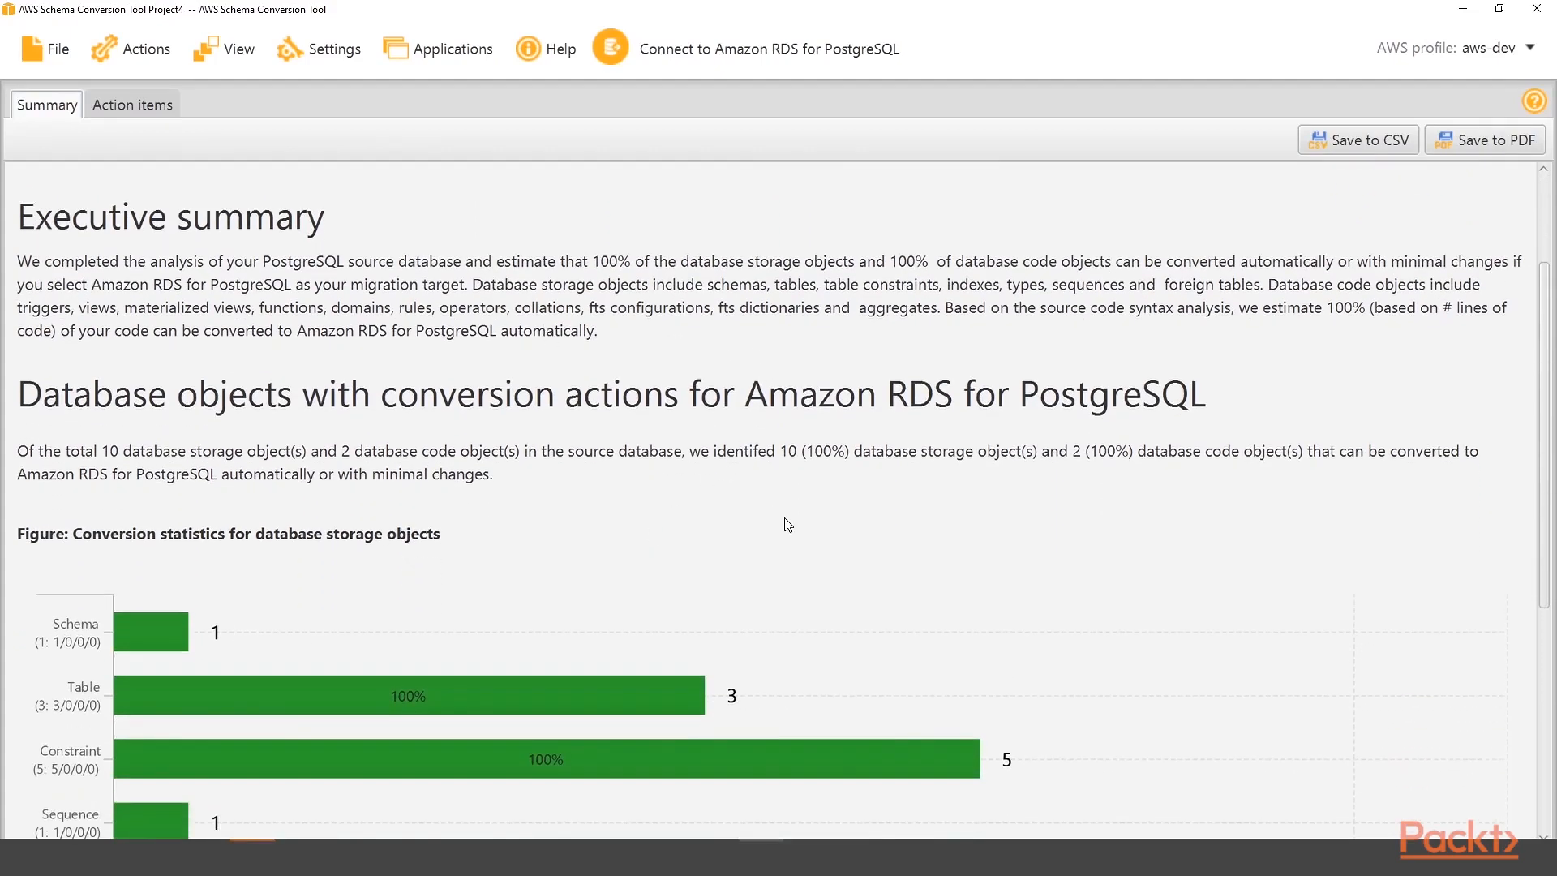
scroll("down", 3)
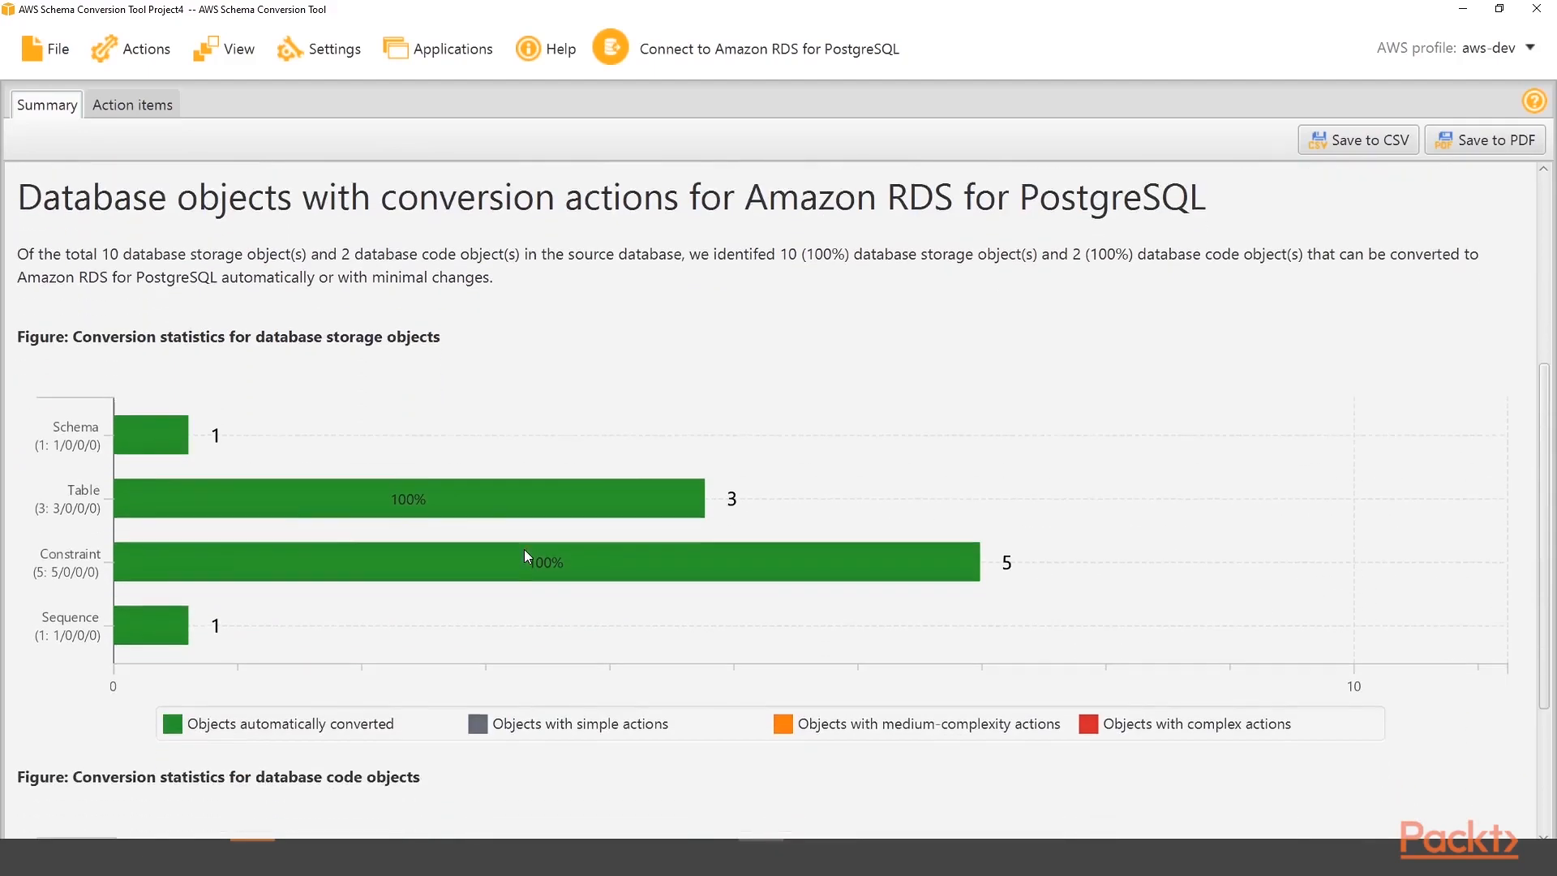
scroll("down", 3)
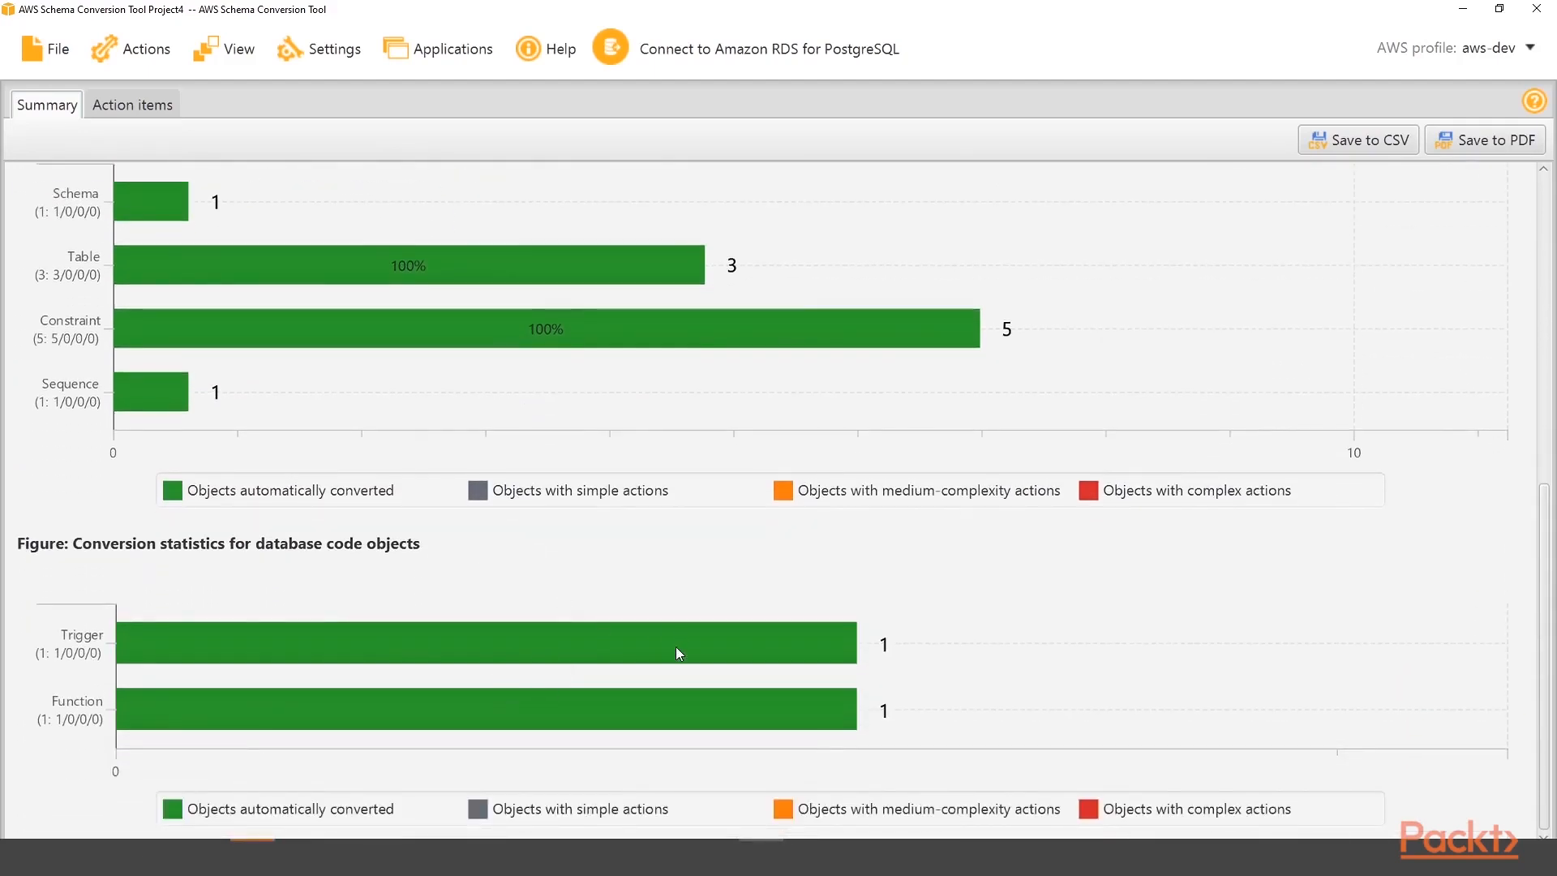
mouse_move(542, 687)
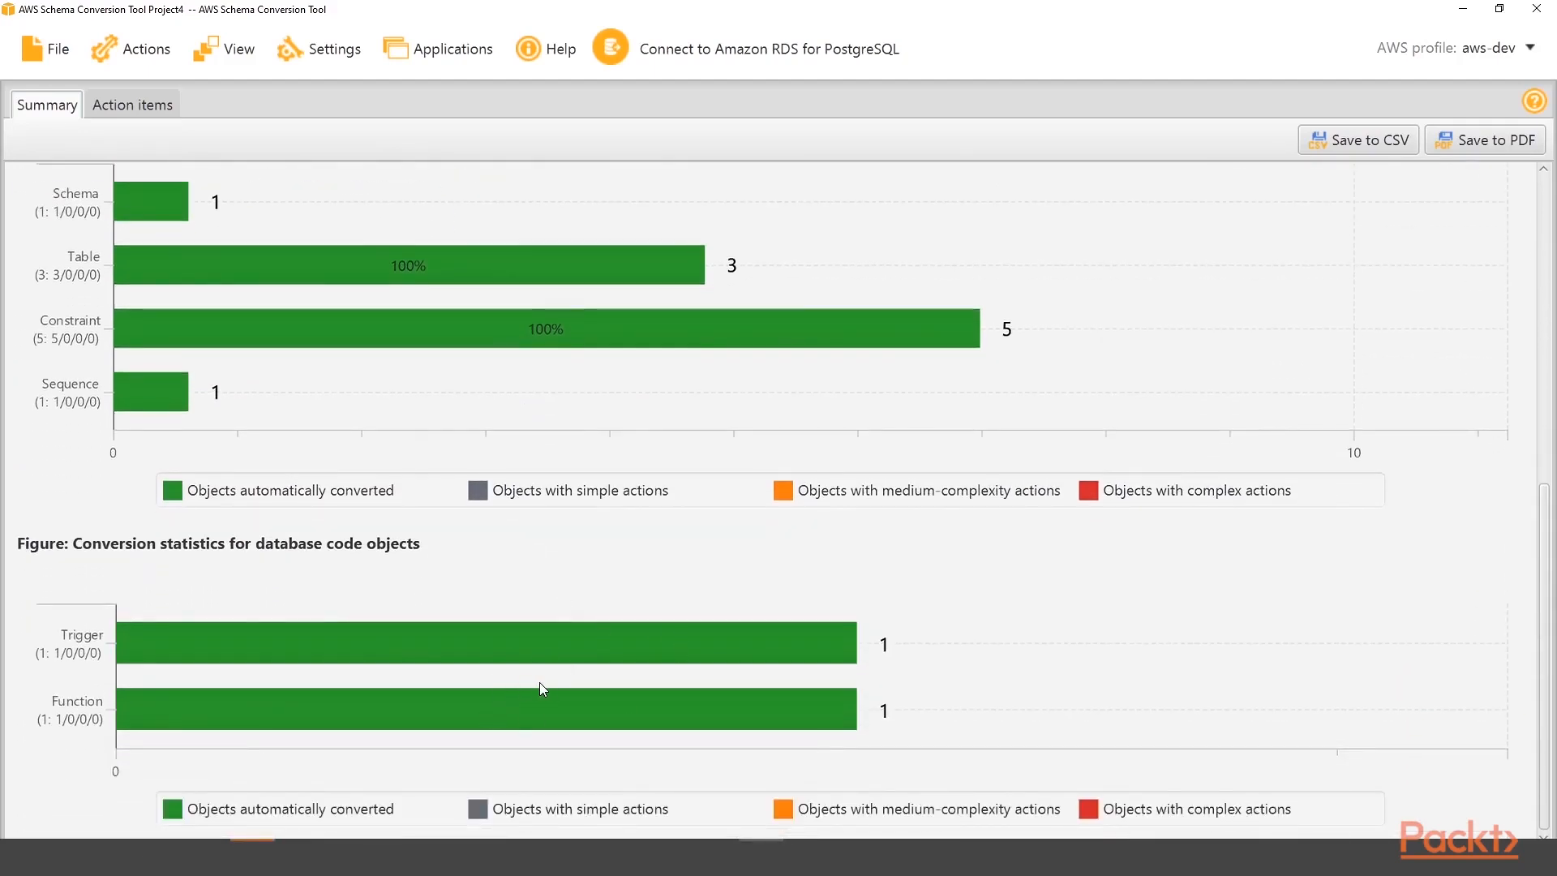
mouse_move(504, 600)
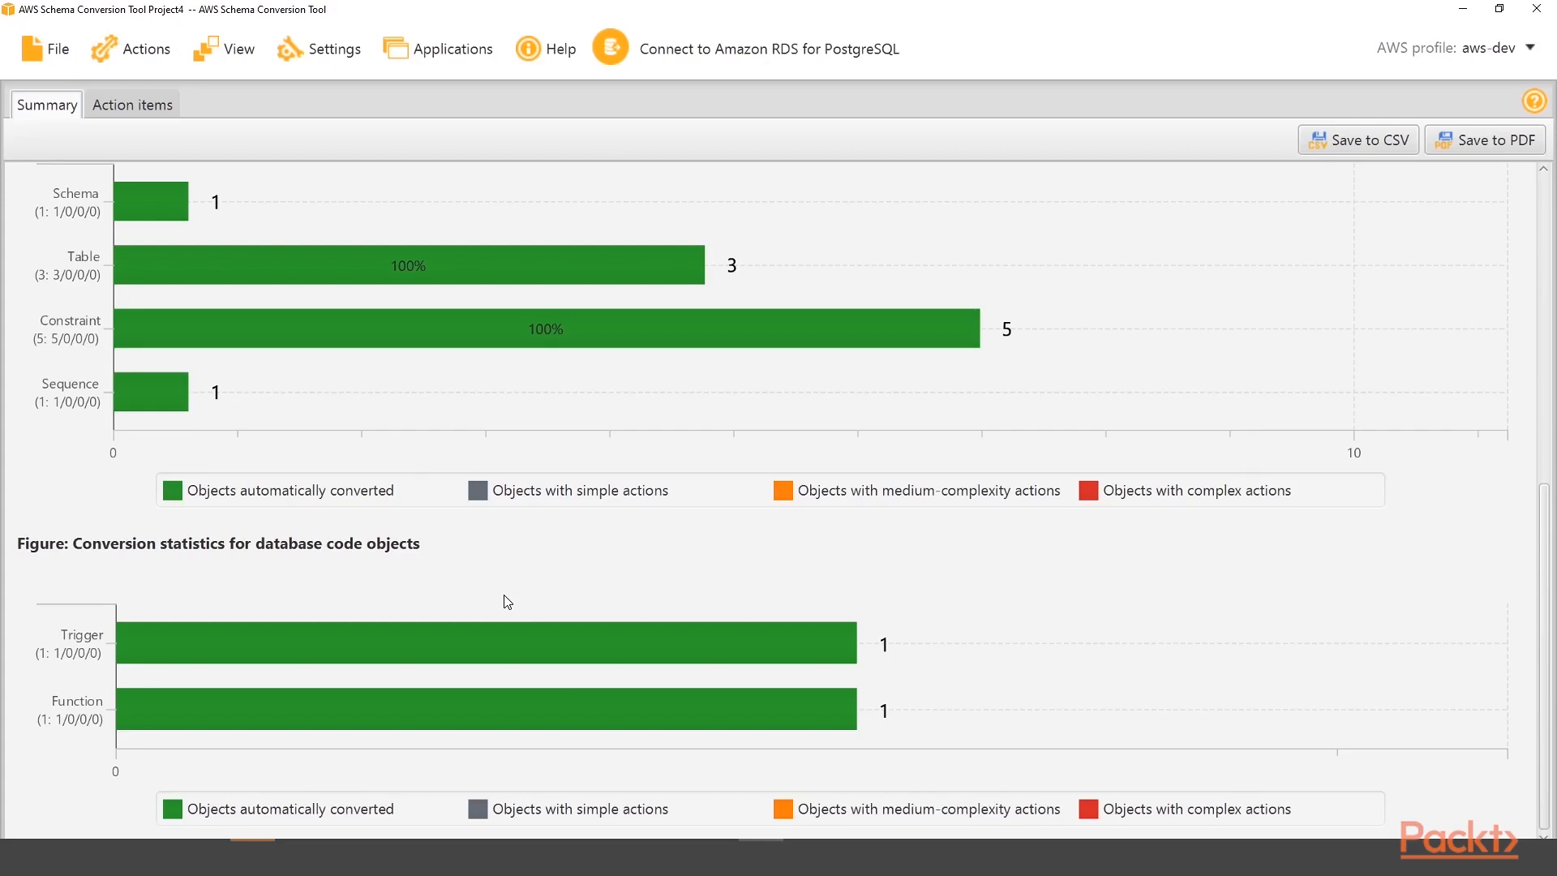
mouse_move(779, 57)
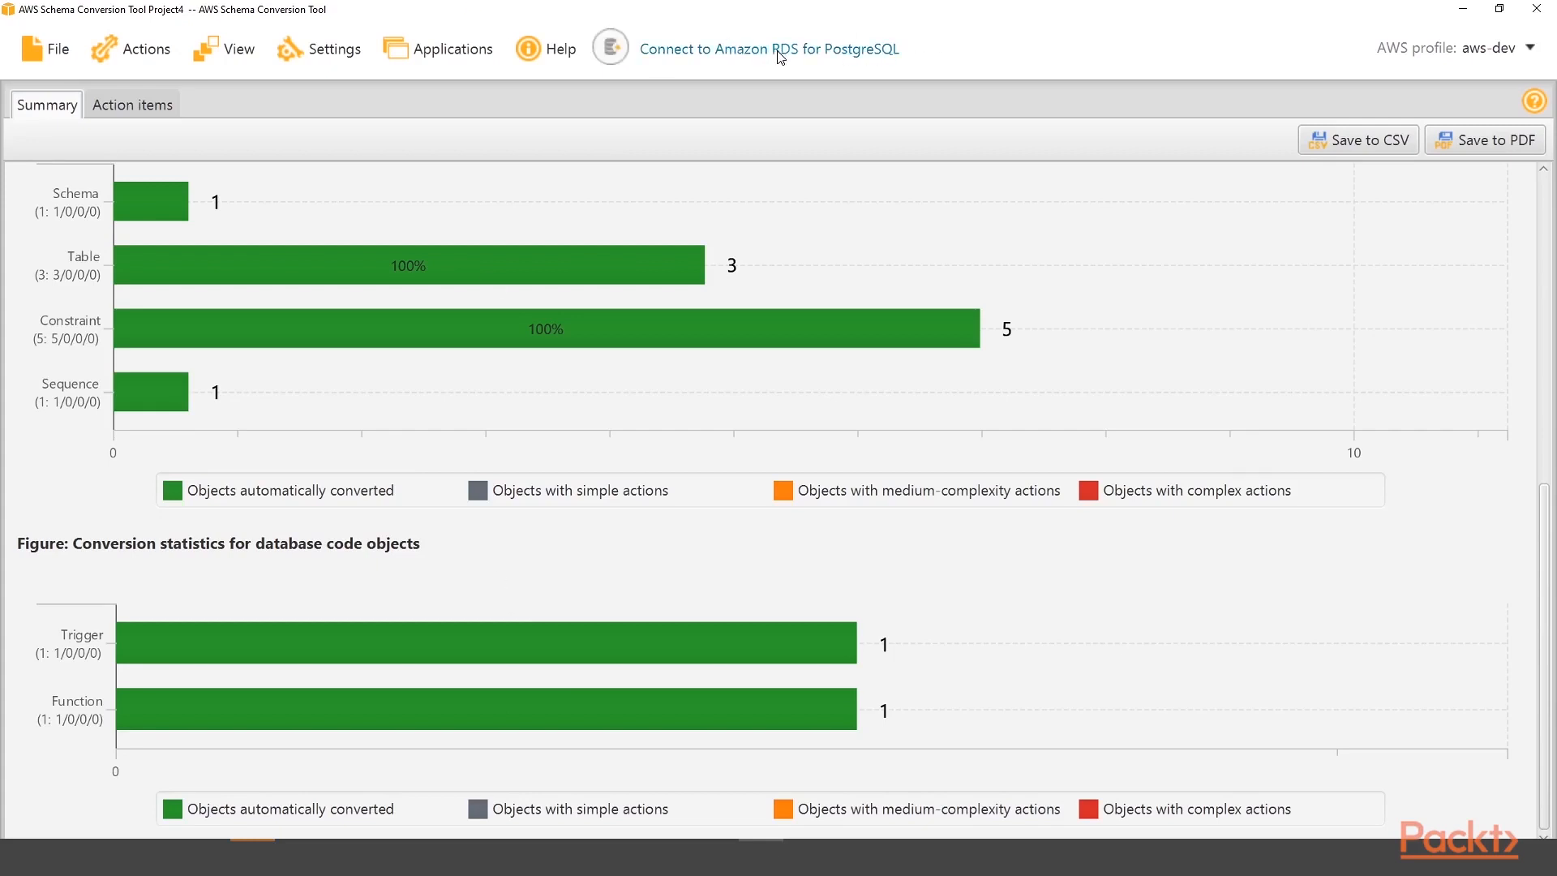
mouse_move(798, 383)
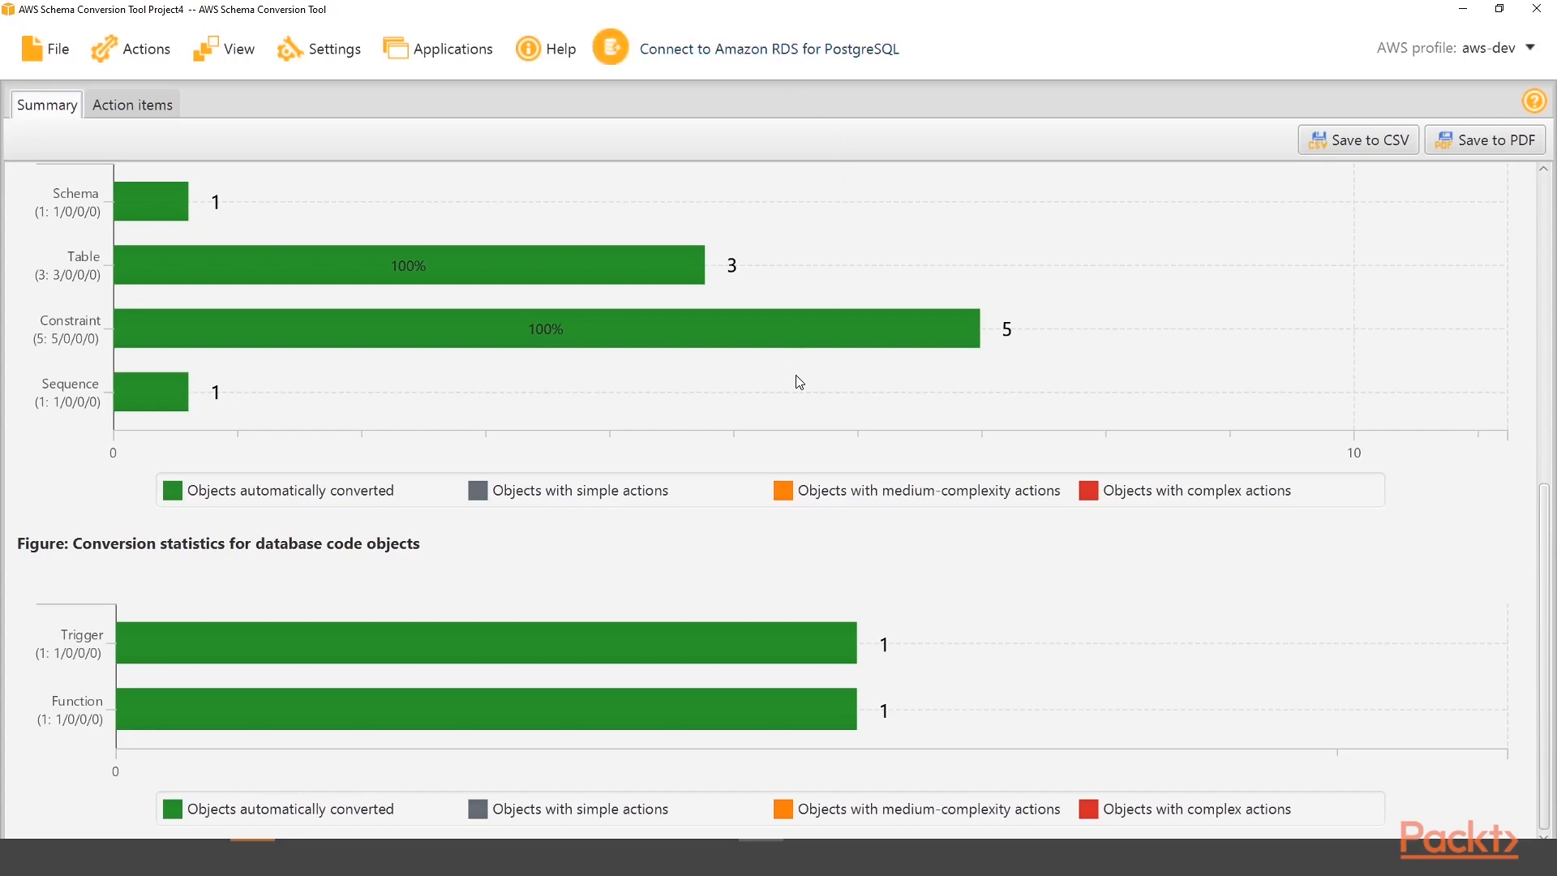
mouse_move(960, 295)
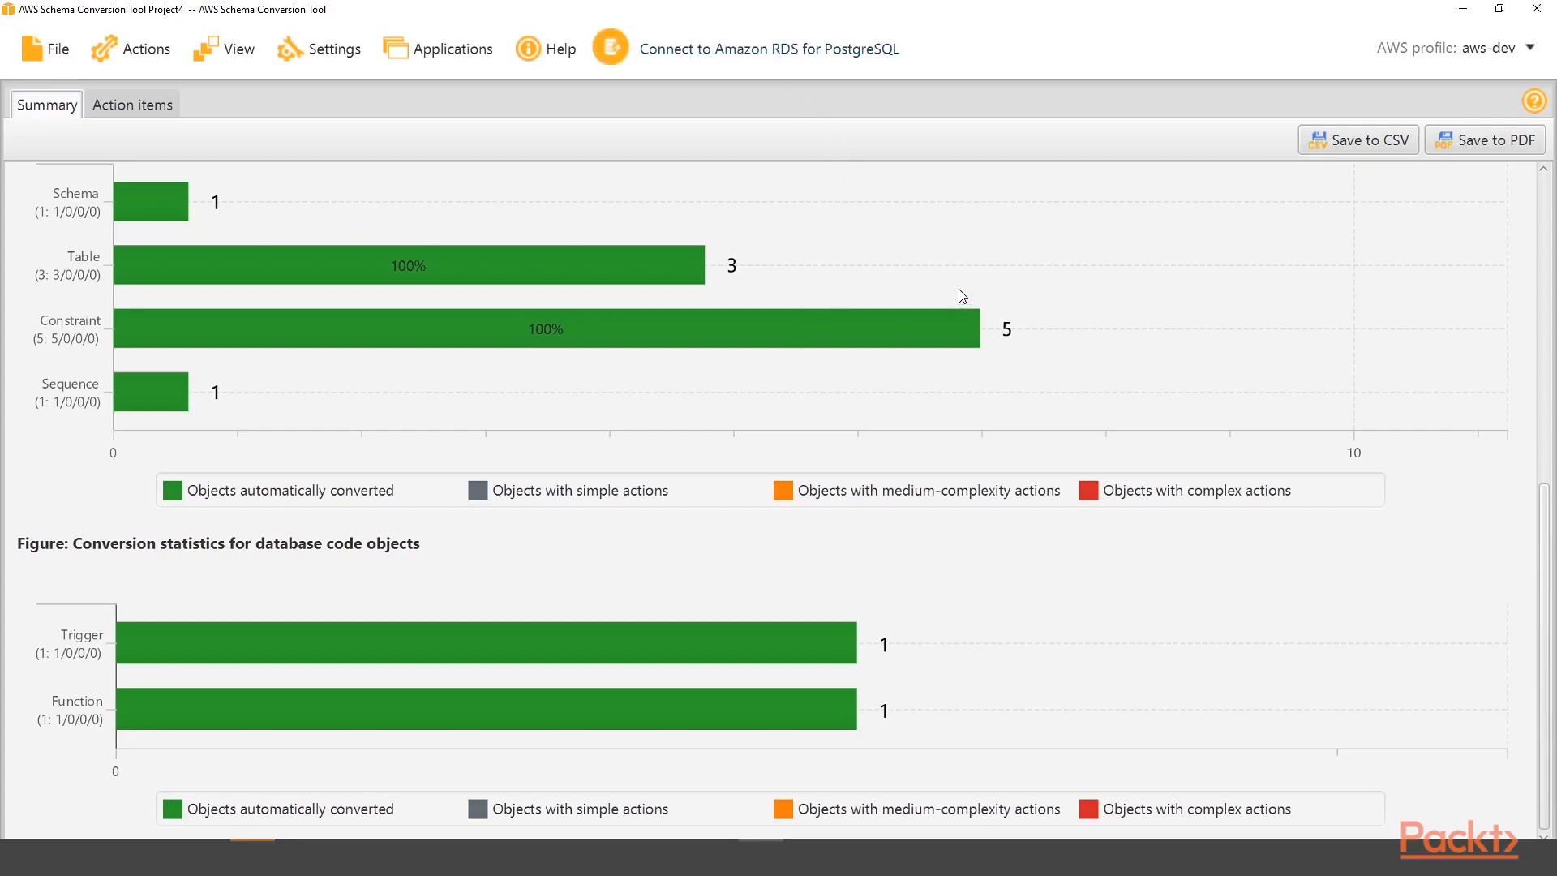
mouse_move(960, 310)
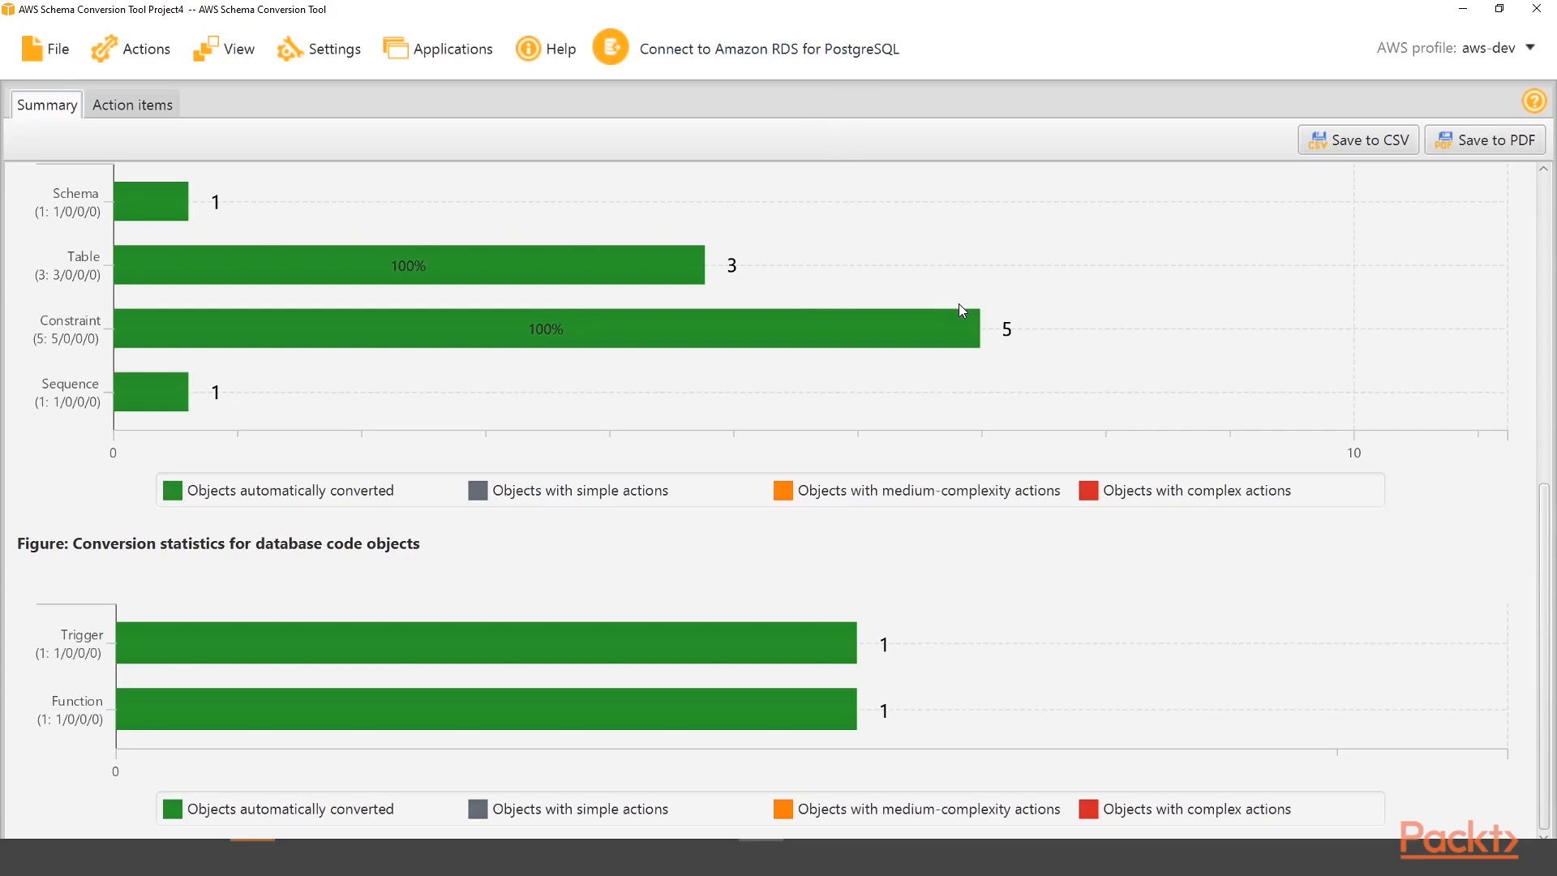
mouse_move(1151, 278)
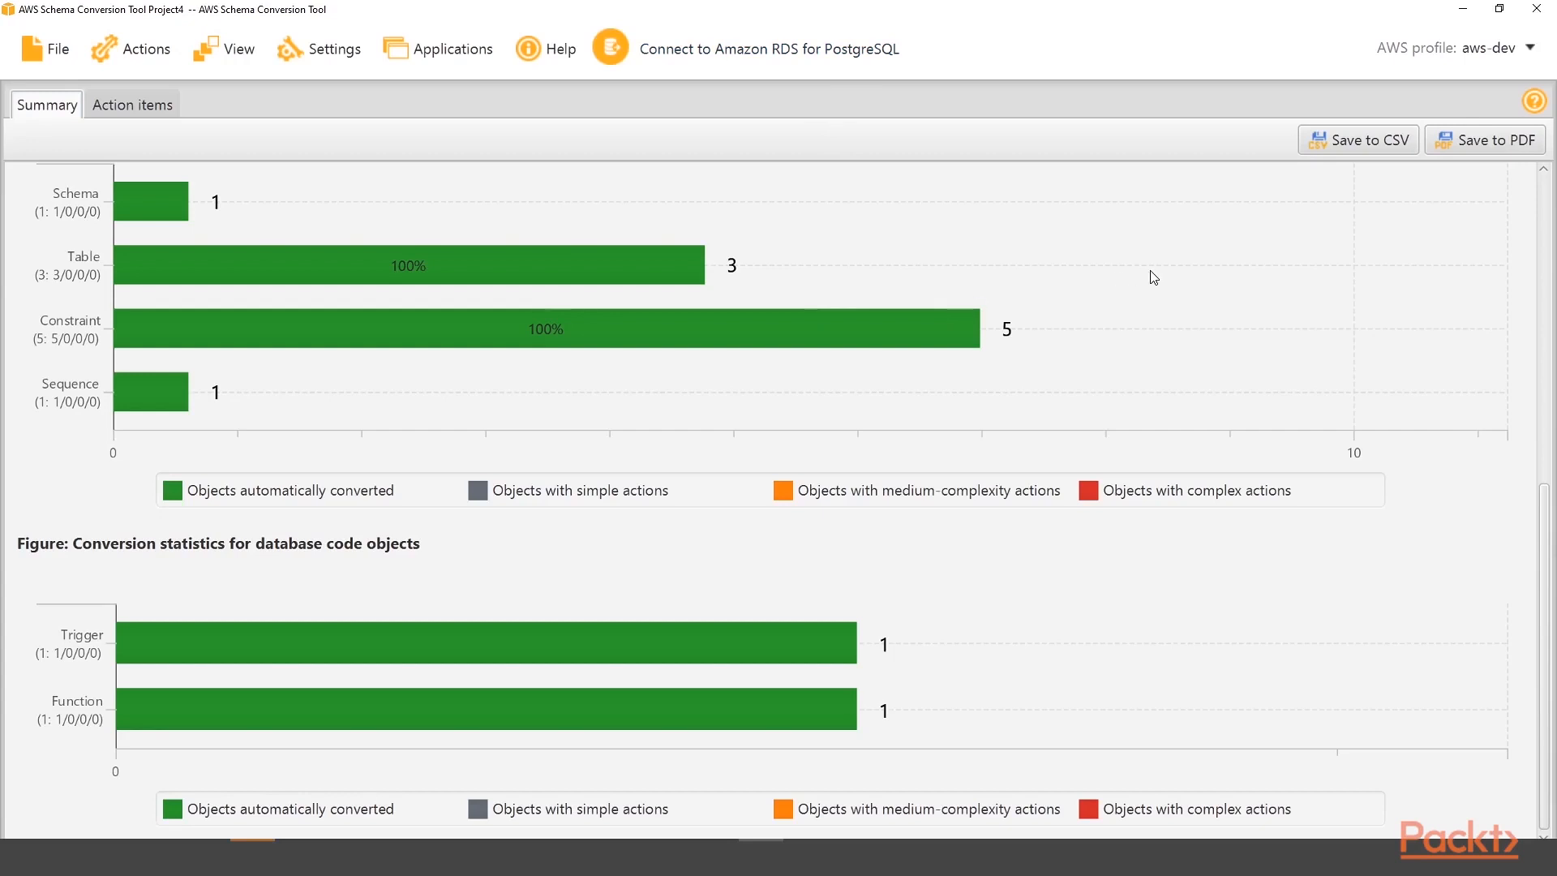
mouse_move(1417, 171)
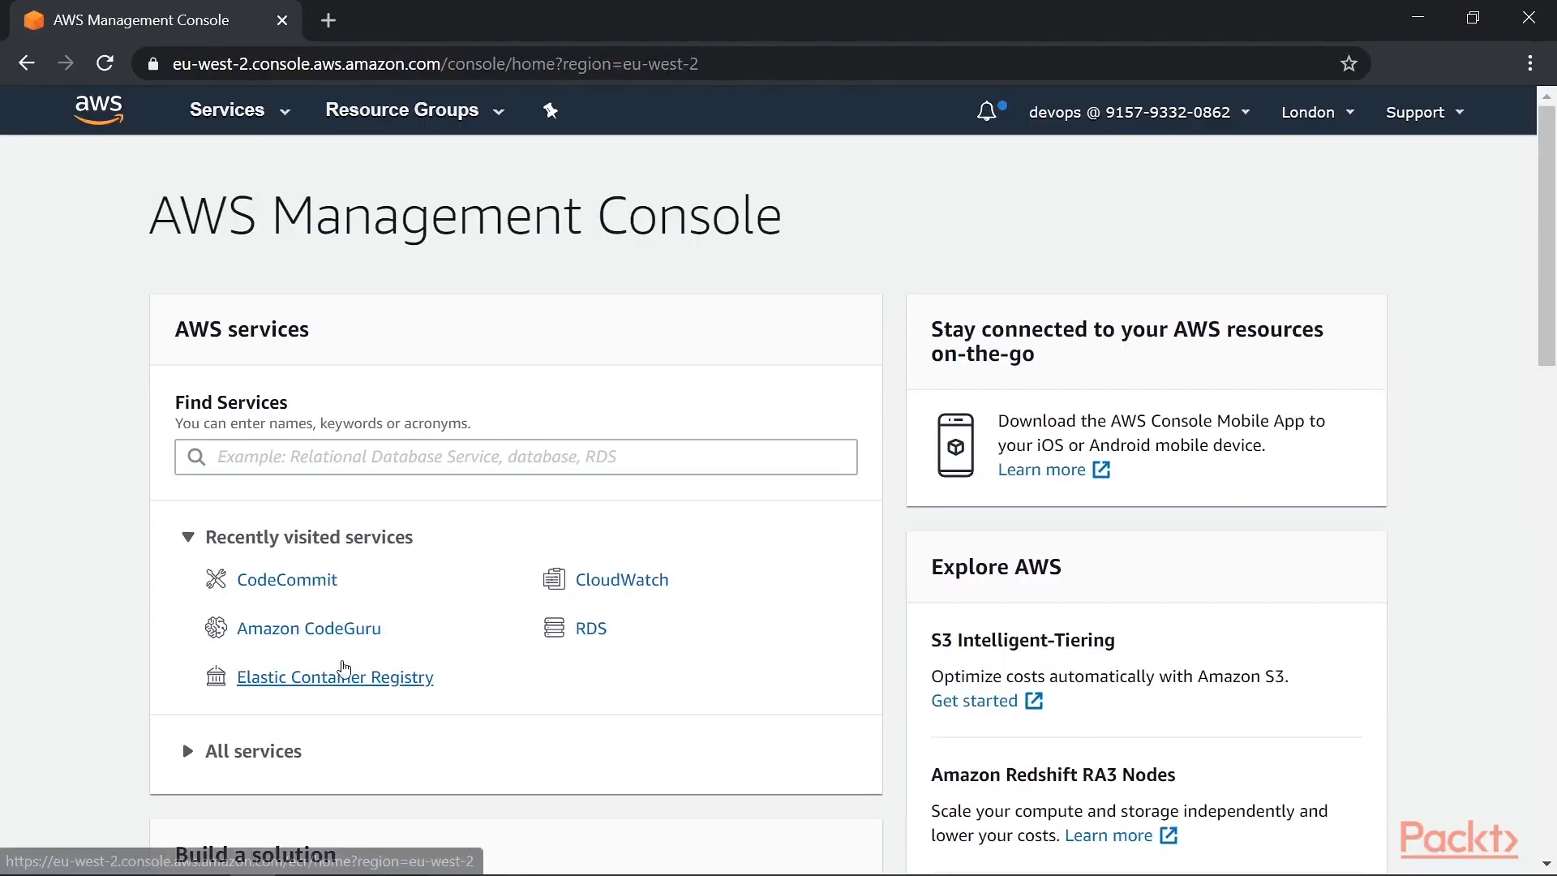
mouse_move(308, 628)
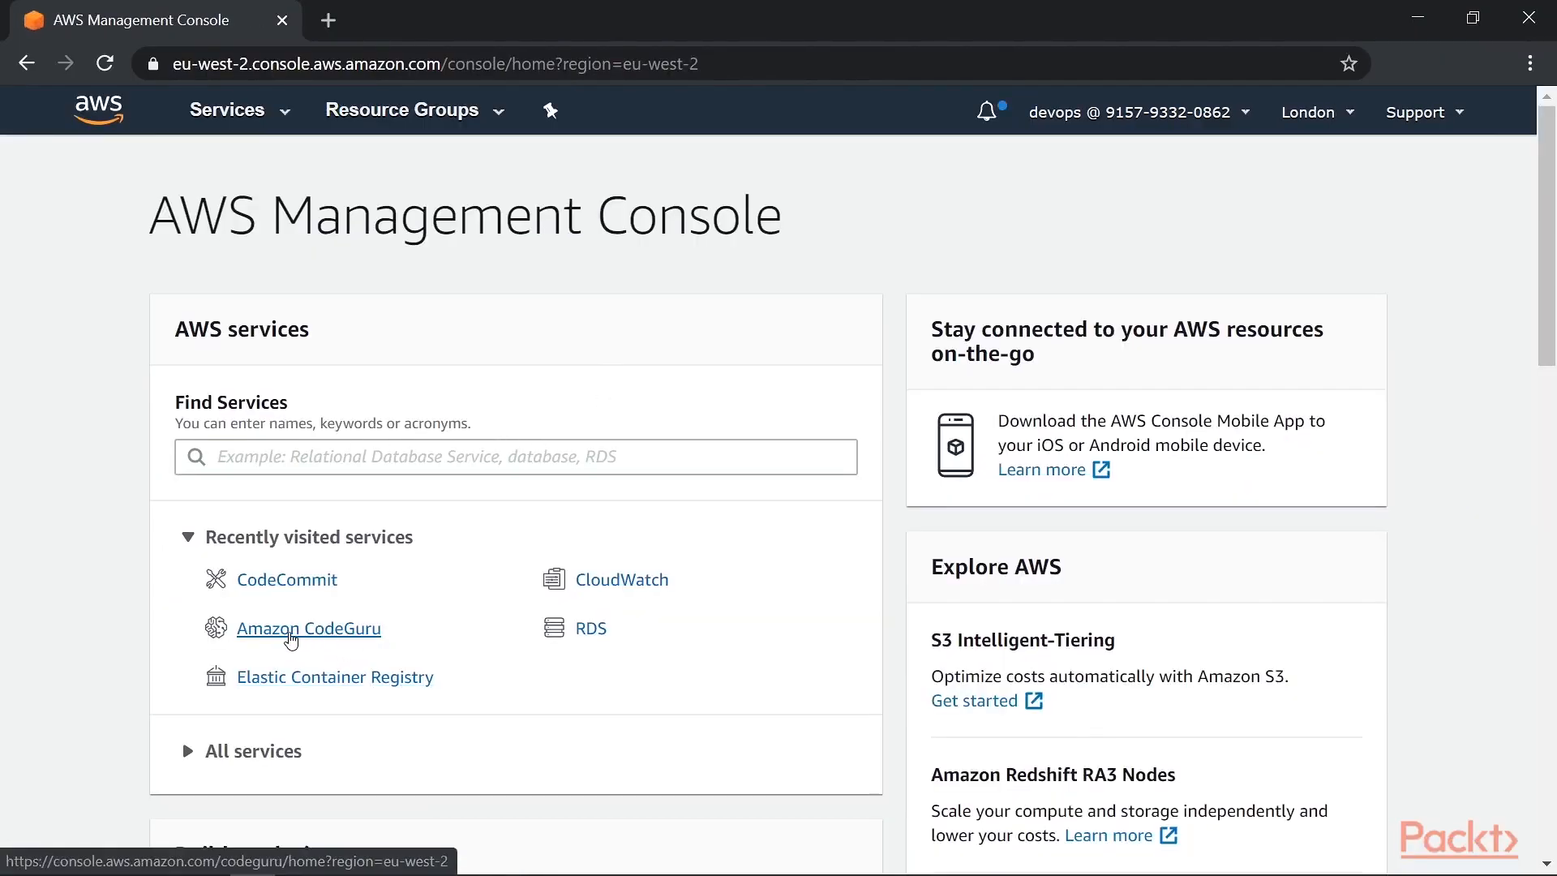
Step: Open Amazon CodeGuru in Europe (Ireland) and bring up its navigation panel
left_click(308, 627)
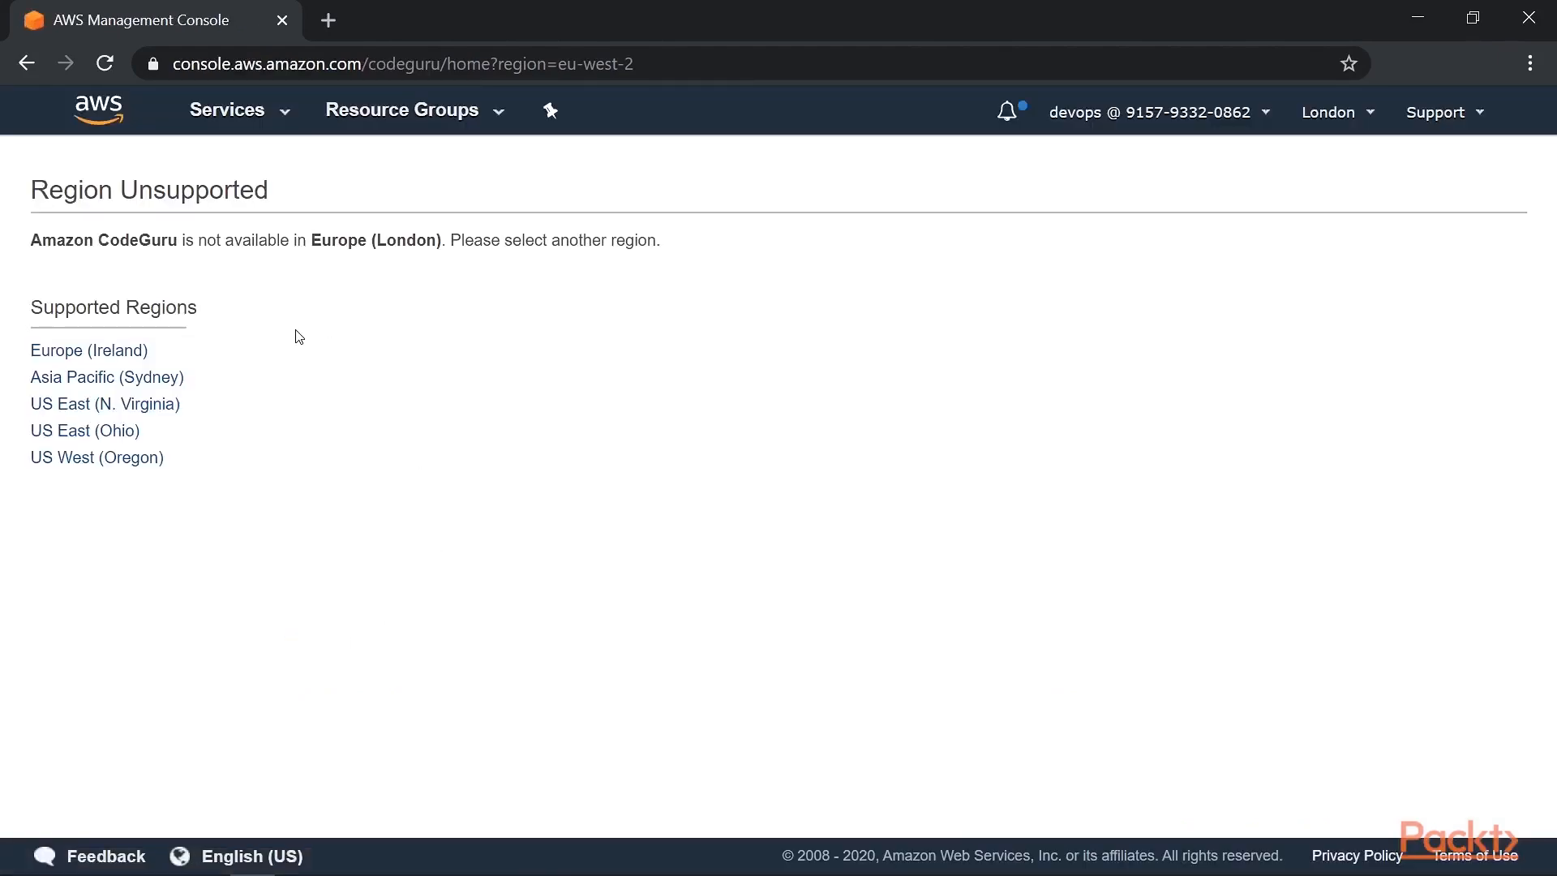
mouse_move(88, 350)
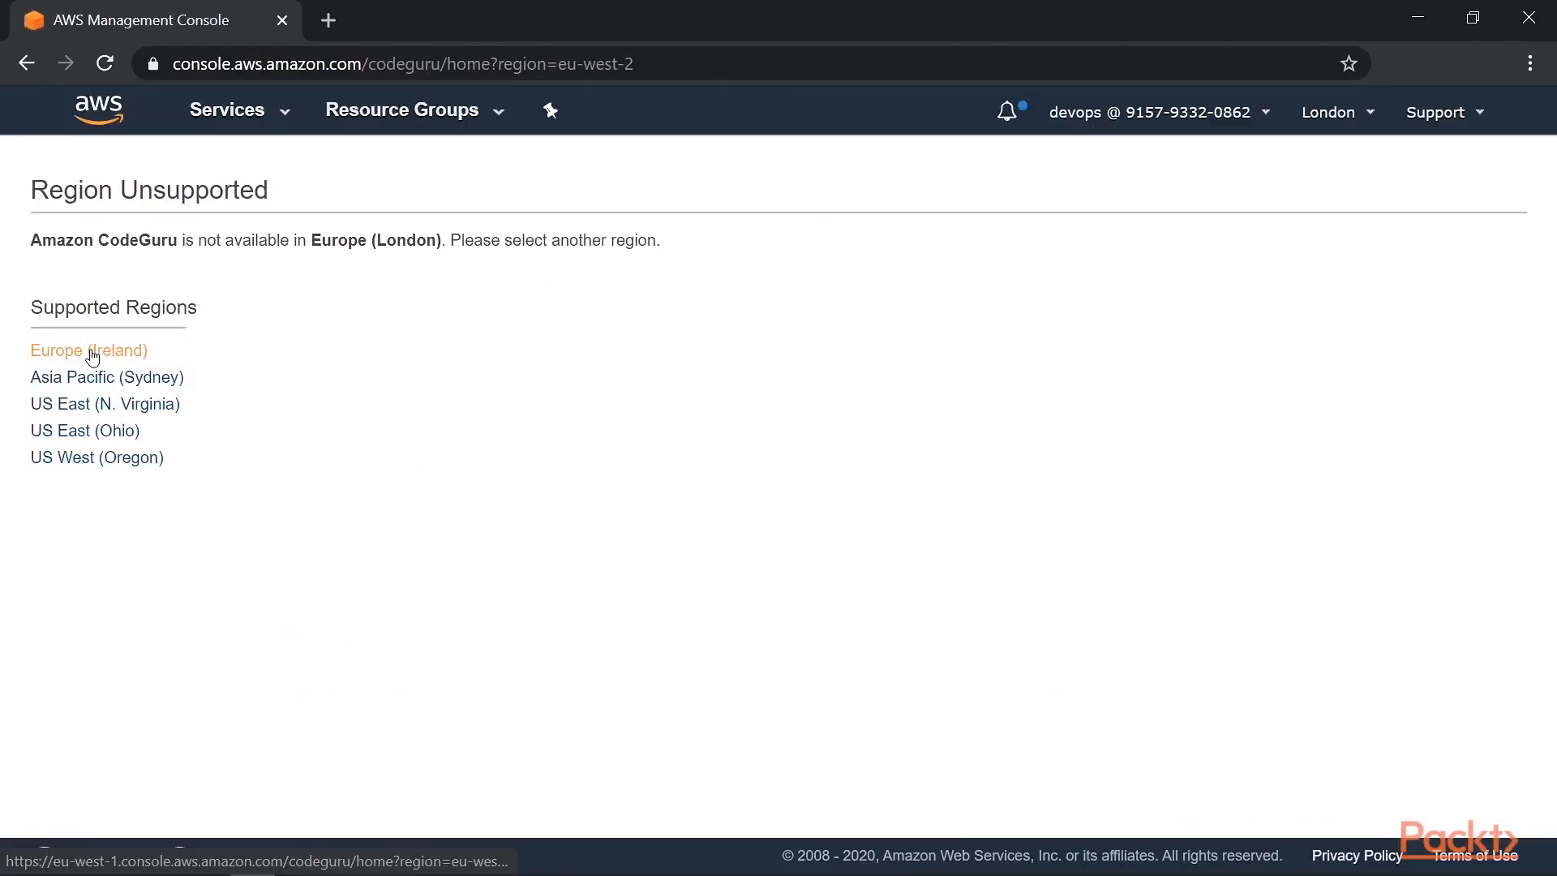
left_click(87, 350)
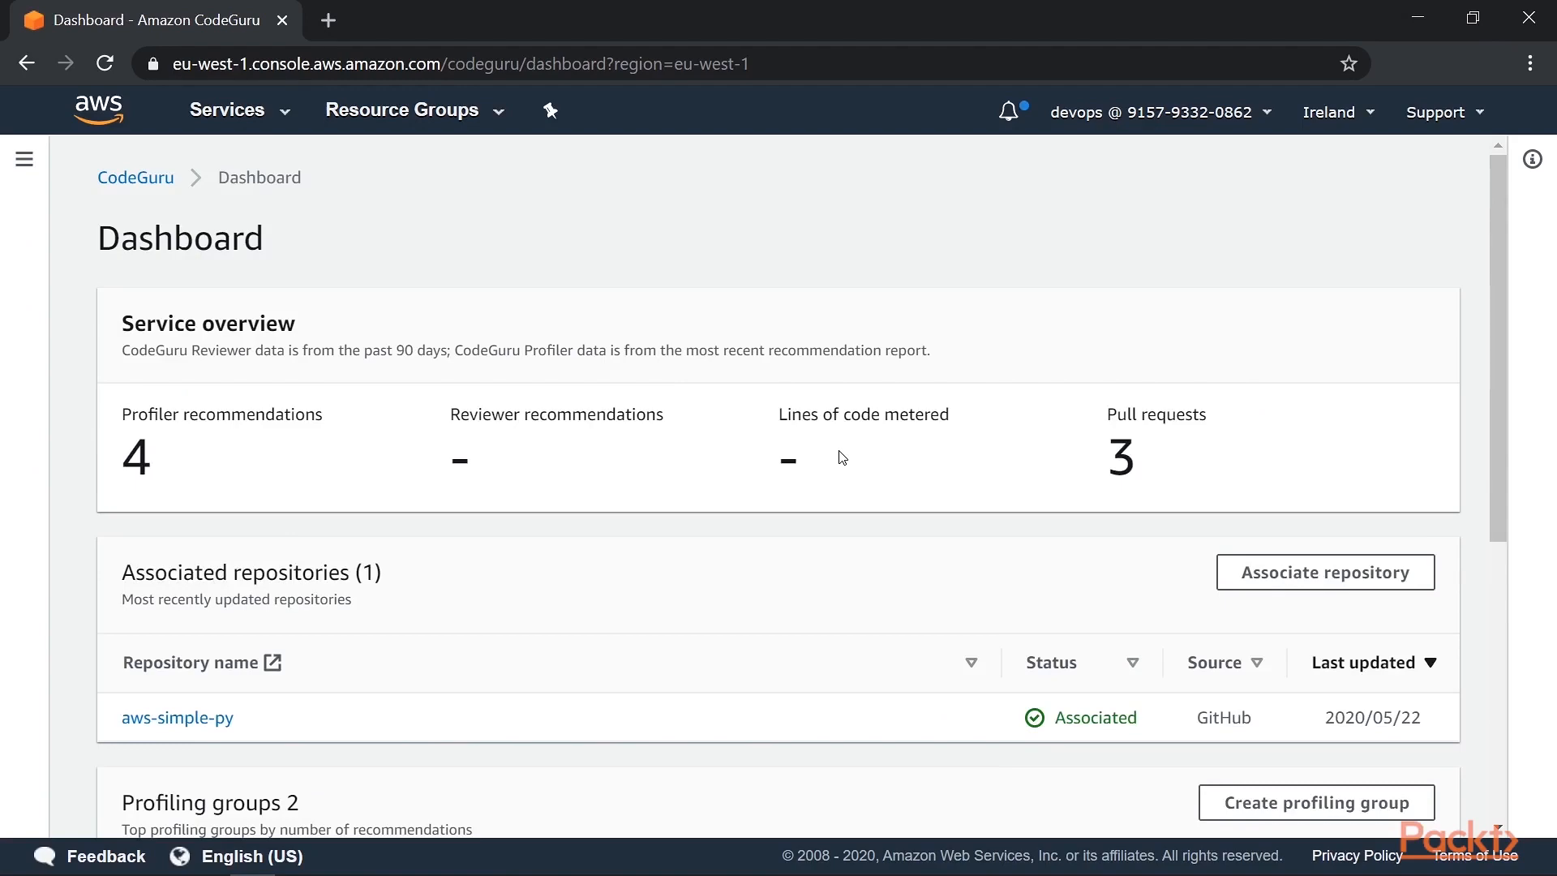
scroll("down", 3)
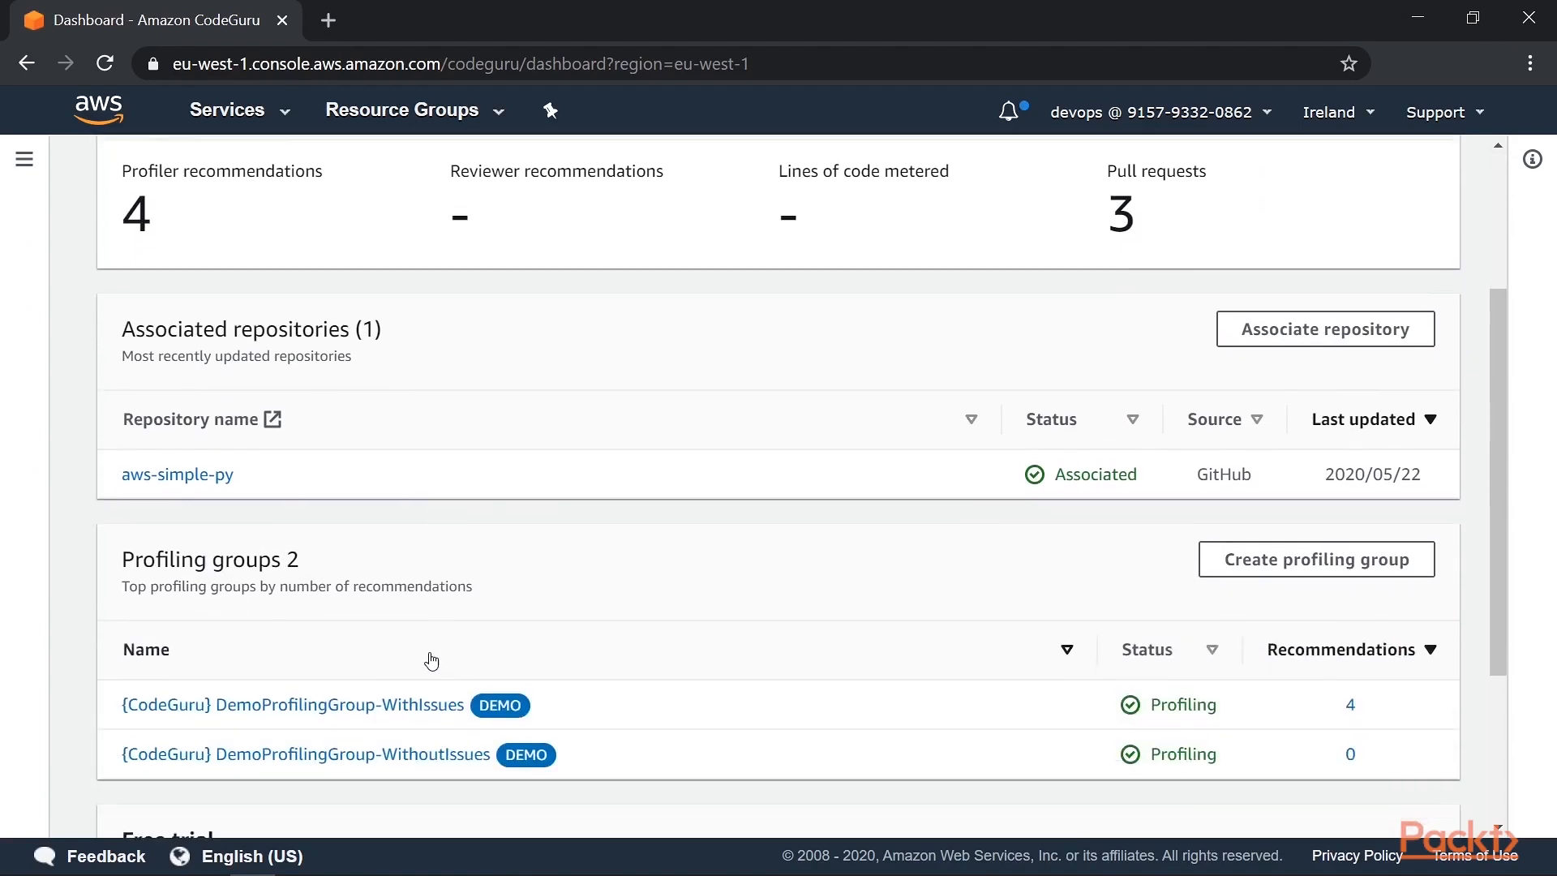
left_click(24, 159)
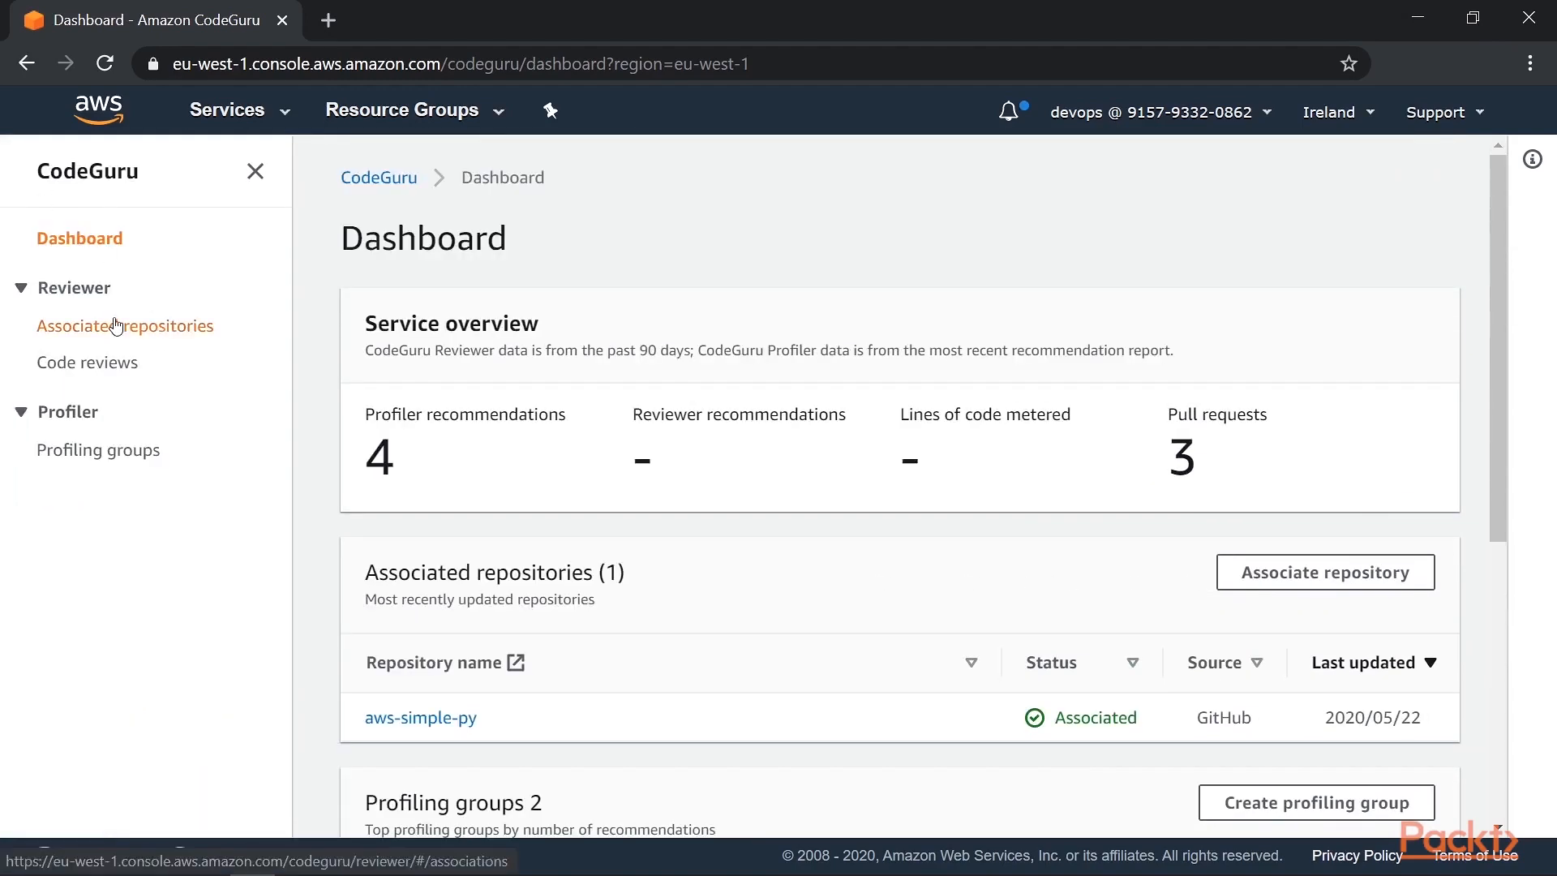
Step: List the associated repositories, then the three completed code reviews for aws-simple-py
left_click(124, 324)
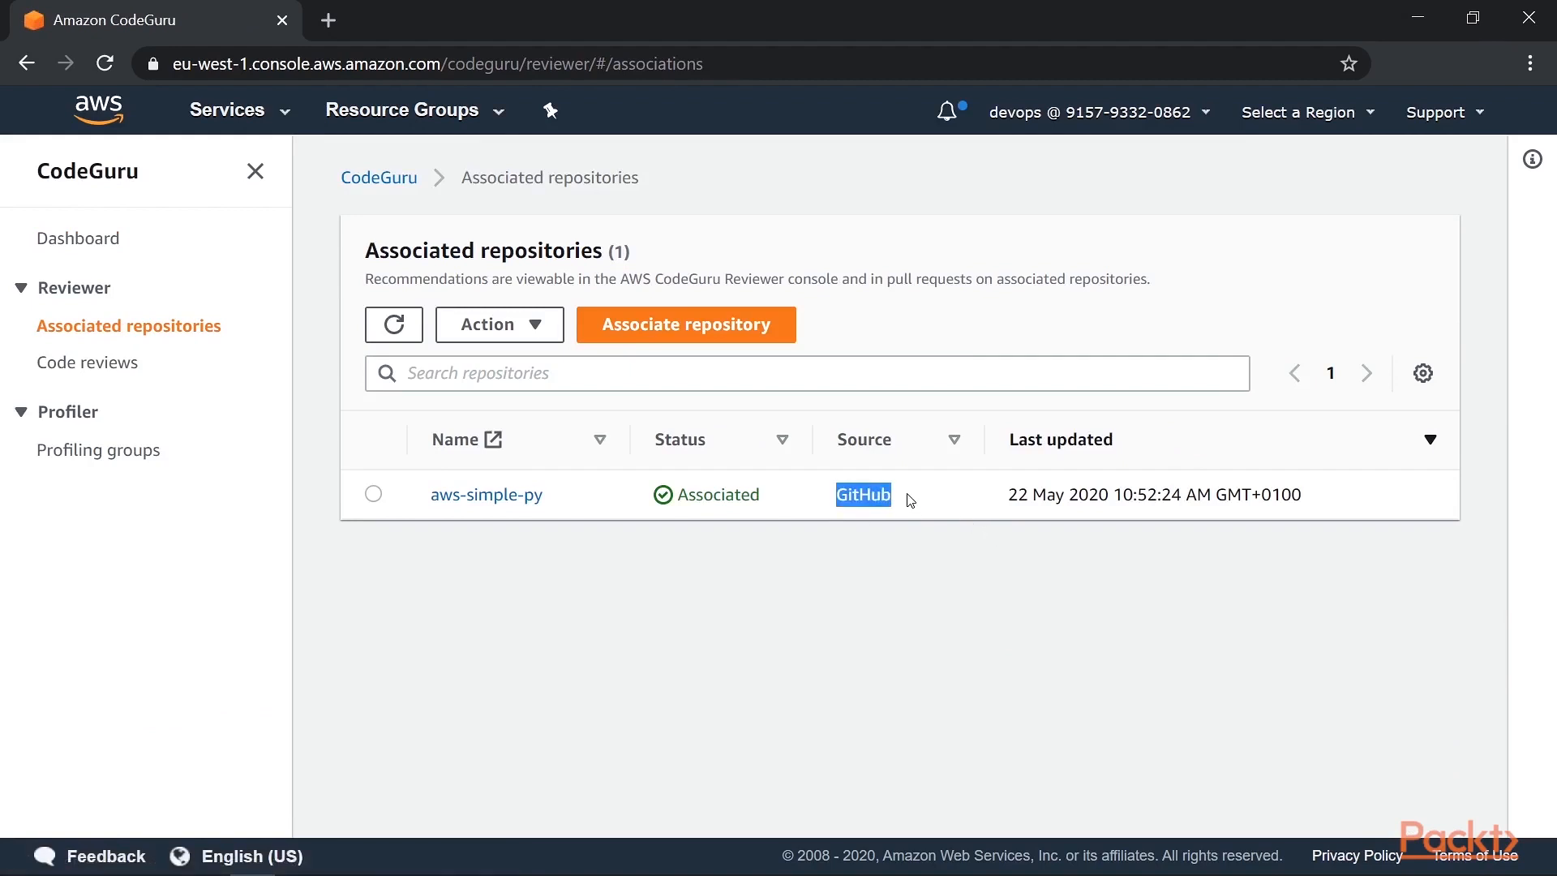
left_click(87, 362)
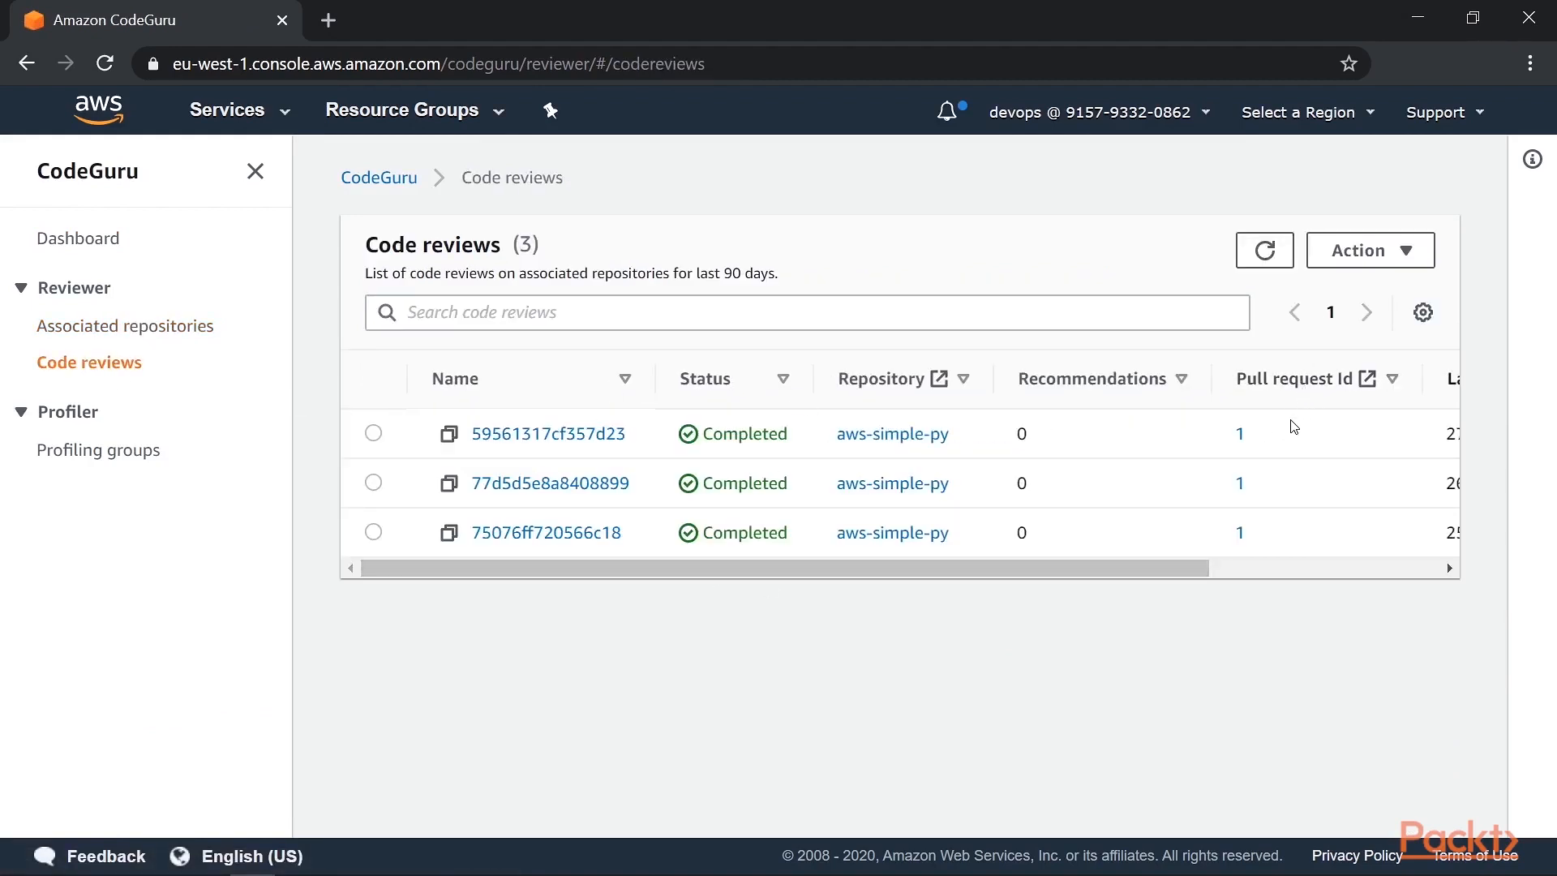
mouse_move(1098, 454)
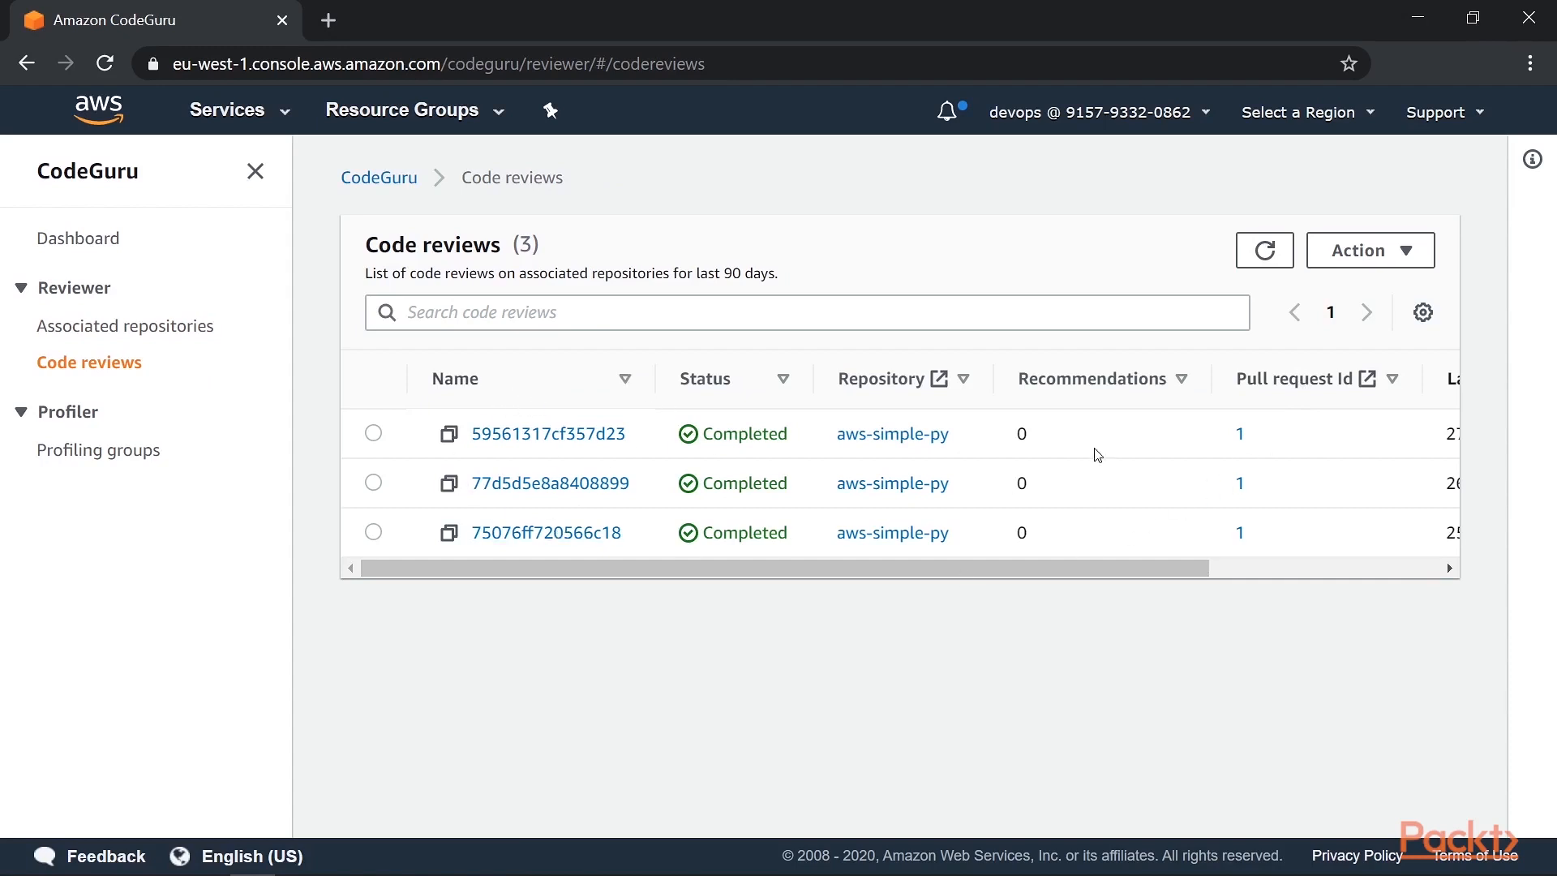
mouse_move(1058, 471)
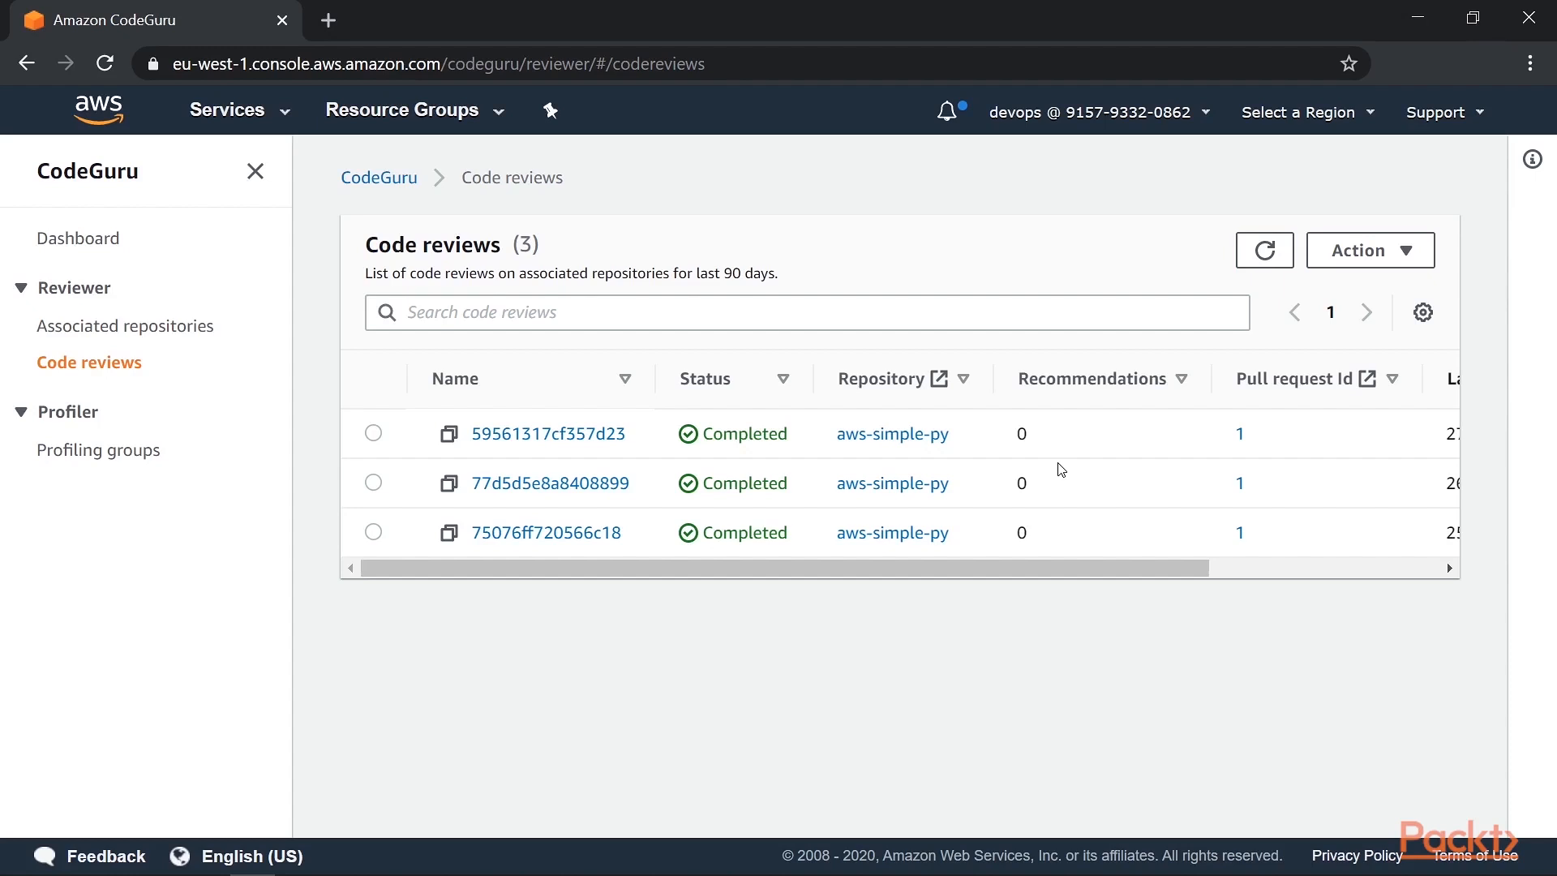
mouse_move(877, 697)
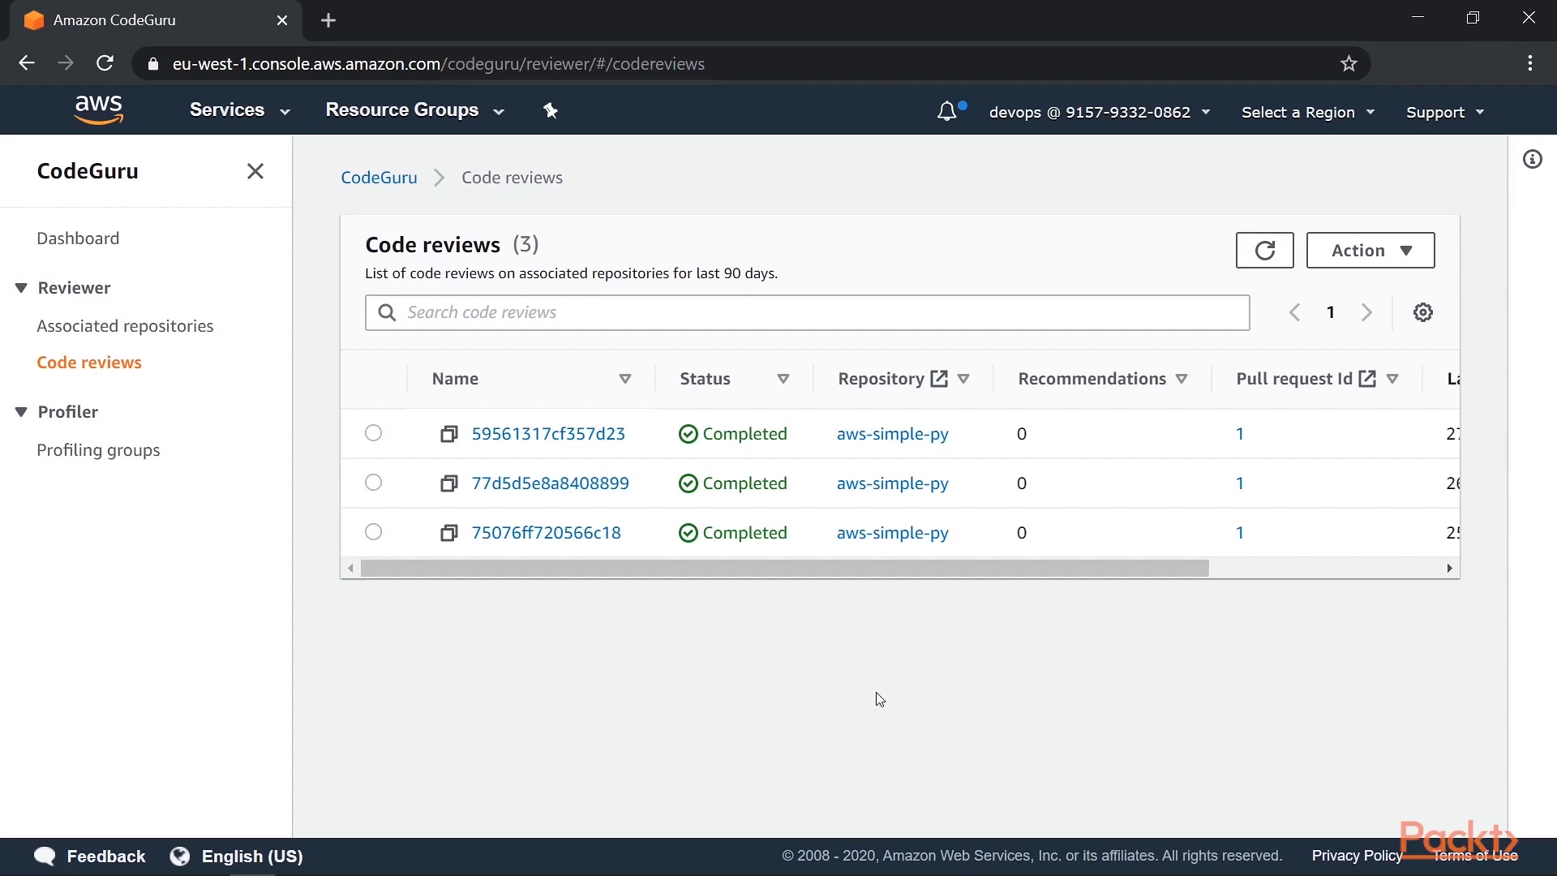
mouse_move(125, 326)
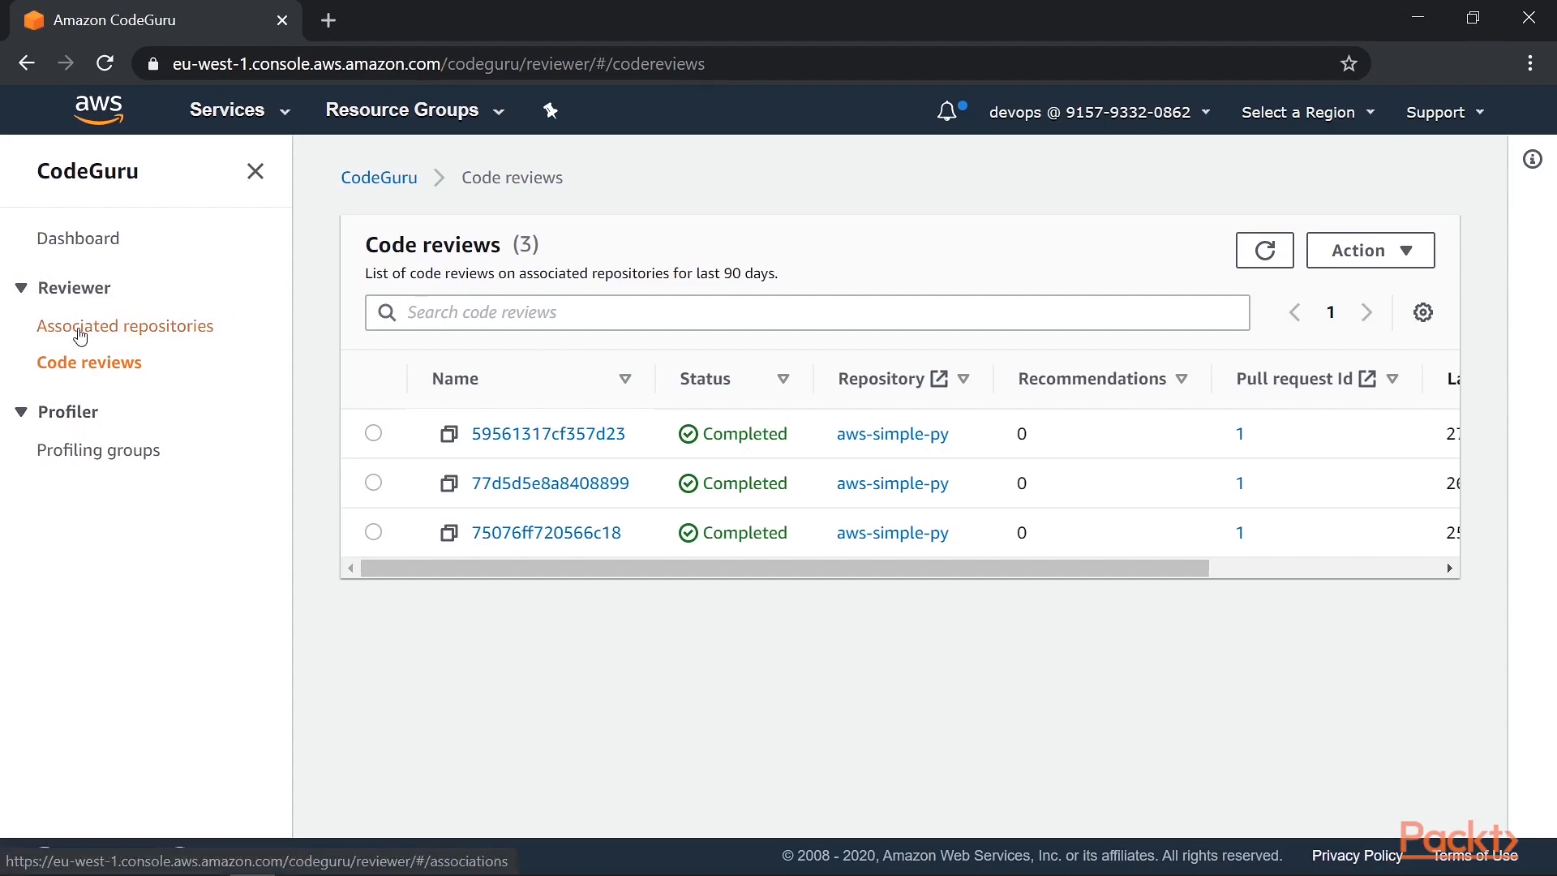
Step: In aws-simple-py on GitHub, switch to the better branch and open pull request #1 'Better'
left_click(890, 433)
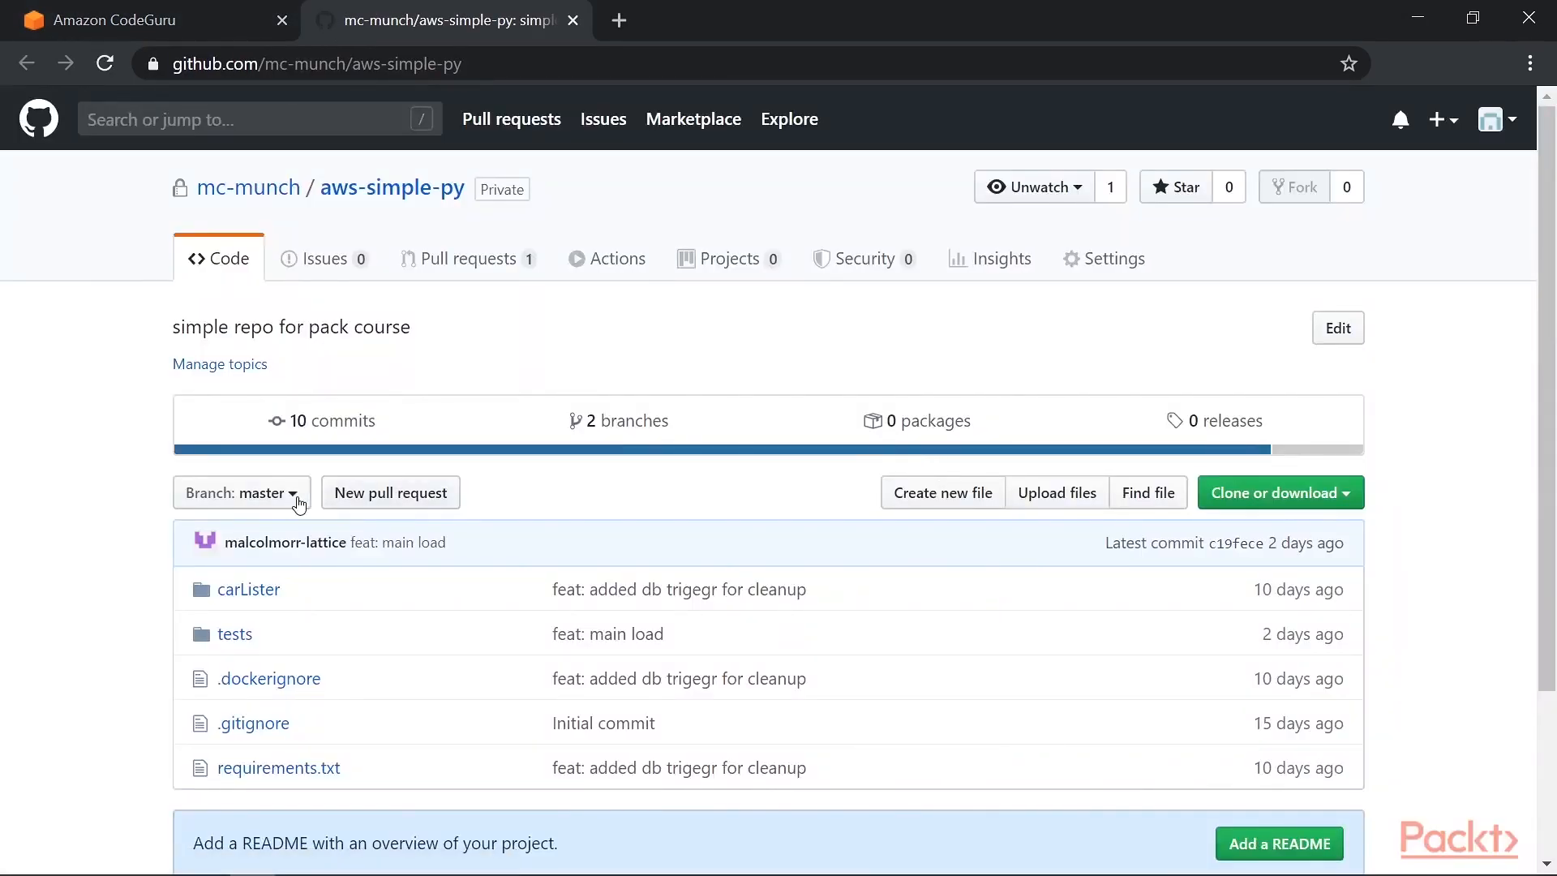
left_click(235, 493)
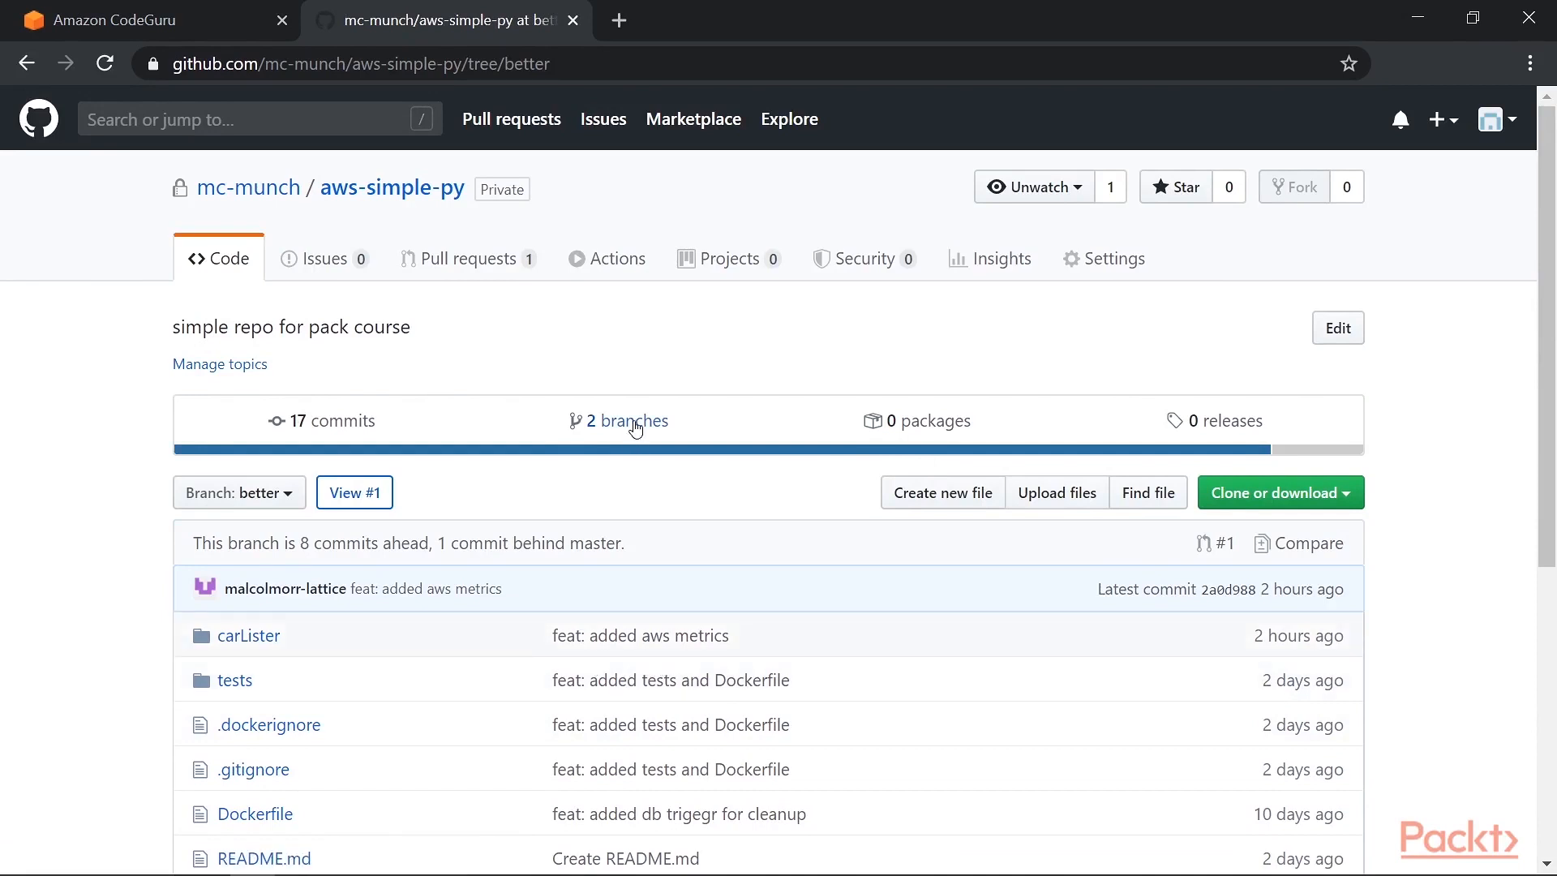
mouse_move(485, 276)
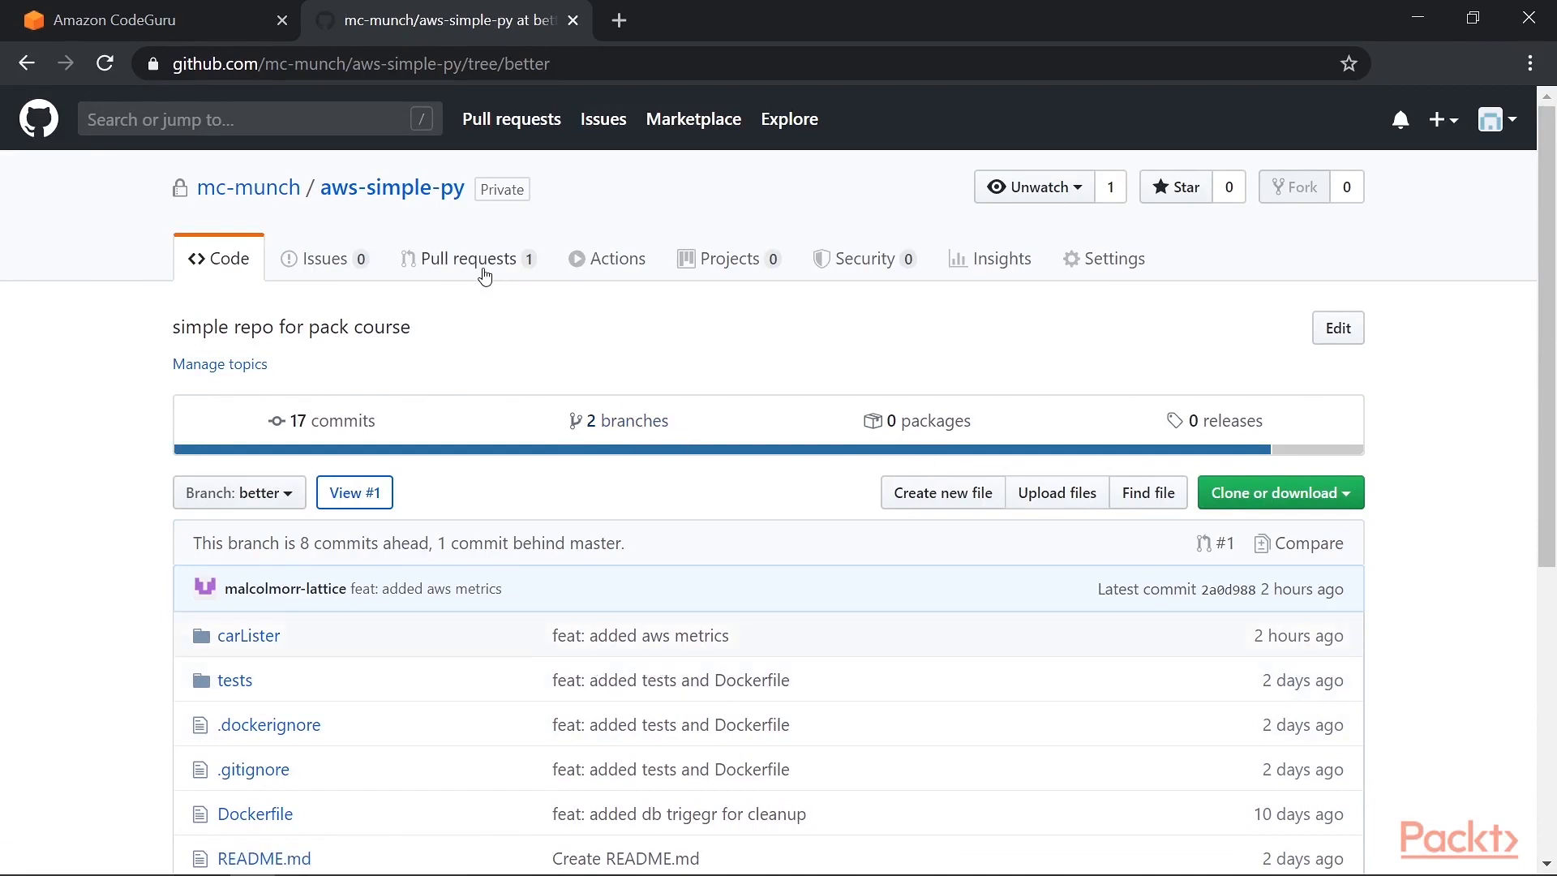
left_click(477, 258)
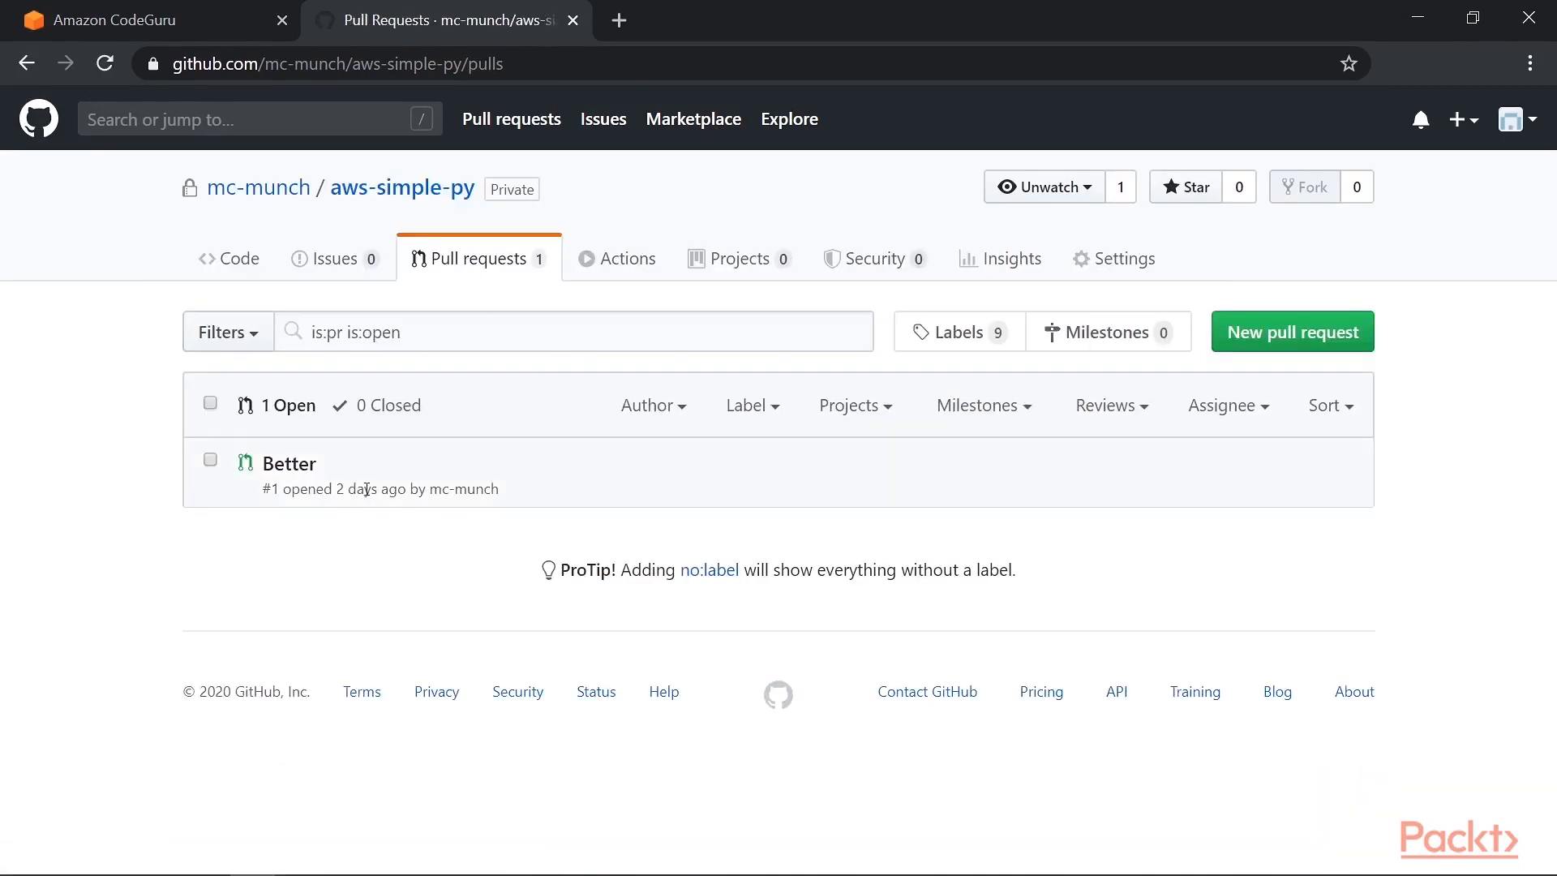
left_click(288, 462)
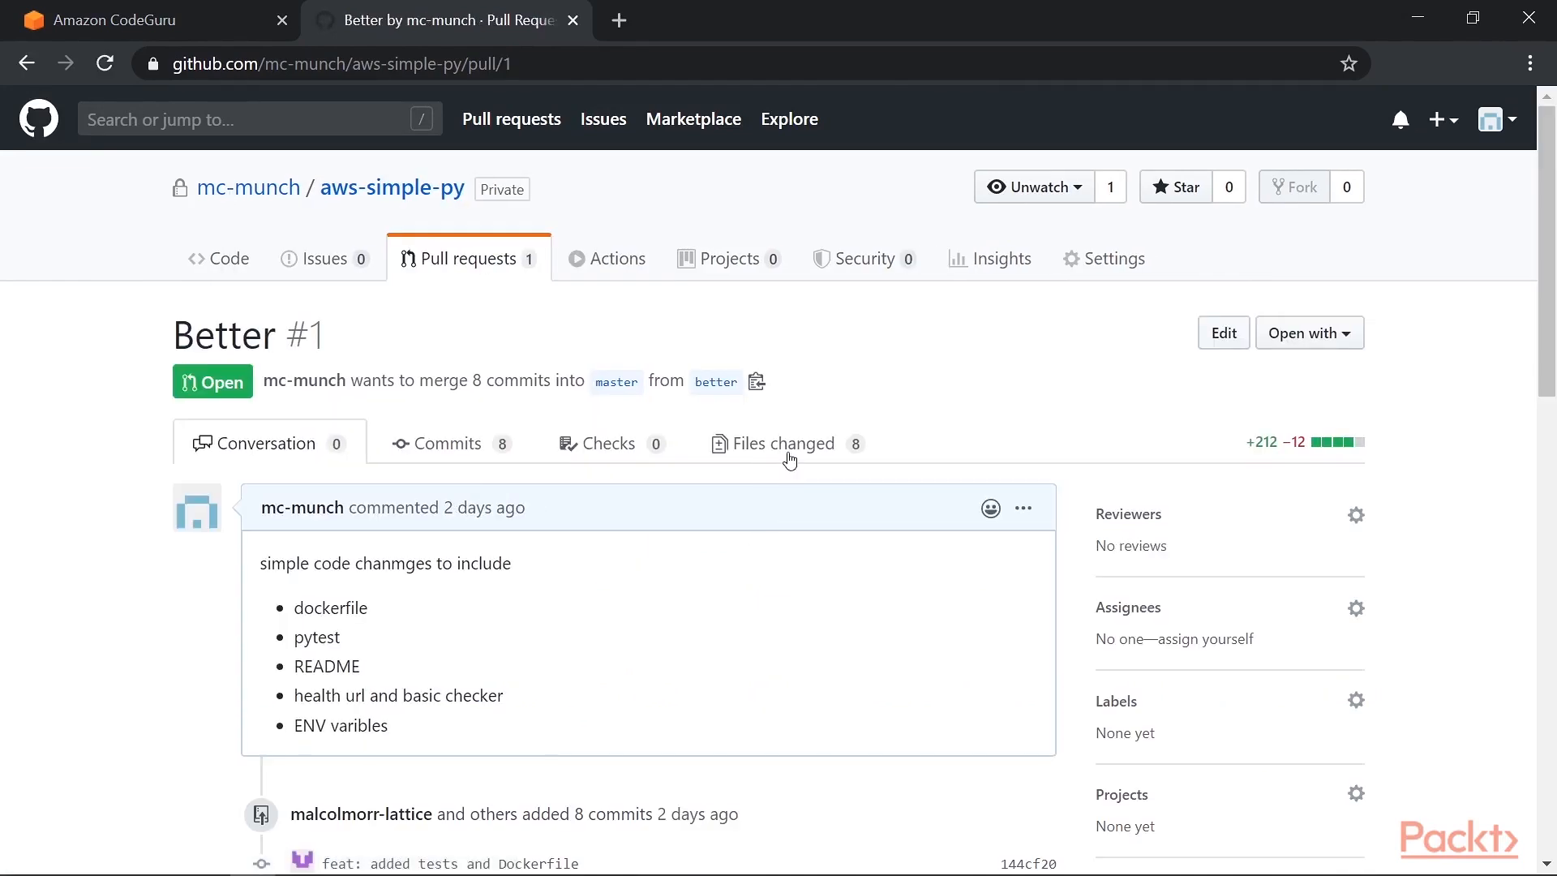
left_click(781, 443)
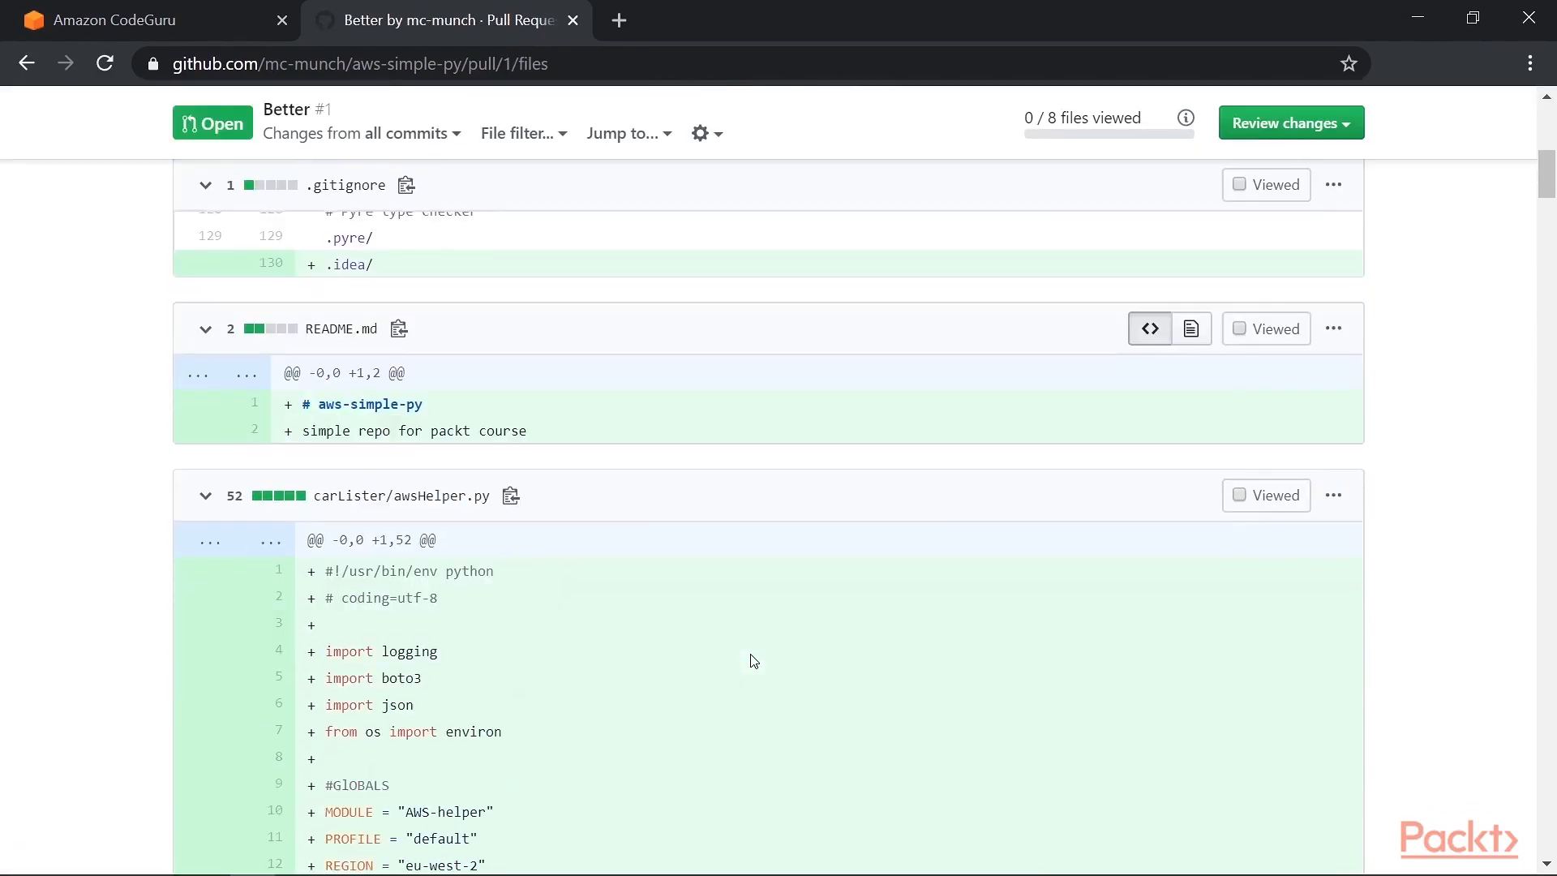
mouse_move(401, 495)
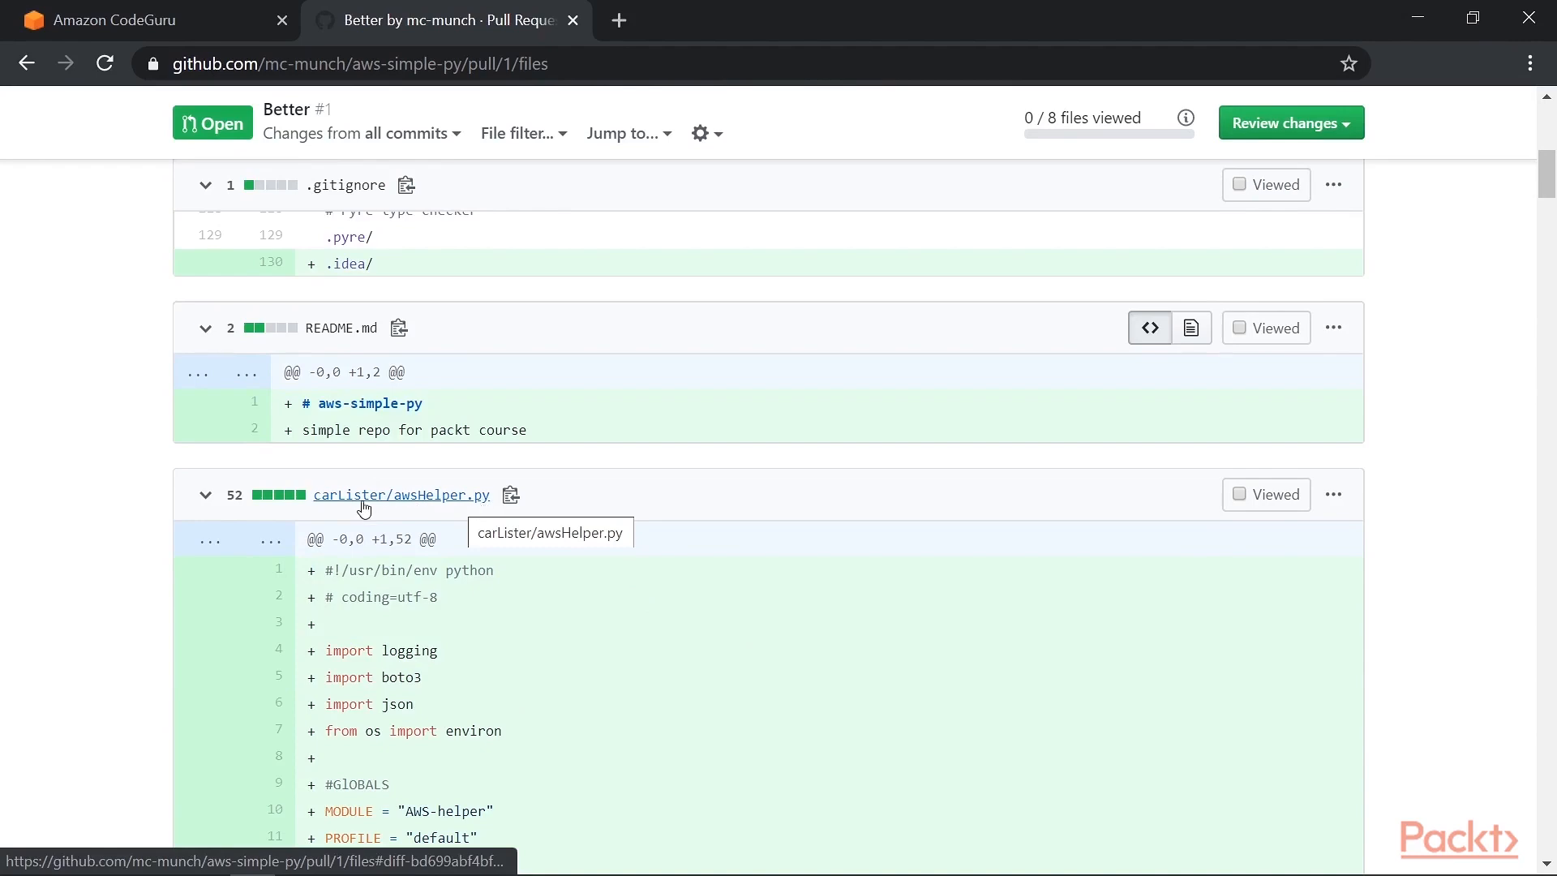
mouse_move(581, 615)
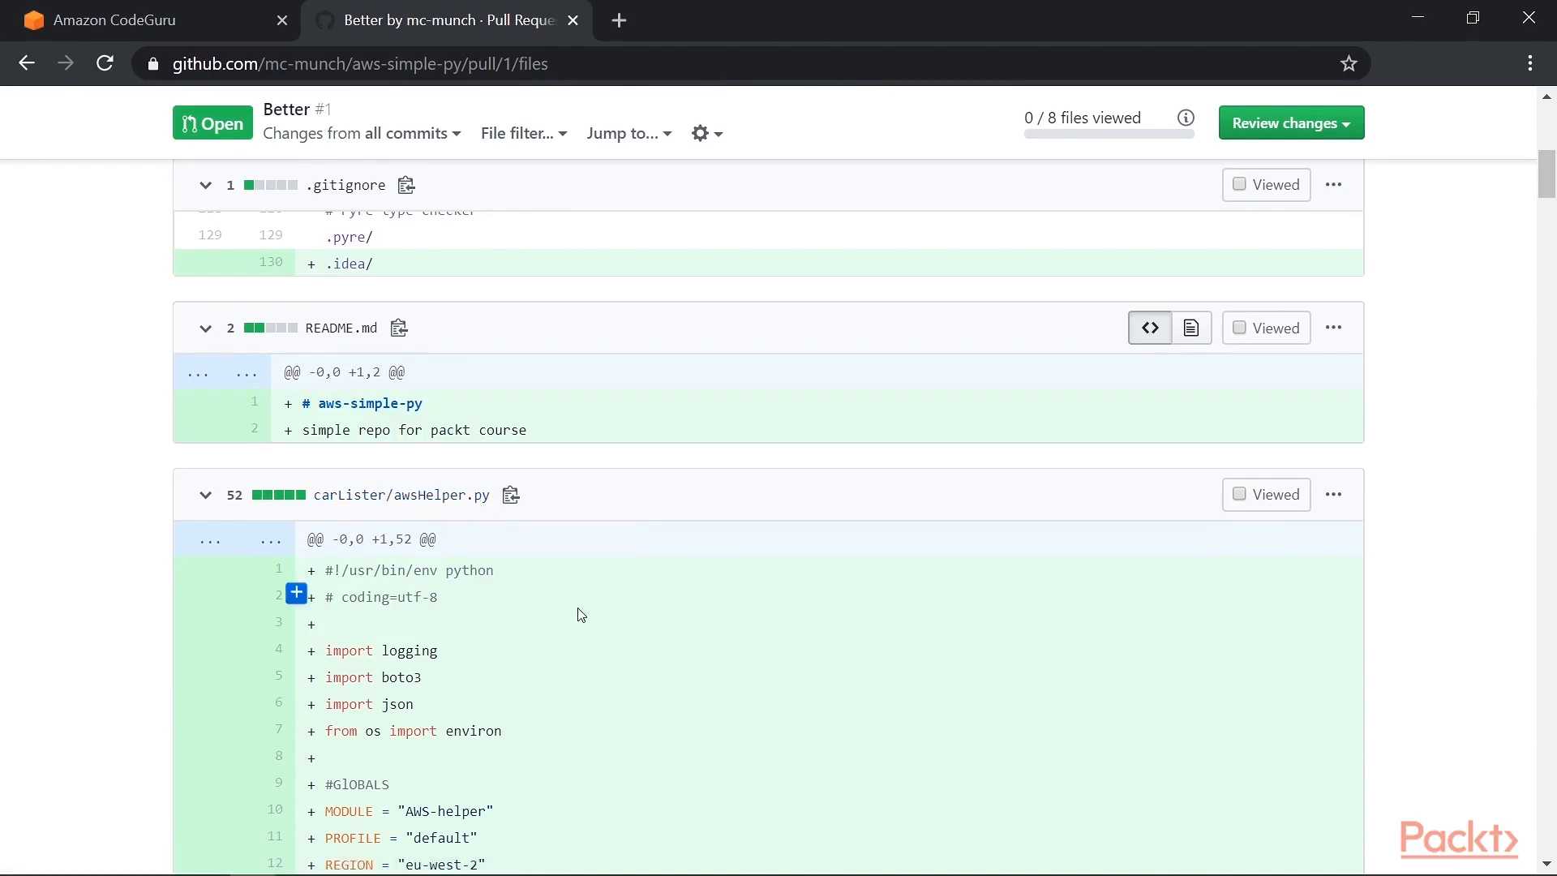
scroll("down", 3)
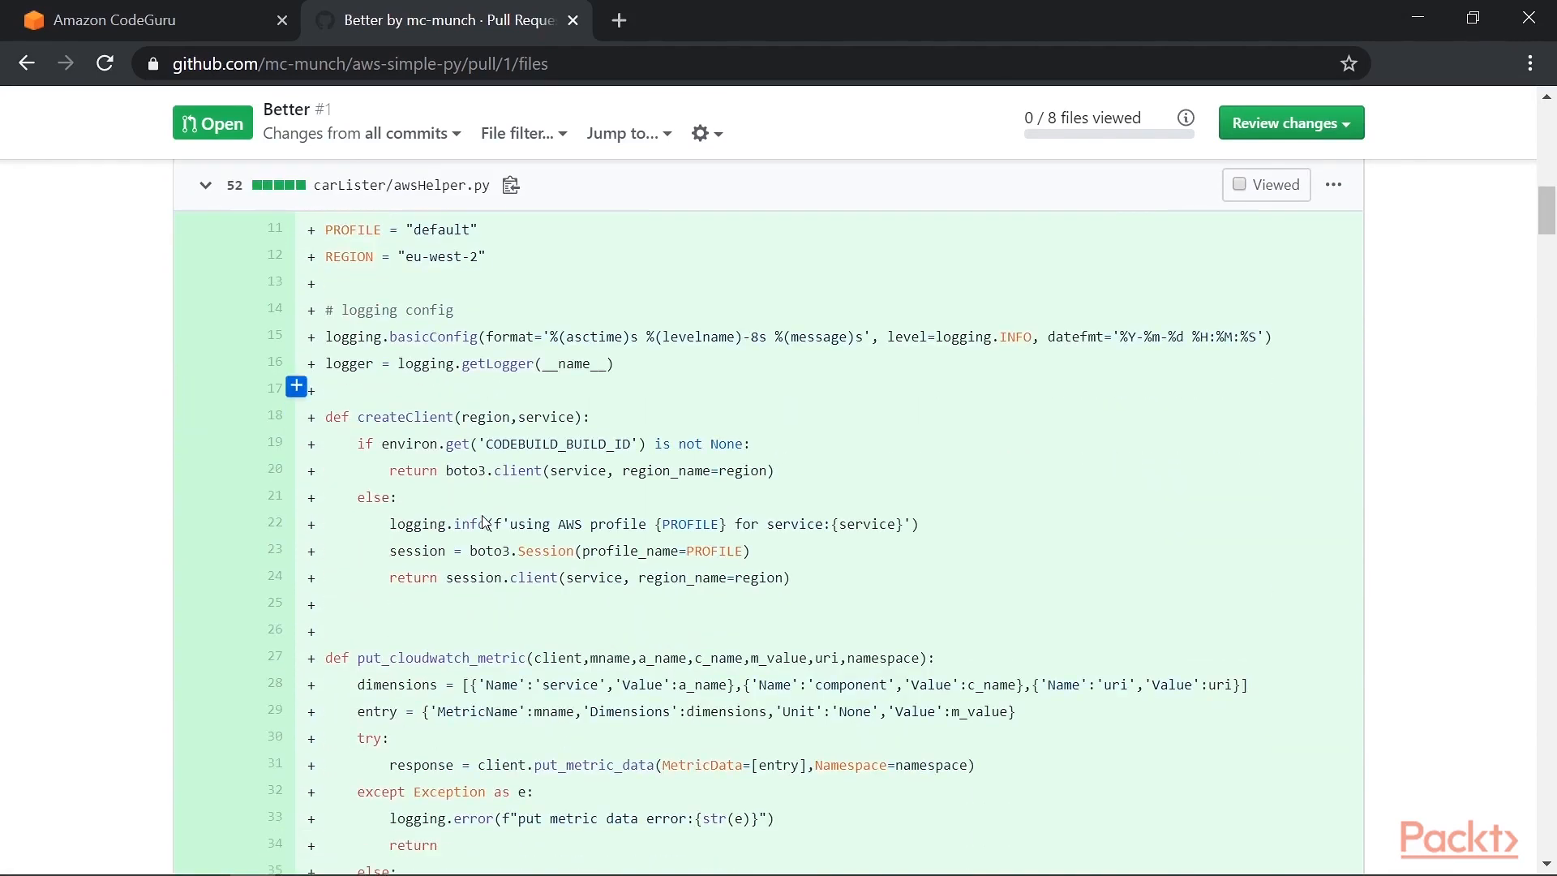
mouse_move(511, 533)
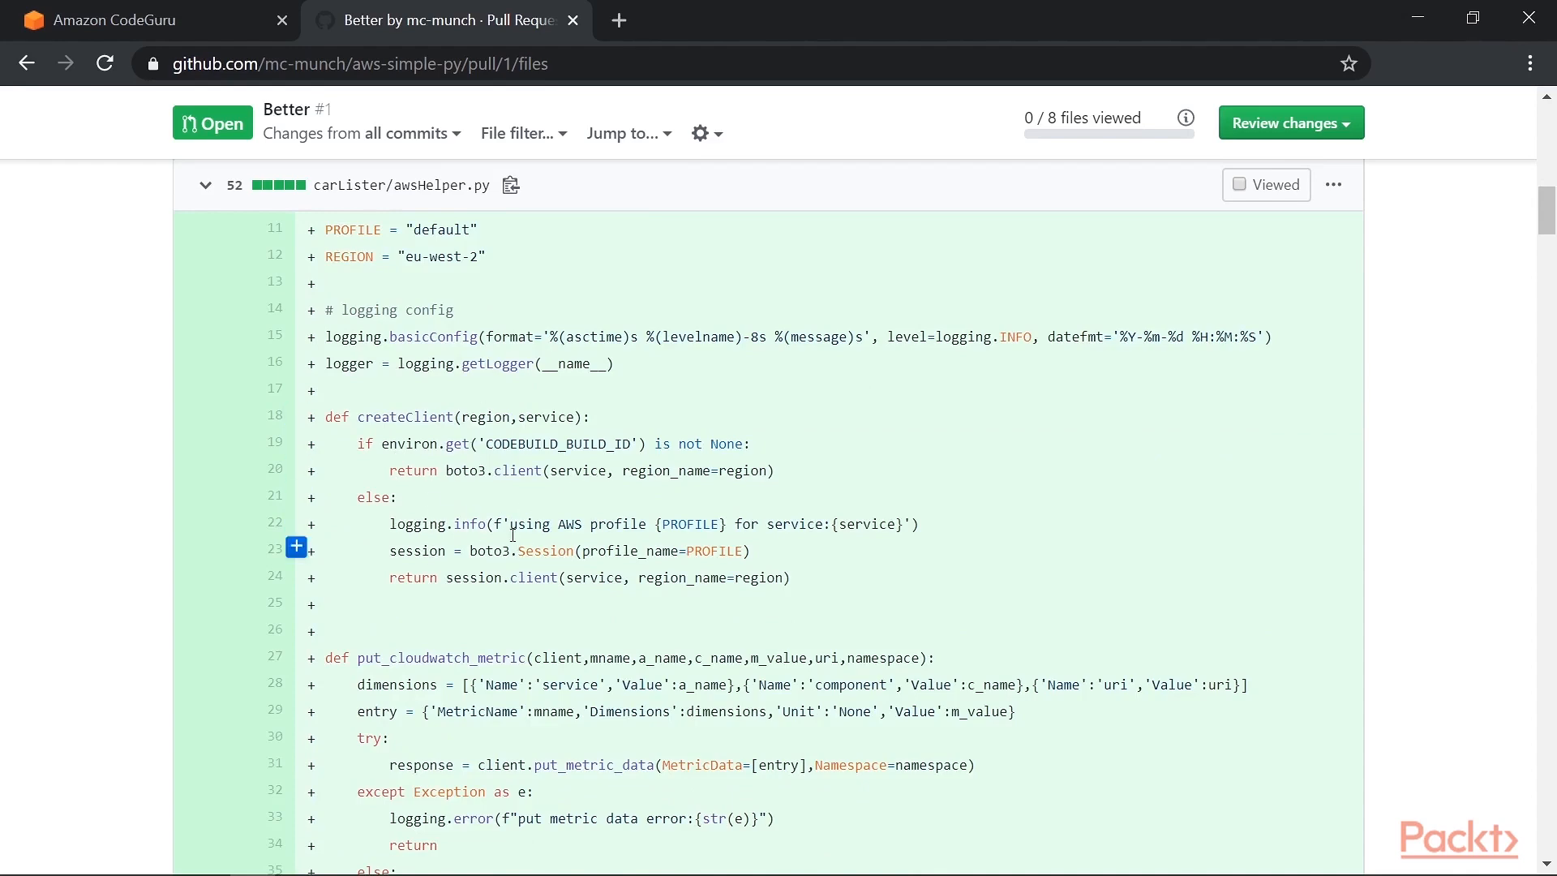
scroll("down", 3)
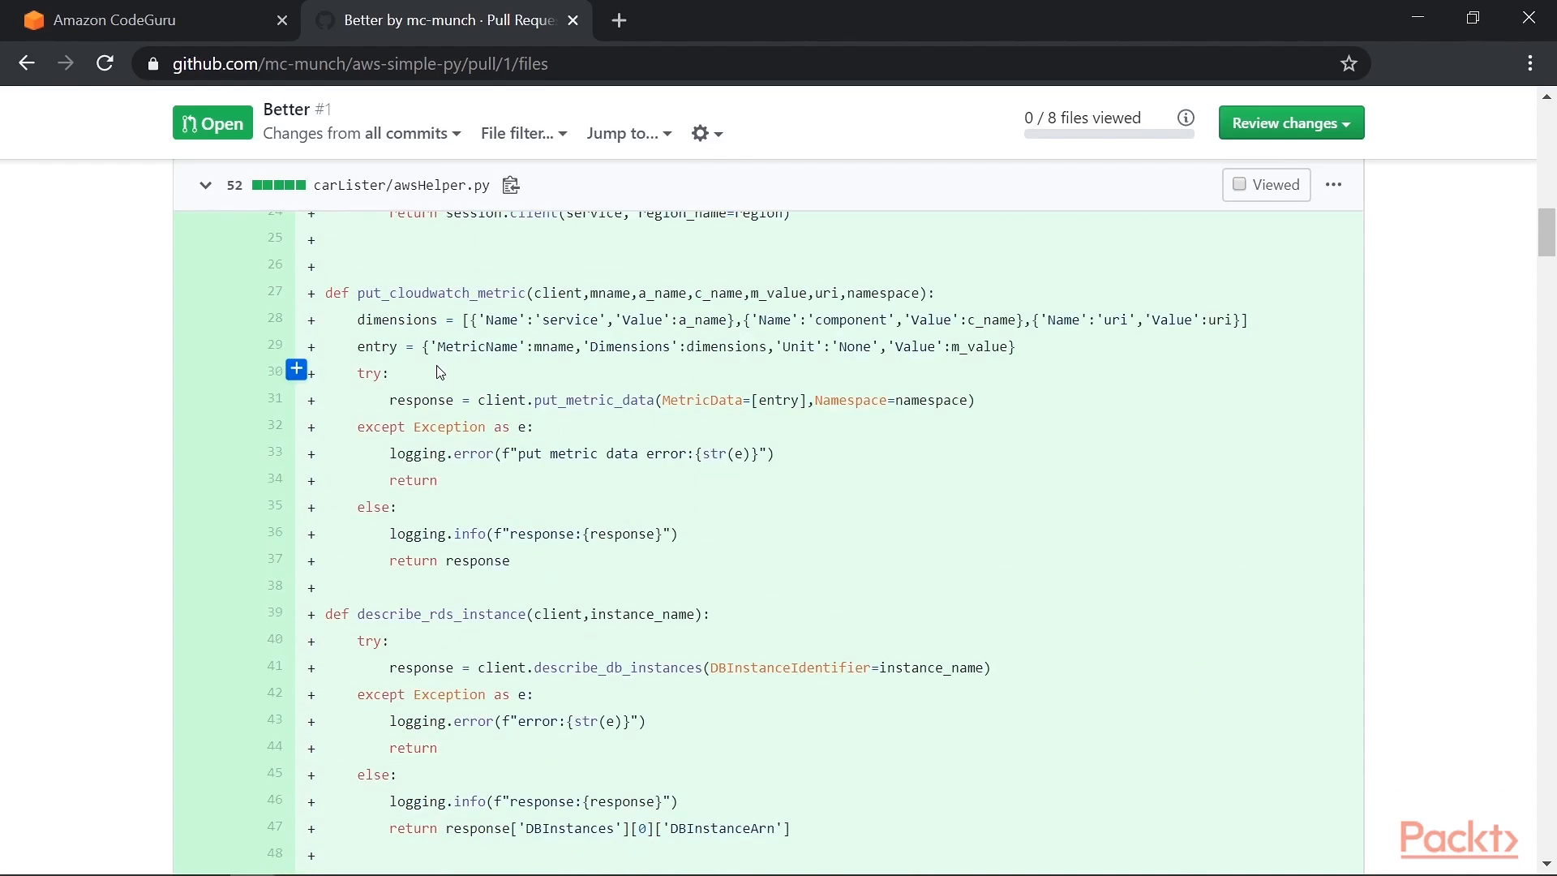
mouse_move(454, 375)
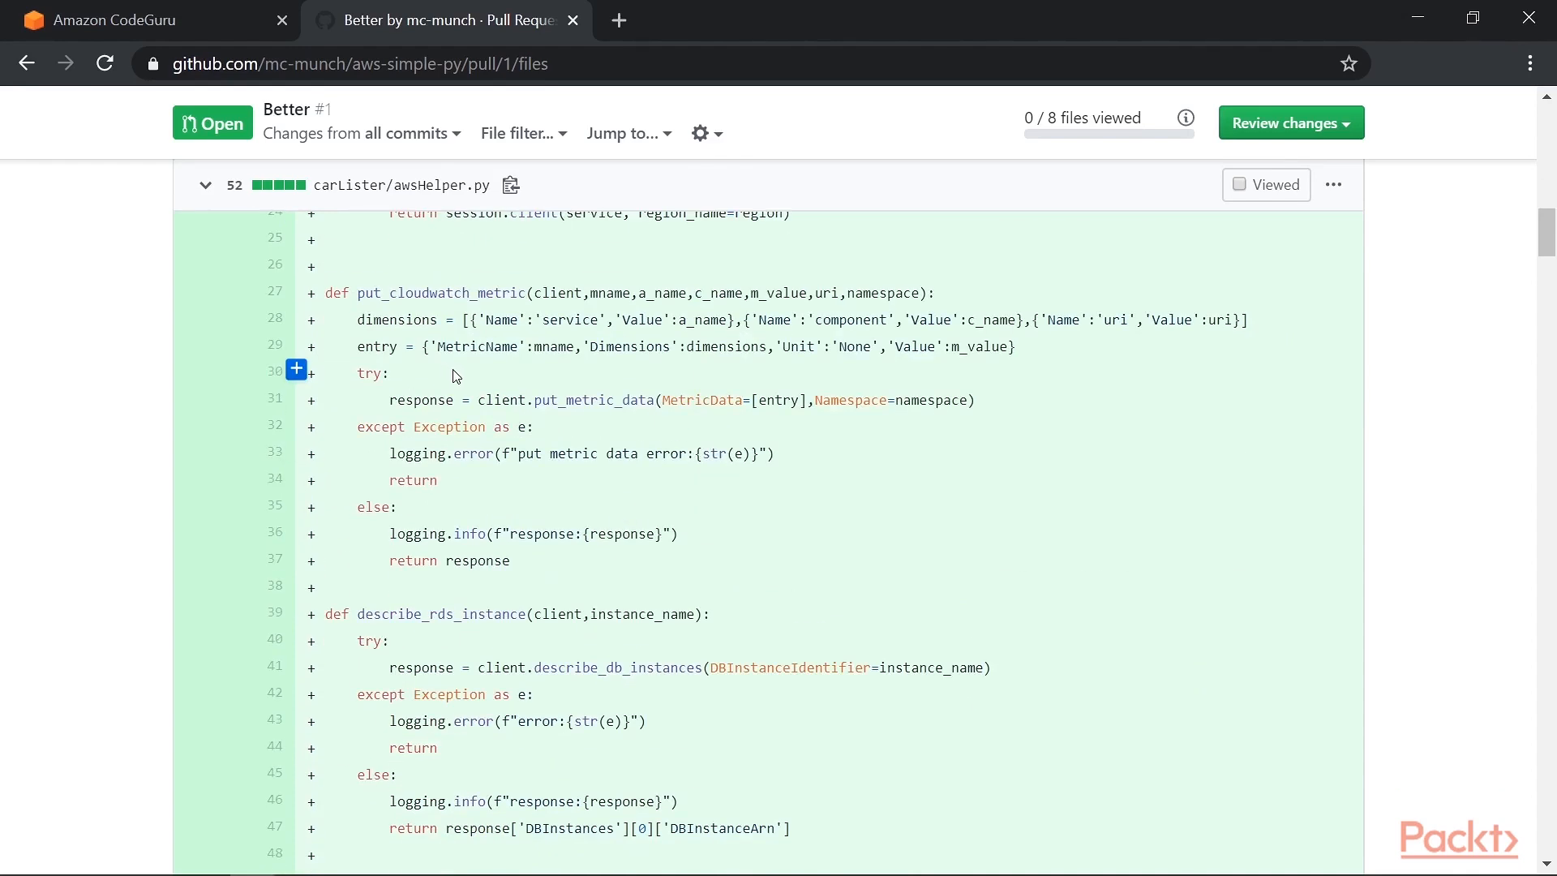
mouse_move(520, 292)
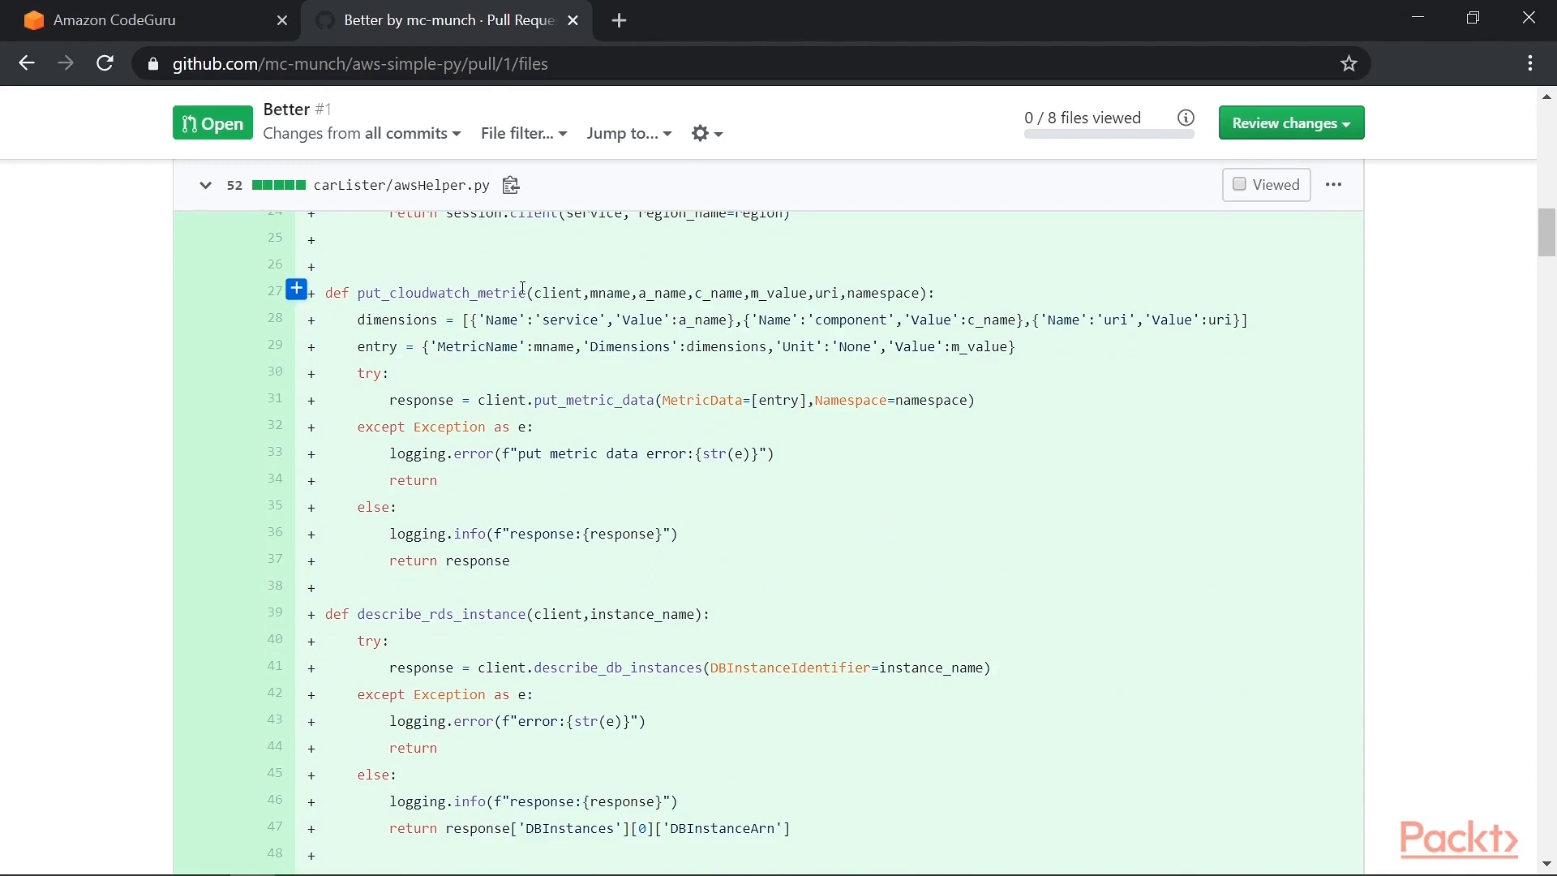
mouse_move(629, 439)
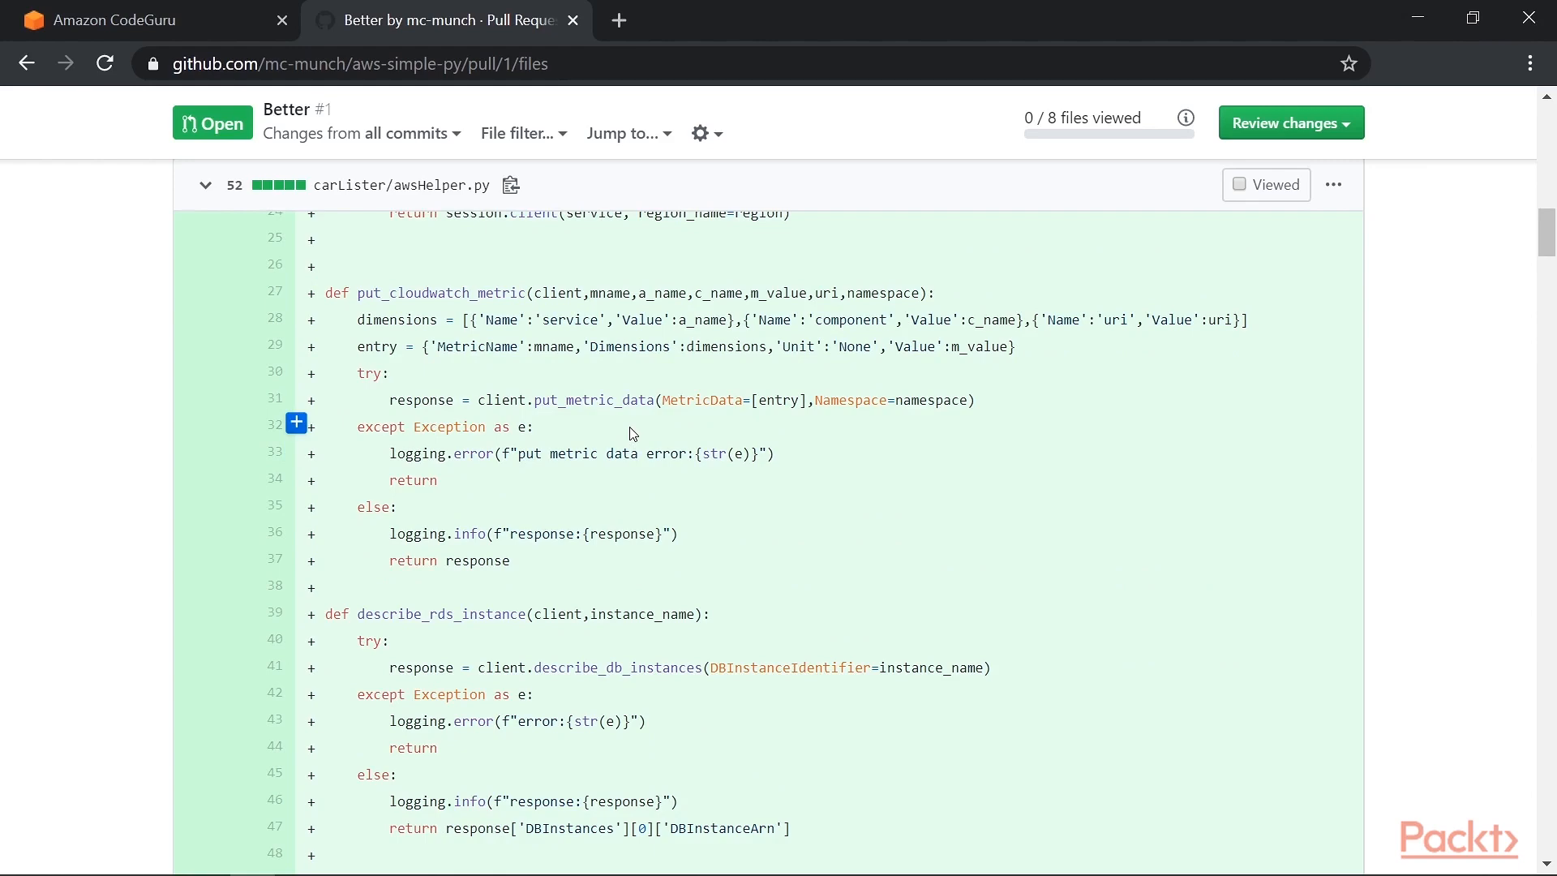
scroll("down", 3)
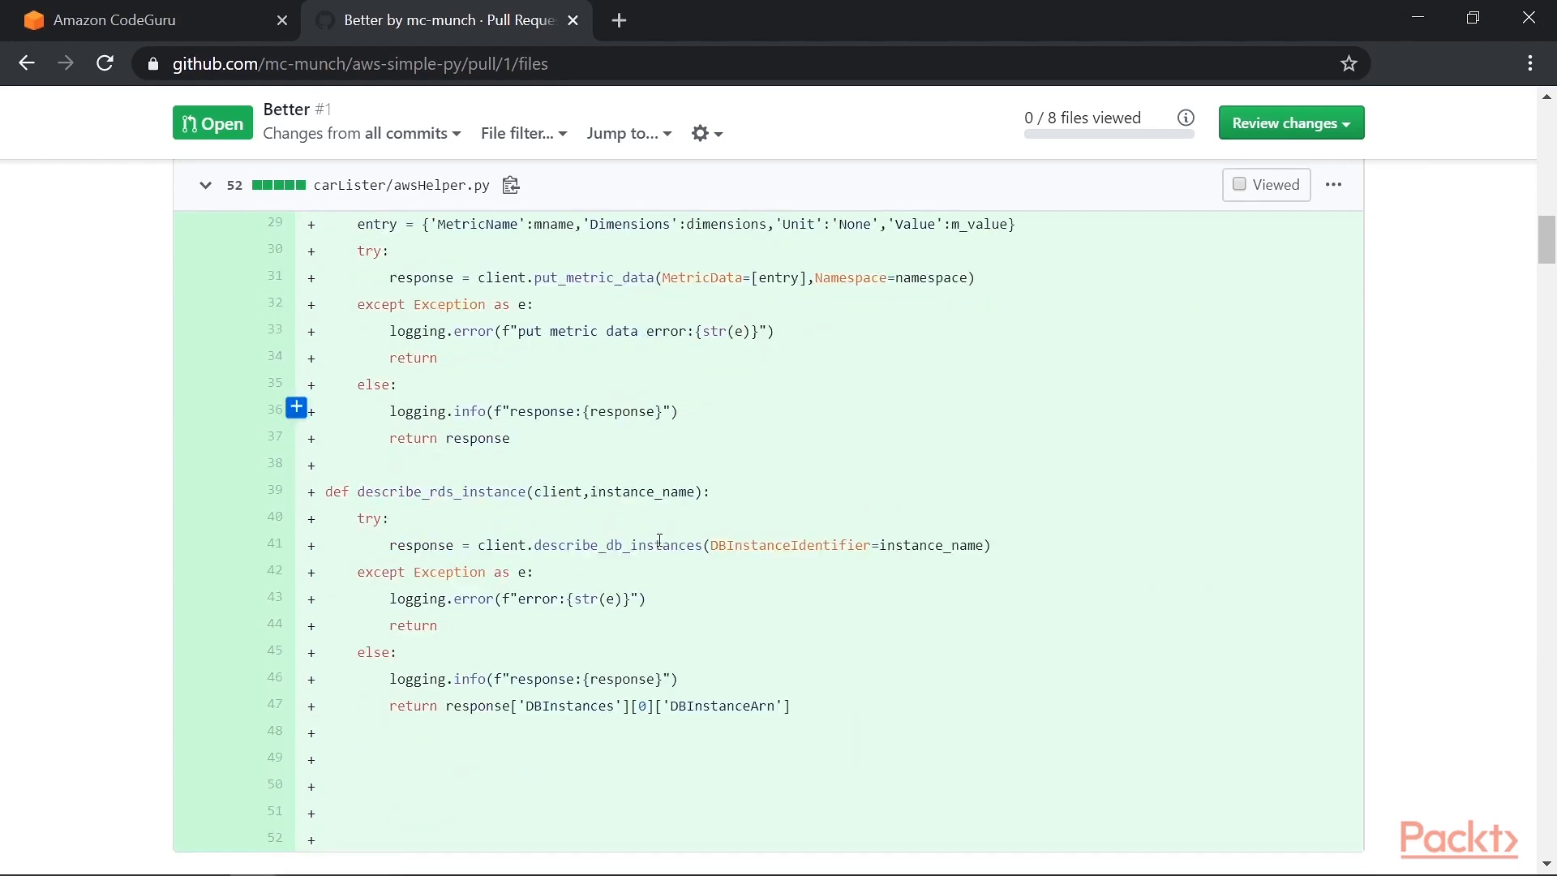
scroll("down", 3)
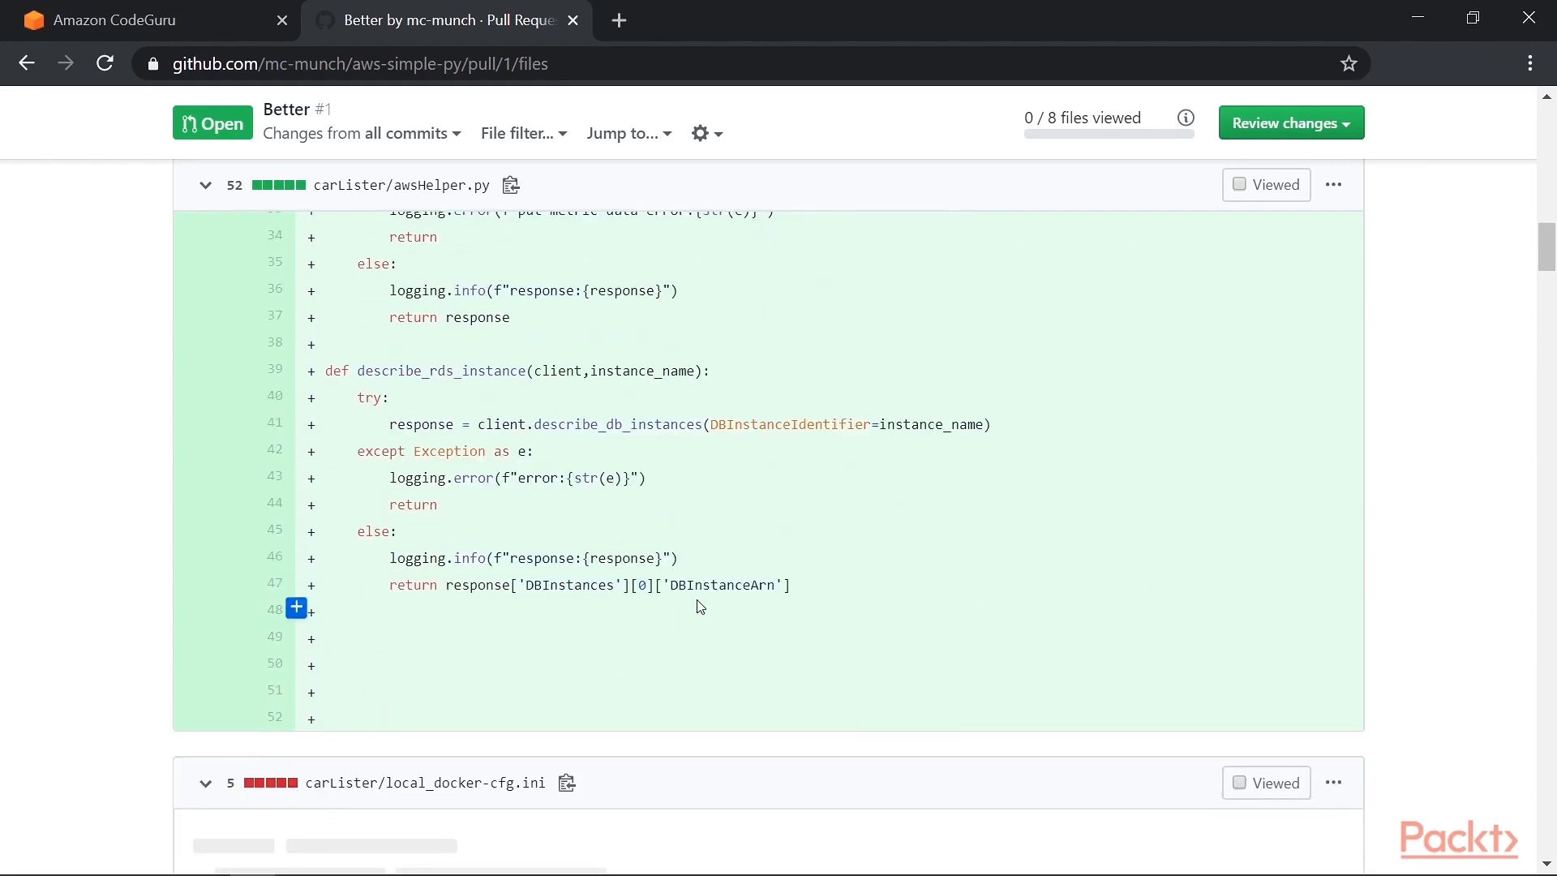
double_click(722, 584)
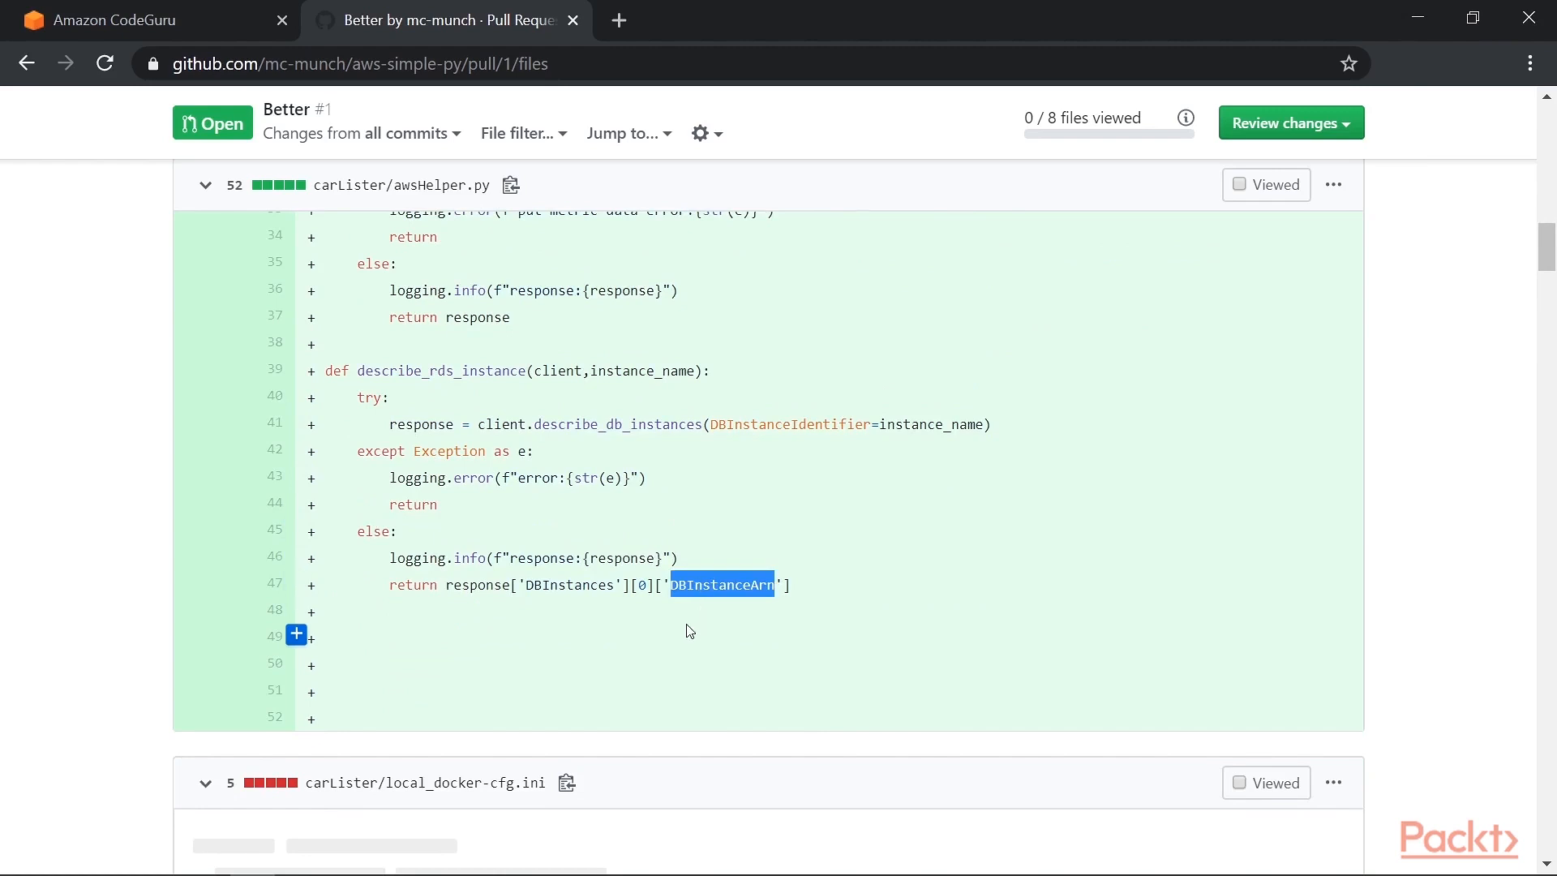
mouse_move(689, 626)
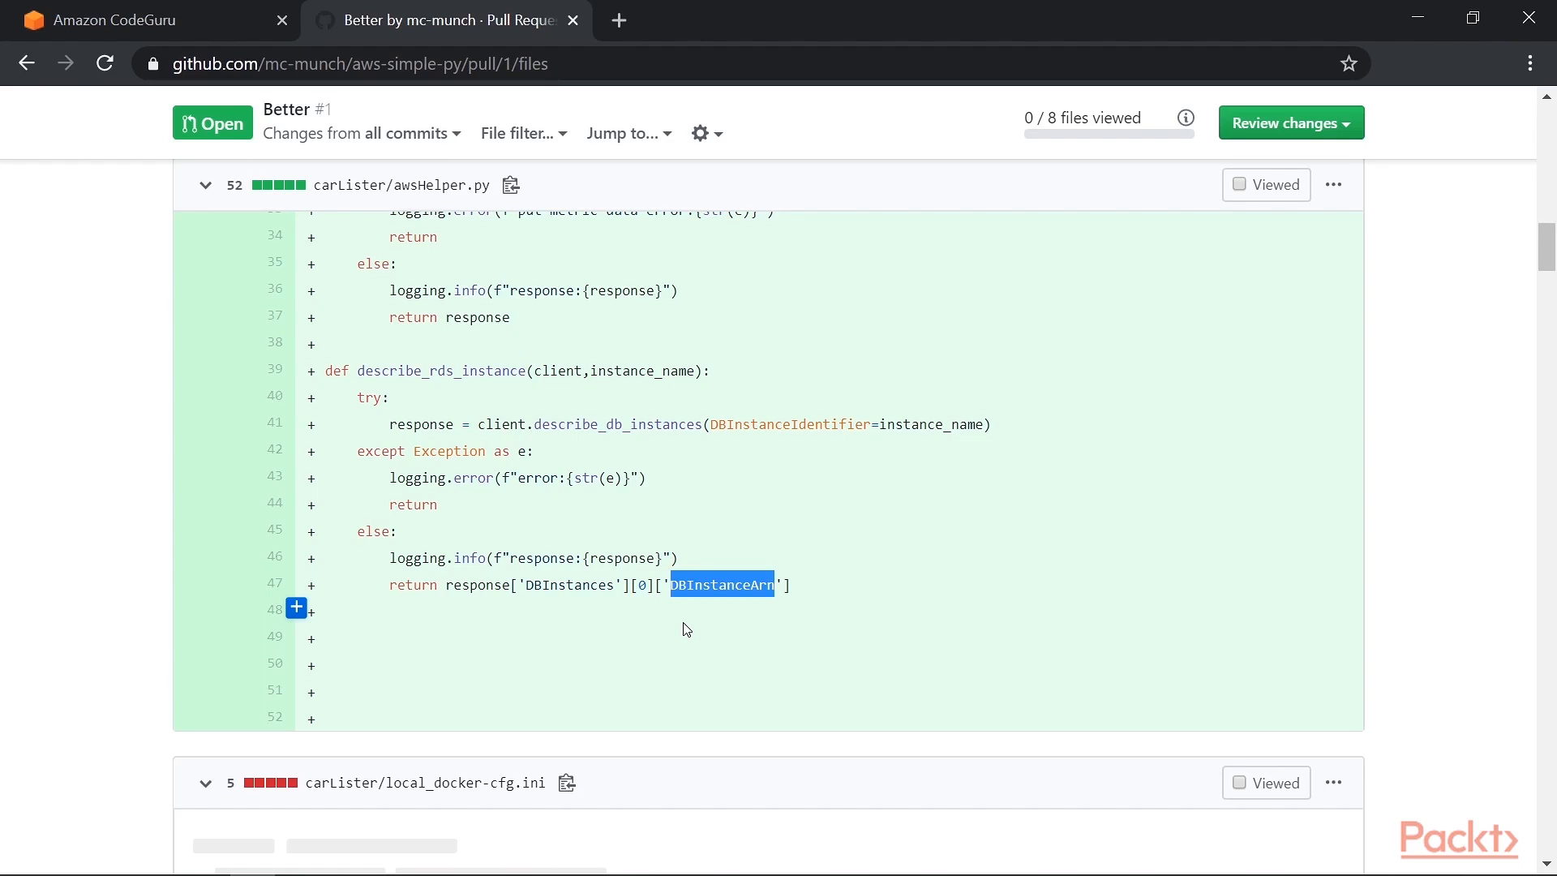
mouse_move(691, 639)
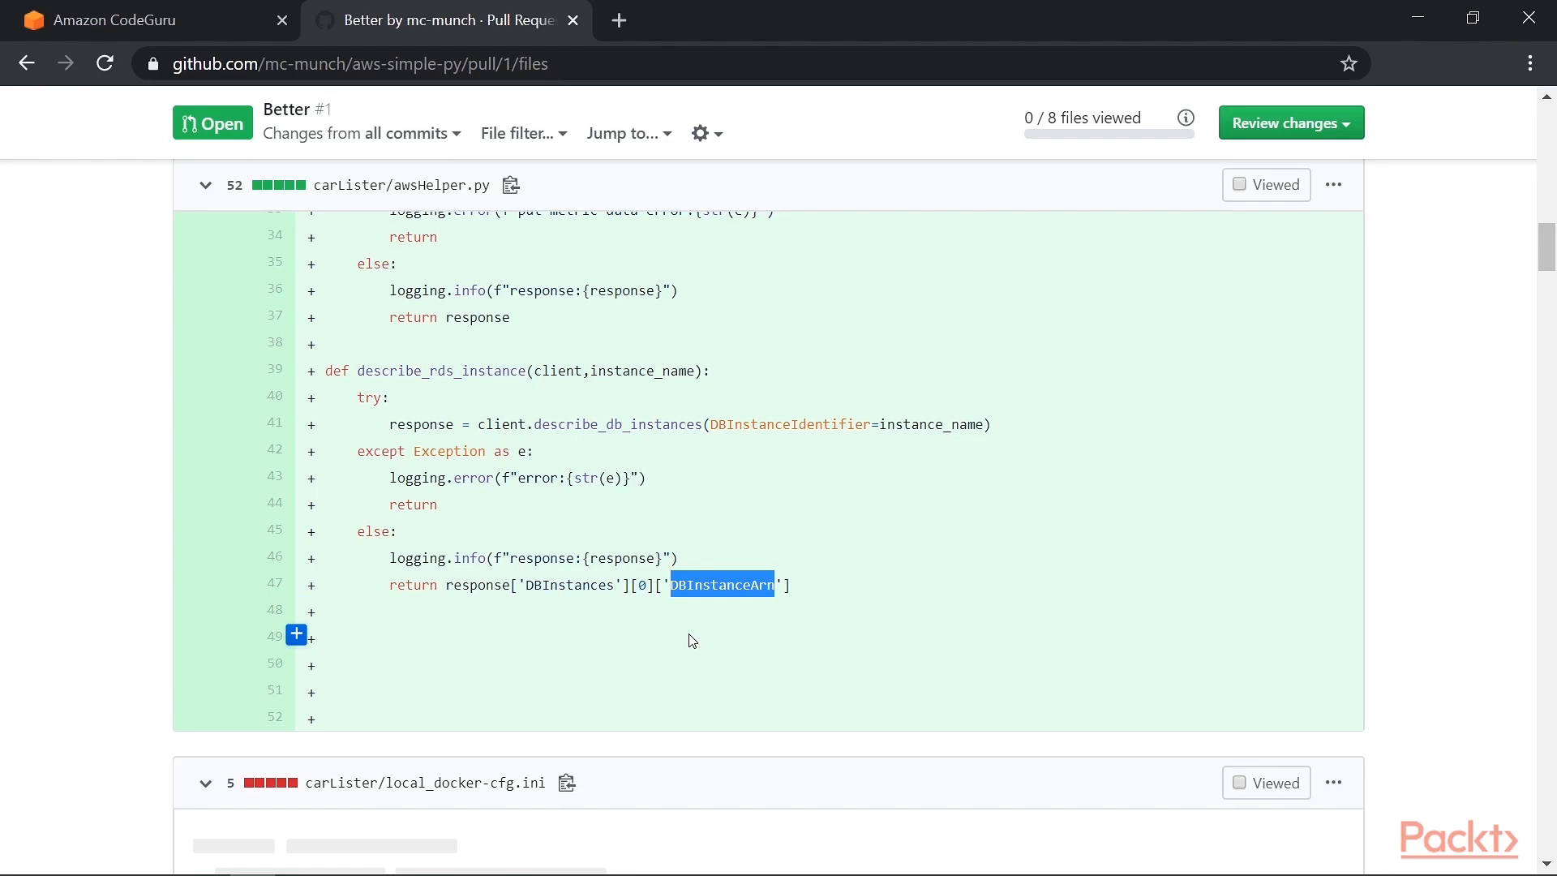
Step: Review the carLister/main.py diff from the awsHelper import to the DB_HEALTH route returning status 500
scroll("down", 3)
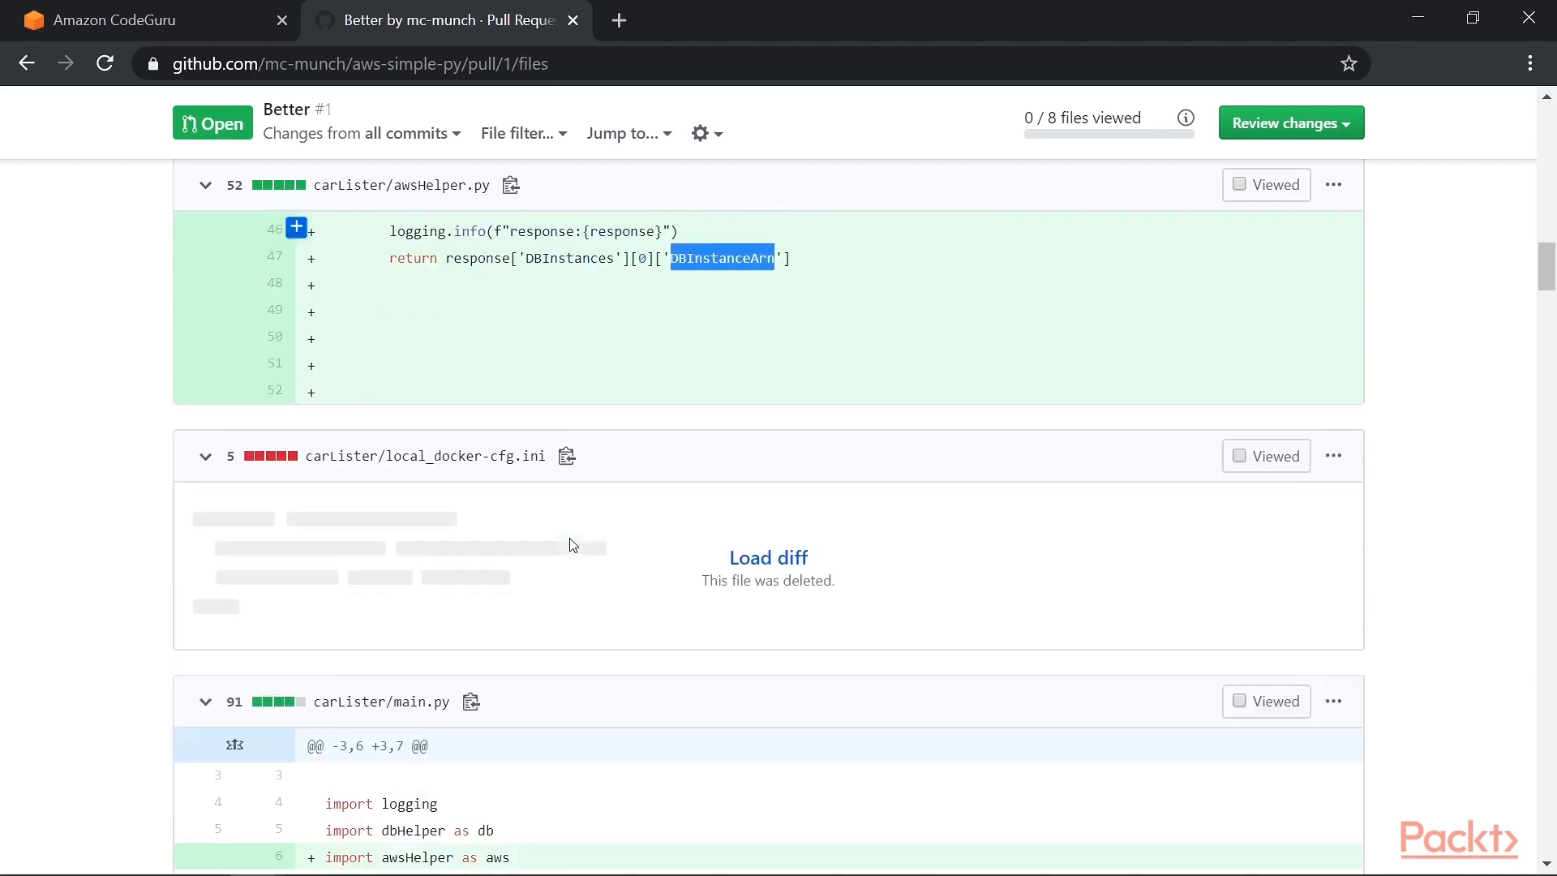
scroll("down", 3)
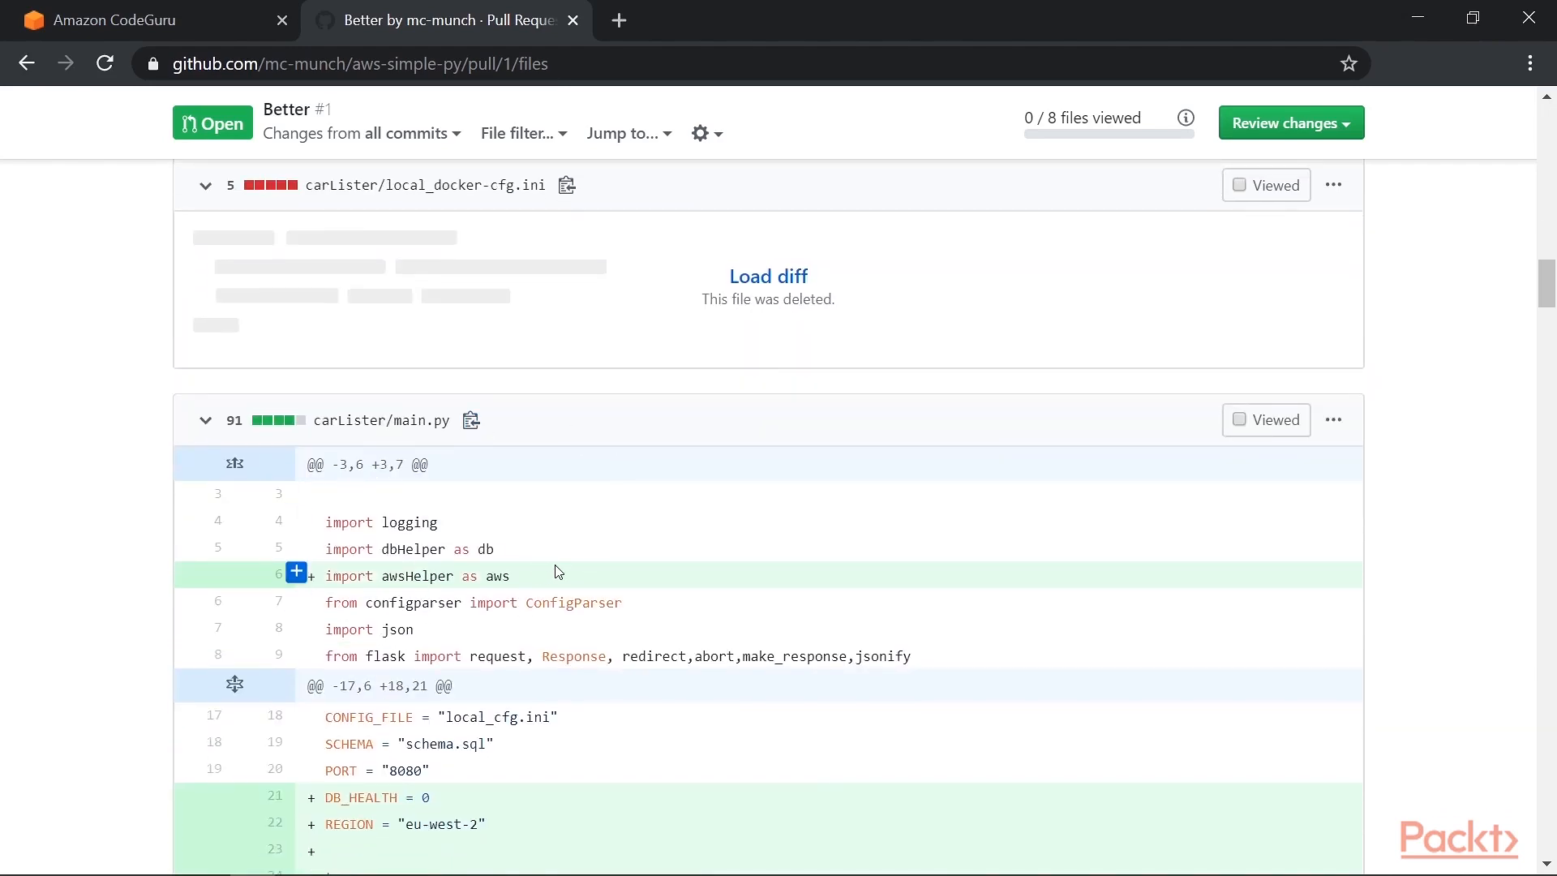
double_click(417, 574)
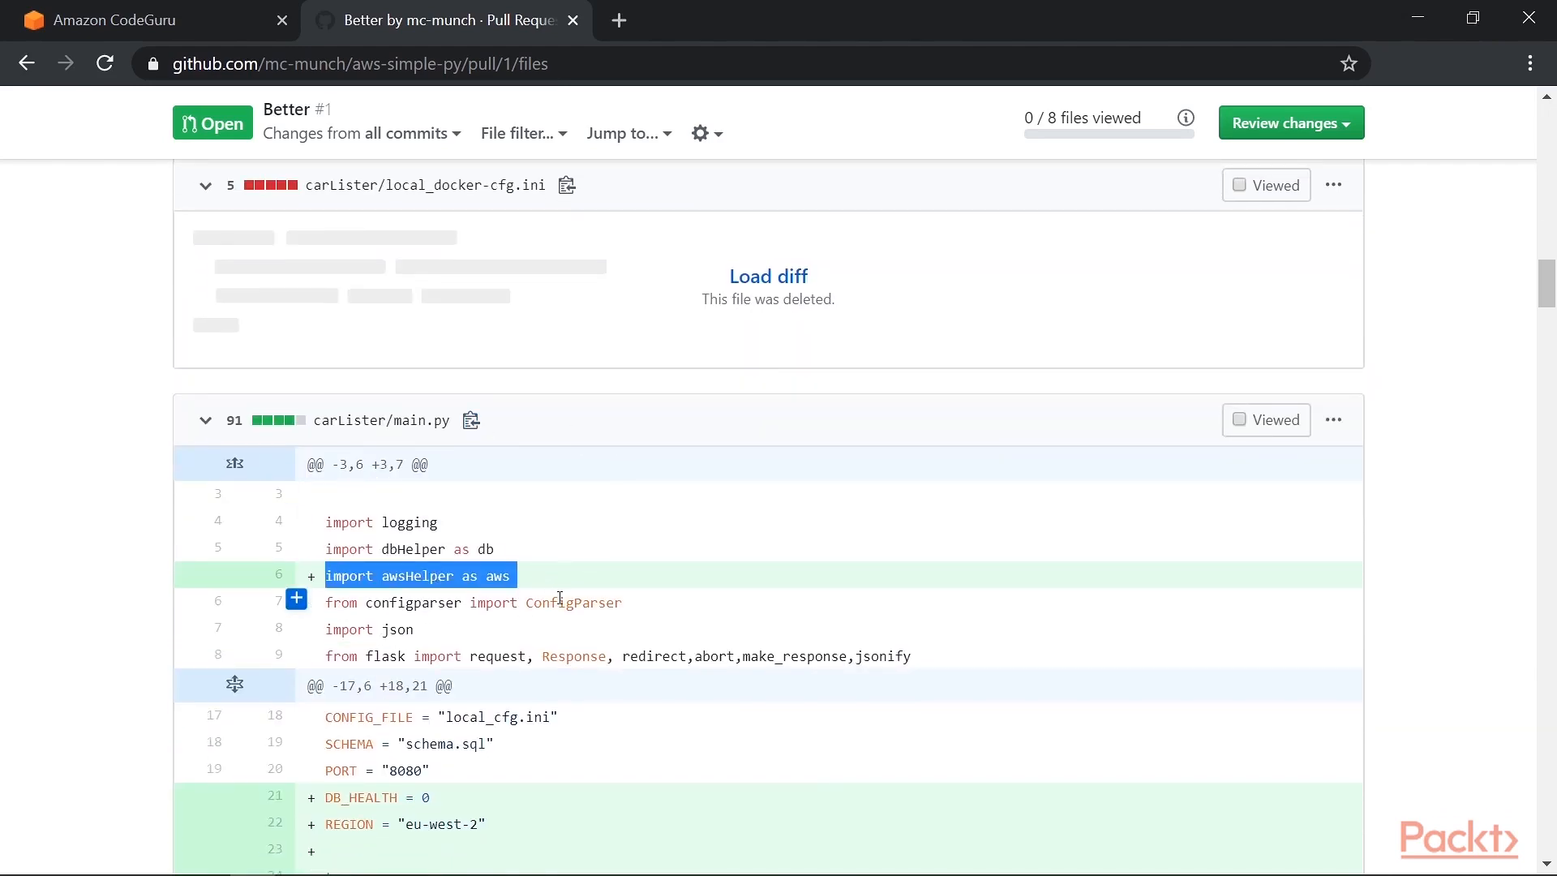
scroll("down", 3)
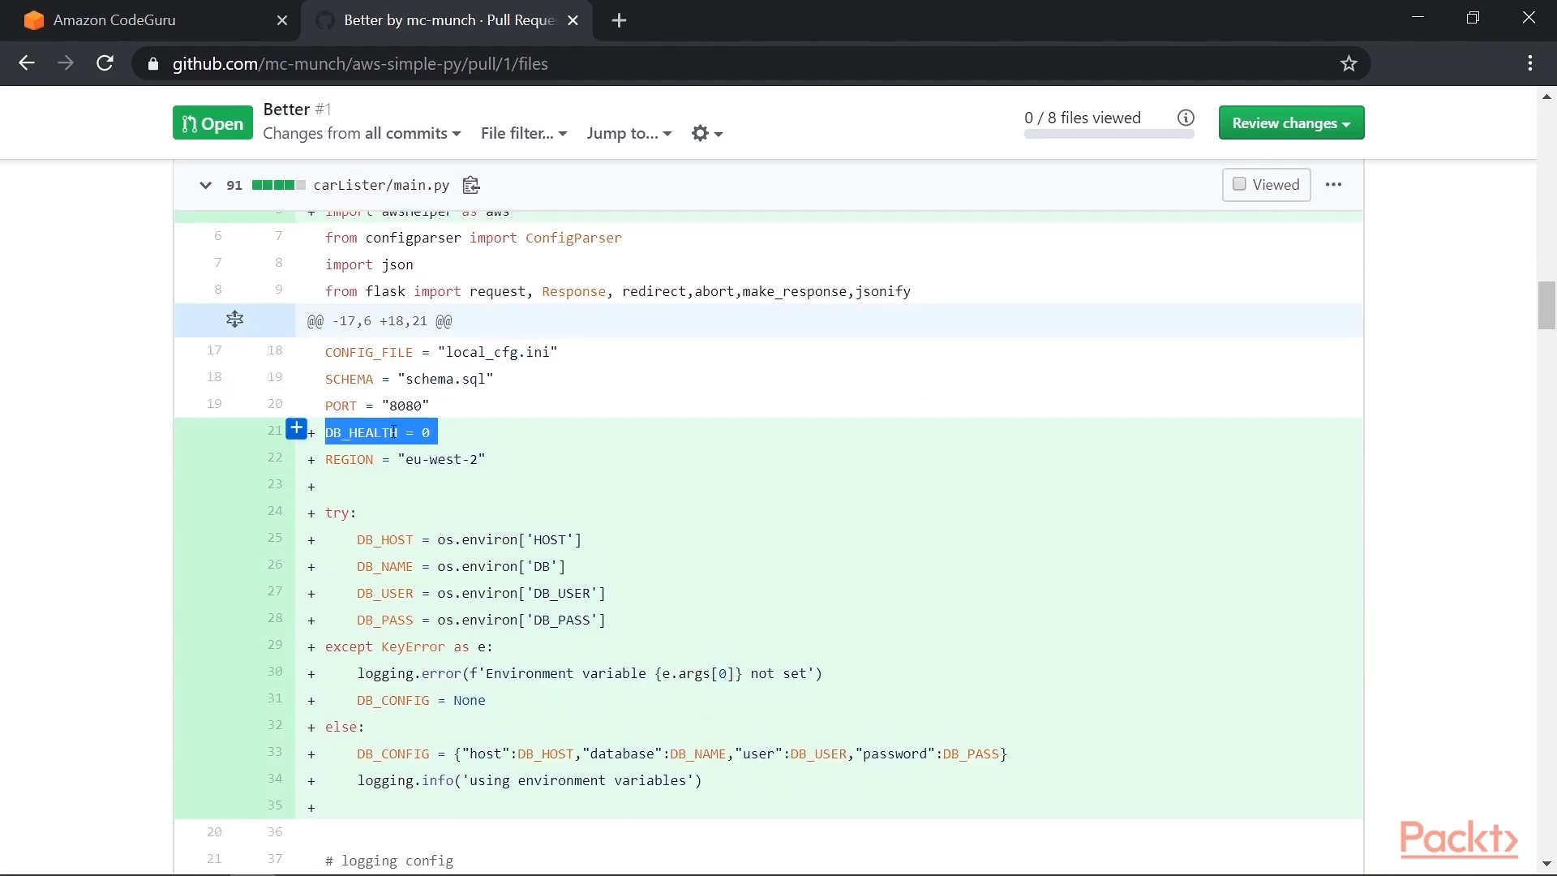
mouse_move(514, 448)
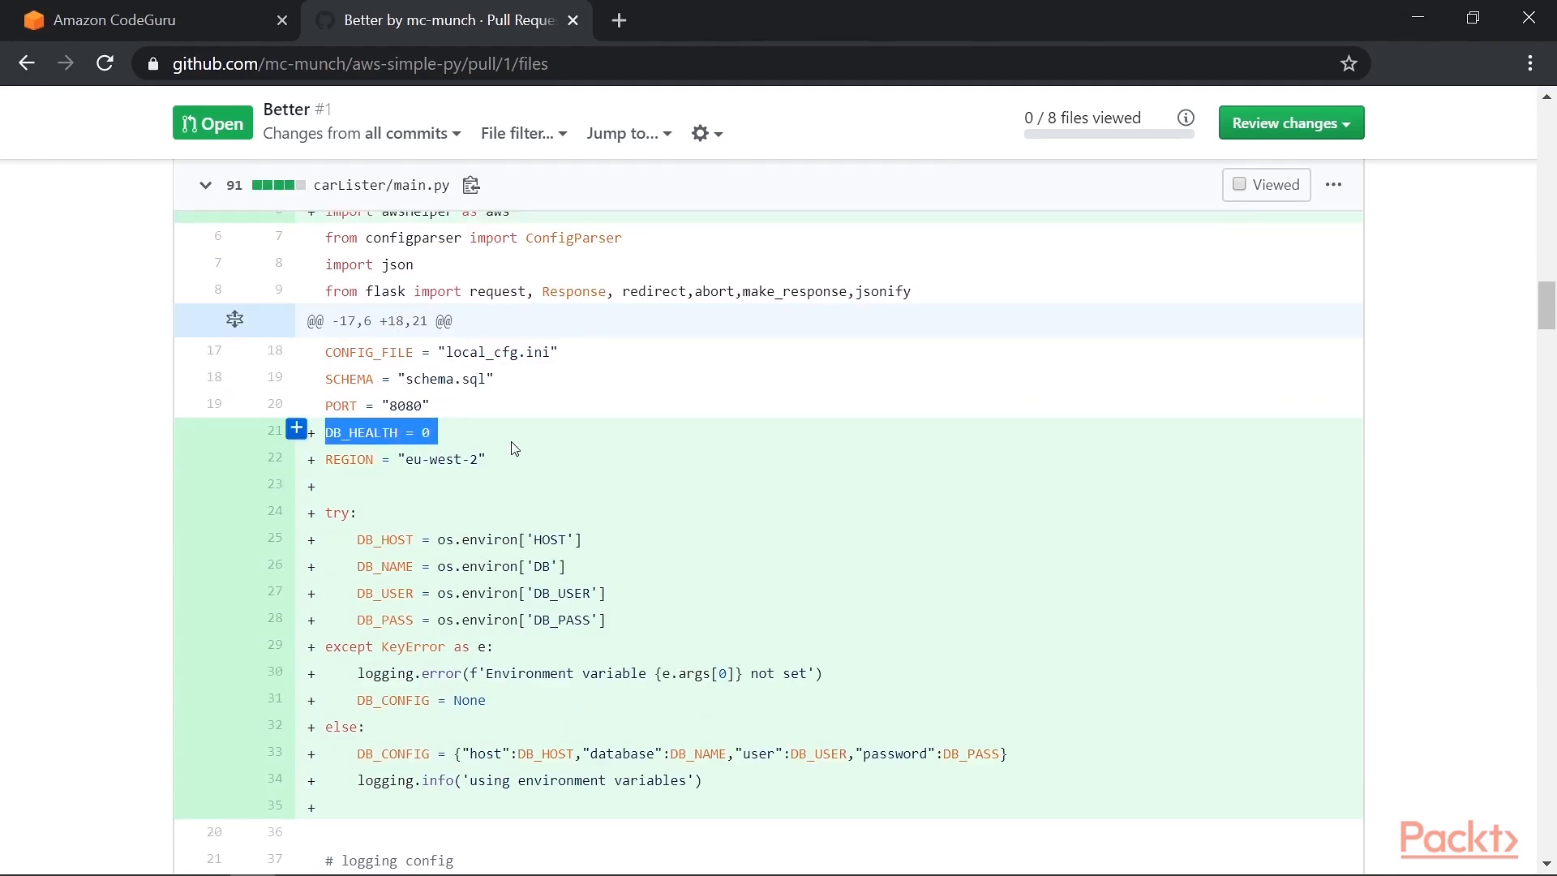
mouse_move(497, 519)
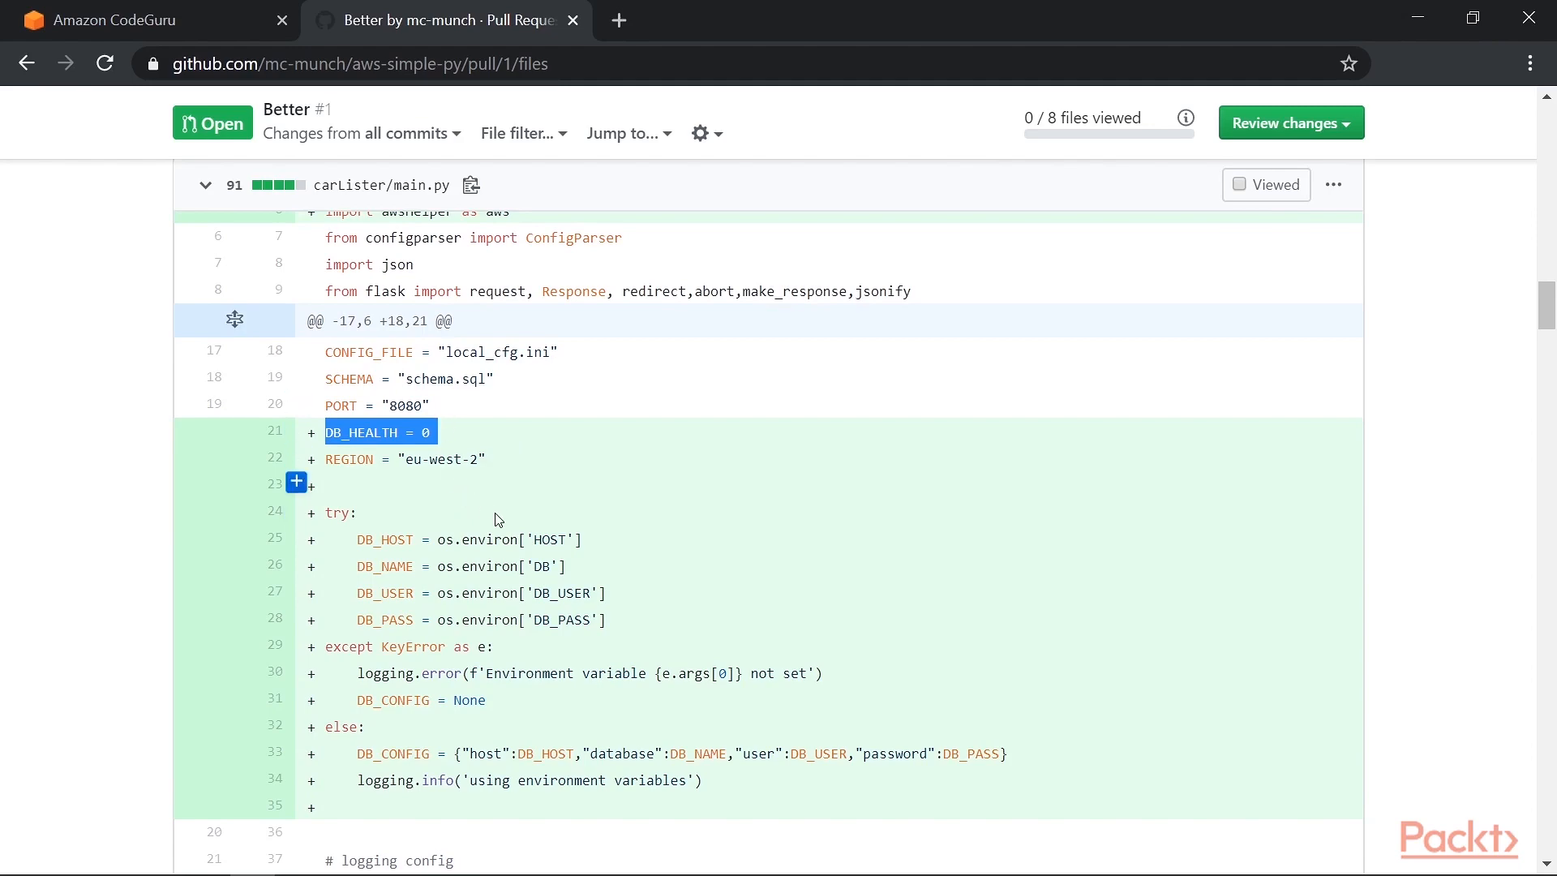
scroll("down", 3)
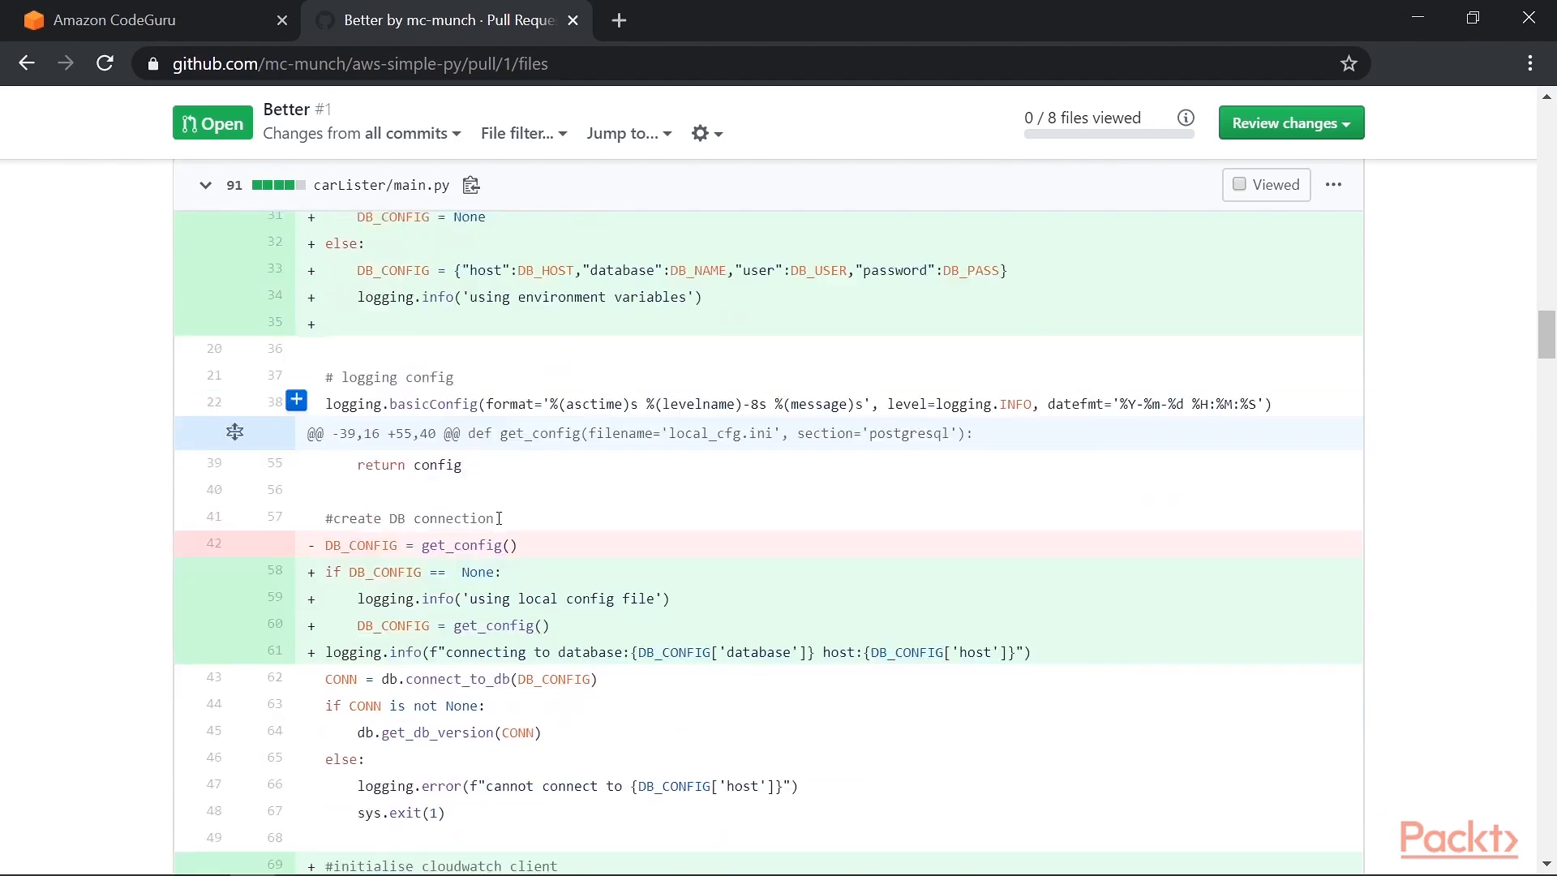
scroll("down", 3)
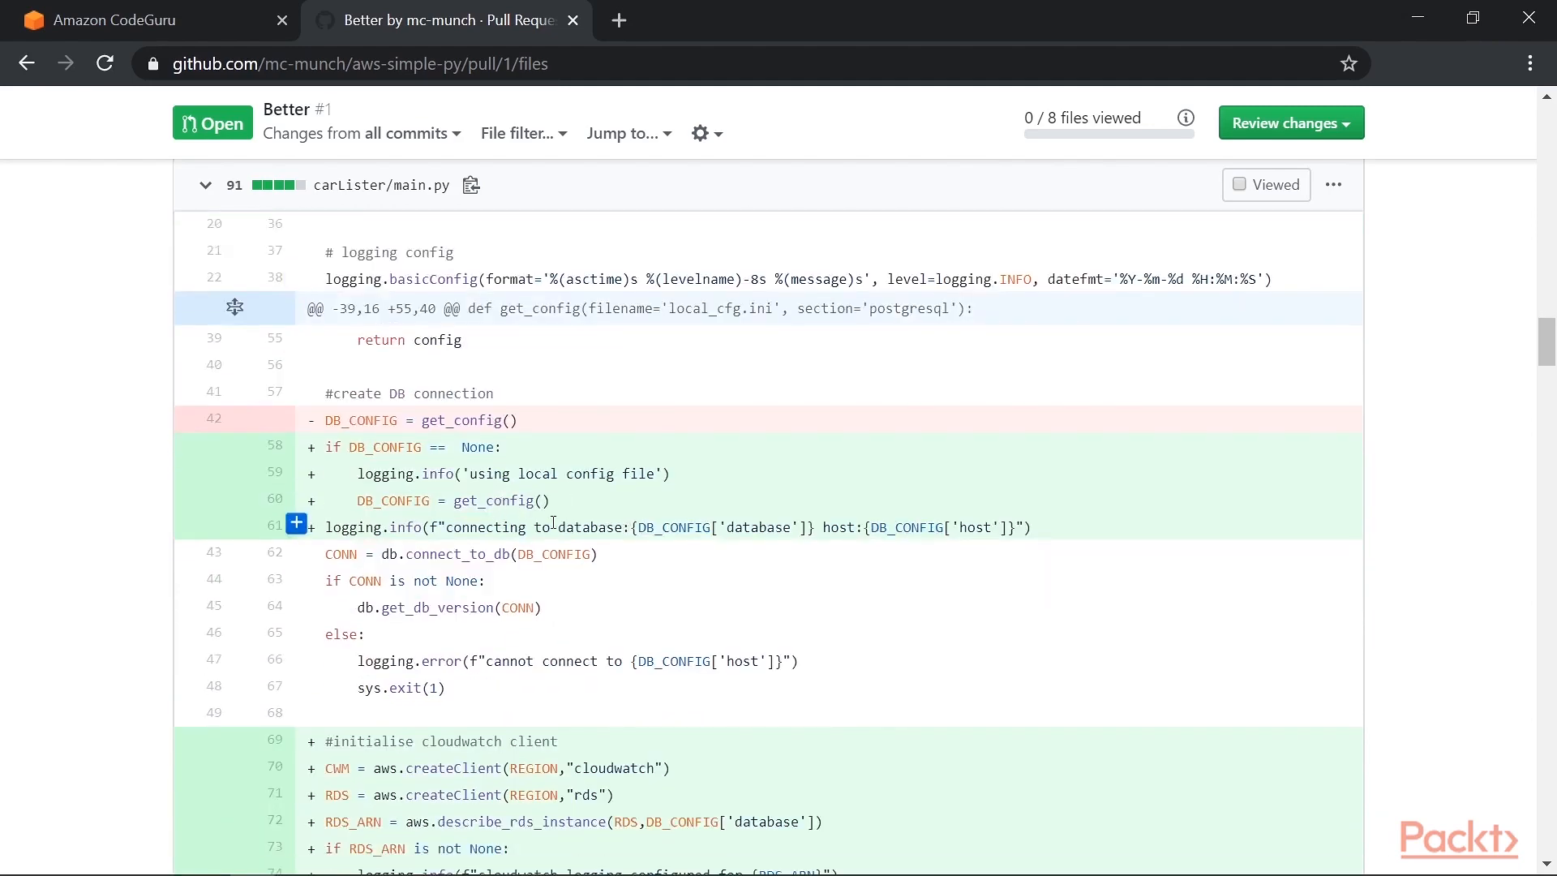
scroll("down", 3)
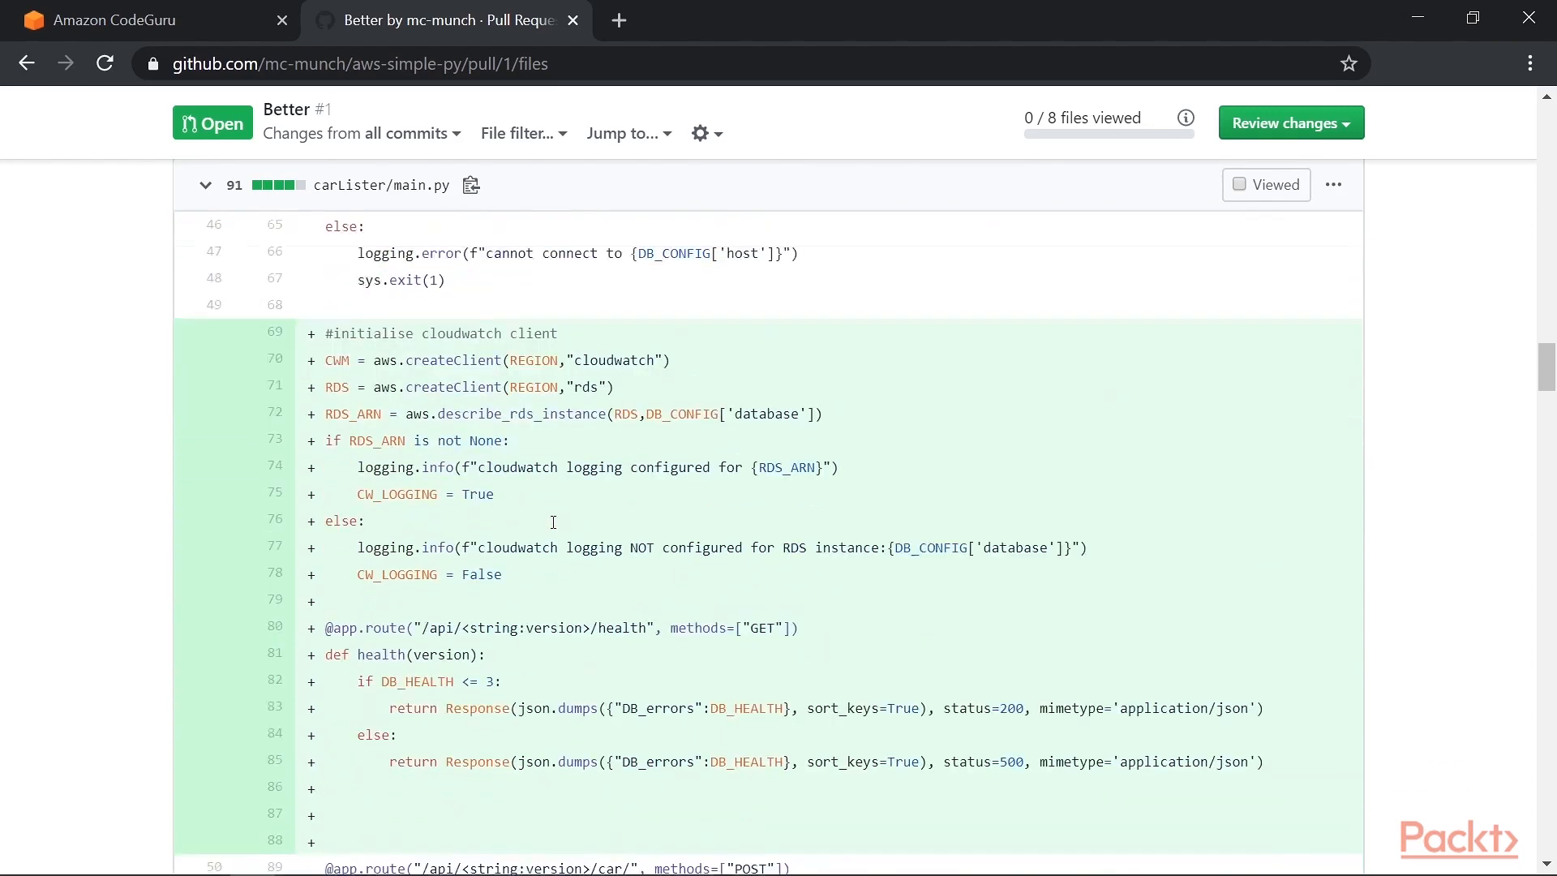
scroll("down", 3)
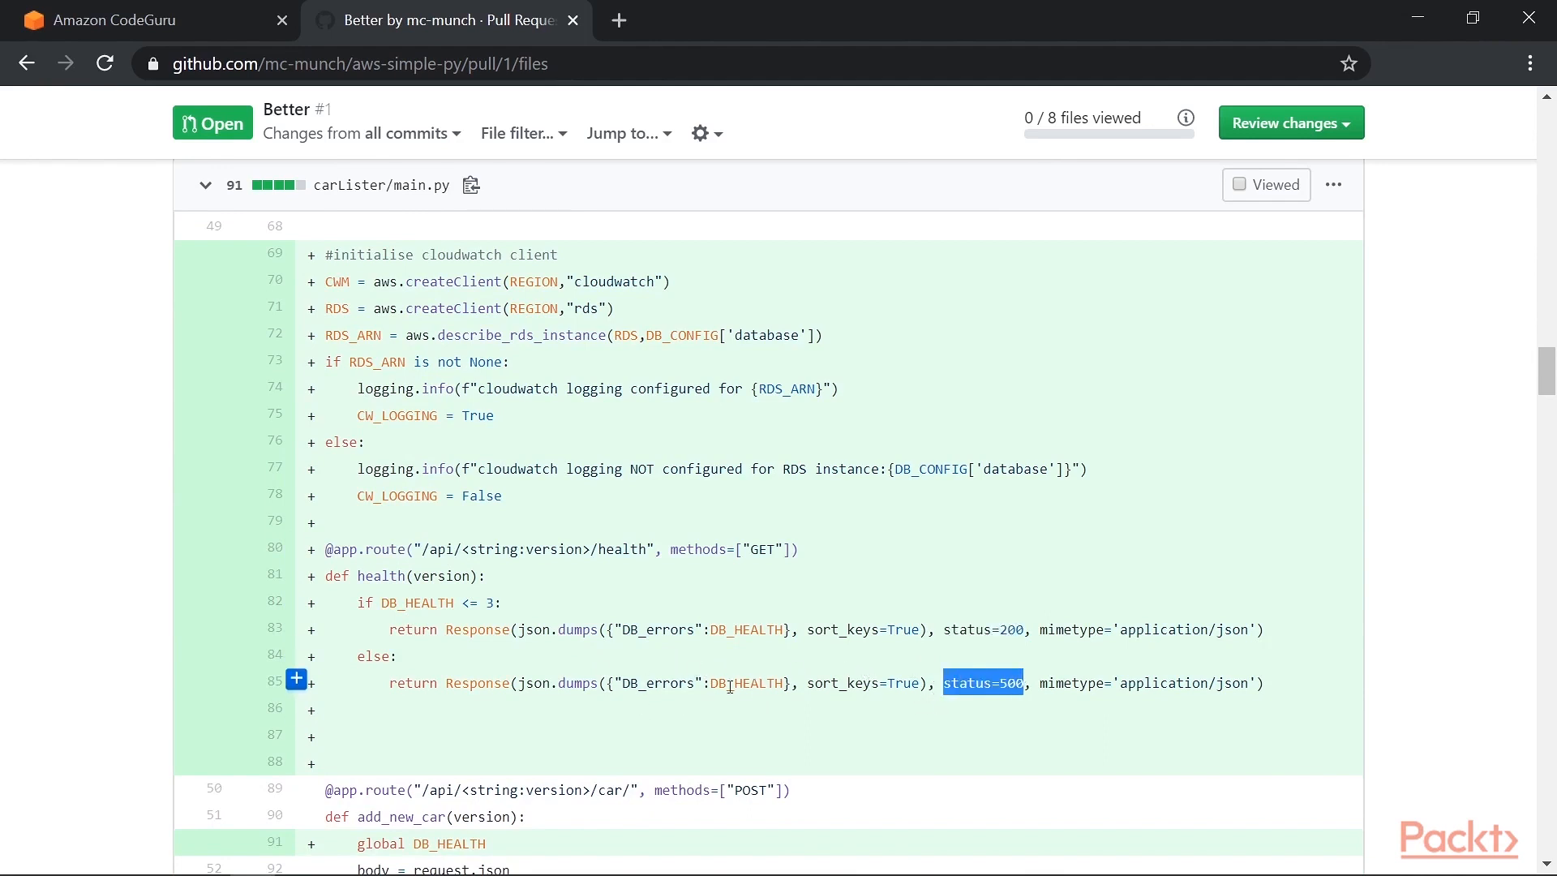
scroll("down", 3)
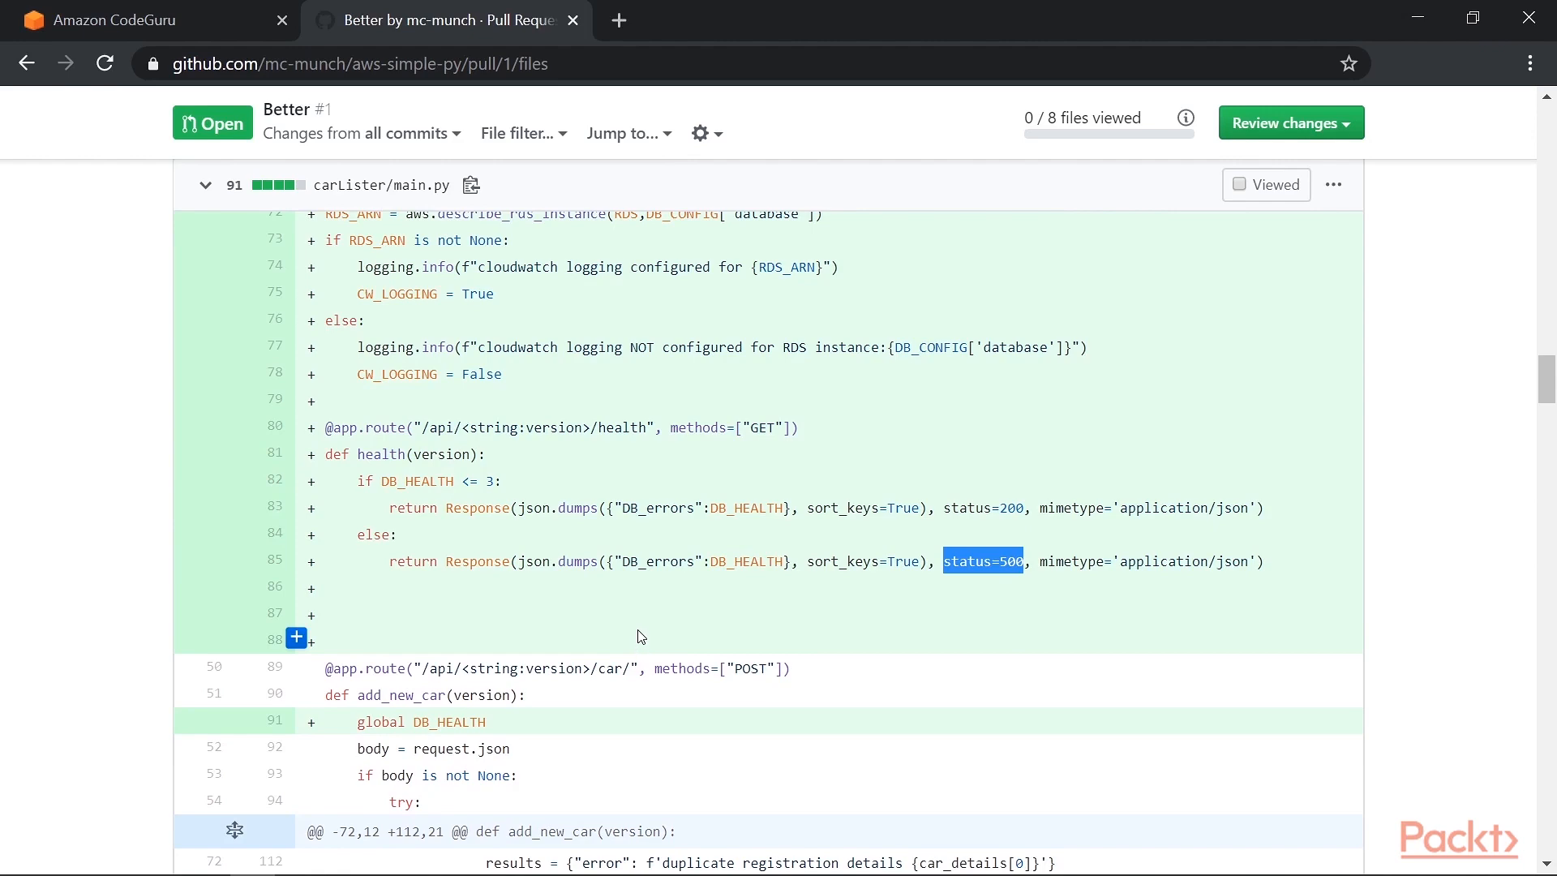
scroll("down", 3)
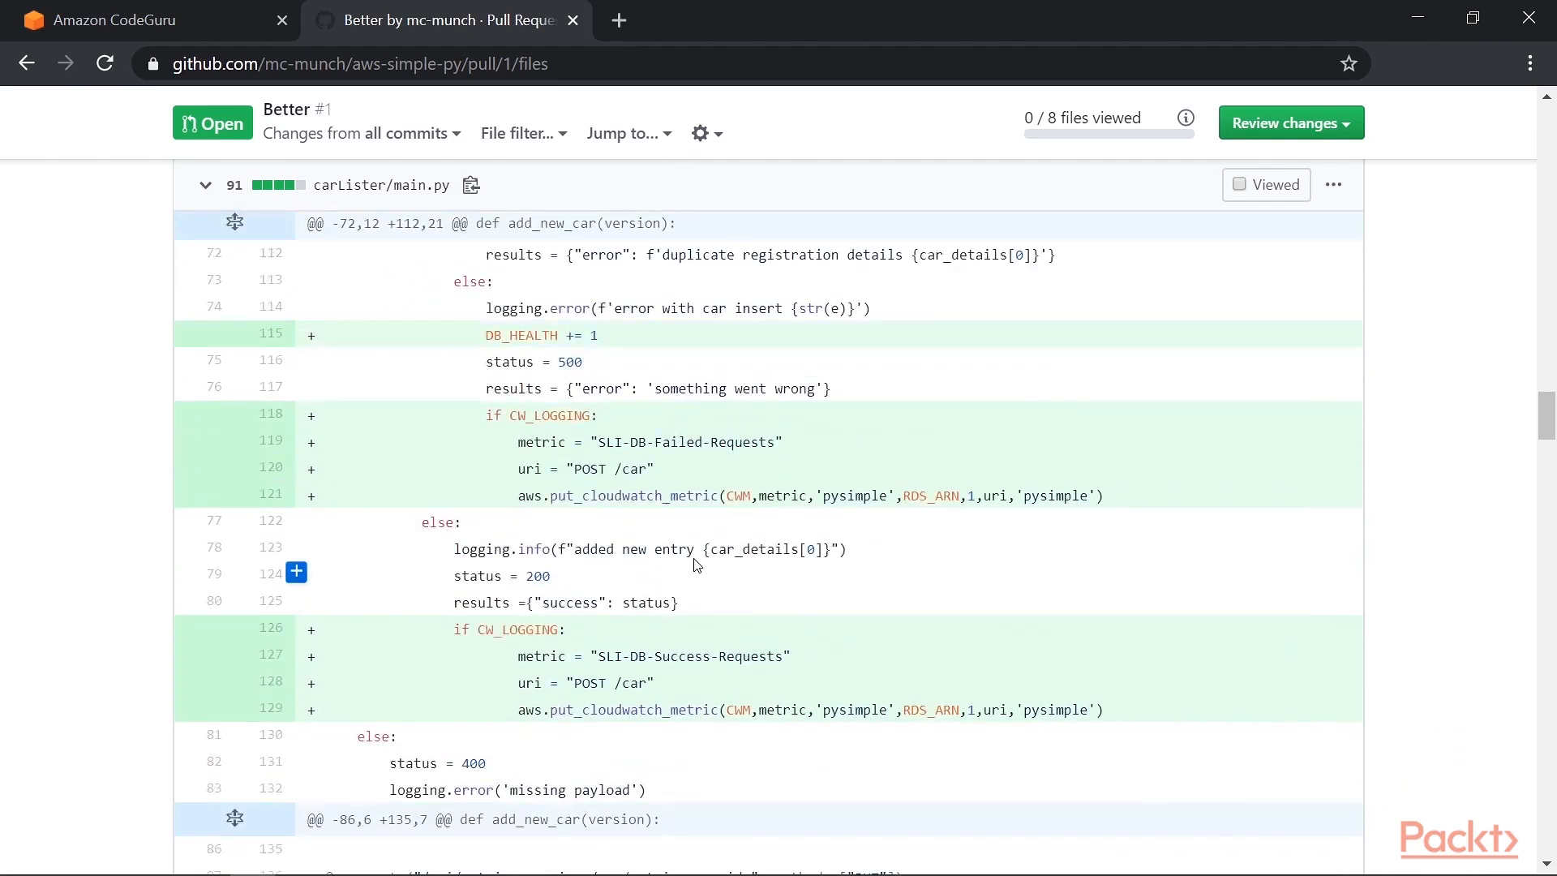
scroll("up", 3)
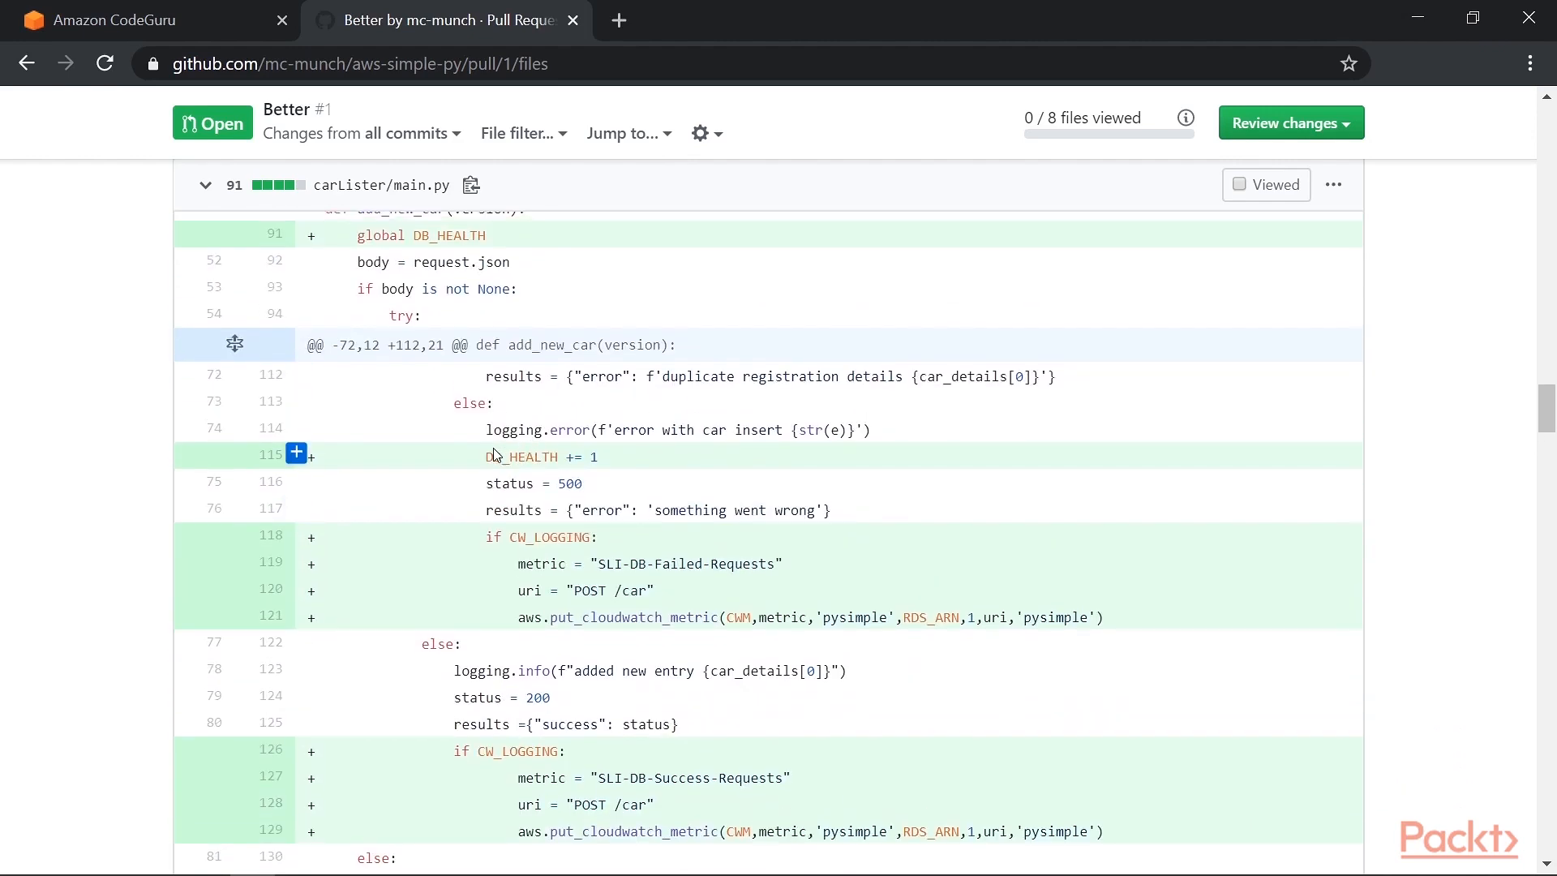
double_click(532, 483)
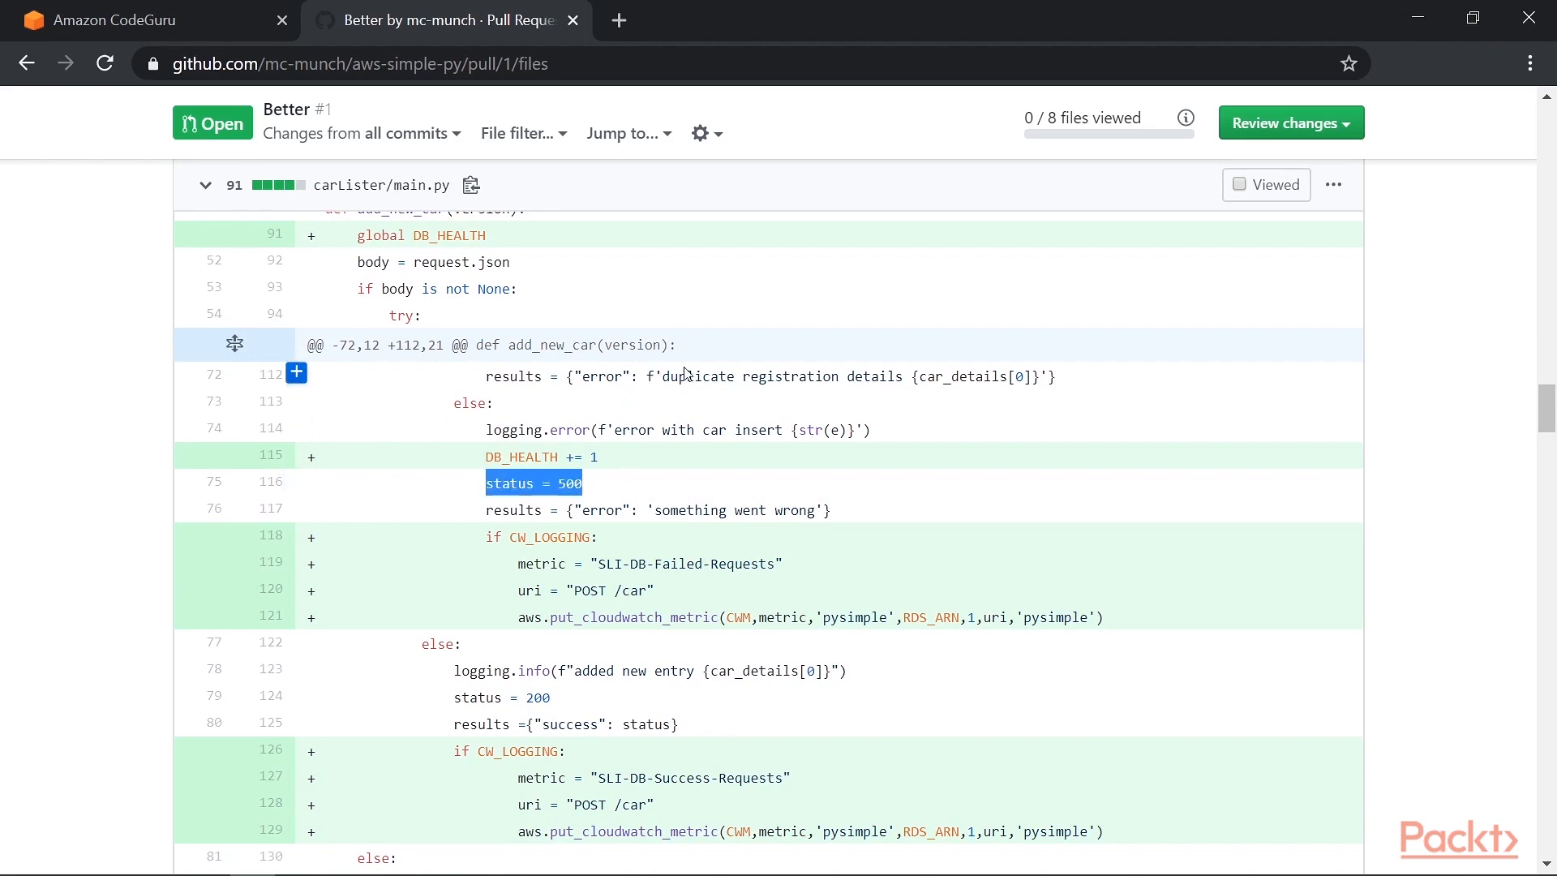
mouse_move(616, 484)
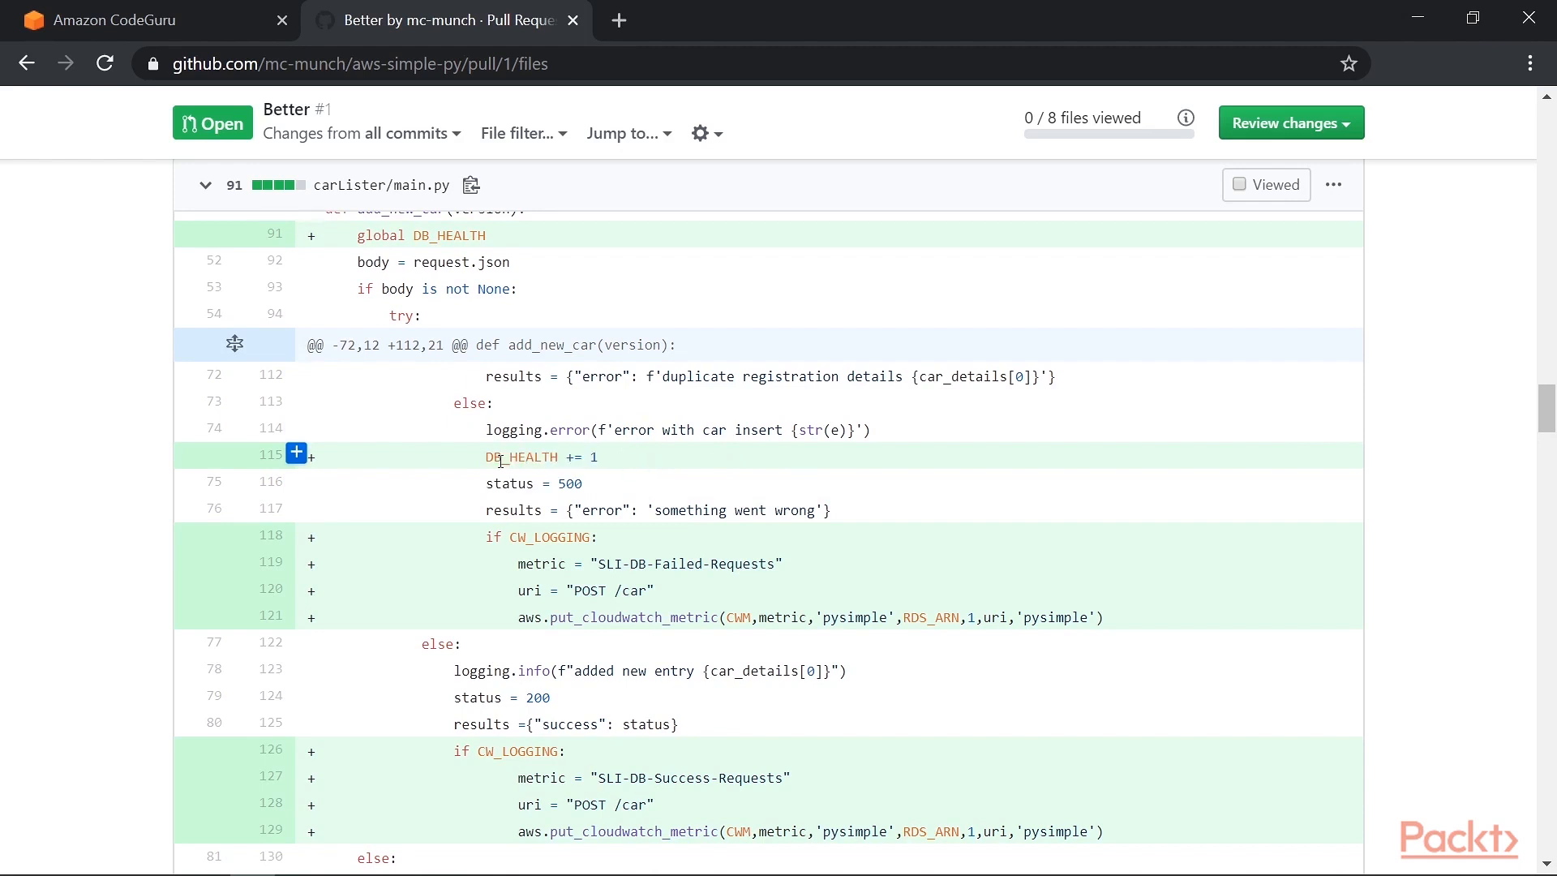
double_click(521, 457)
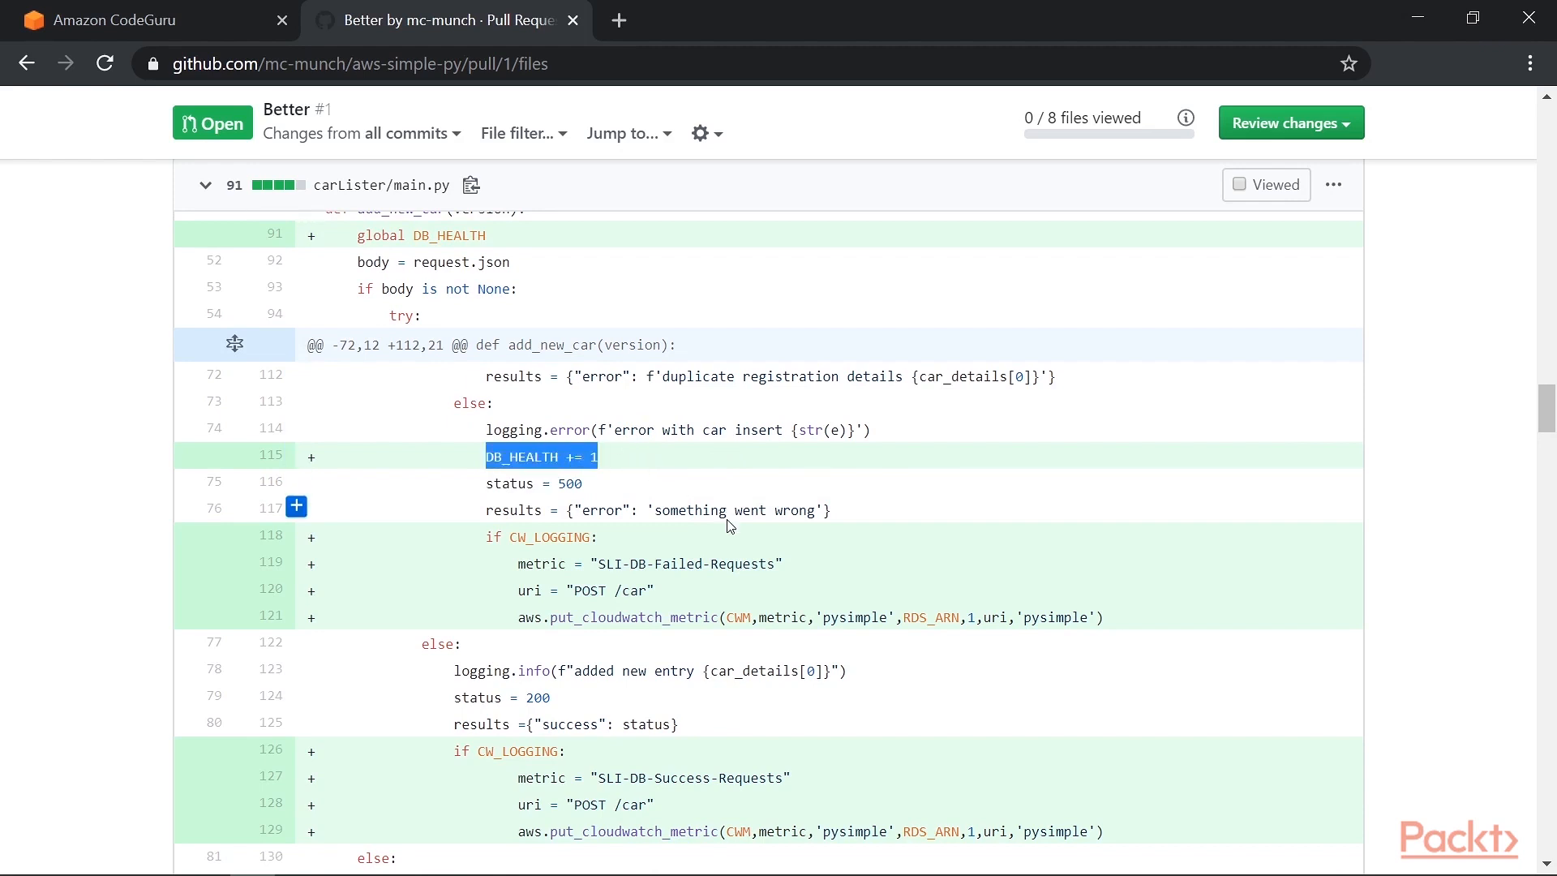
mouse_move(775, 528)
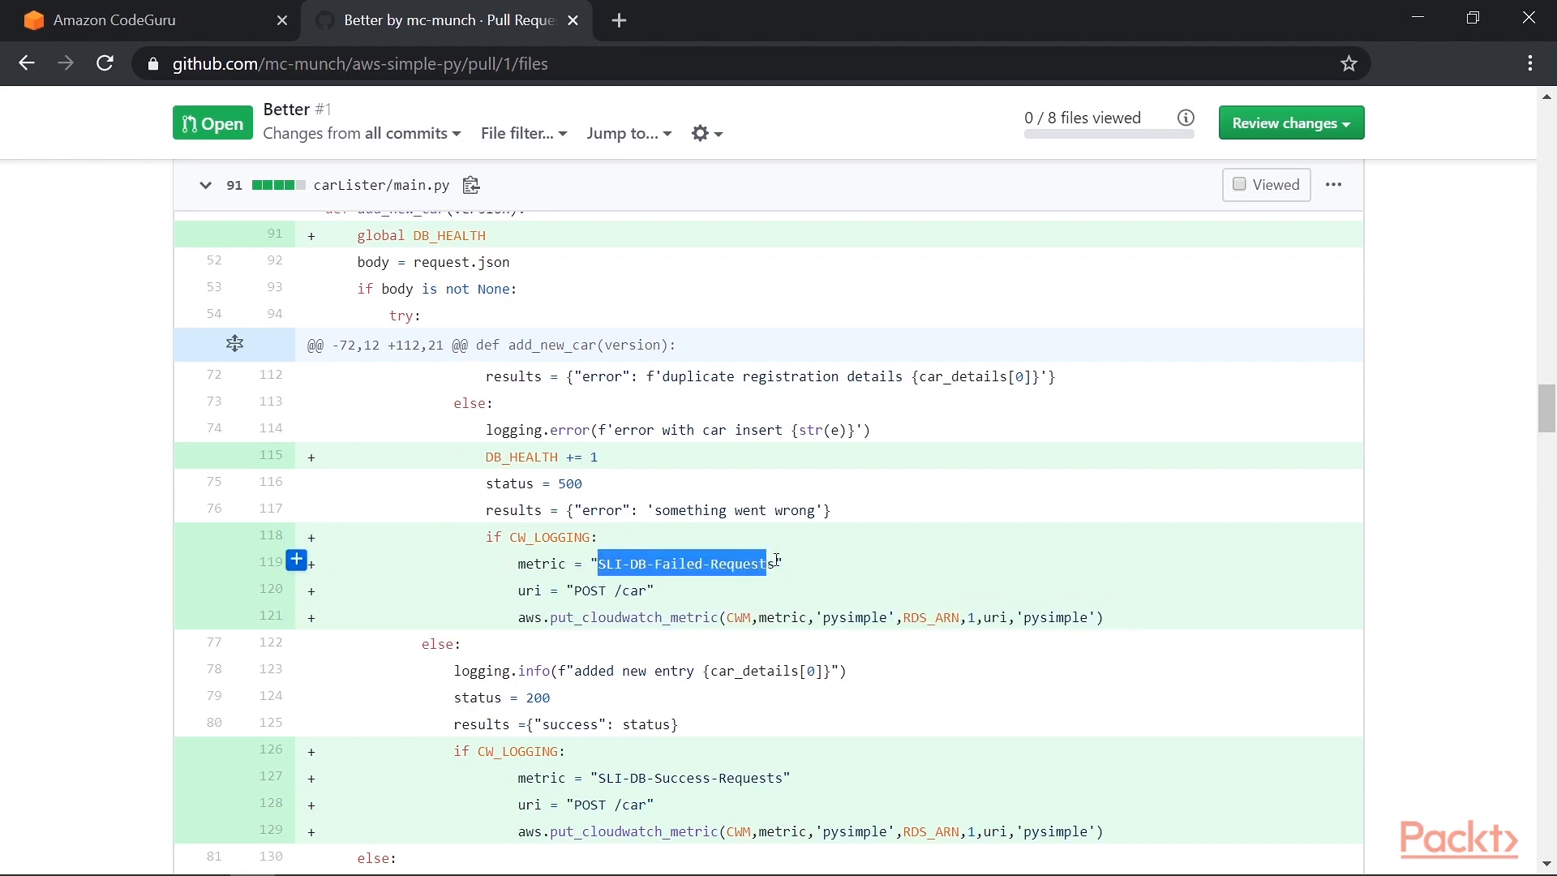
scroll("down", 3)
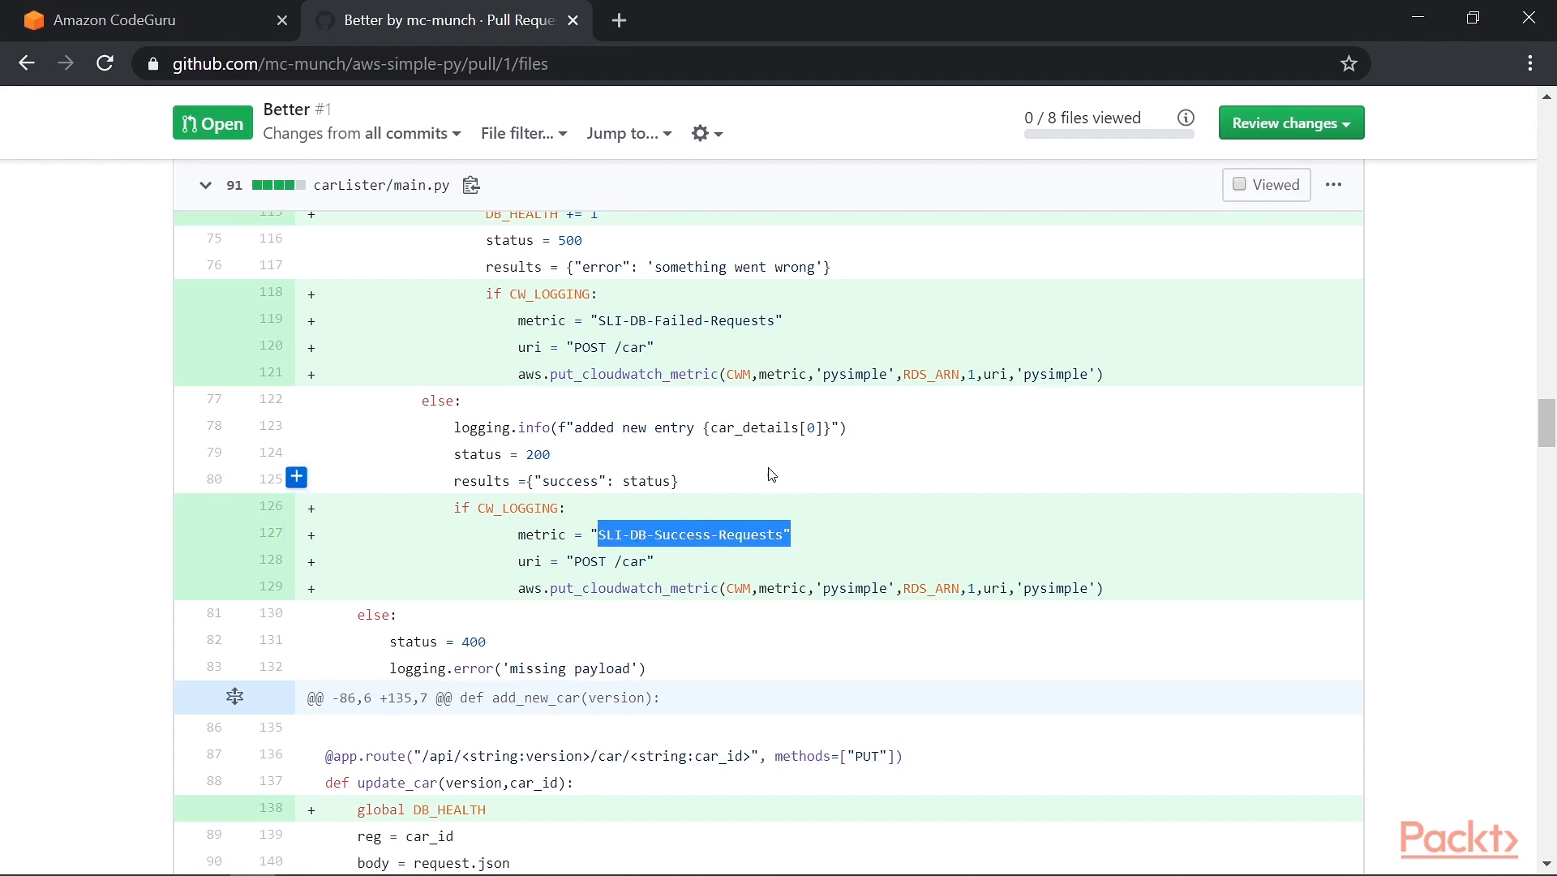
mouse_move(744, 326)
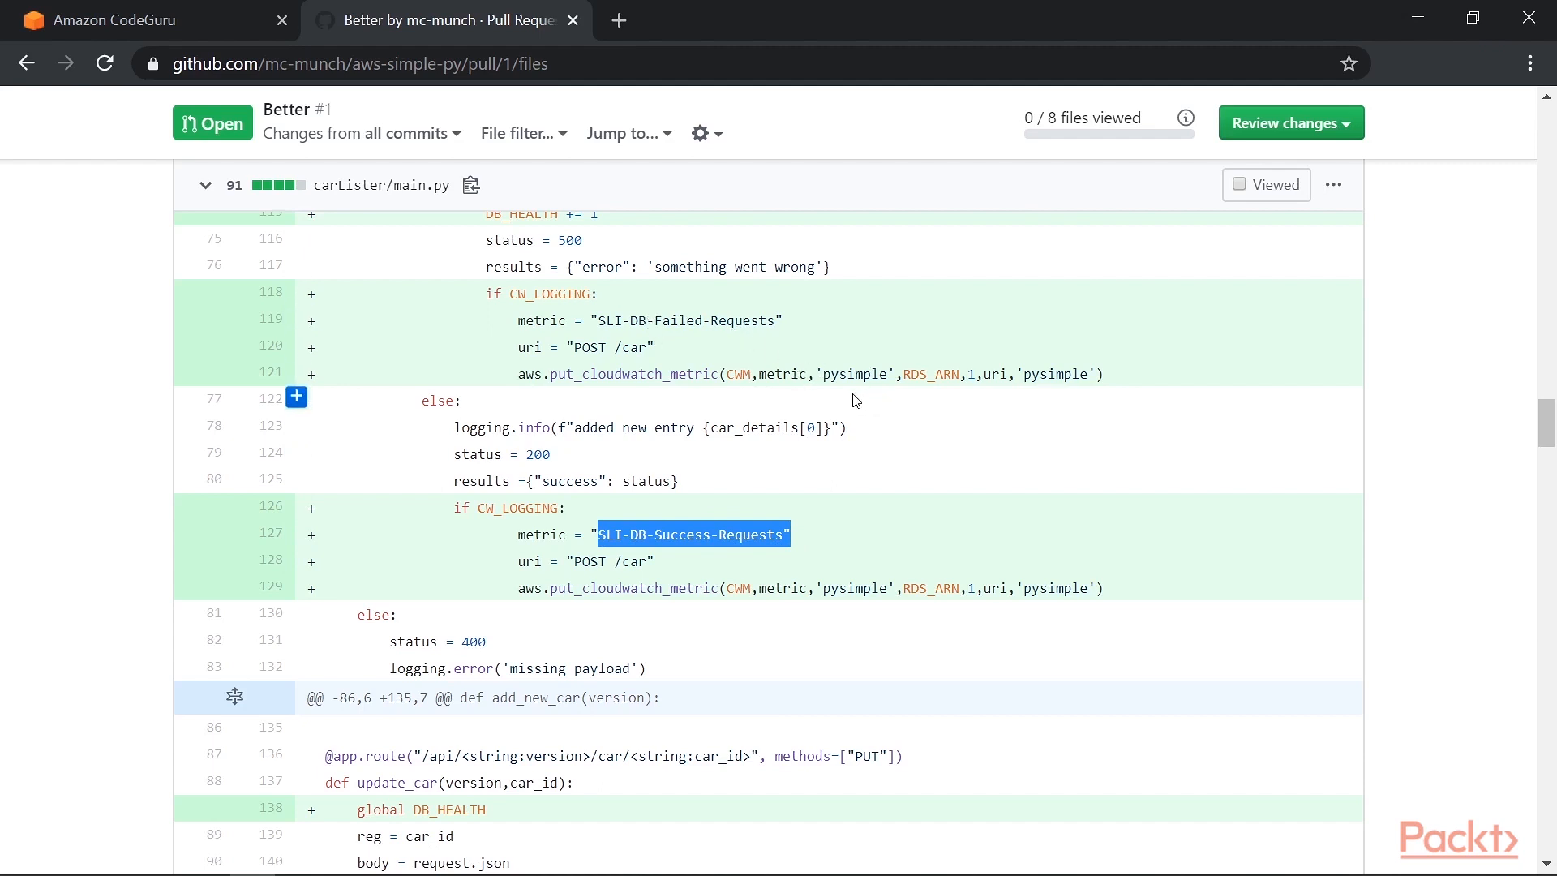
mouse_move(838, 414)
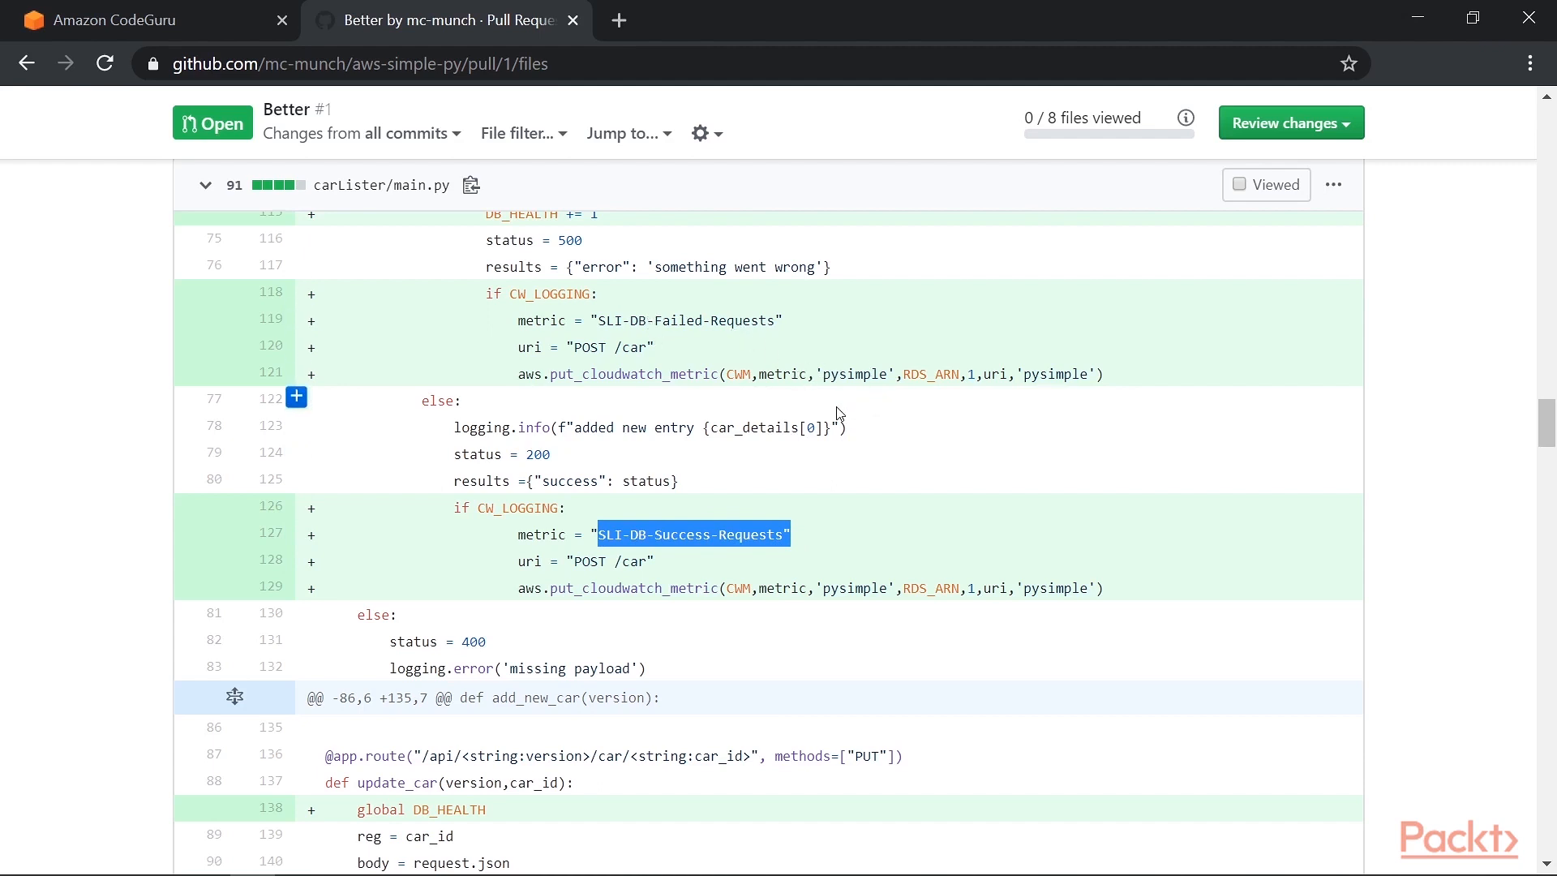
double_click(586, 347)
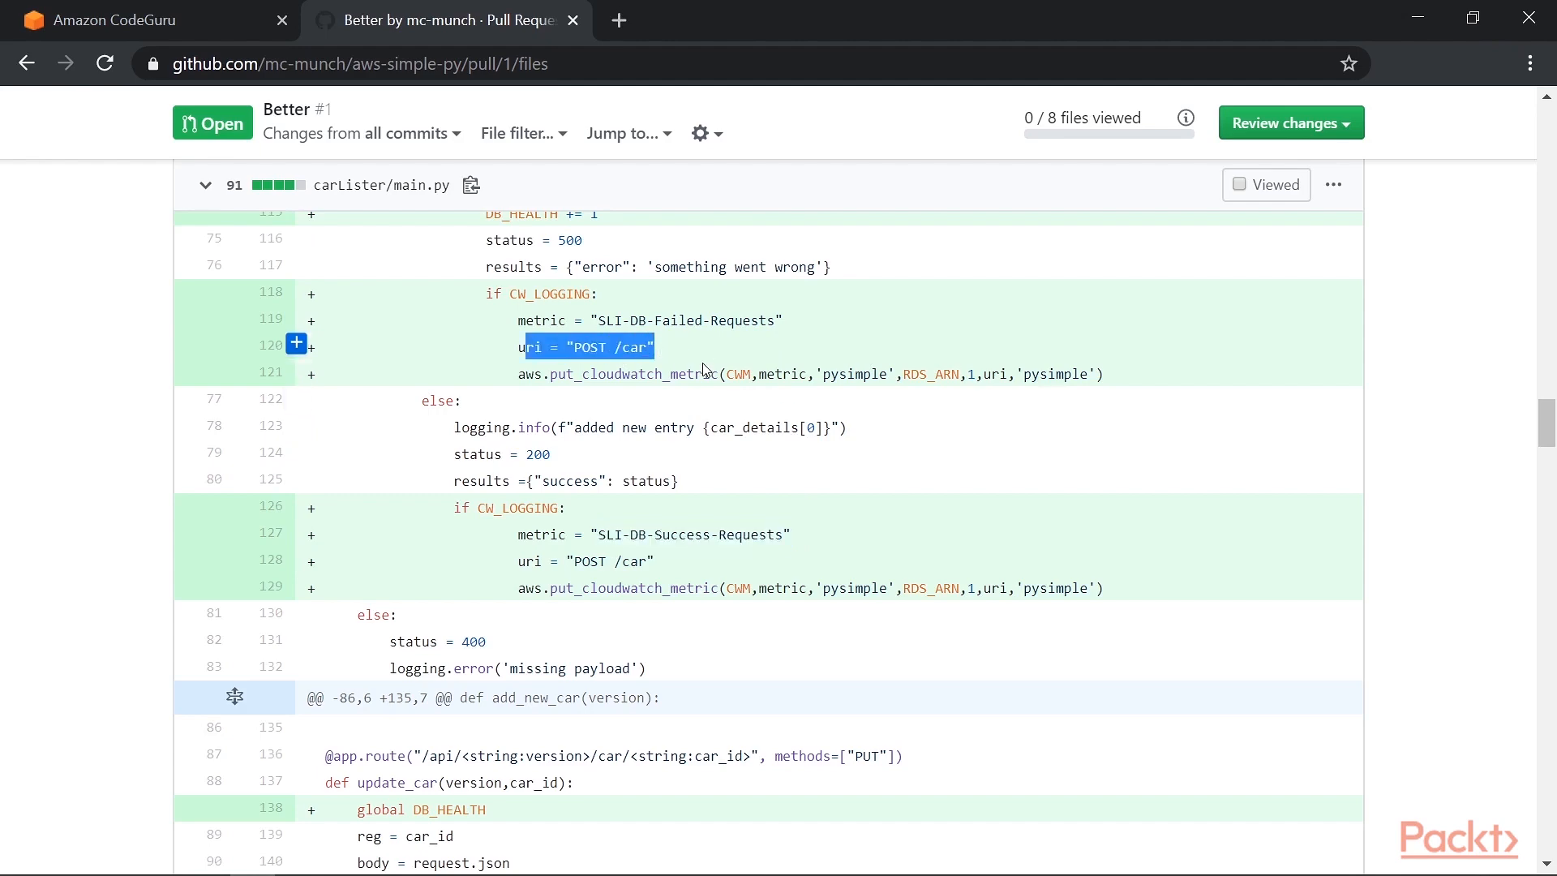
scroll("up", 3)
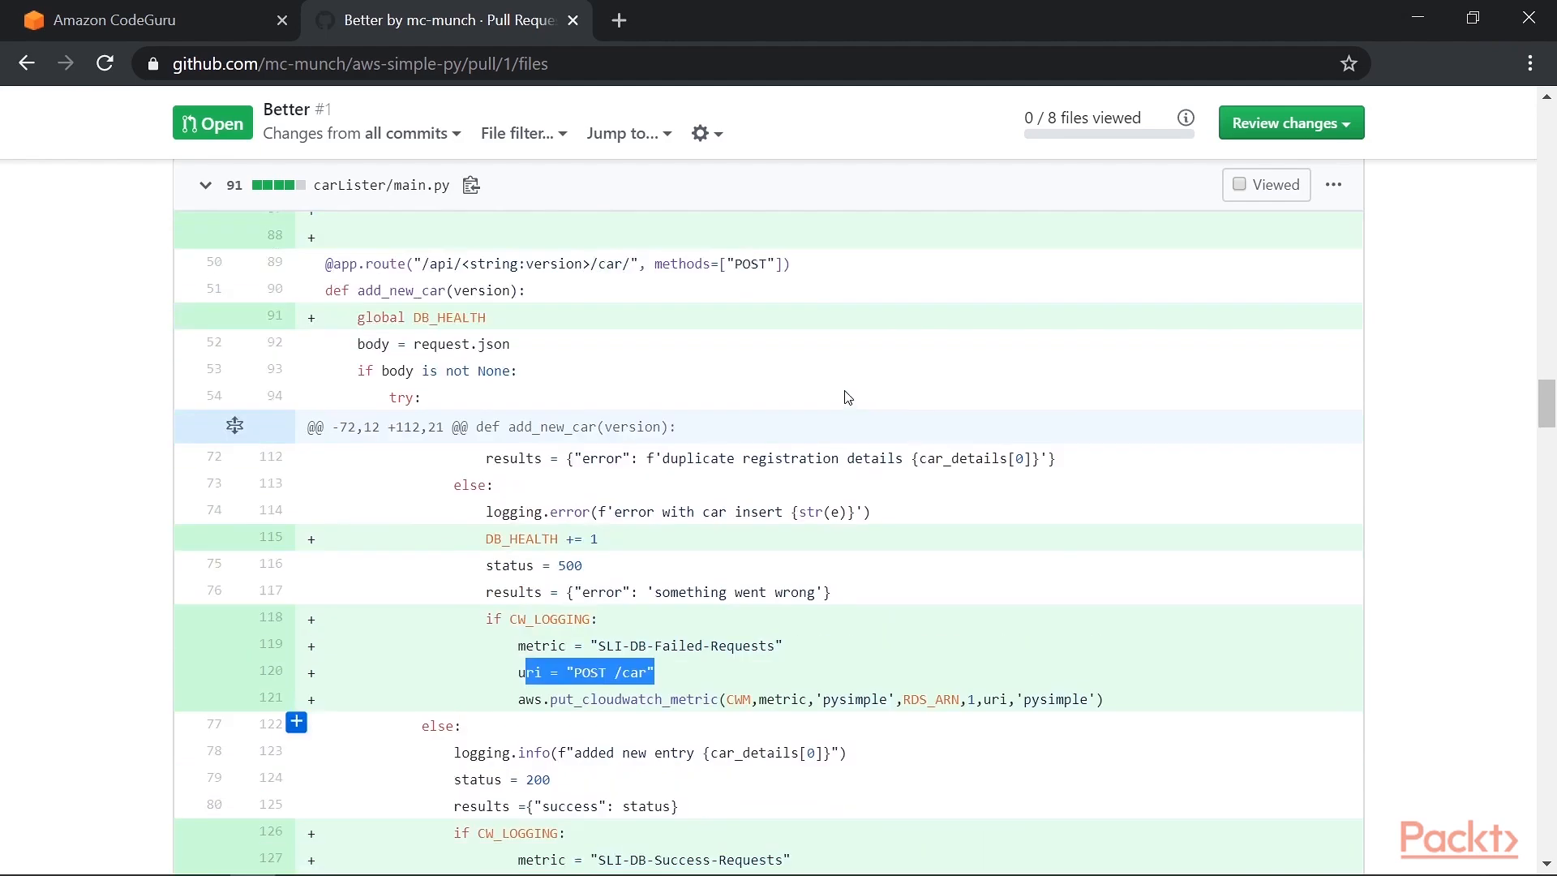
scroll("up", 3)
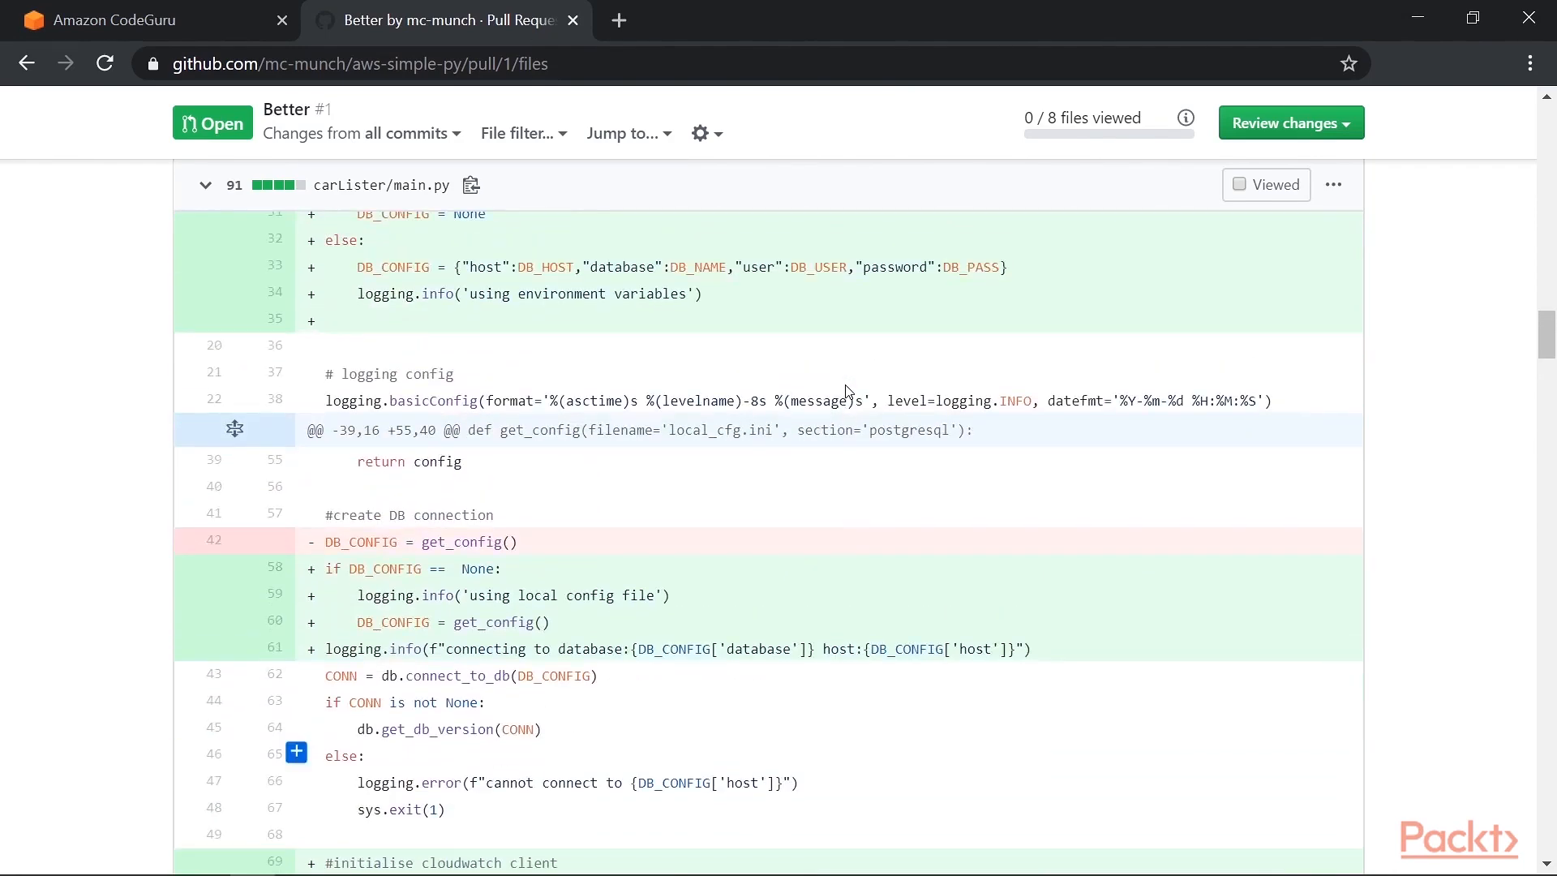
scroll("down", 3)
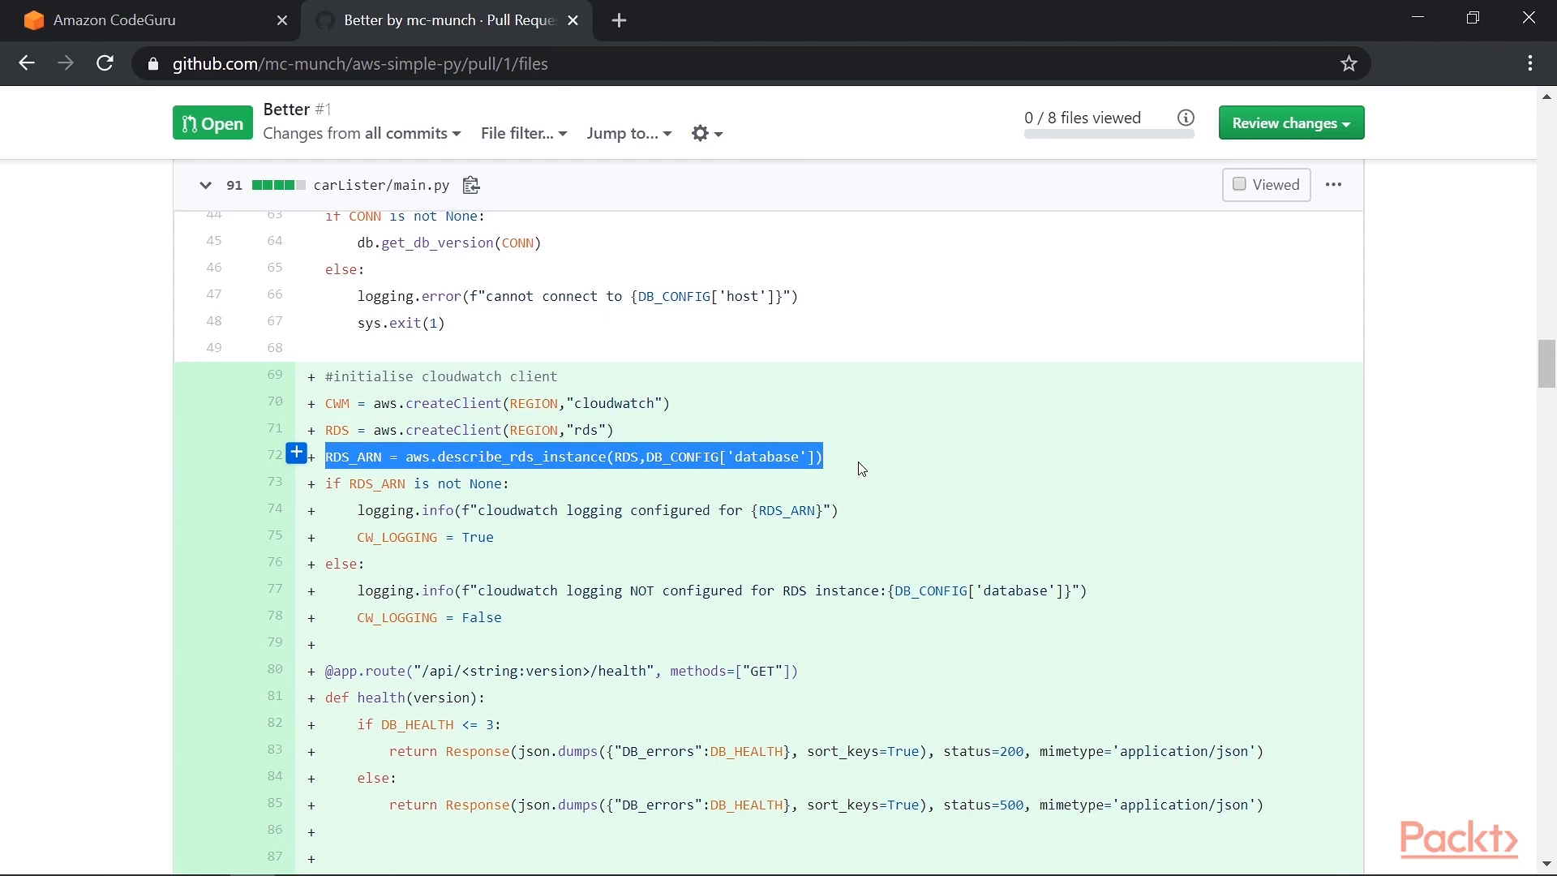
mouse_move(402, 499)
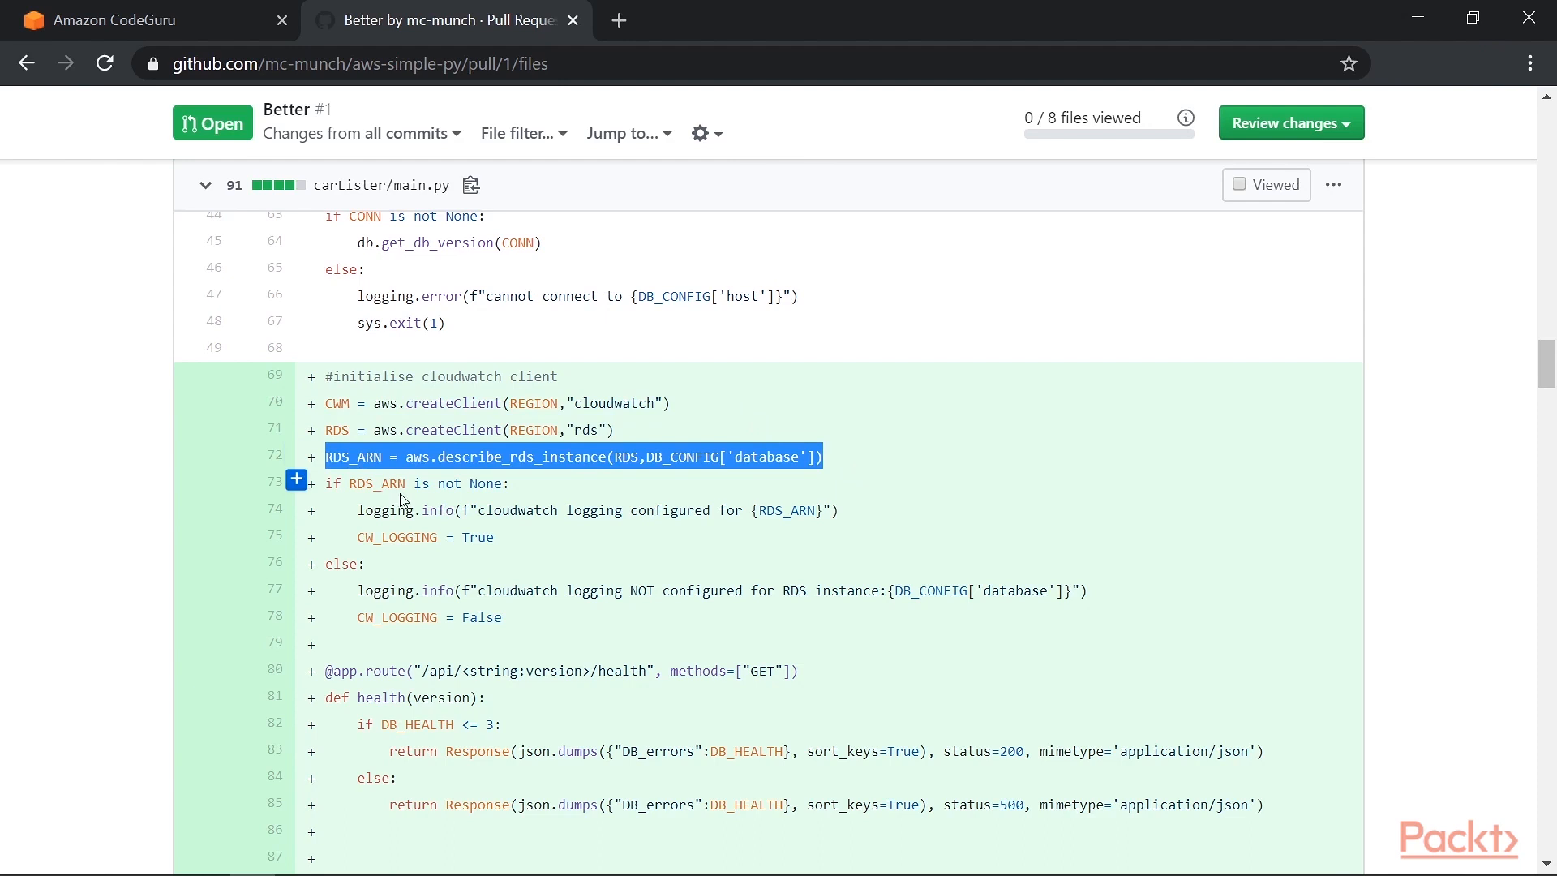
mouse_move(402, 501)
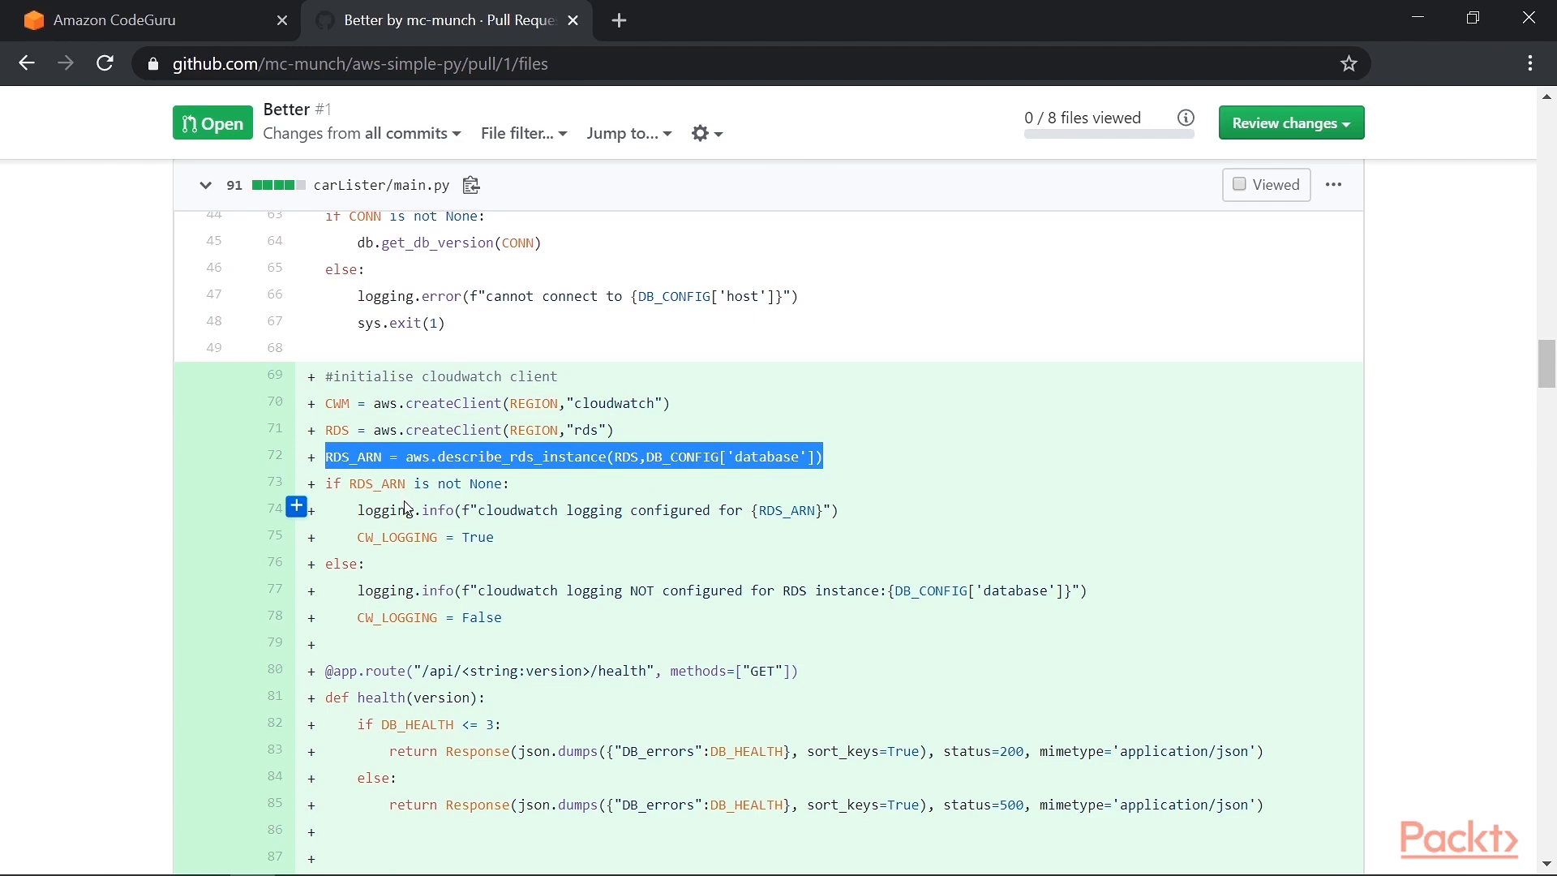
mouse_move(425, 535)
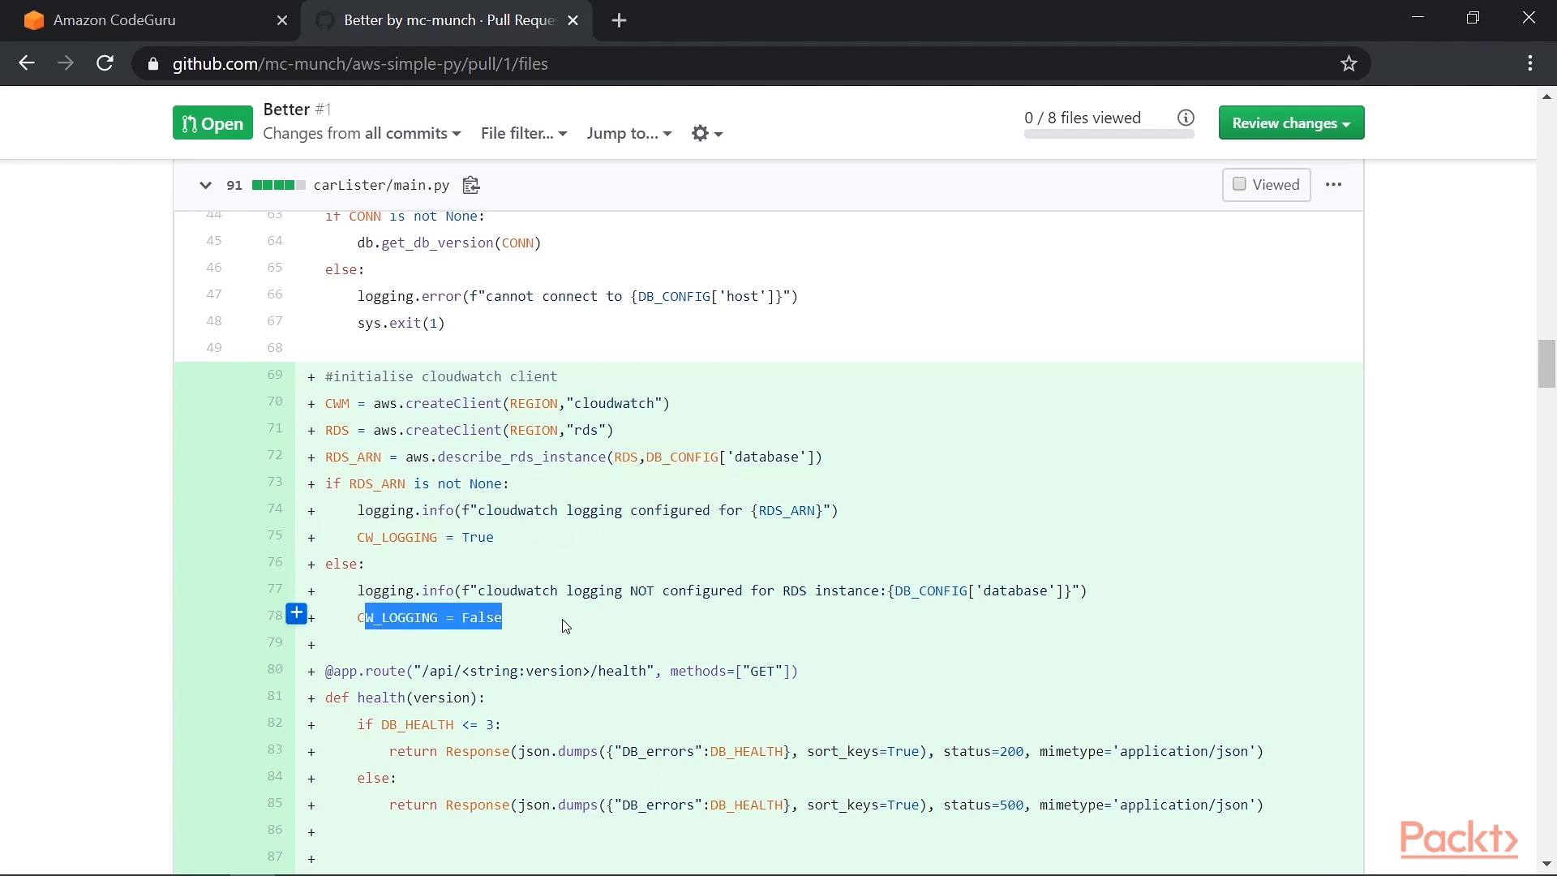
mouse_move(566, 622)
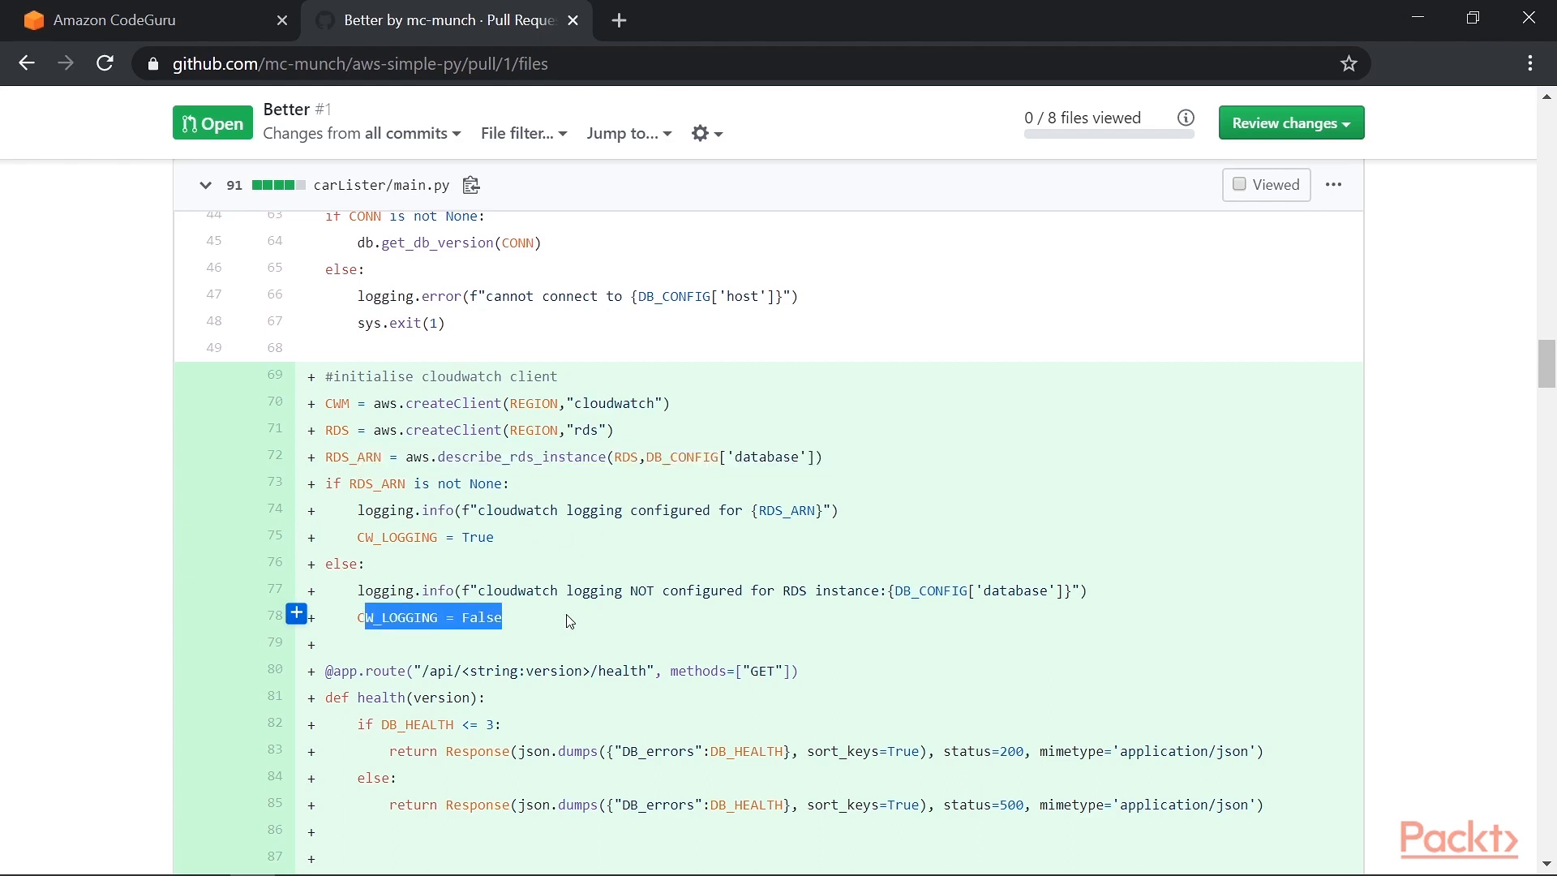
mouse_move(372, 542)
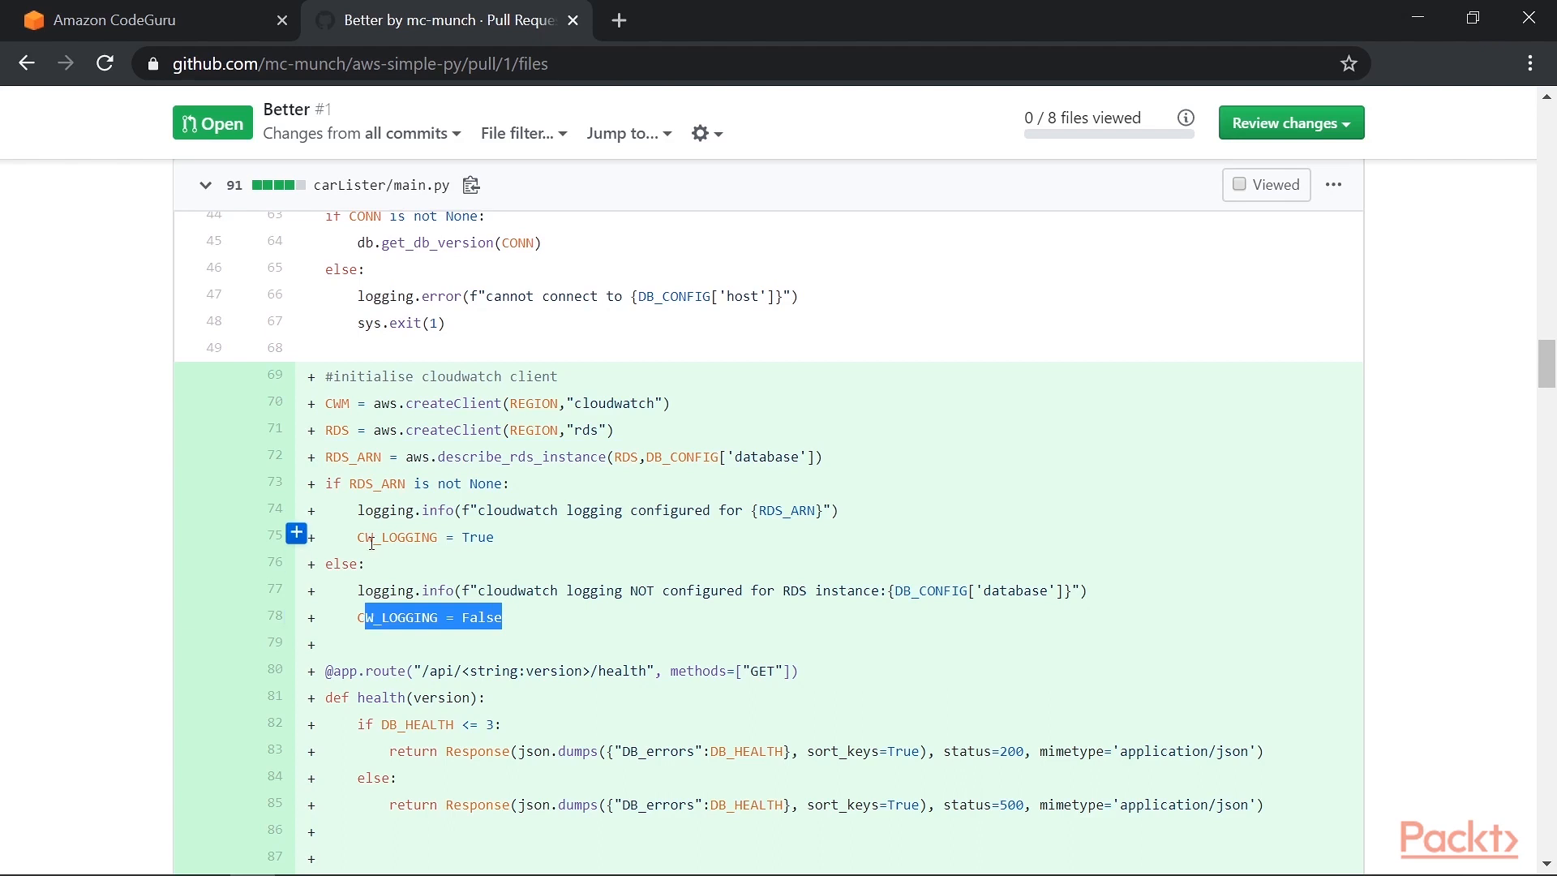
mouse_move(365, 536)
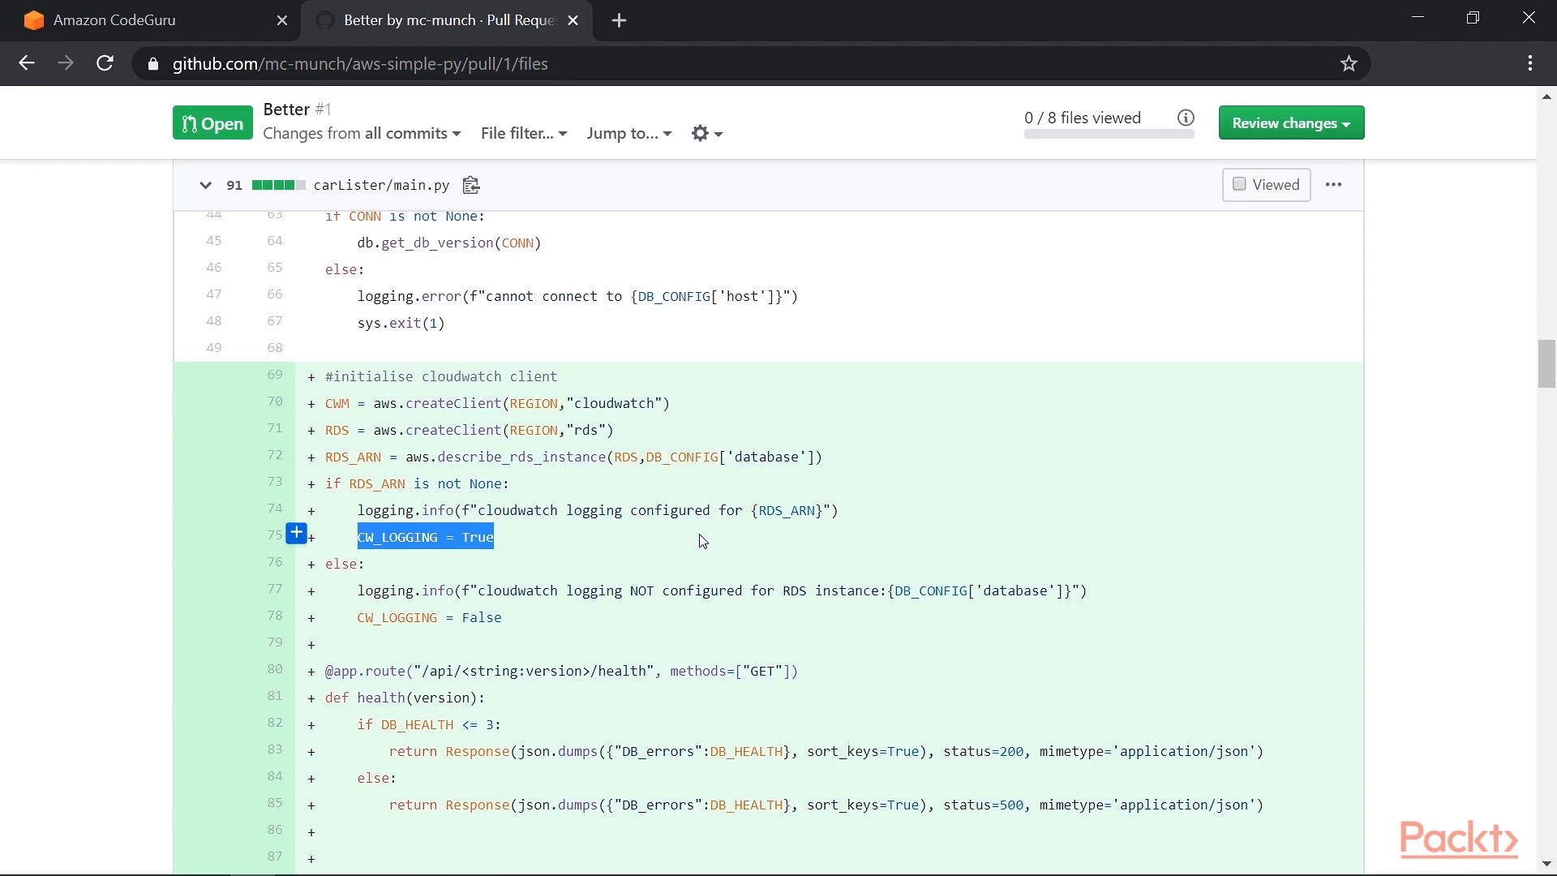
scroll("up", 3)
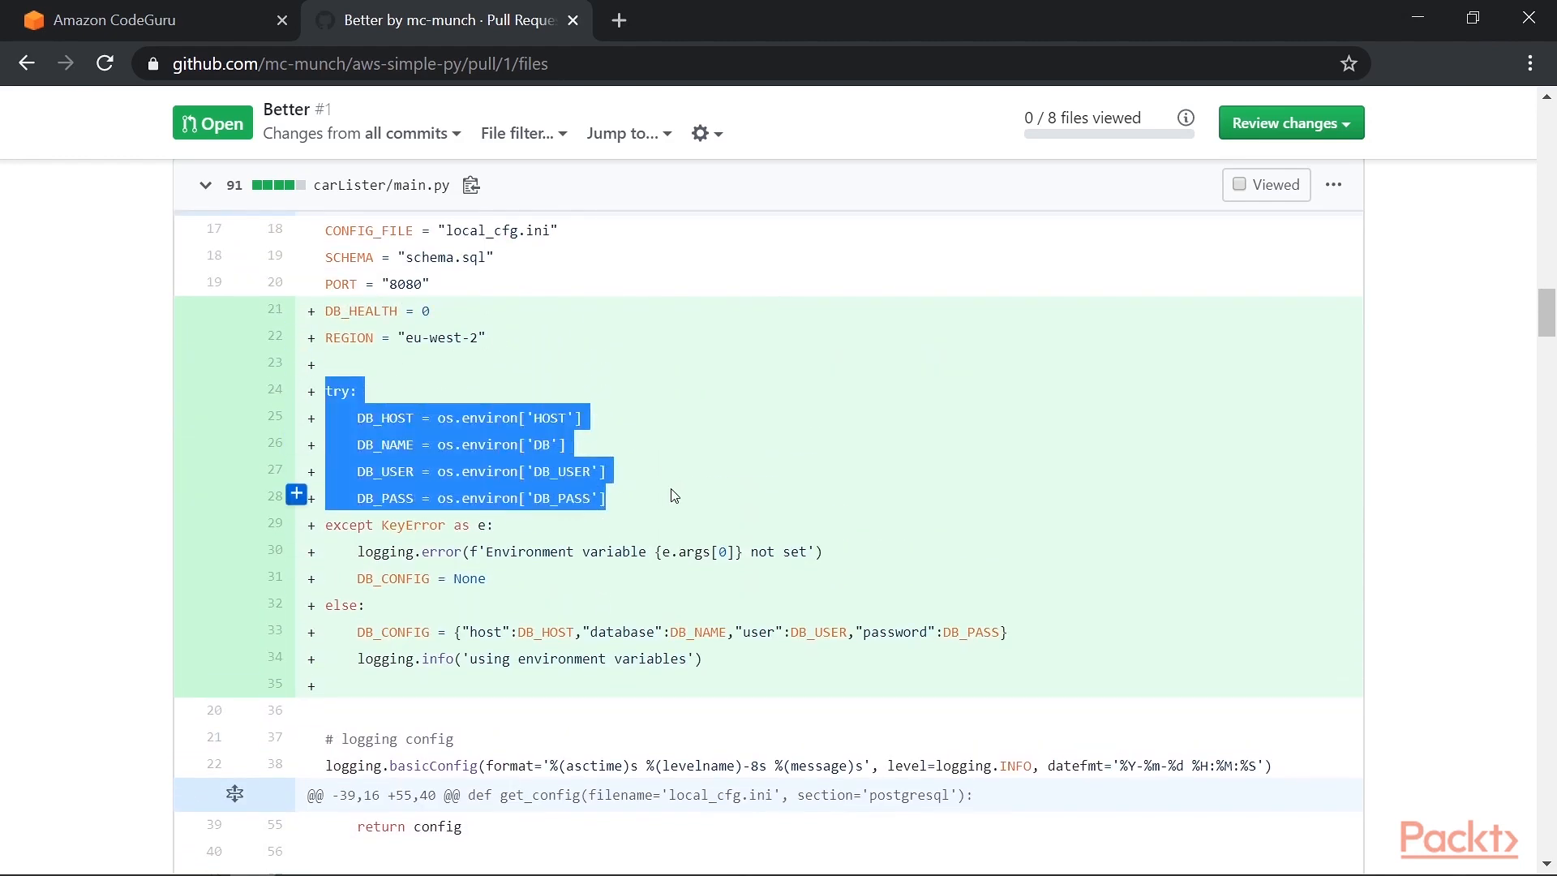
mouse_move(695, 502)
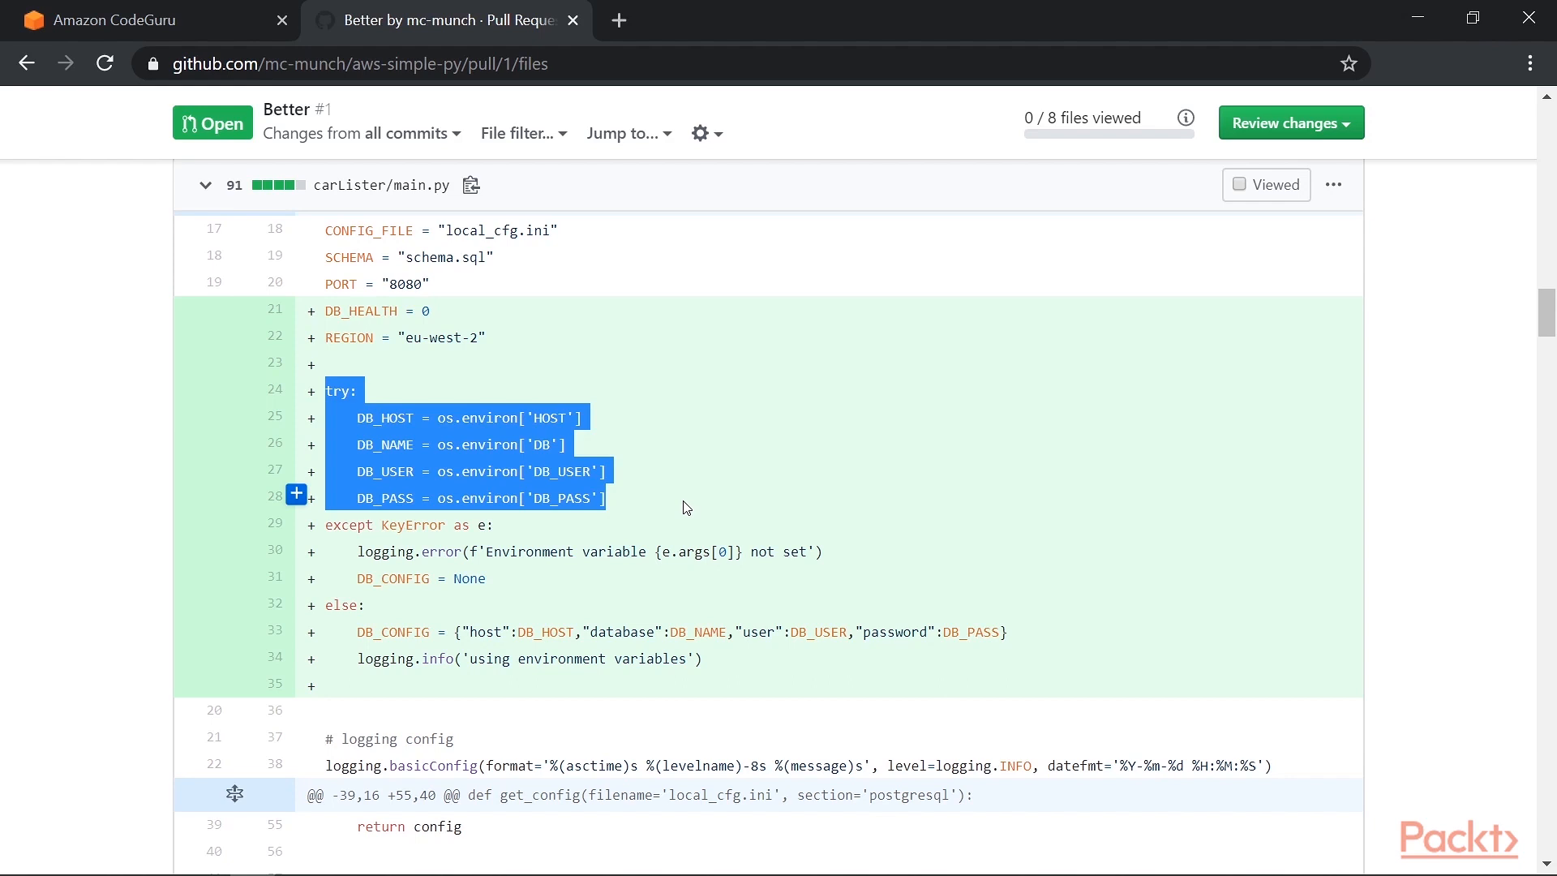
Step: Highlight the DB_CONFIG None check and the line loading the local config via get_config()
scroll("down", 3)
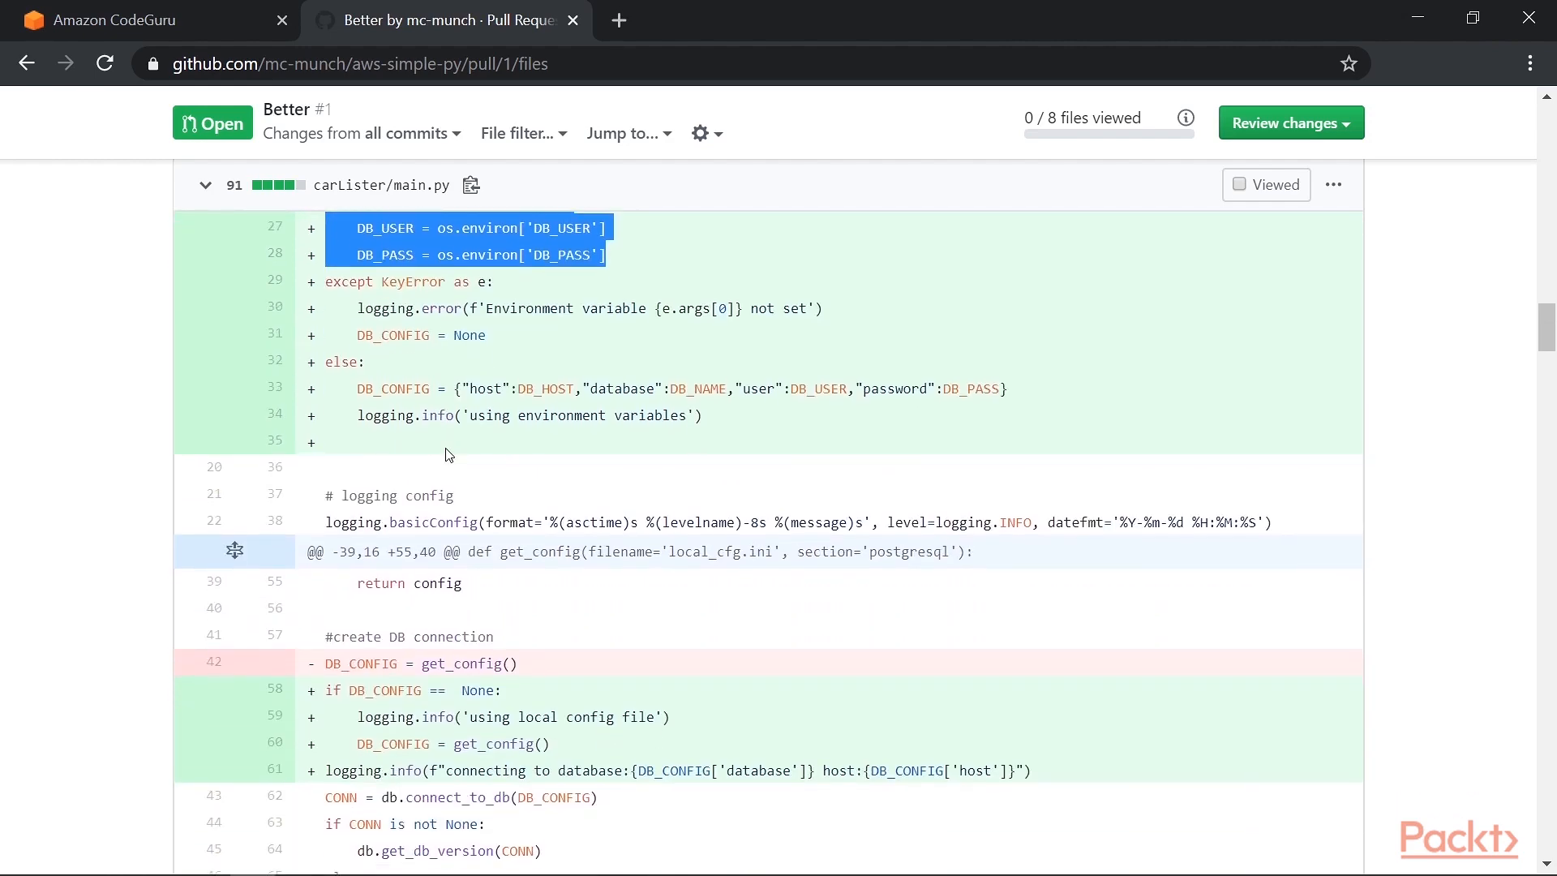
scroll("down", 3)
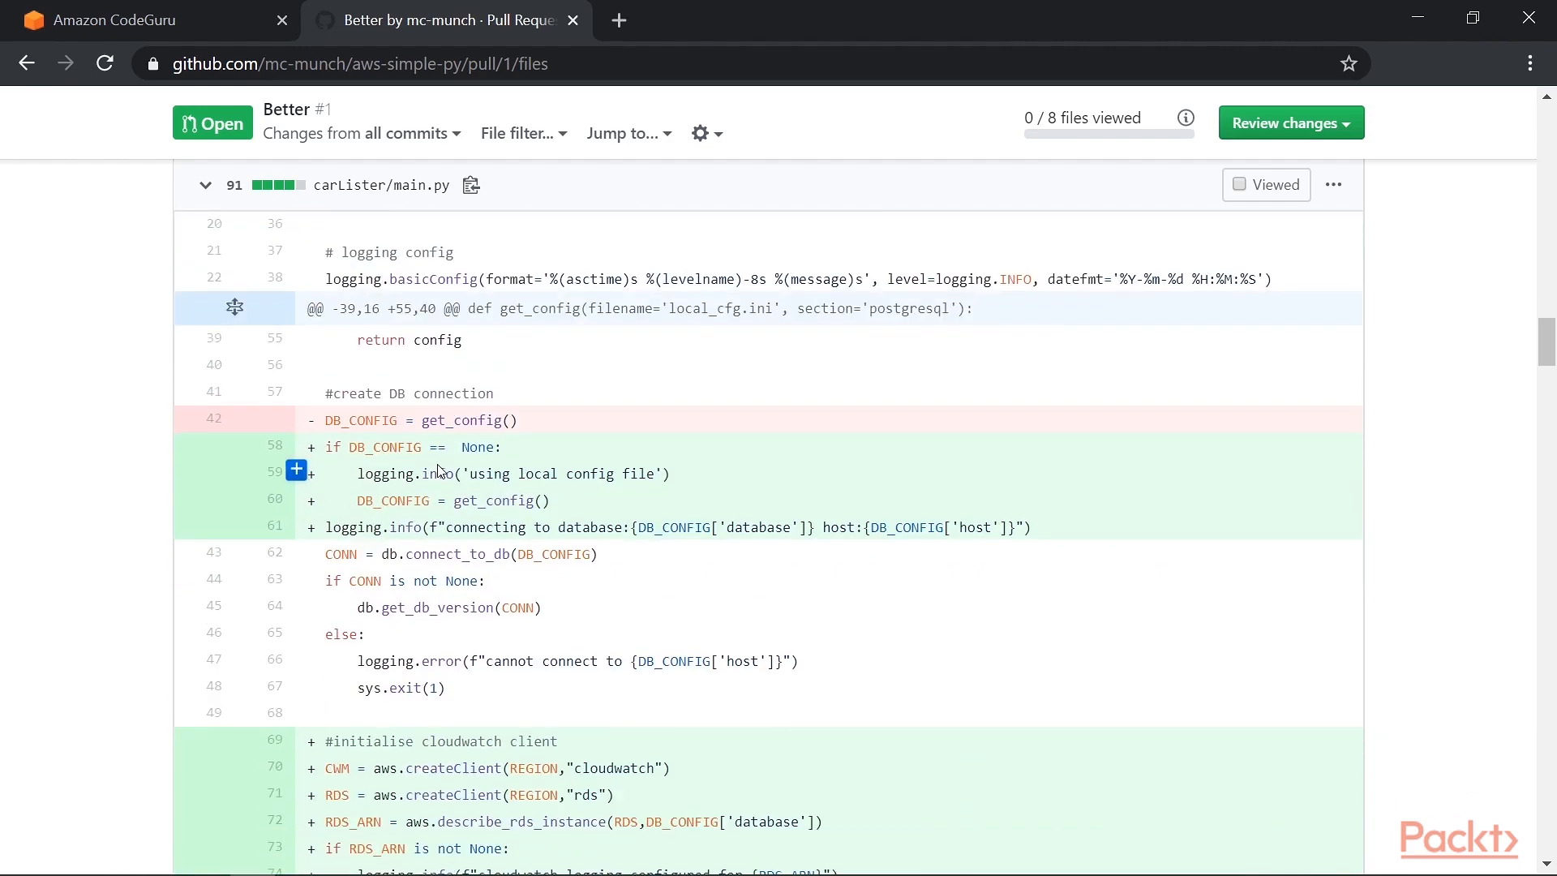
scroll("down", 3)
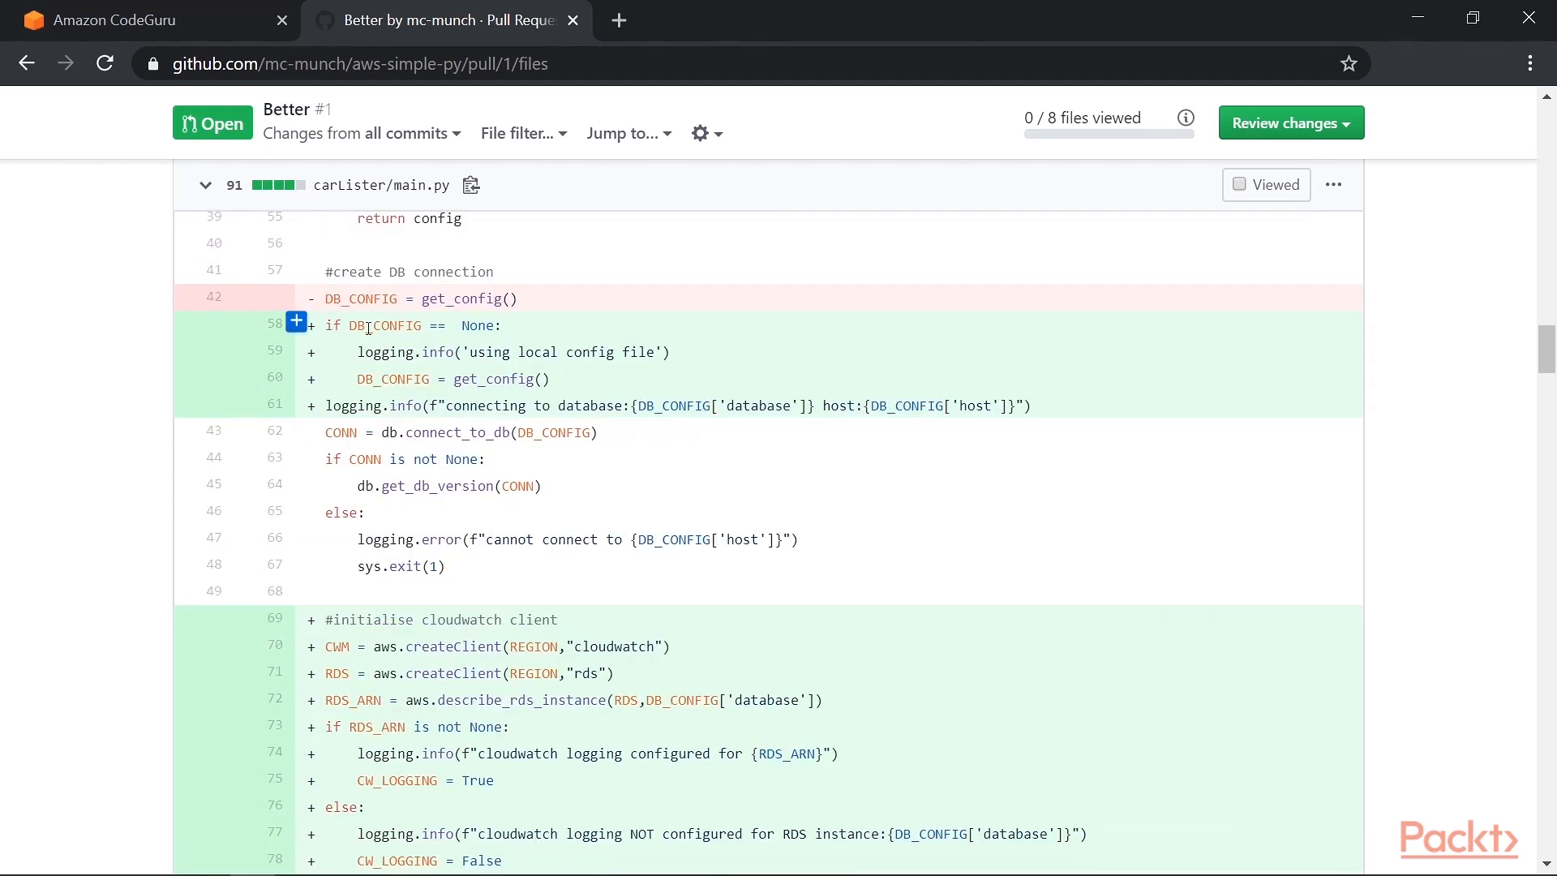
double_click(352, 324)
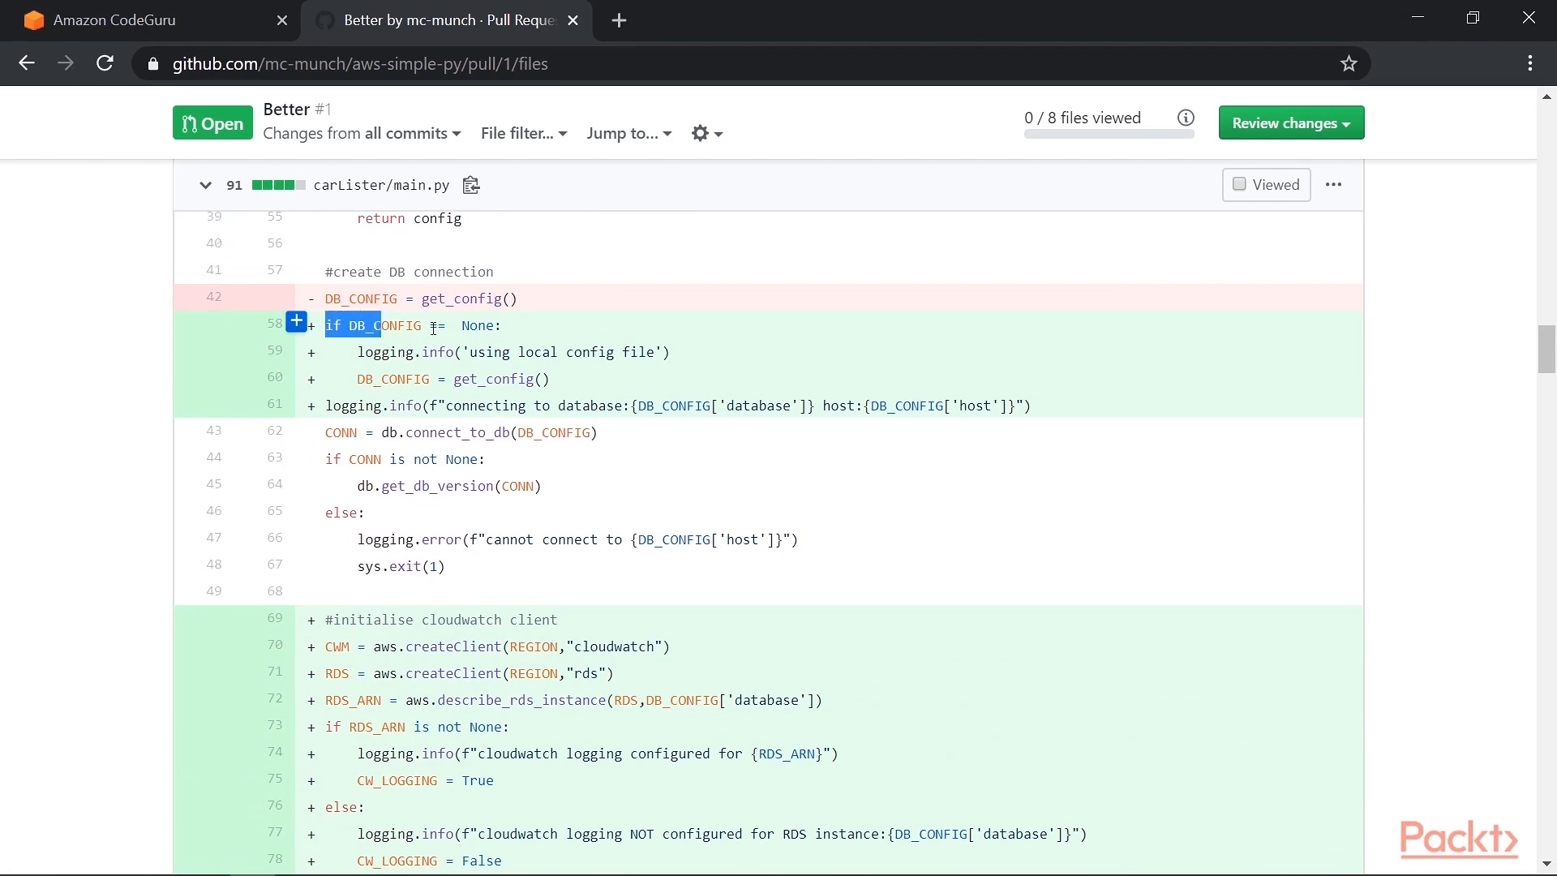
left_click_drag(333, 325, 501, 324)
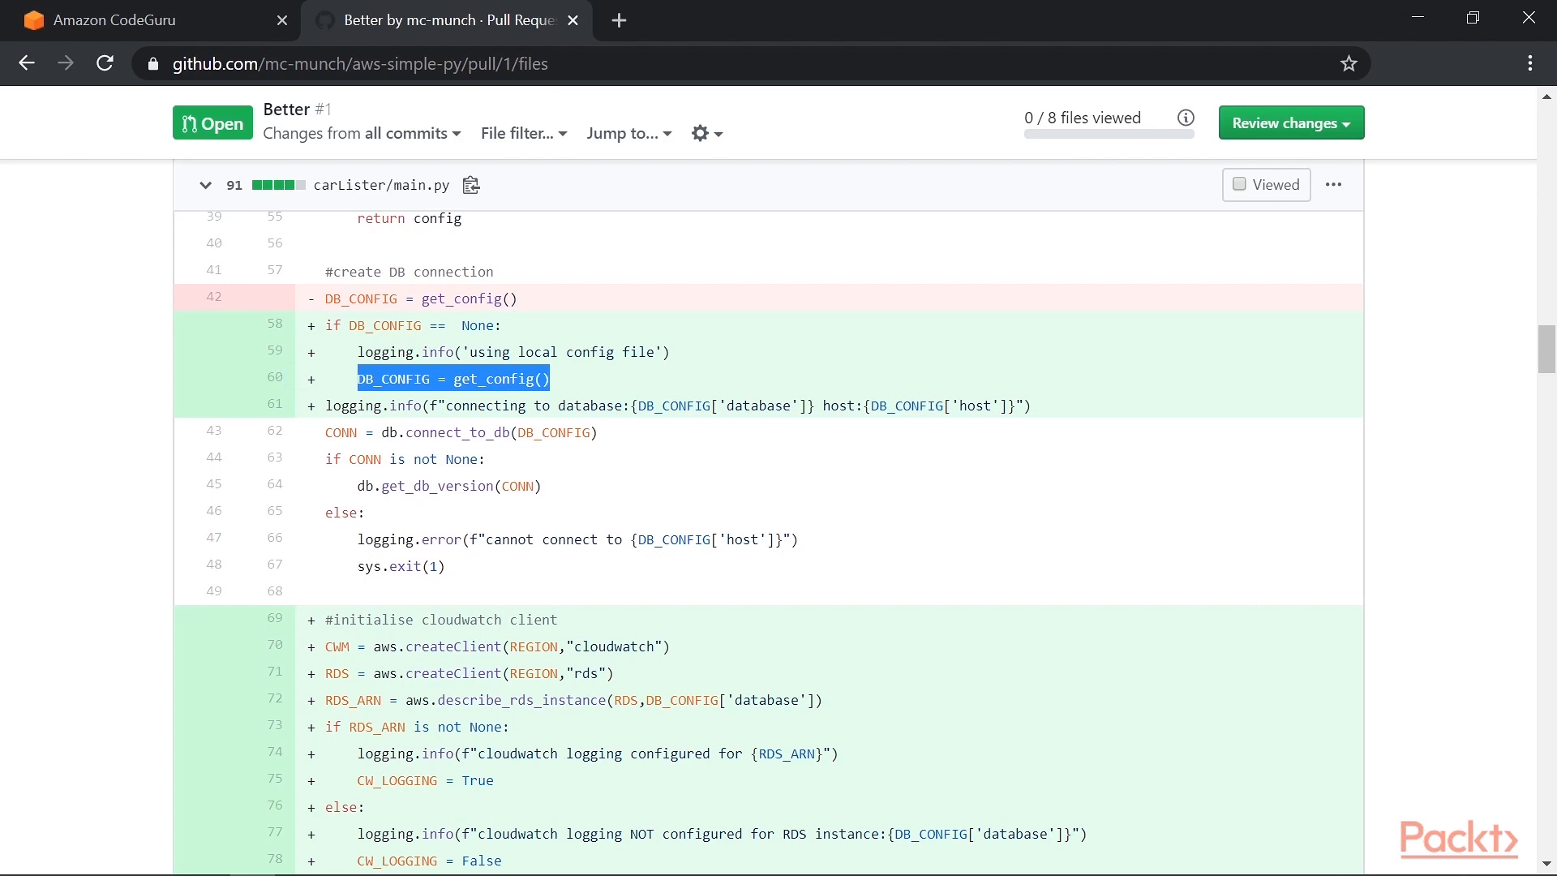
mouse_move(890, 355)
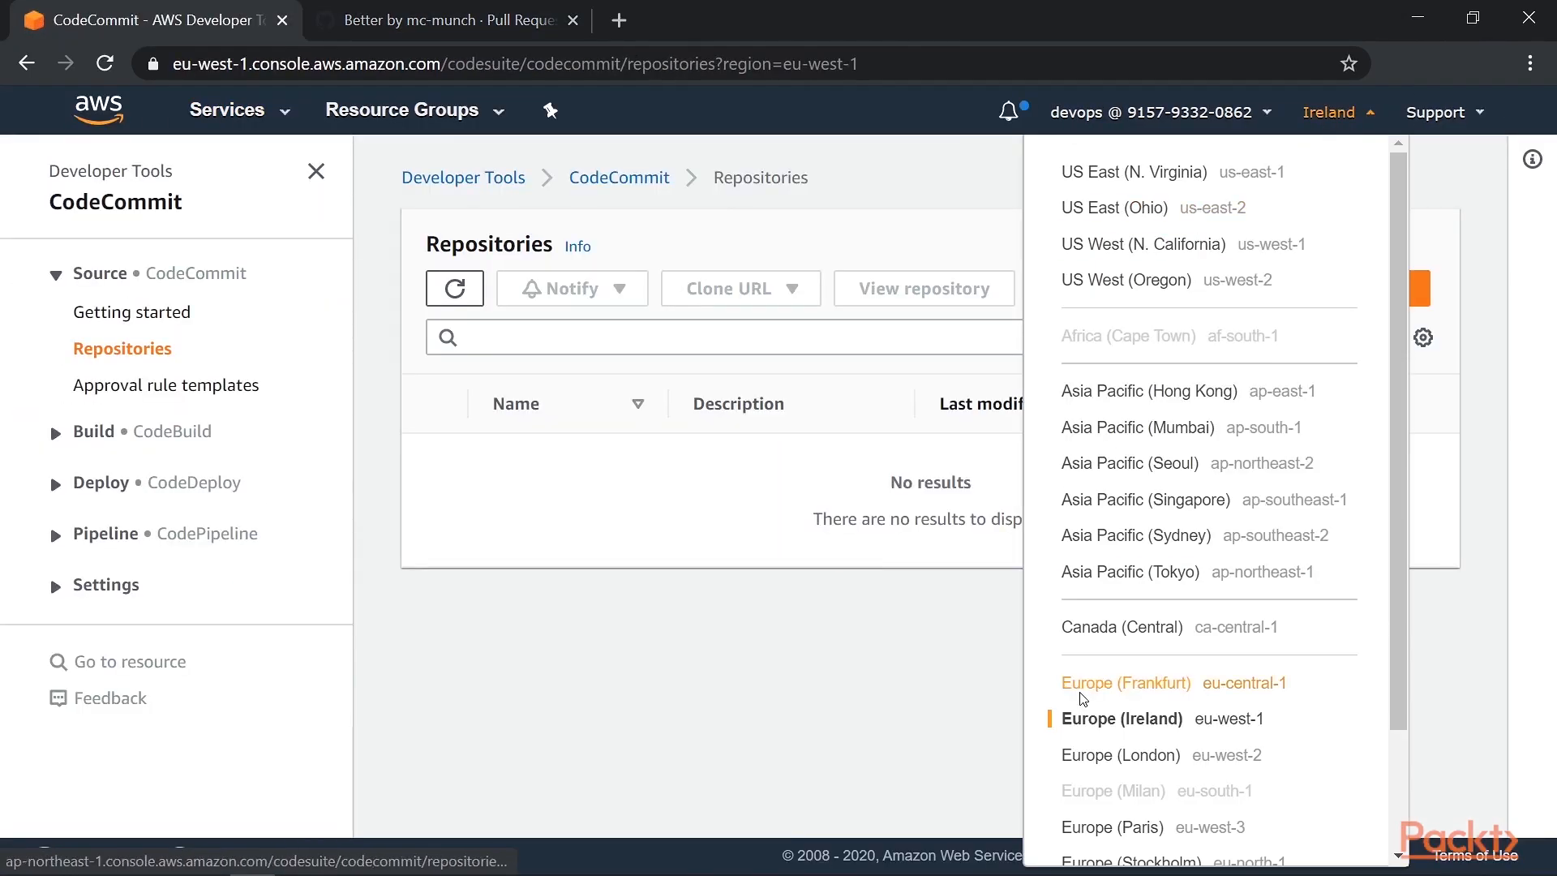
Step: Switch the CodeCommit console to Europe (London), listing the IAC repository again
left_click(1120, 754)
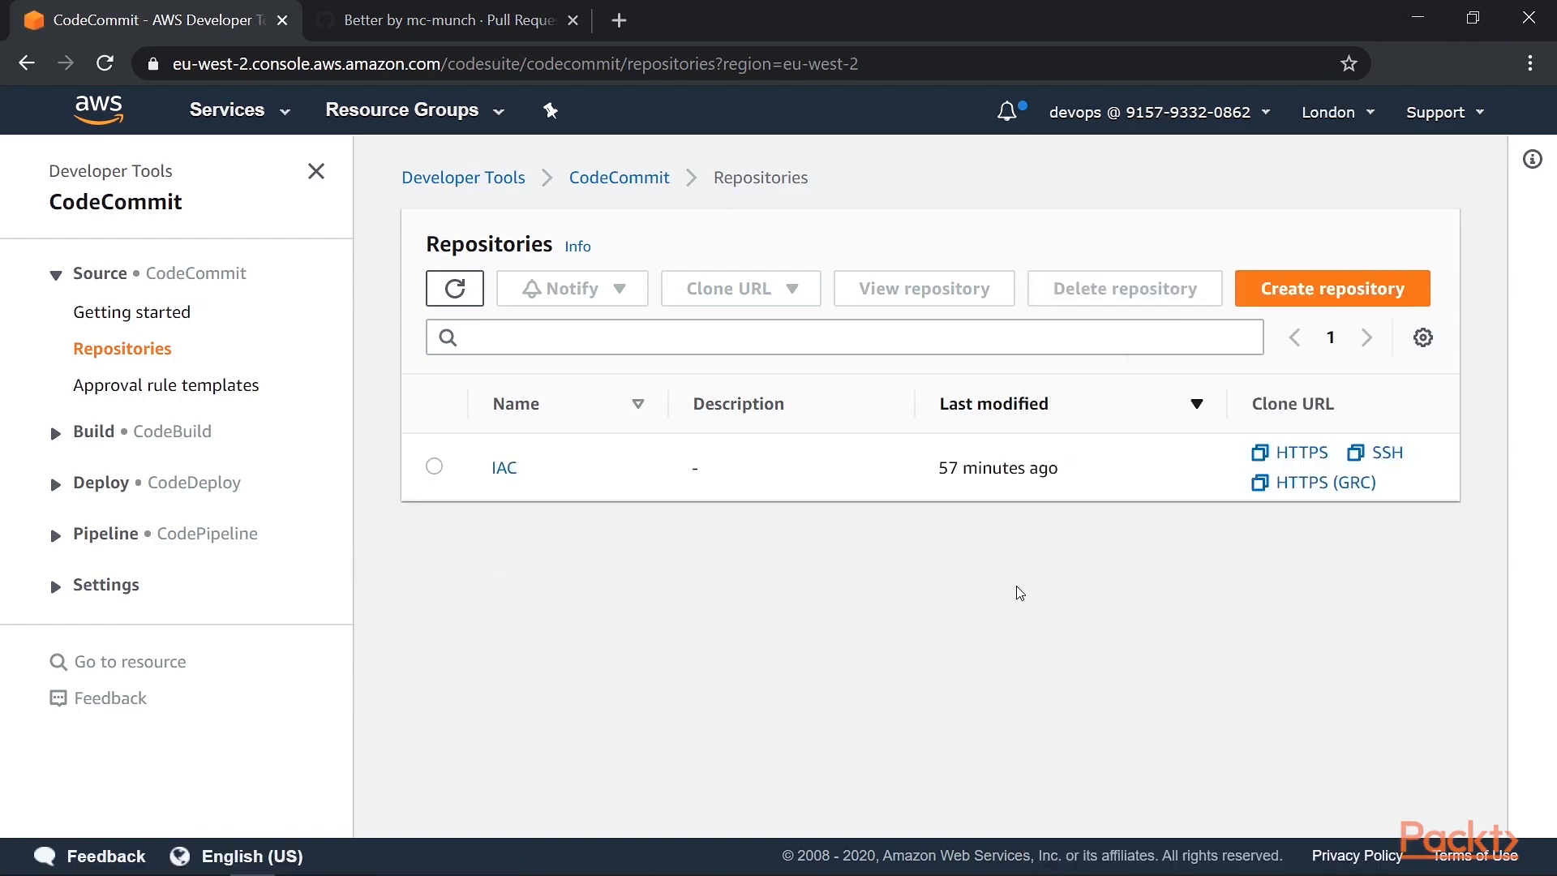
mouse_move(908, 784)
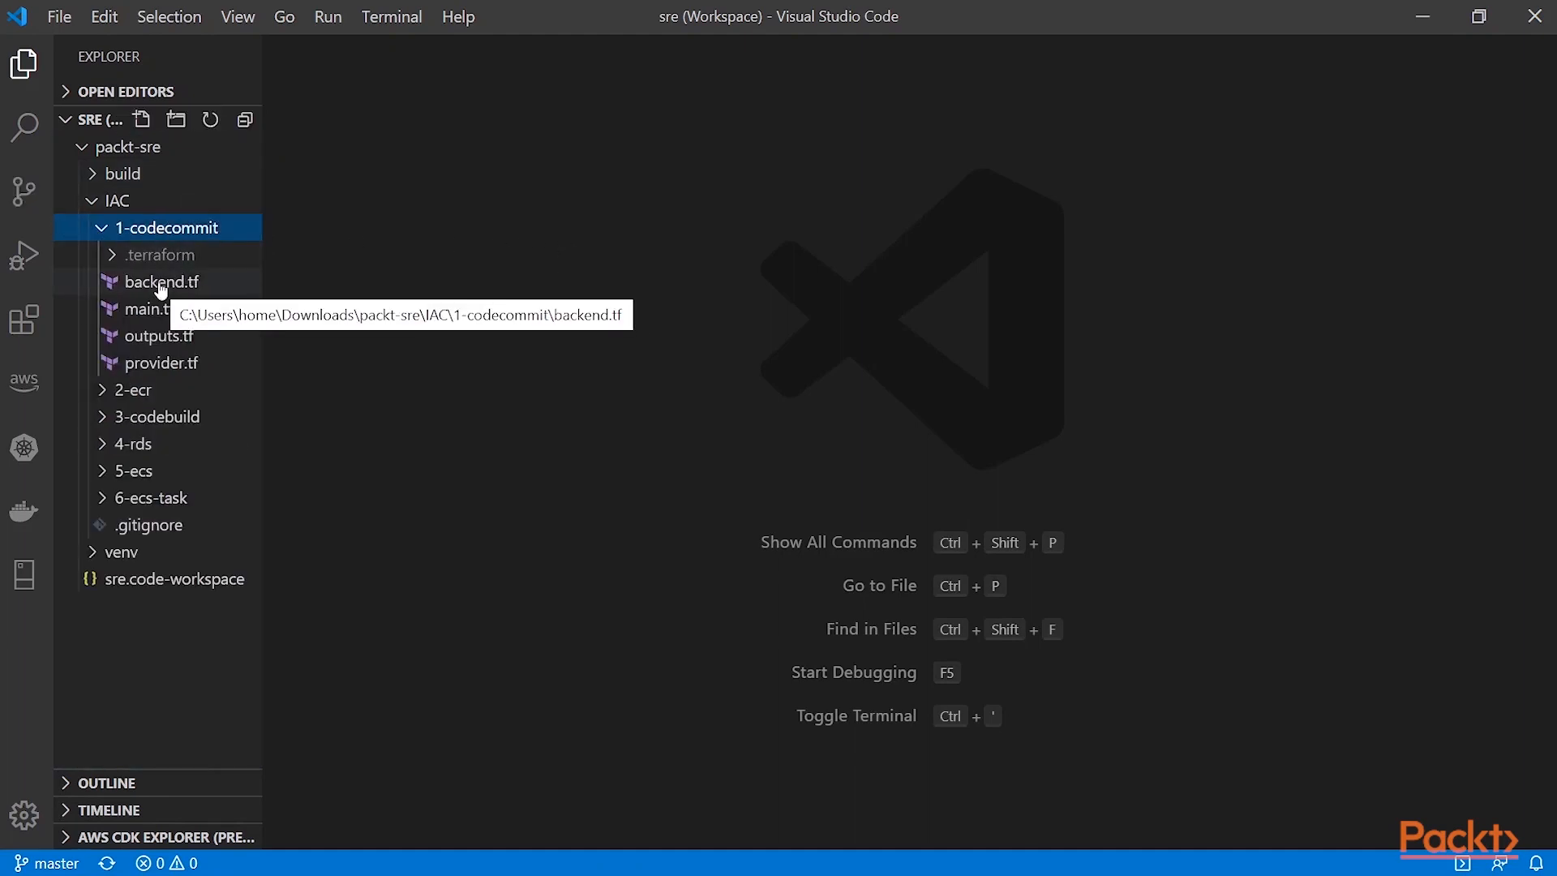
Step: Review backend.tf's S3 state configuration, highlighting the codecommit/euwest2 key
left_click(160, 281)
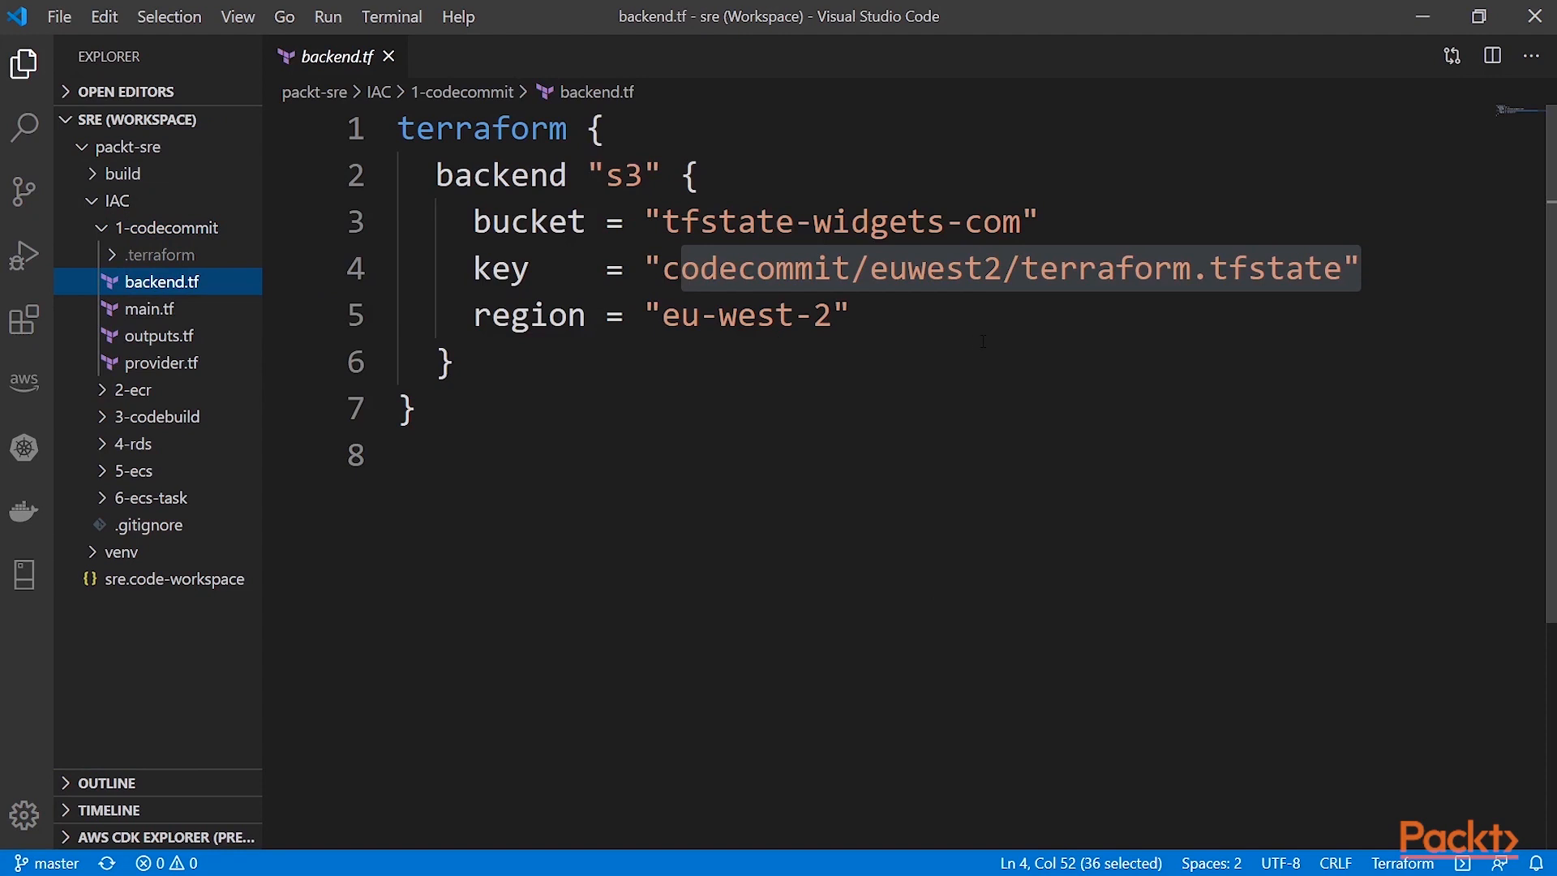
mouse_move(982, 347)
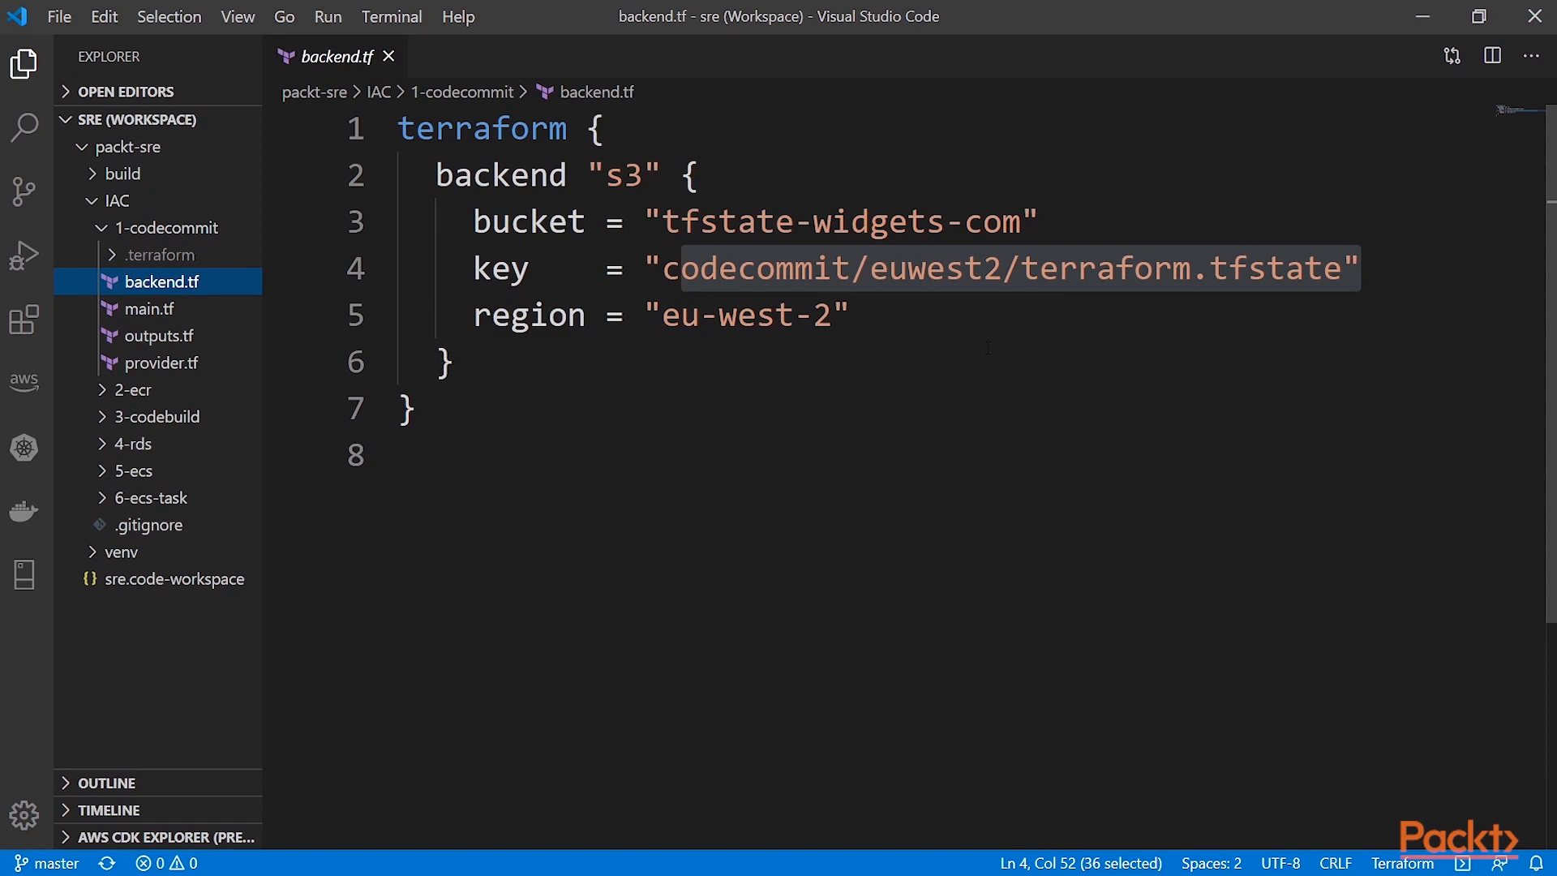
key("ctrl+a")
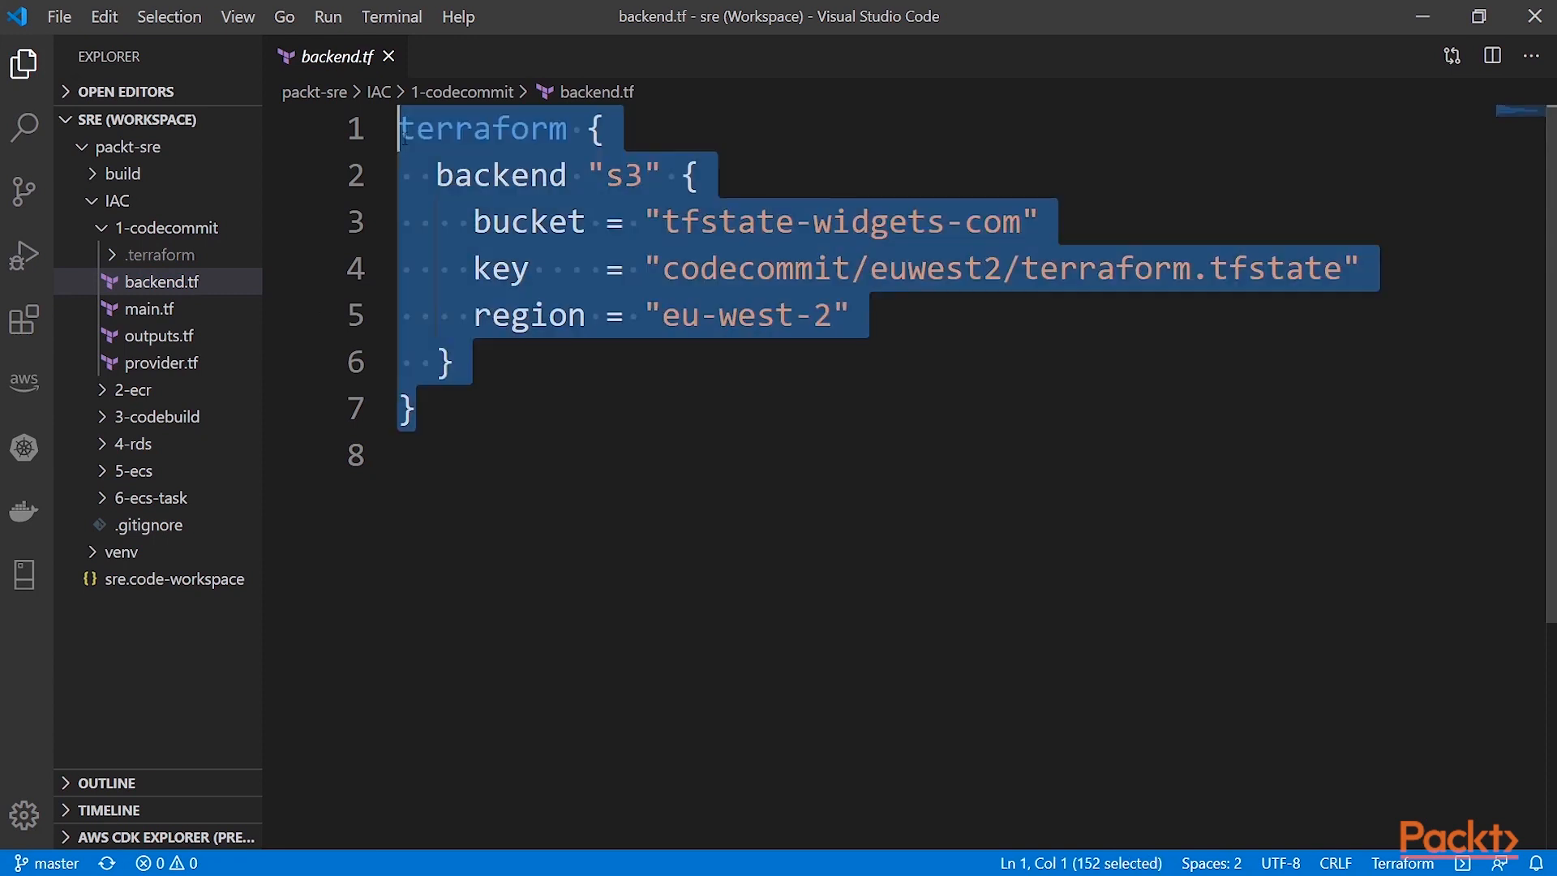
left_click(667, 267)
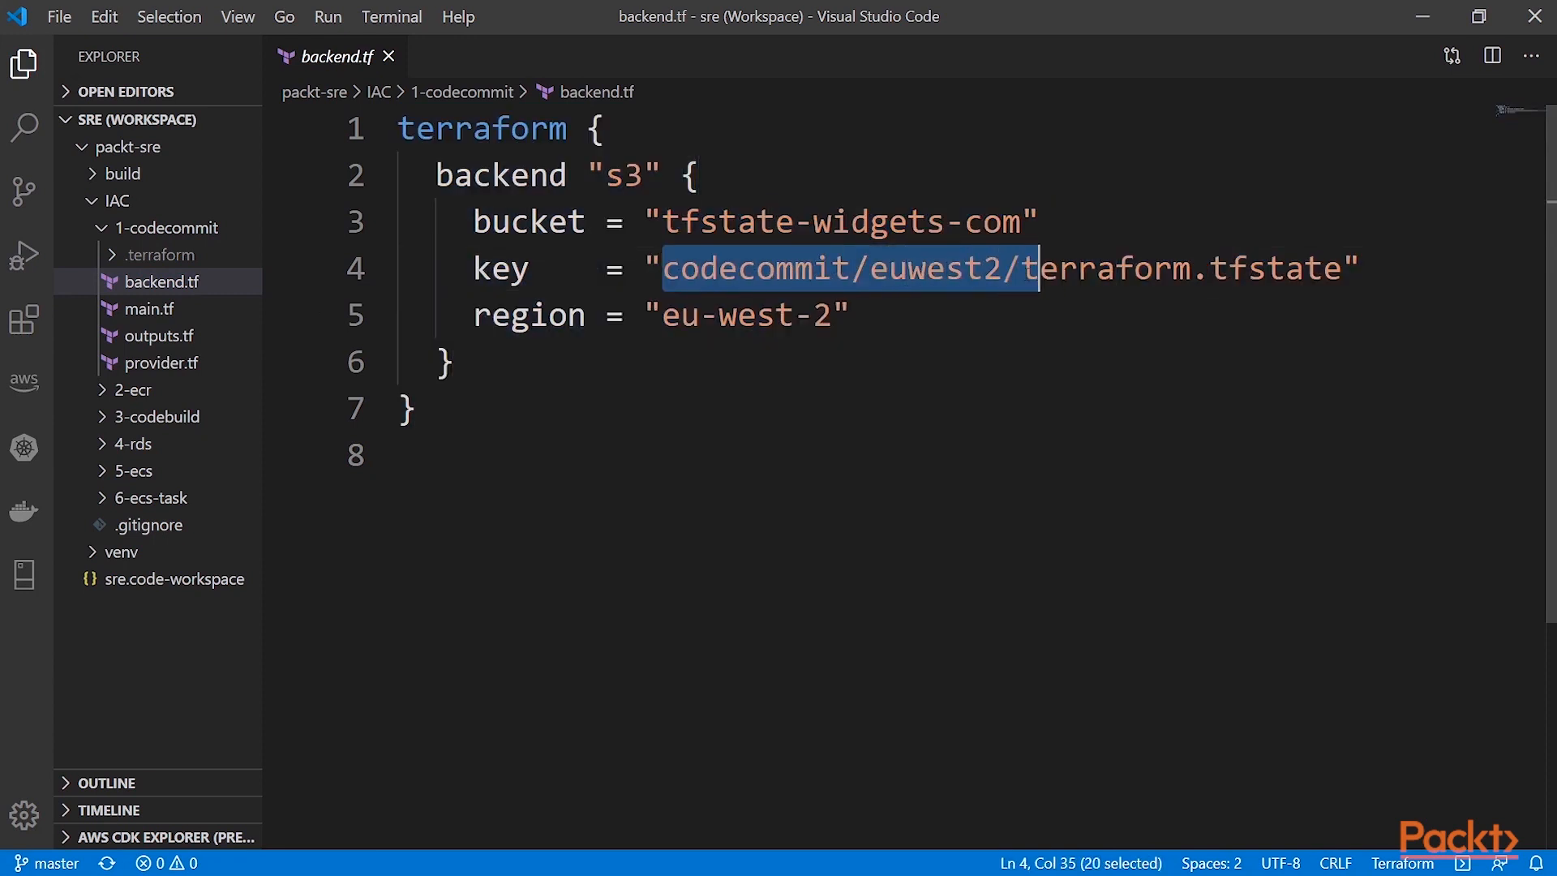
Step: Review main.tf's CodeCommit resource, highlighting the pysimple resource and repository_name values
left_click(148, 308)
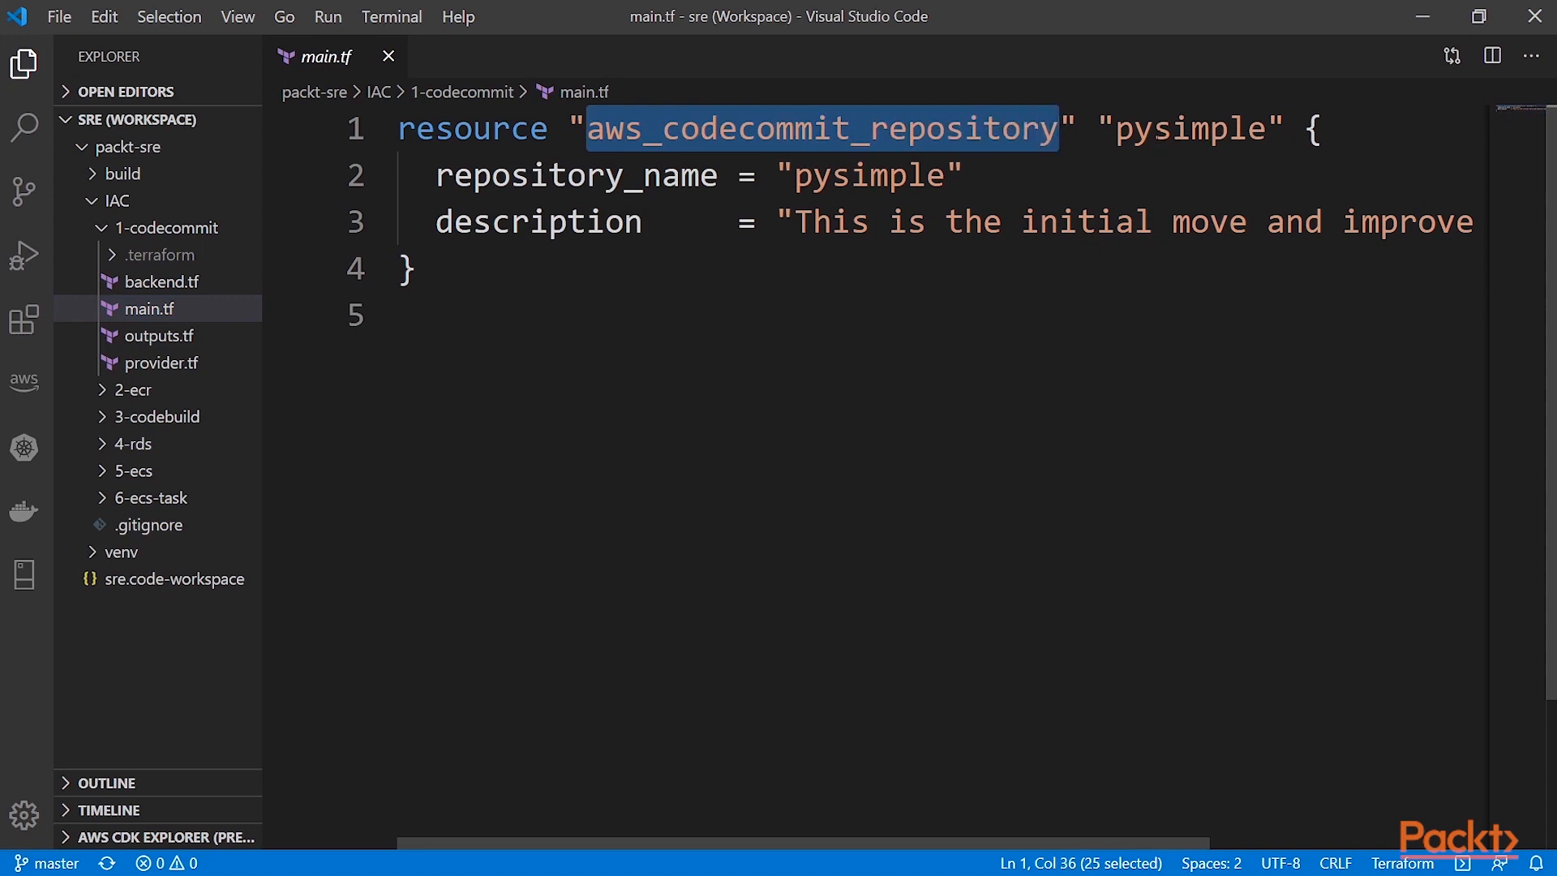
double_click(1189, 130)
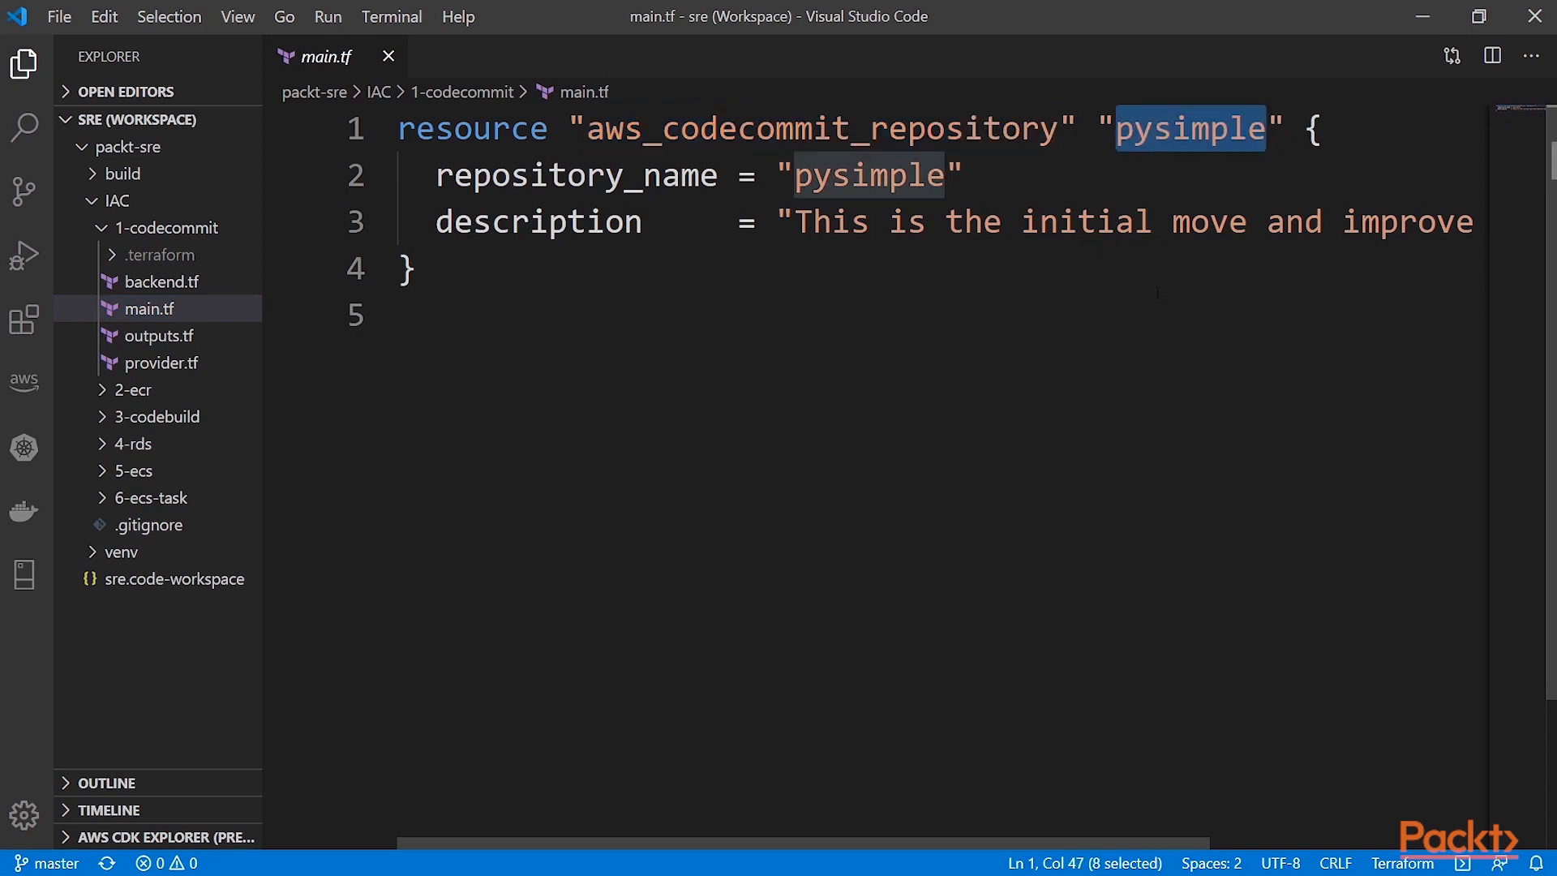
double_click(868, 175)
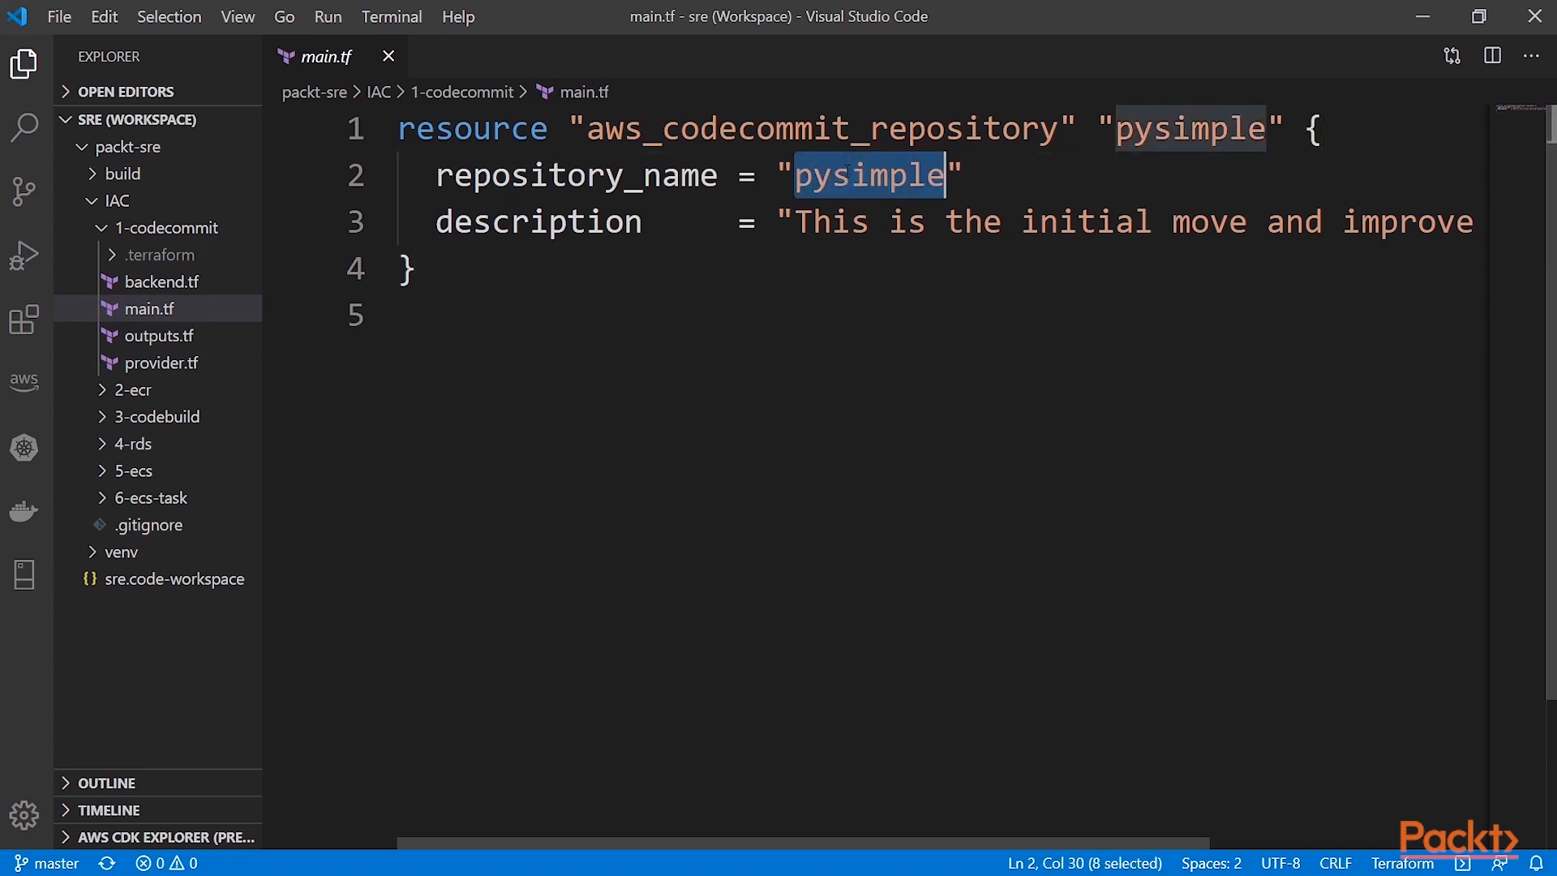
left_click(905, 222)
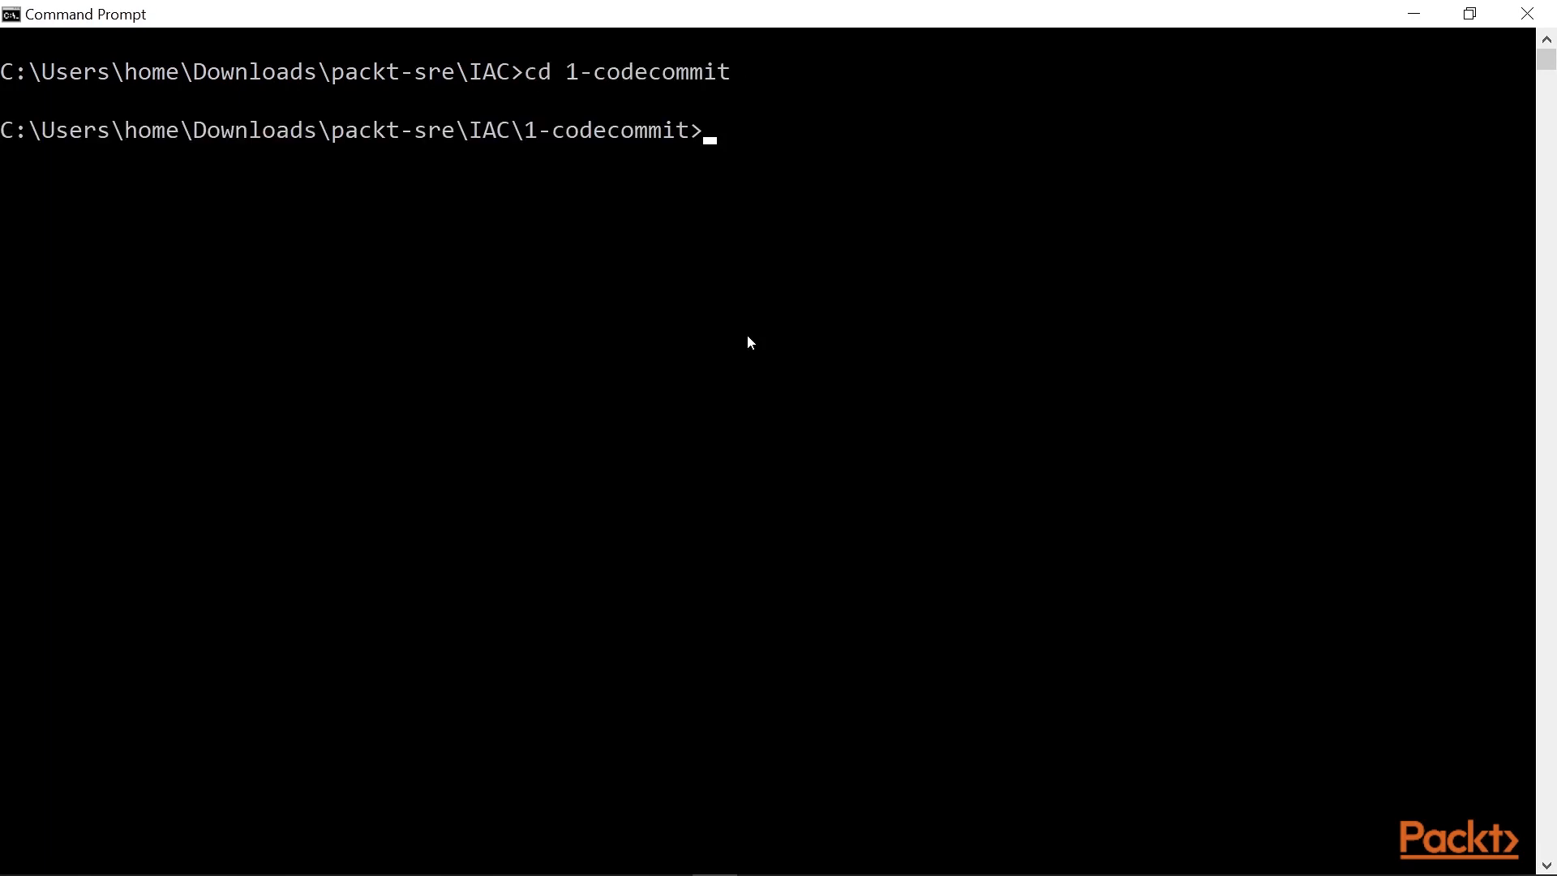
Step: Run Terraform and approve with yes to create pysimple, then refresh the CodeCommit repository list
type("terraform plan")
type("terraform appl")
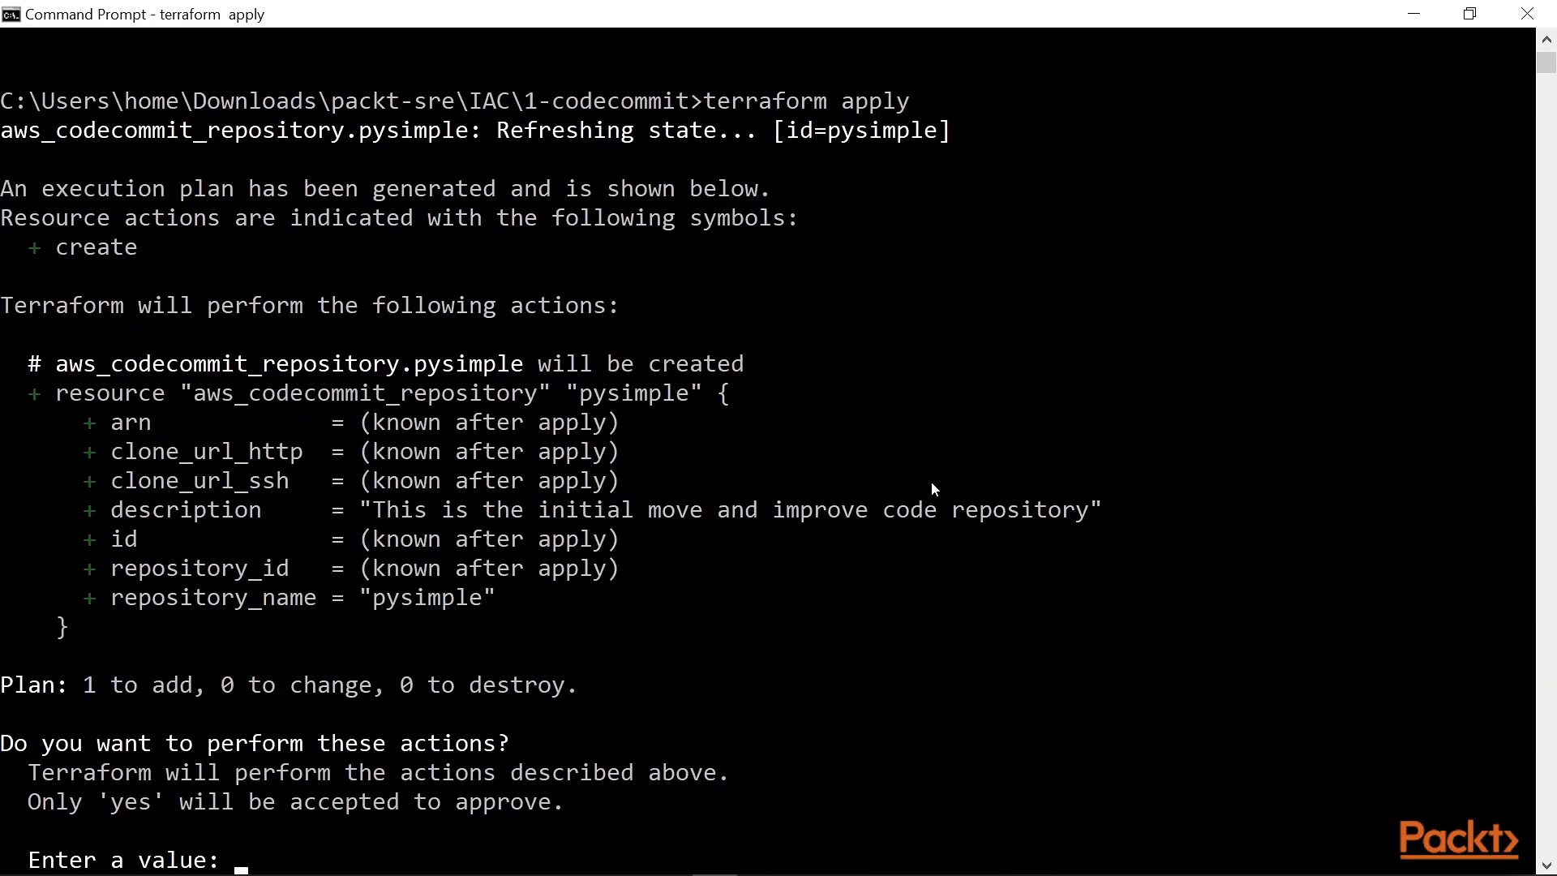
type("yes")
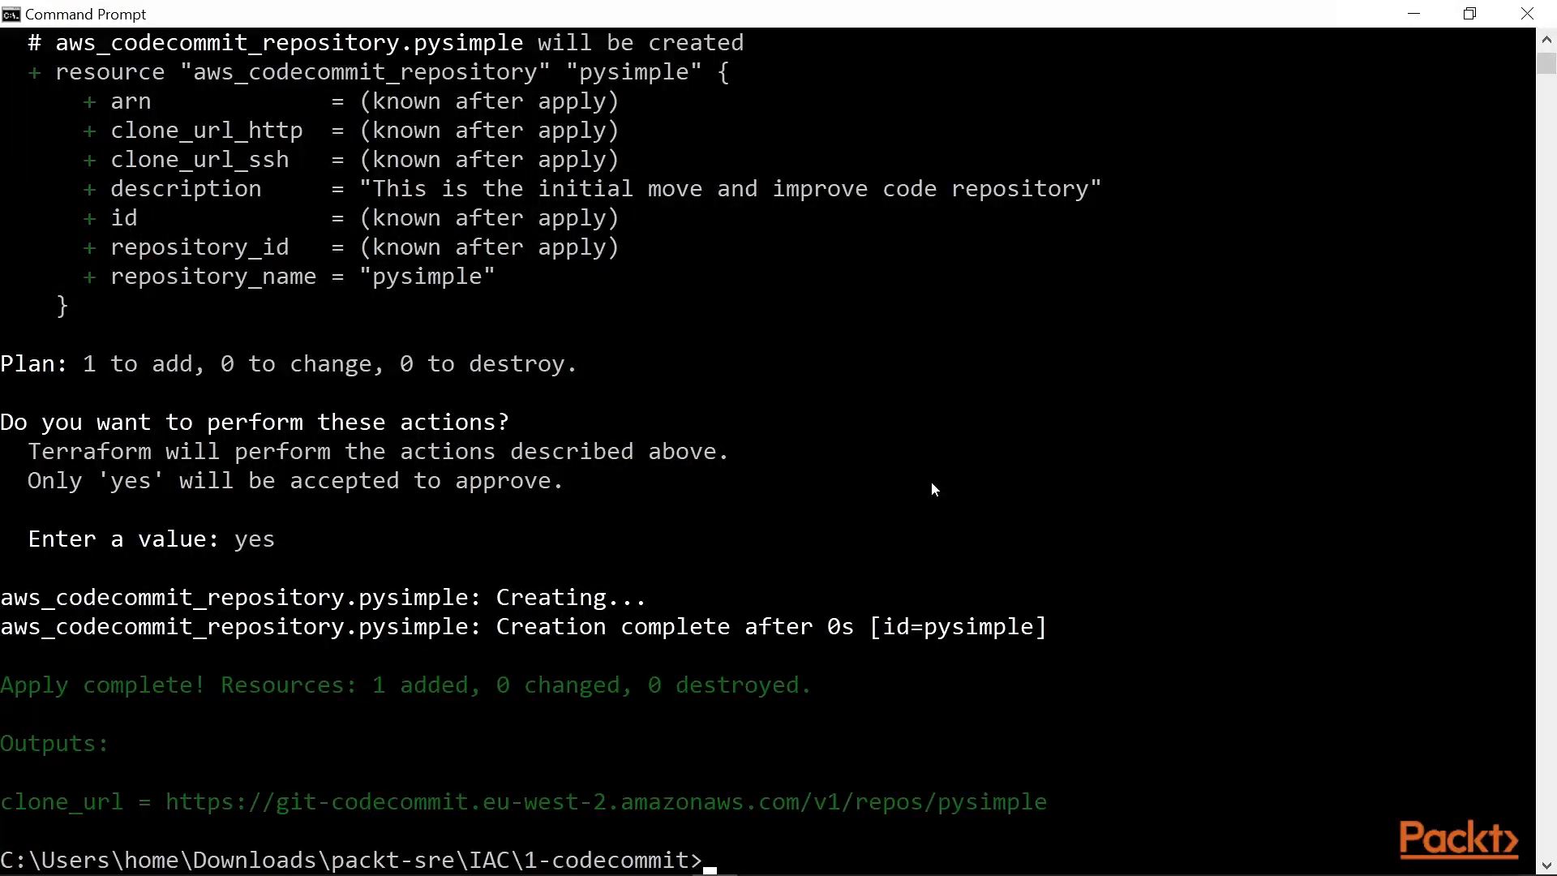
mouse_move(169, 809)
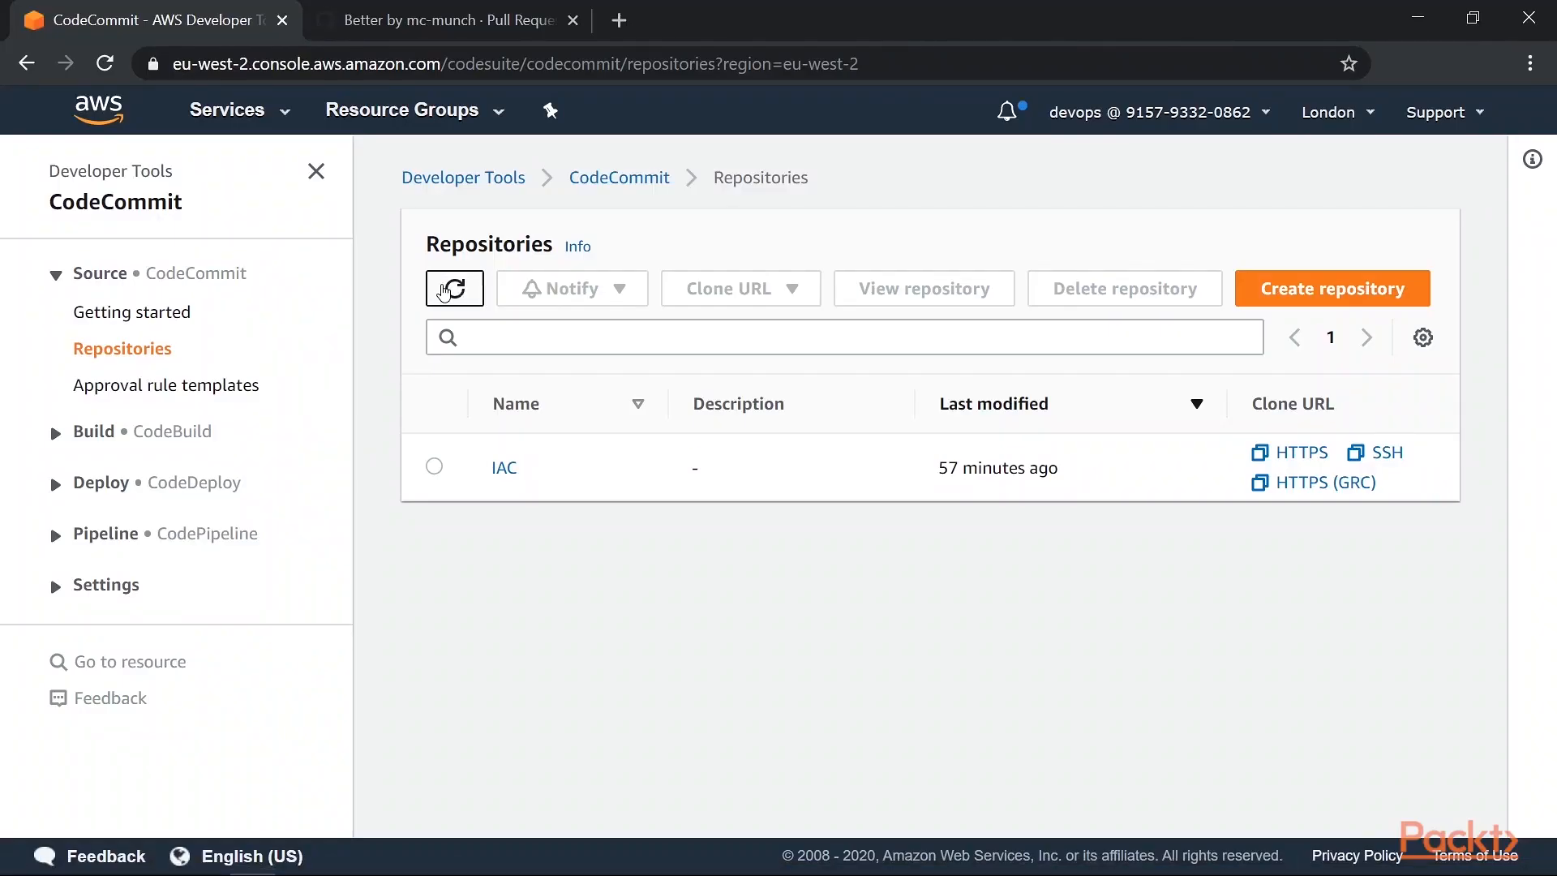
left_click(454, 288)
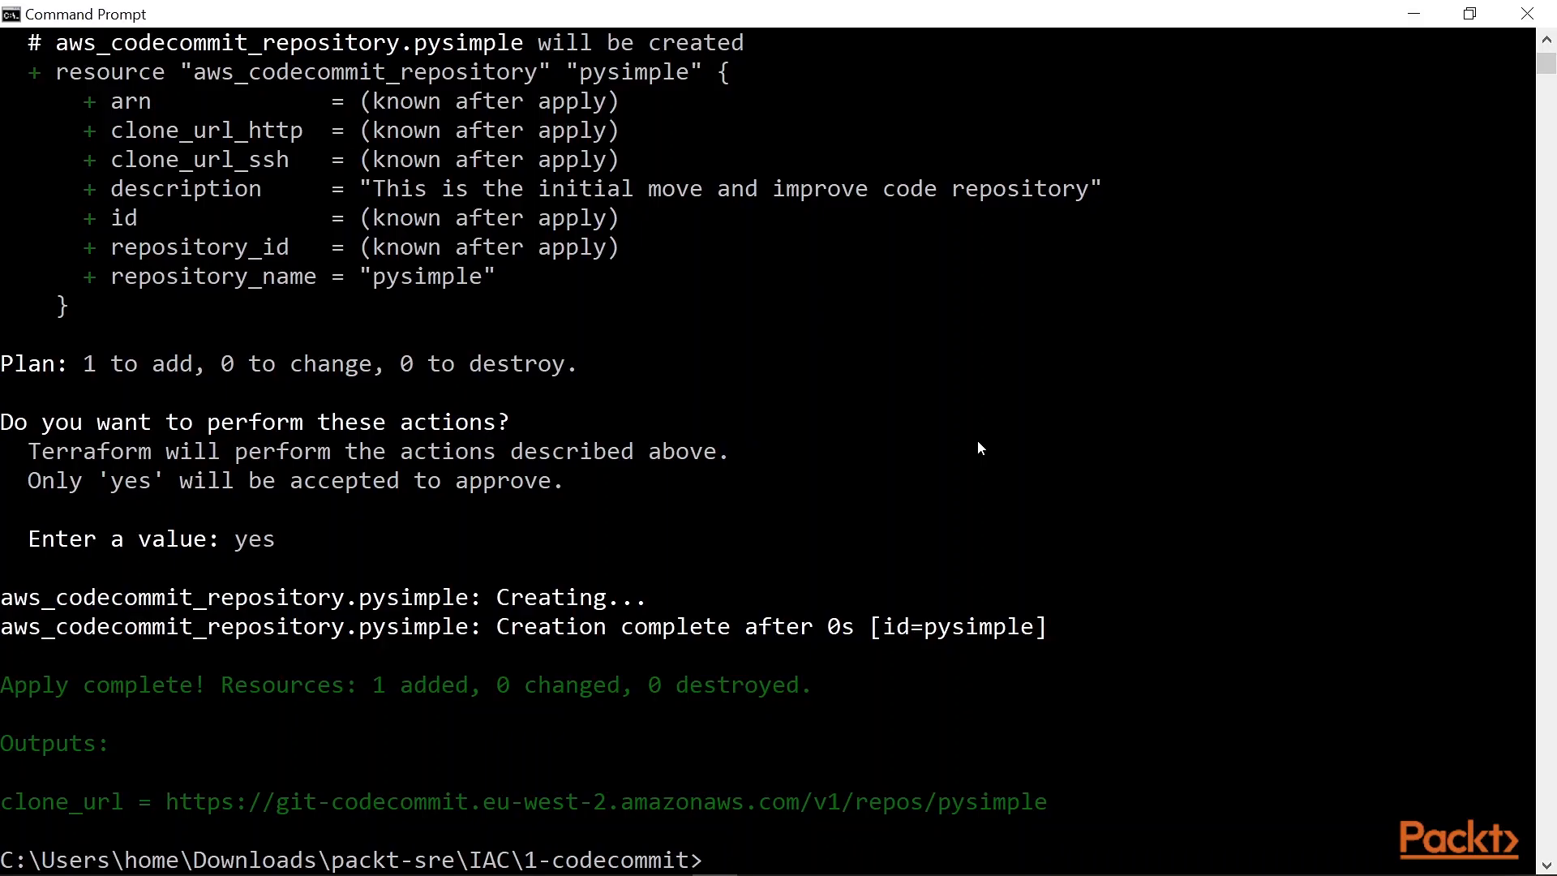
Step: Move up from the IAC folder, git clone the pysimple URL and change into pysimple
type("cd ..\\..")
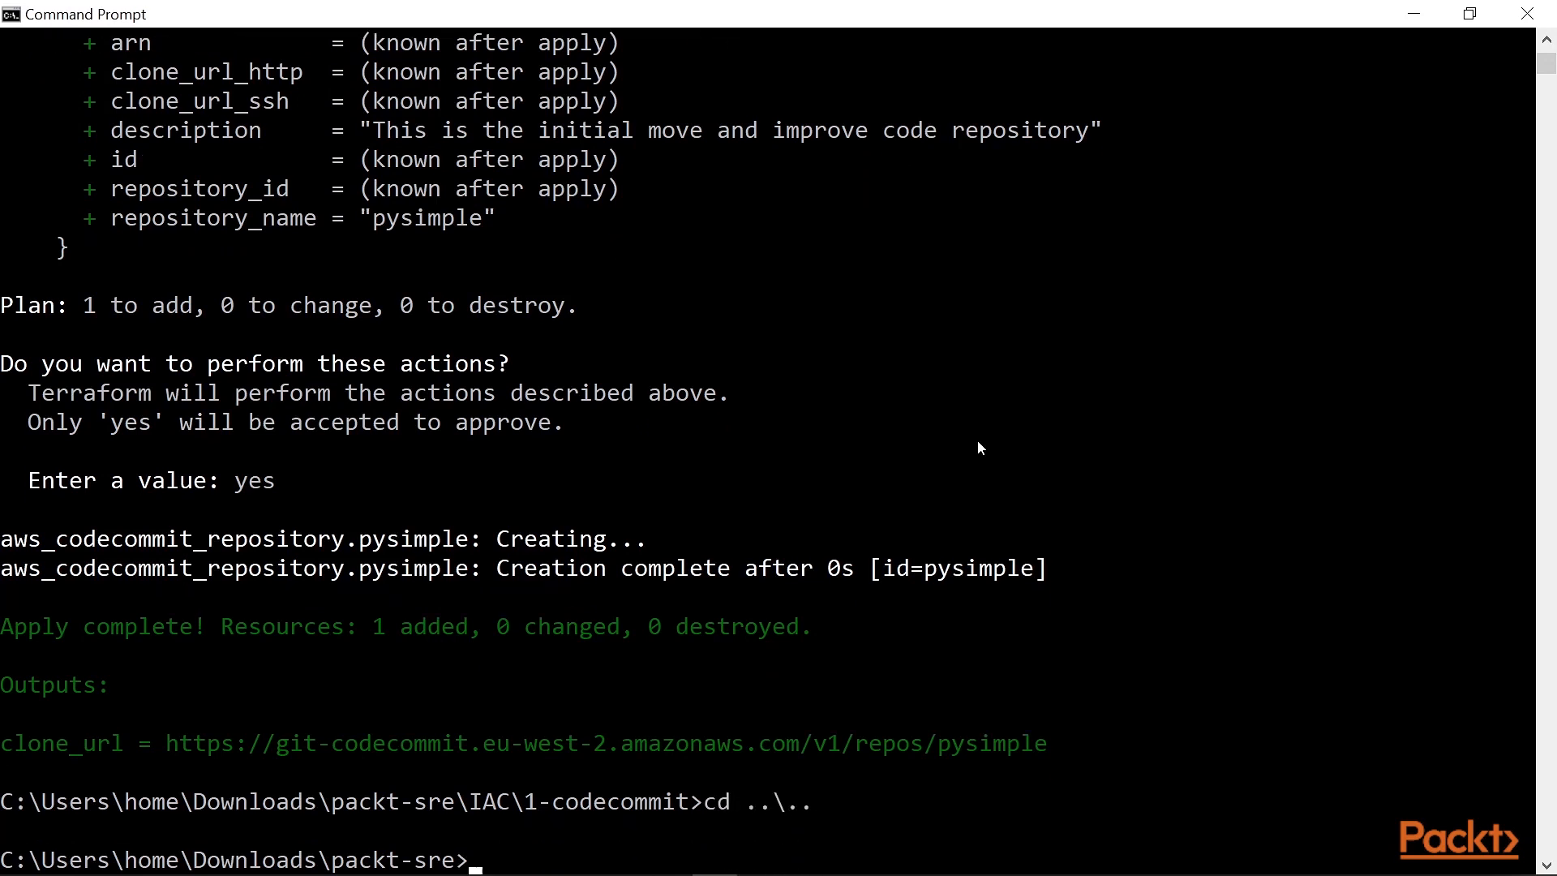
type("git clone https://git-codecommit.eu-west-2.amazonaws.com/v1/repos/pysimple")
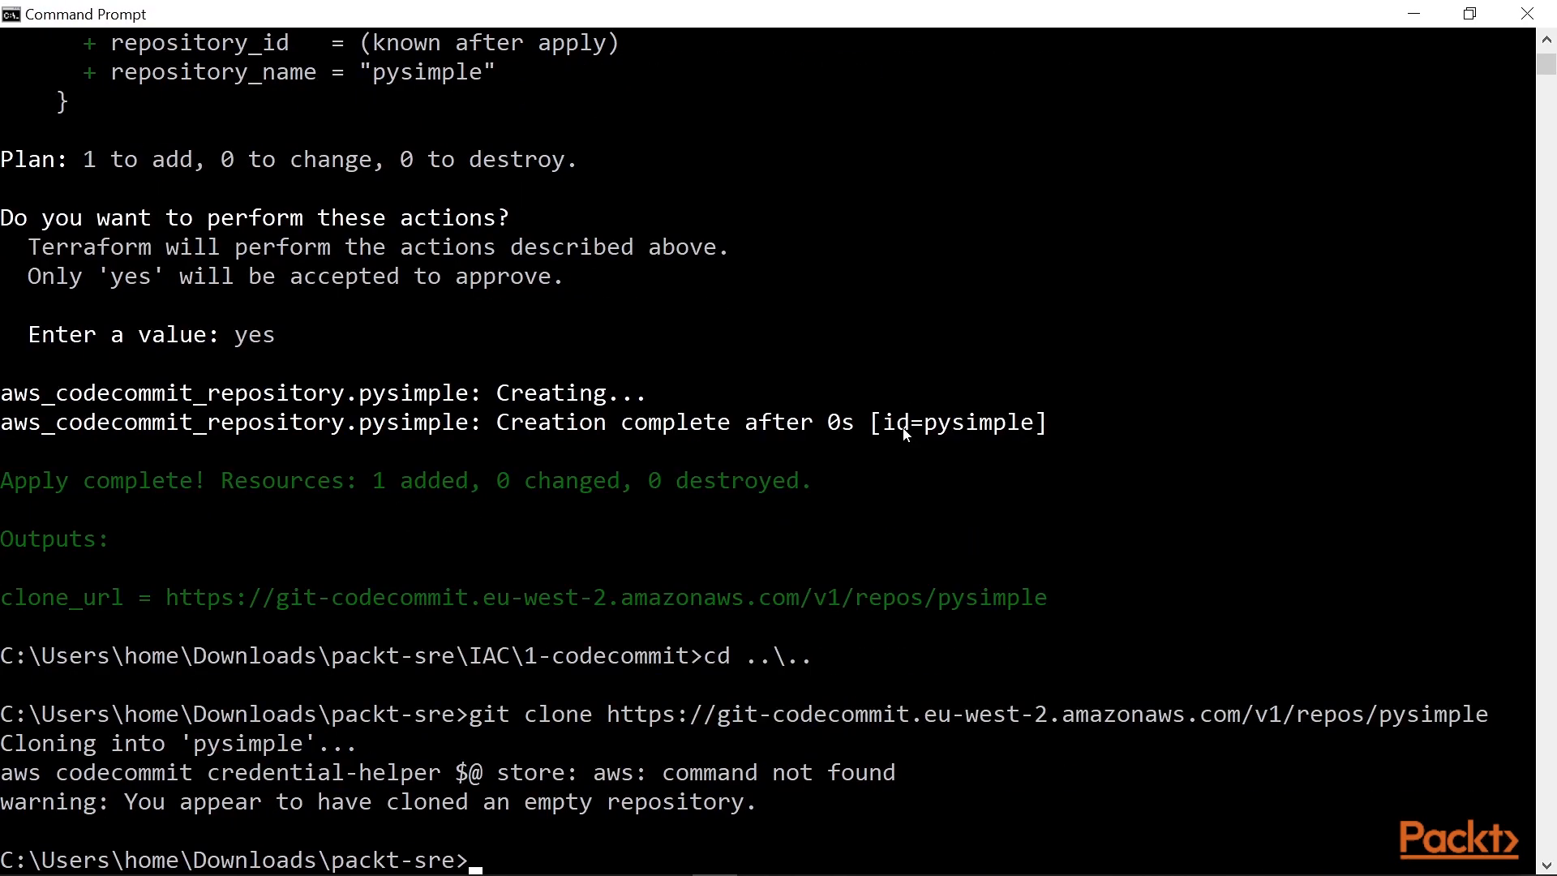
mouse_move(4, 779)
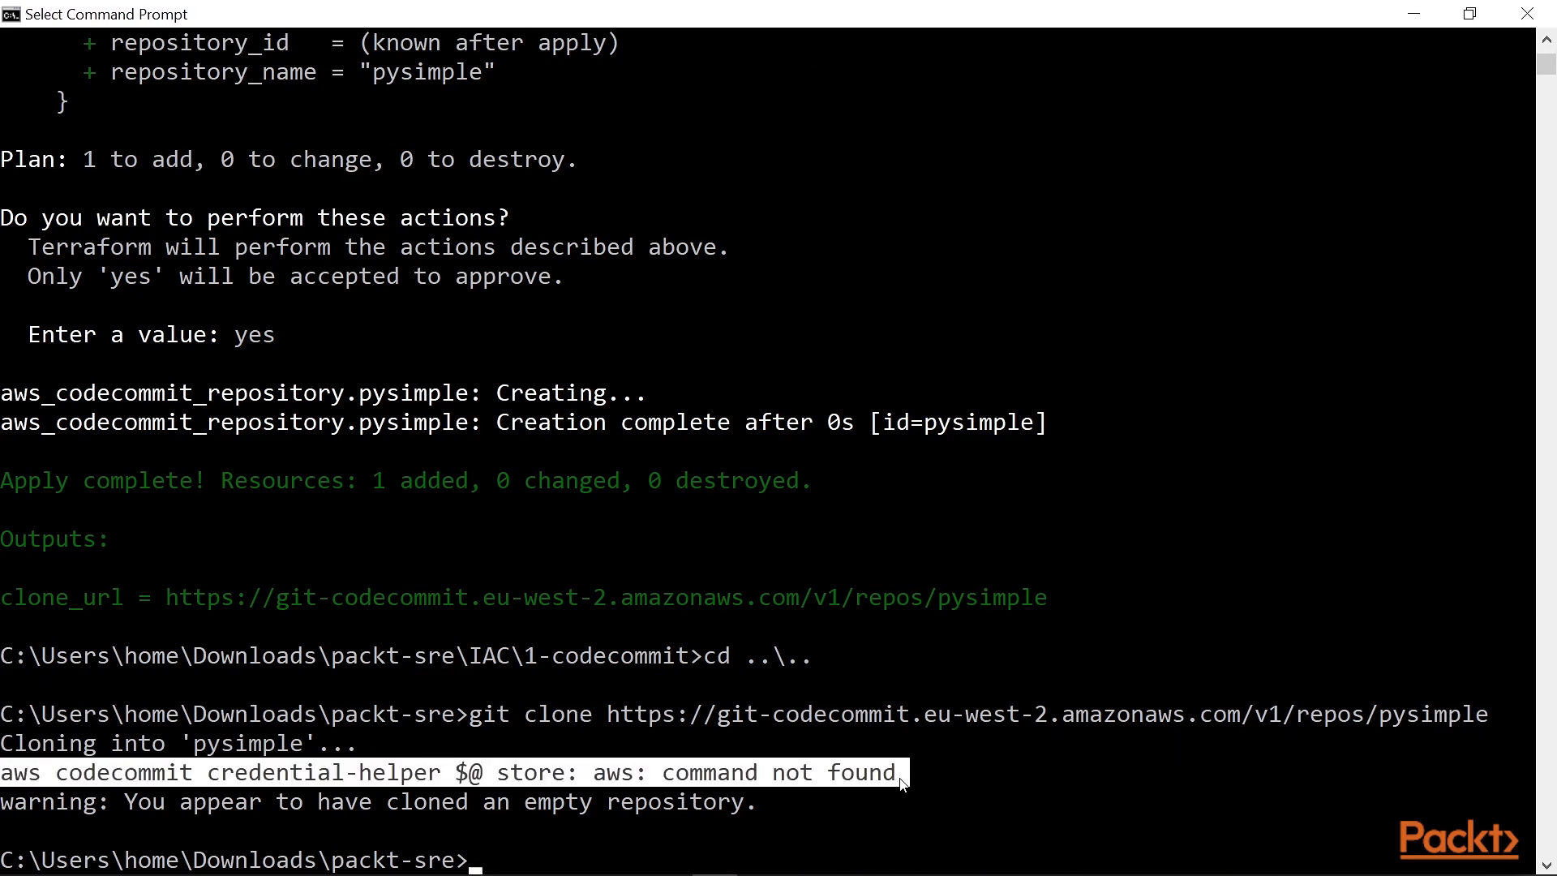
mouse_move(1000, 762)
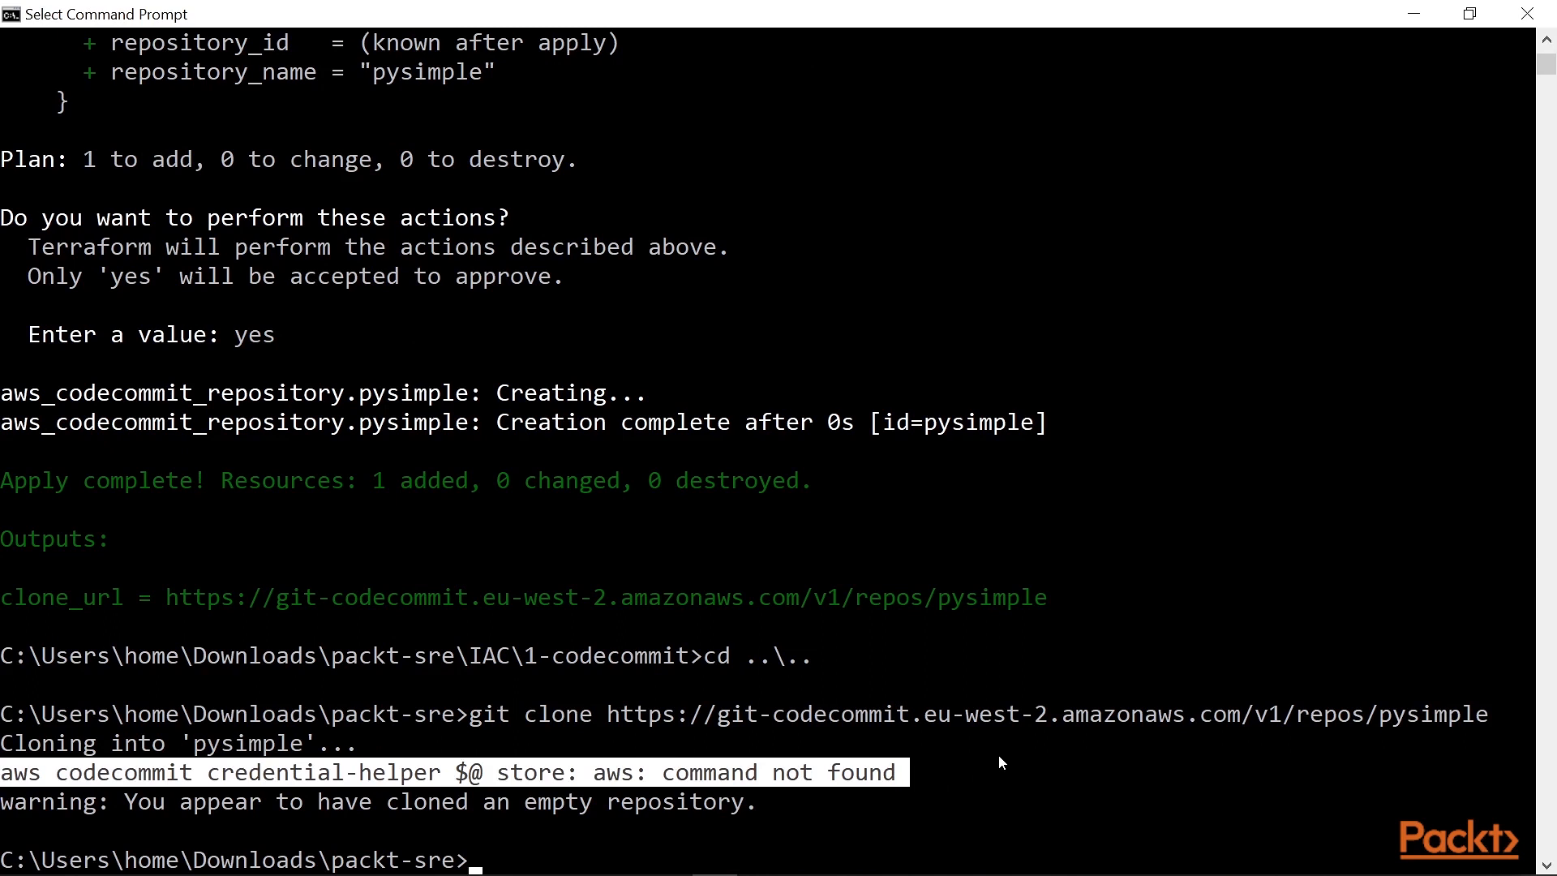
type("cd pysimple")
type("dir")
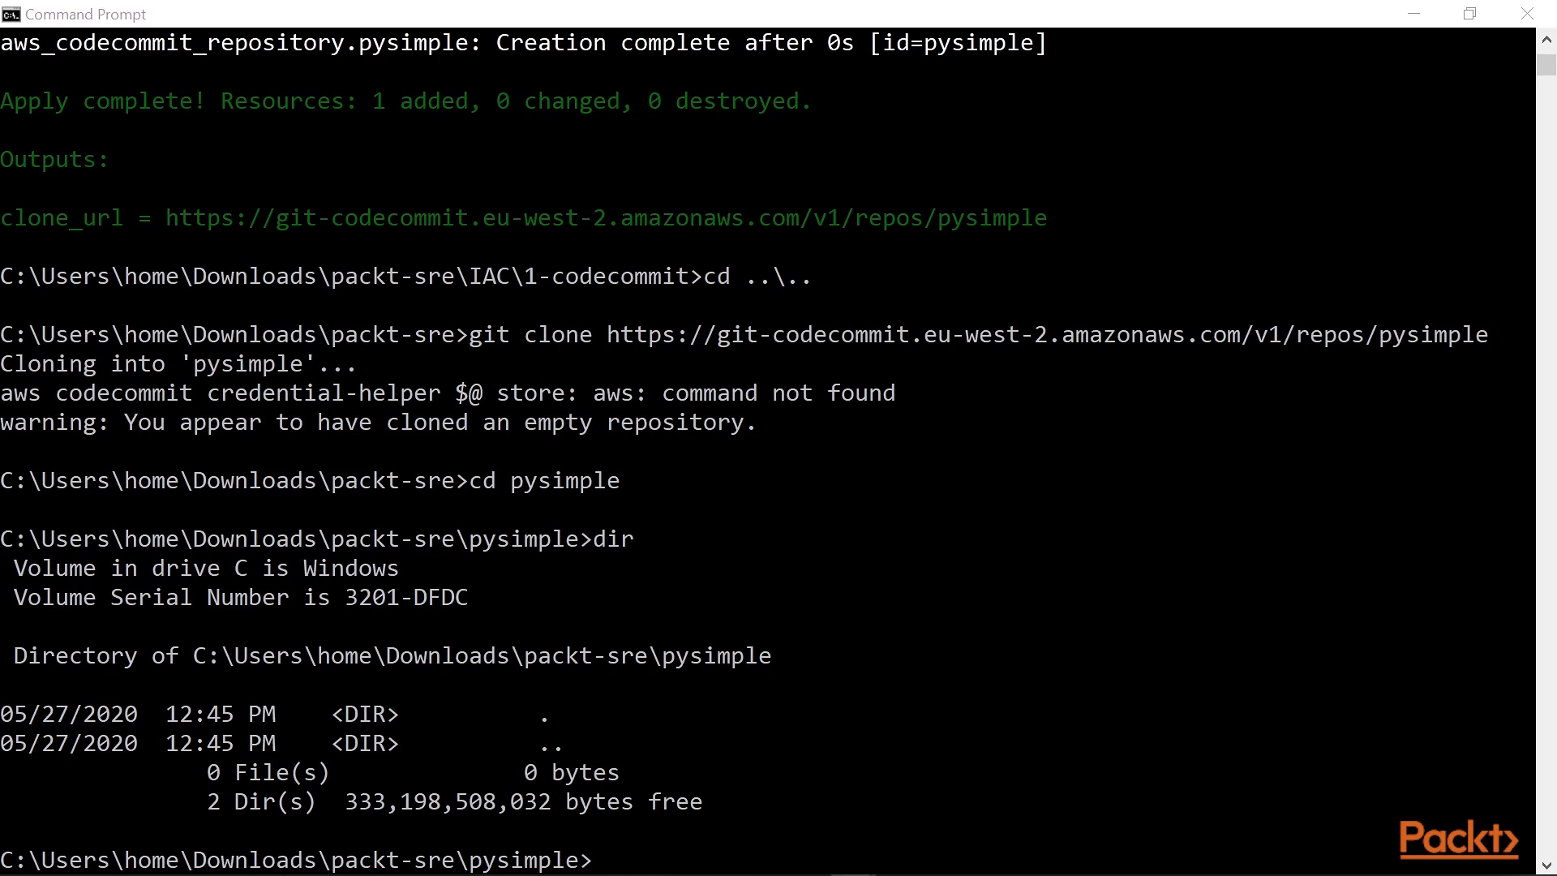
Step: Xcopy the aws-simple-py files in, then git add, commit as "initial commit" and push to CodeCommit
type("xcopy C:\\Users\\home\\Documents\\GitHub\\aws-simple-py\\* /s /e")
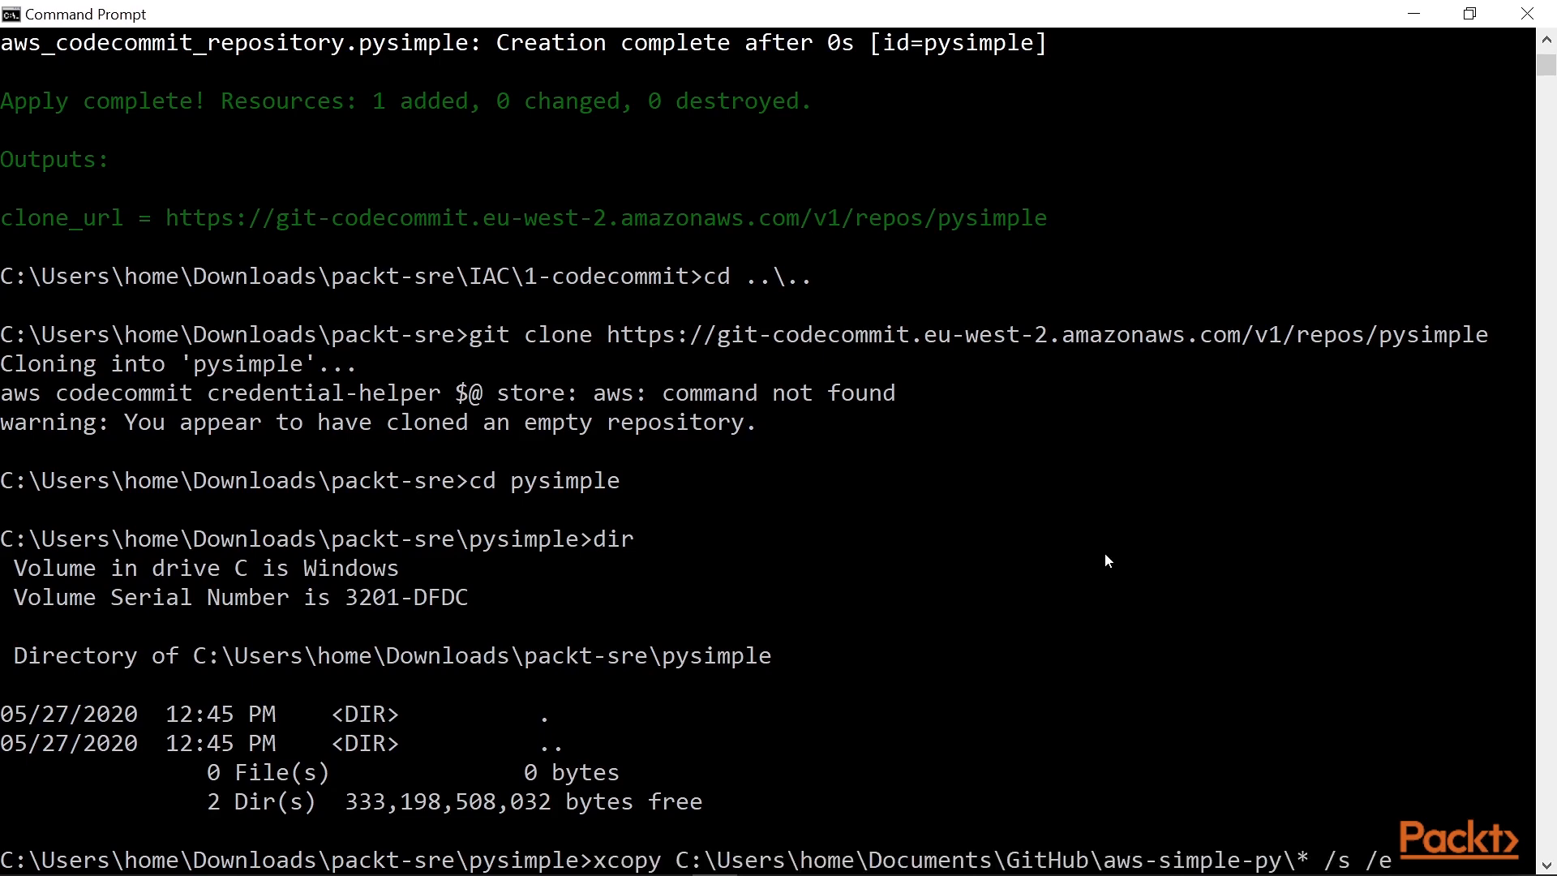
key("Return")
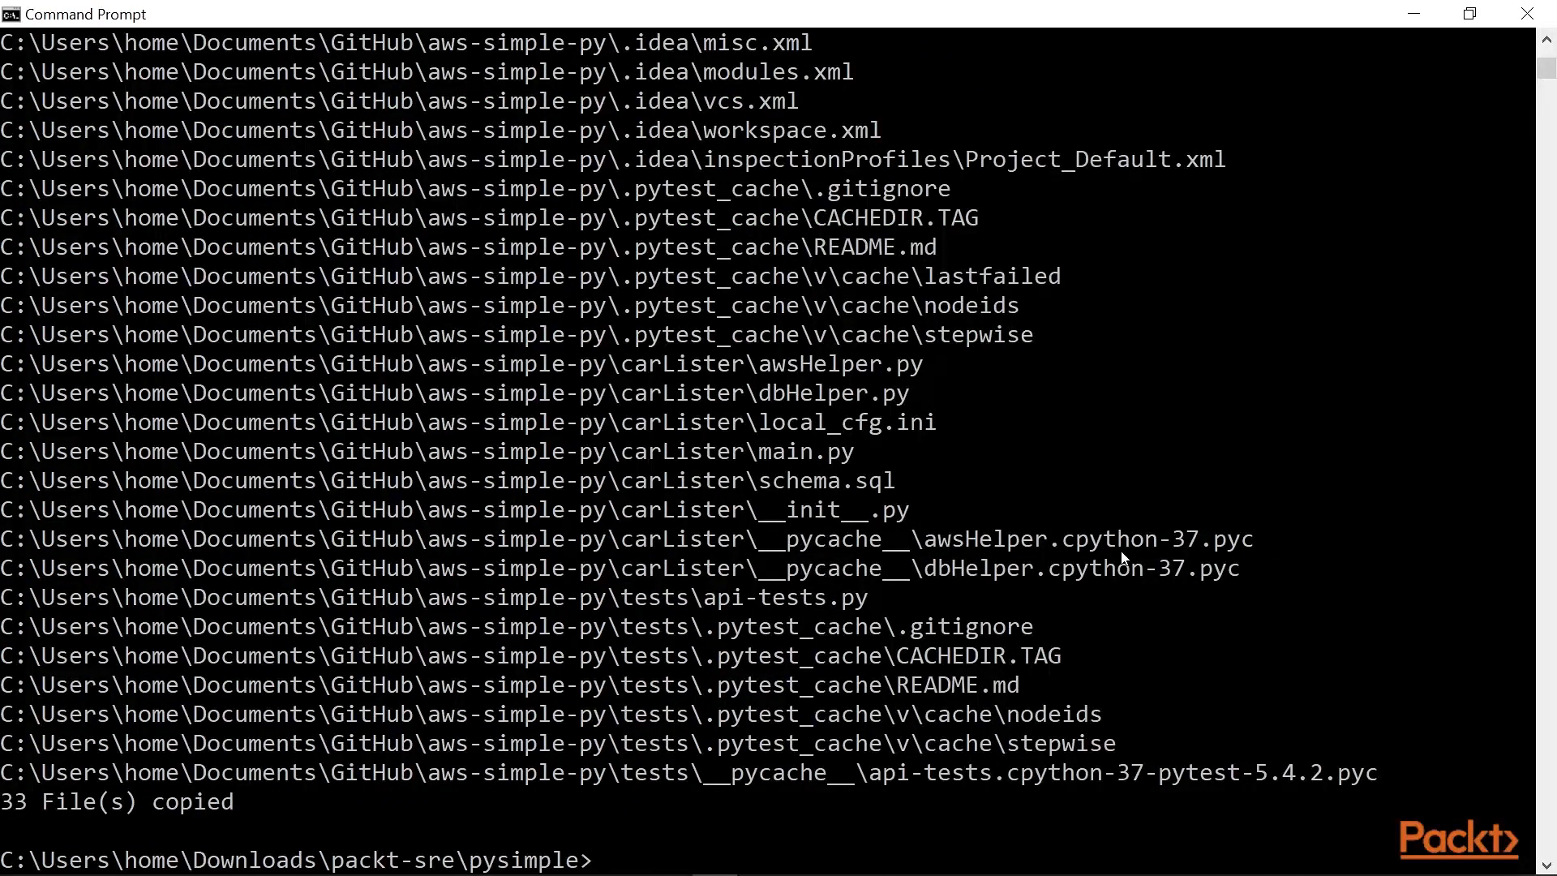
type("git commit -m")
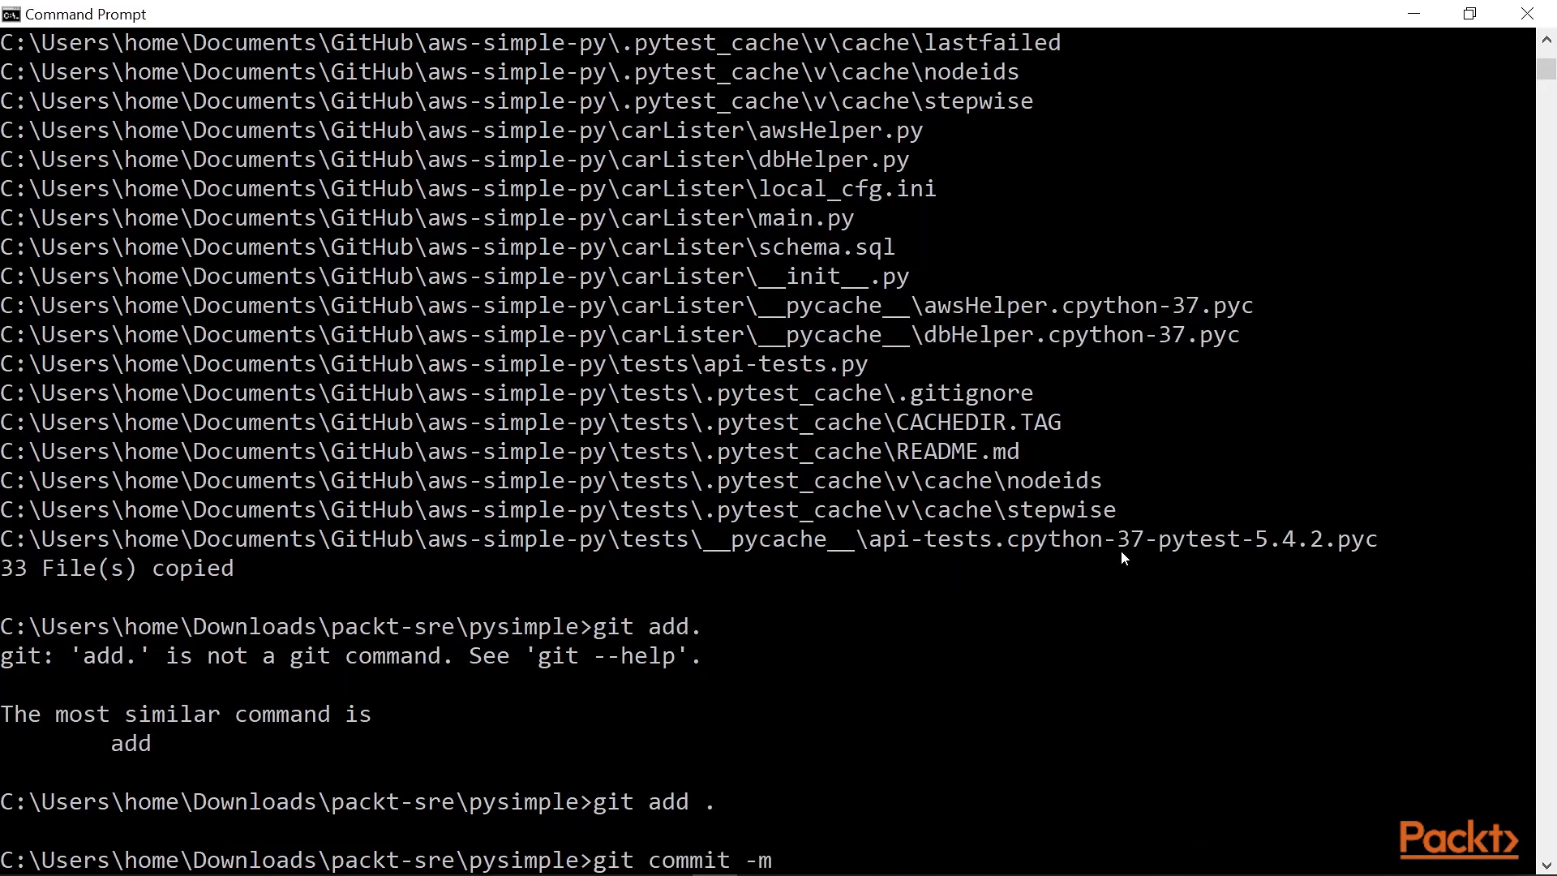
type("\"initial commit\"")
type("git push")
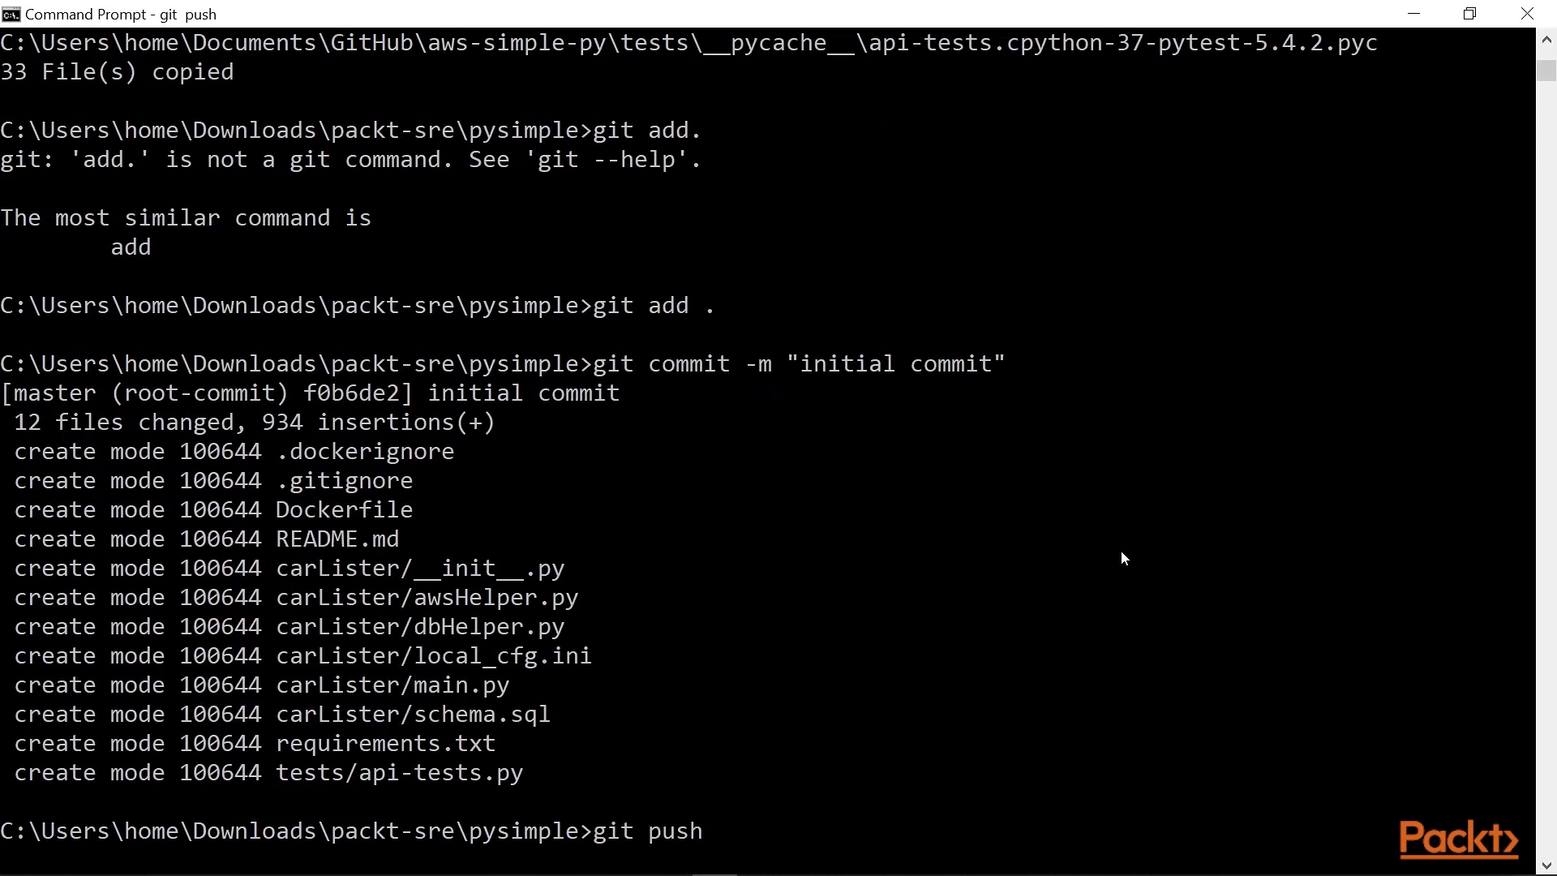
key("Return")
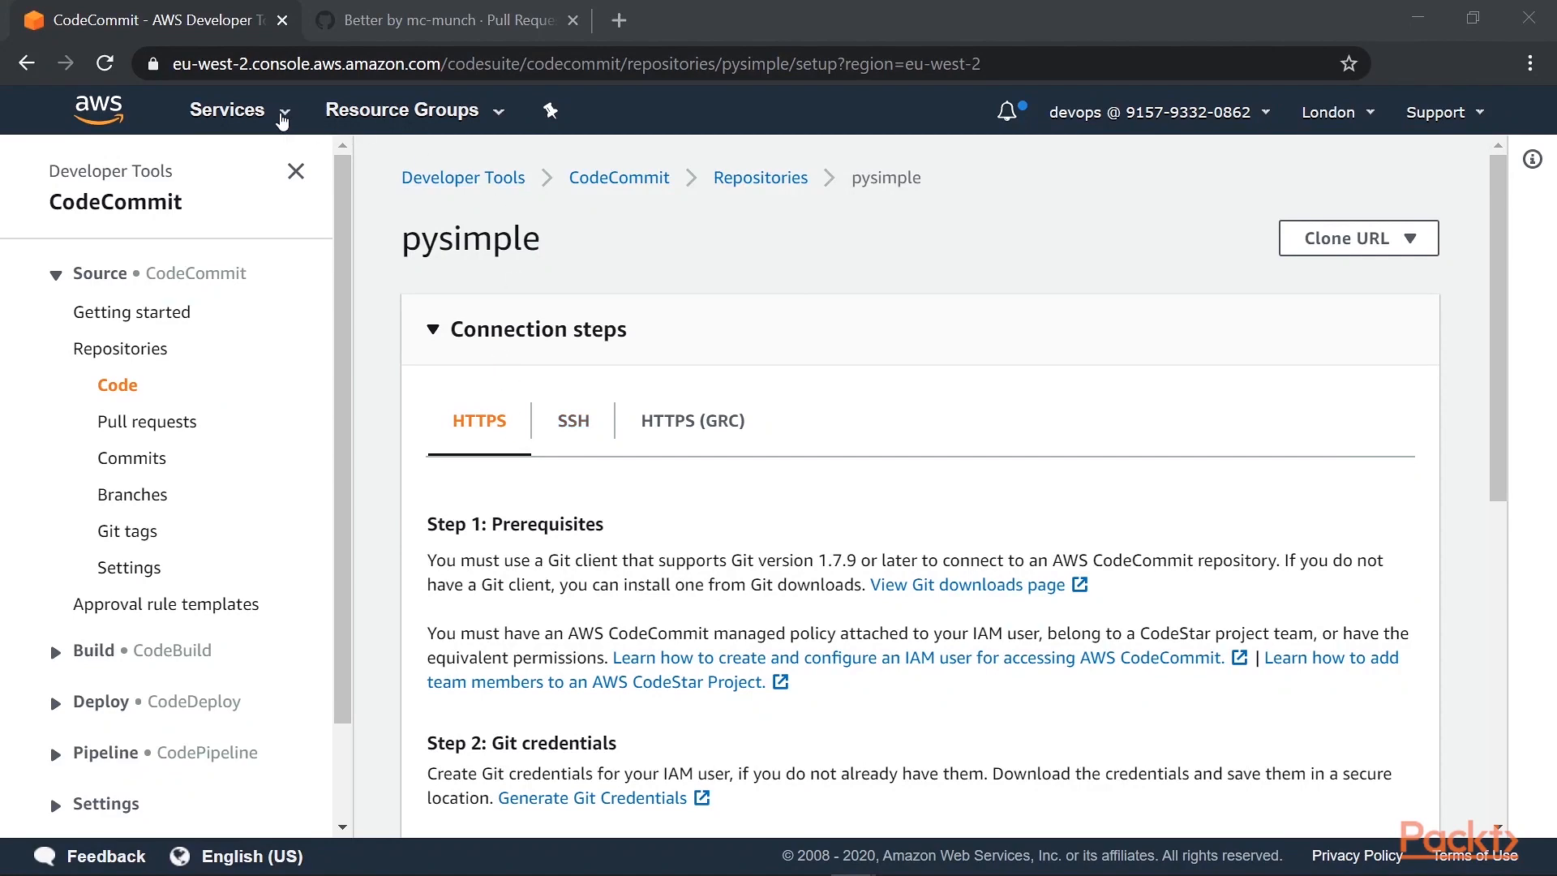
Step: Reload pysimple to show the pushed files and README, then enter the tests folder
left_click(117, 385)
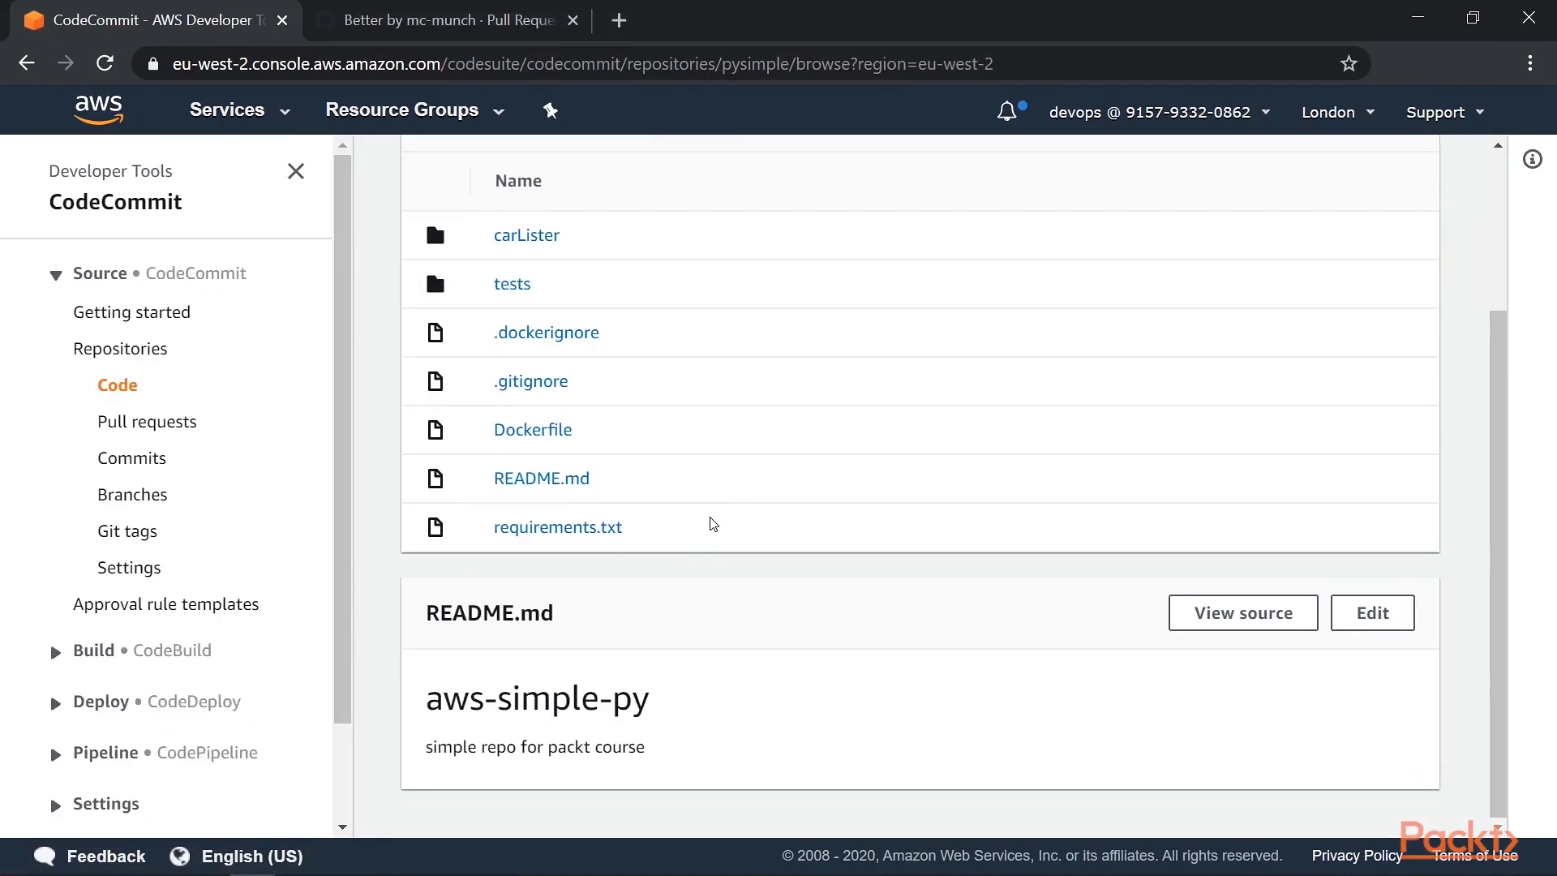
mouse_move(826, 366)
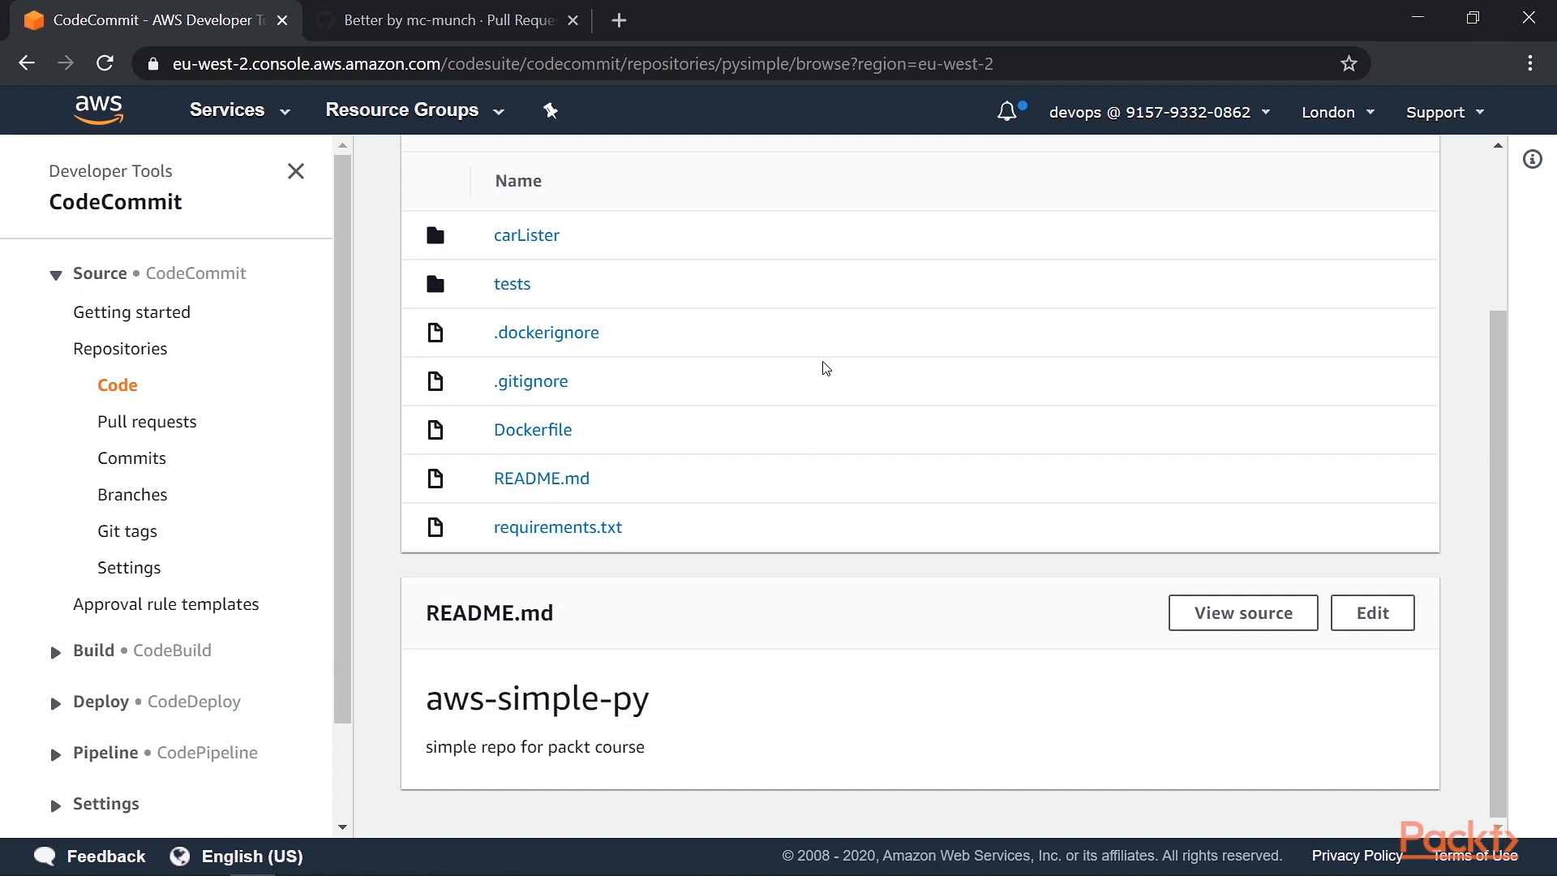
mouse_move(726, 659)
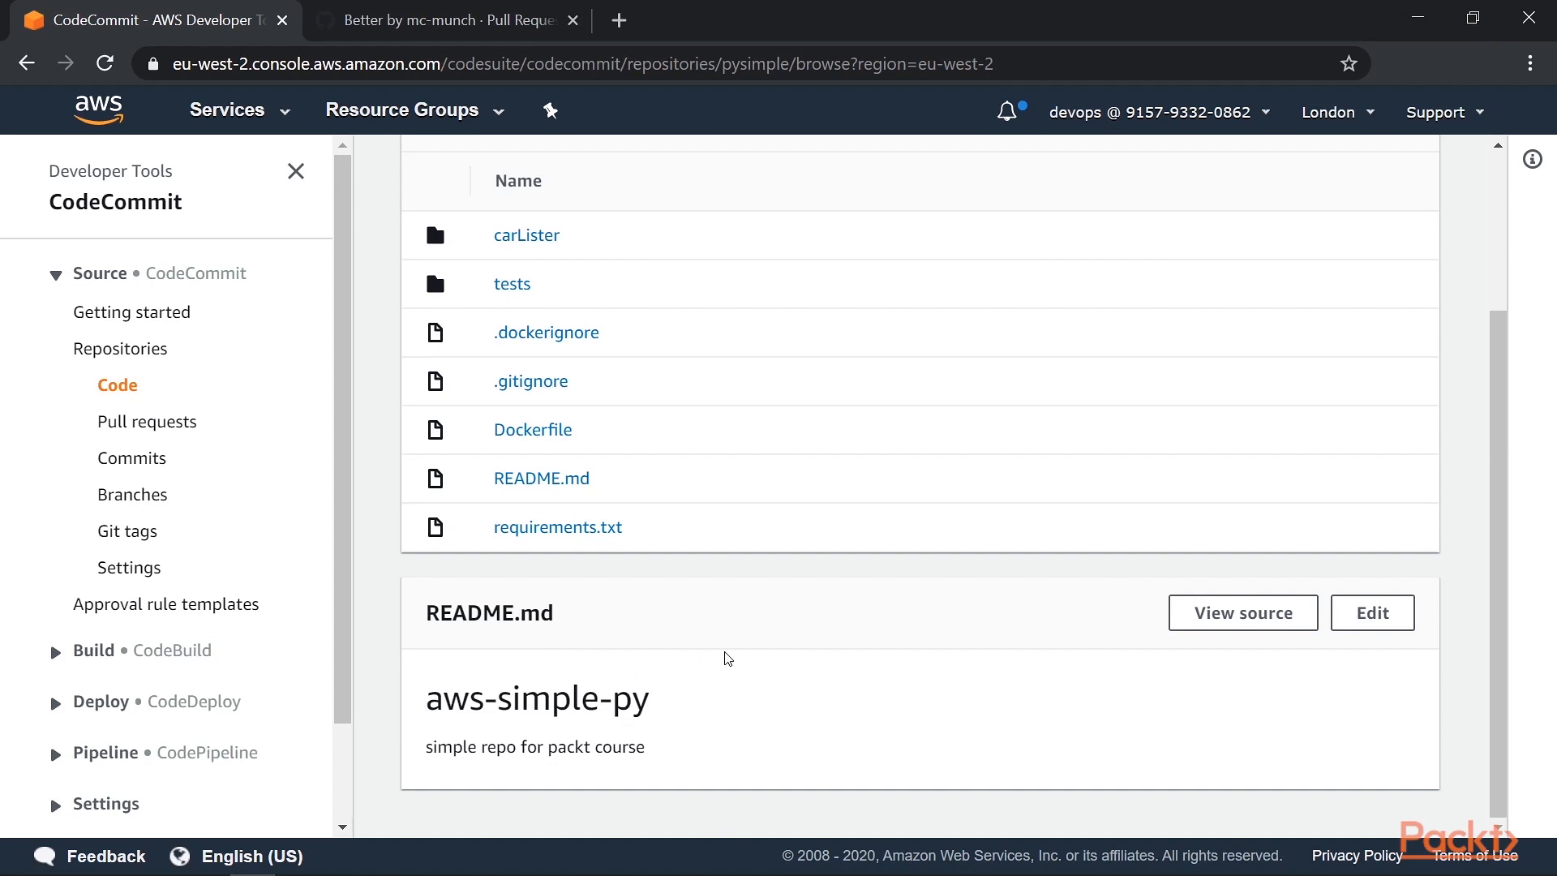
mouse_move(750, 671)
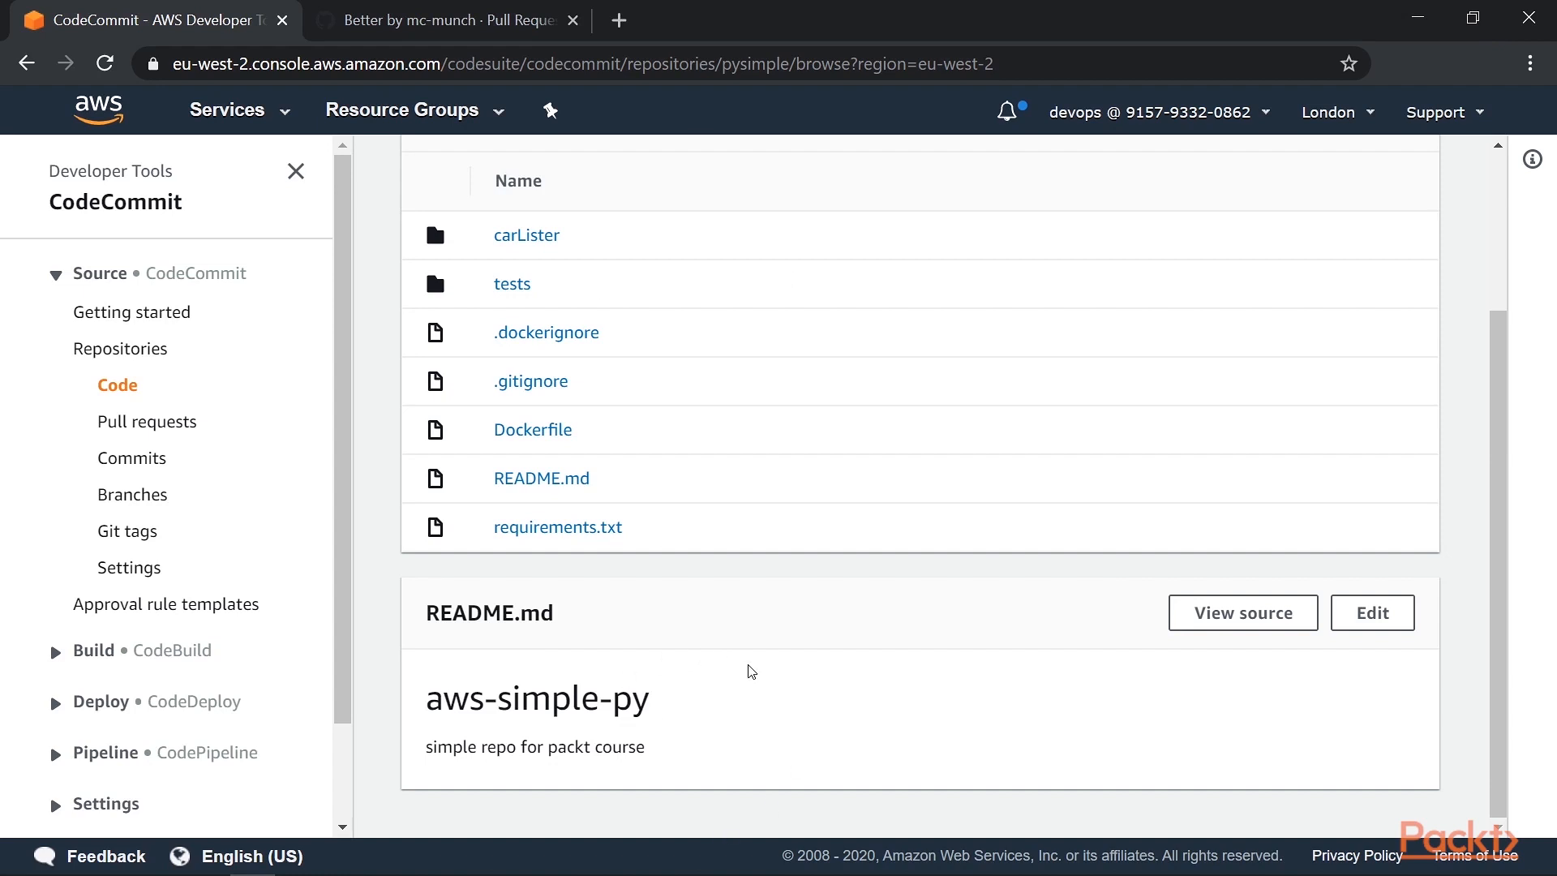
mouse_move(806, 621)
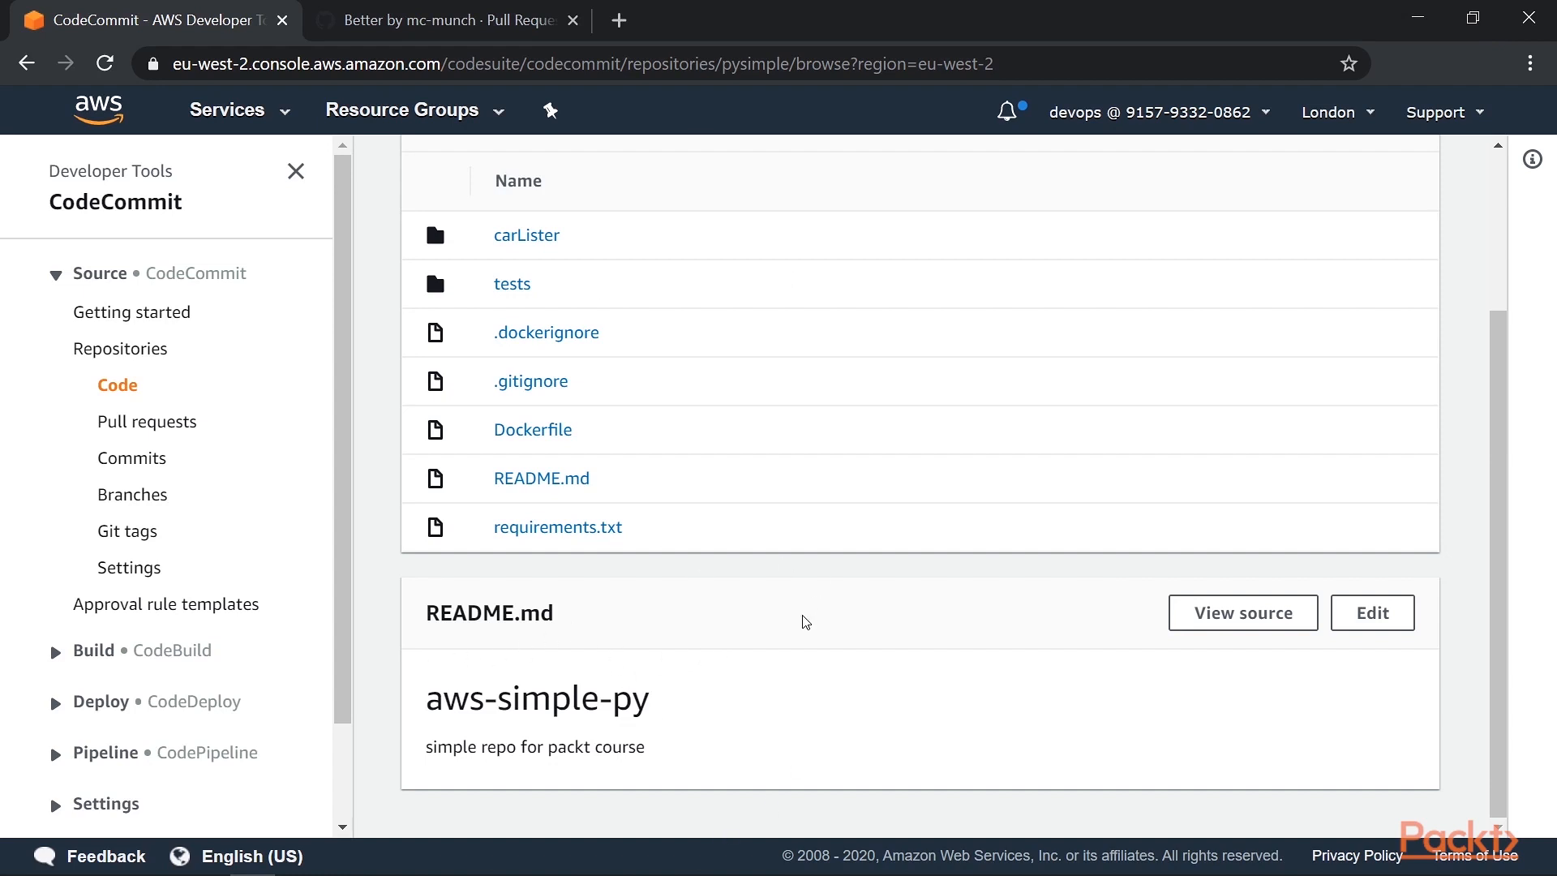
mouse_move(633, 717)
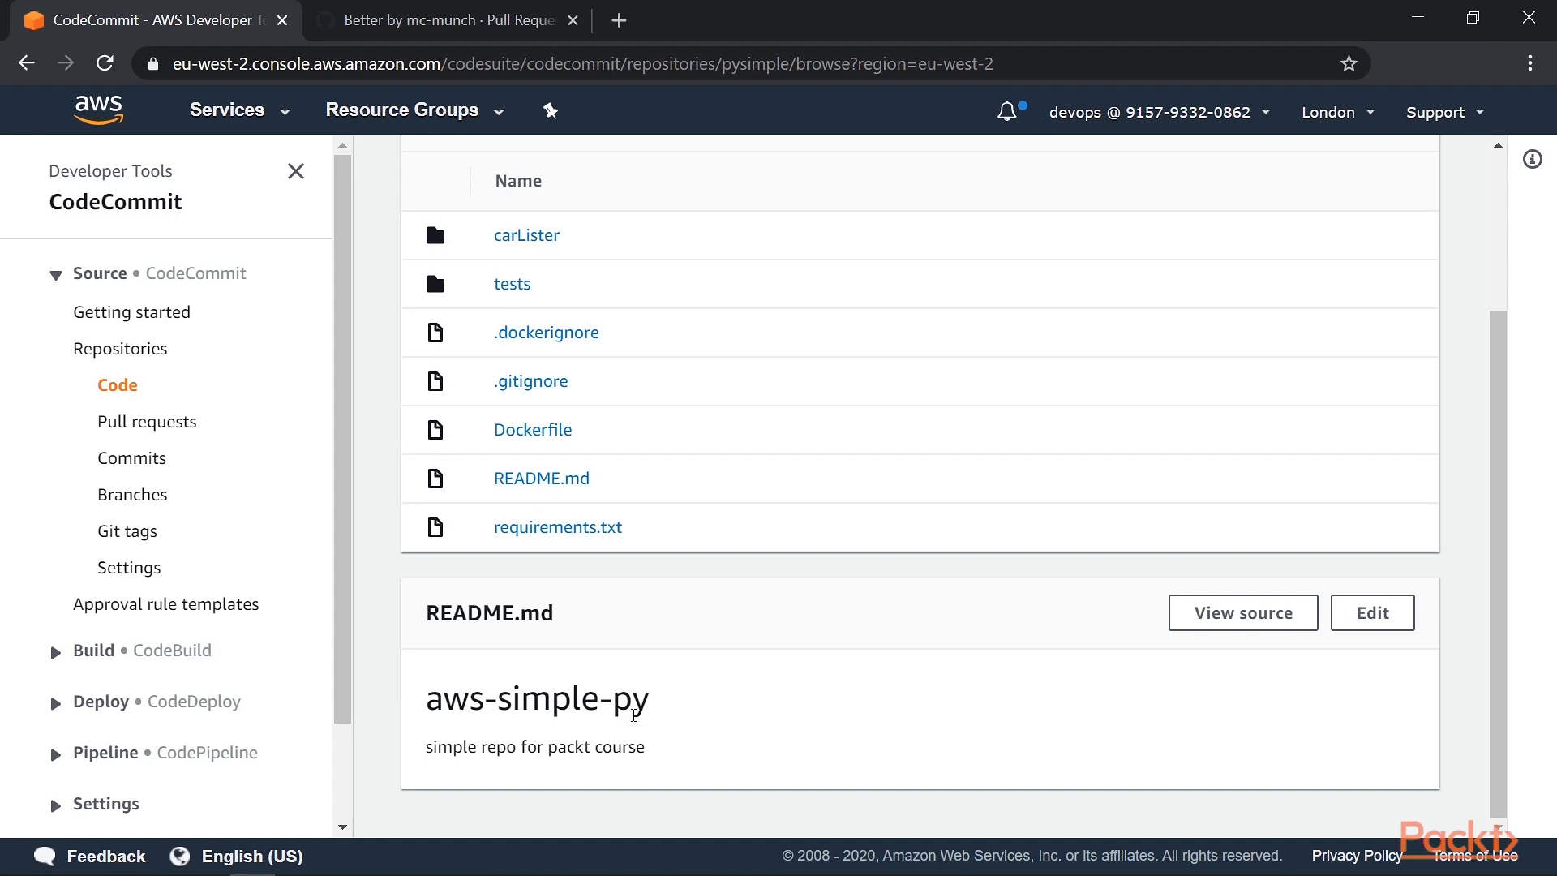
mouse_move(713, 329)
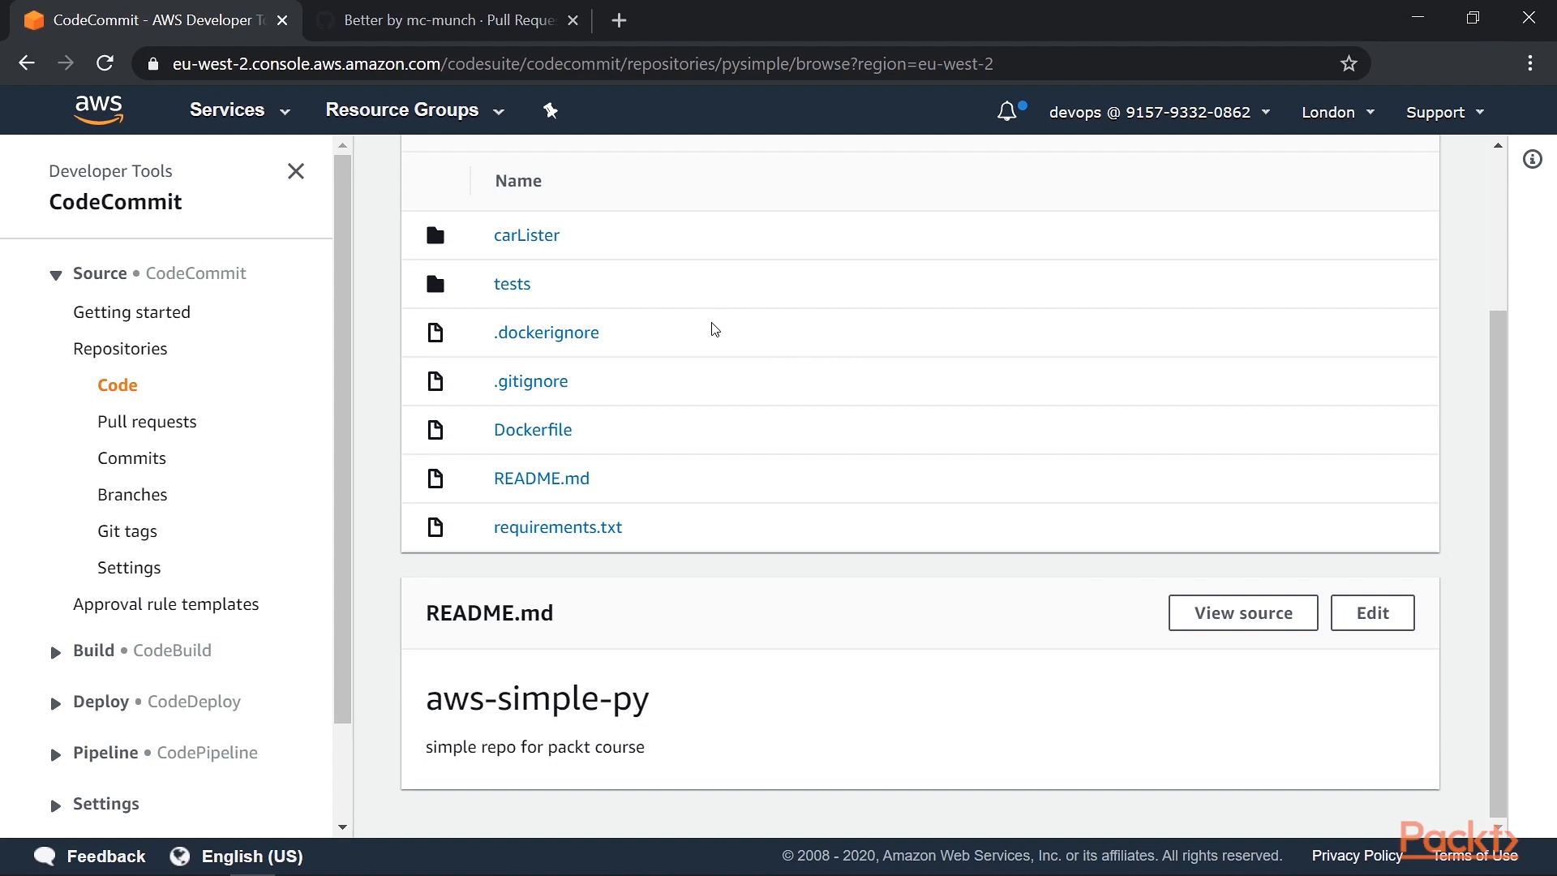
mouse_move(685, 327)
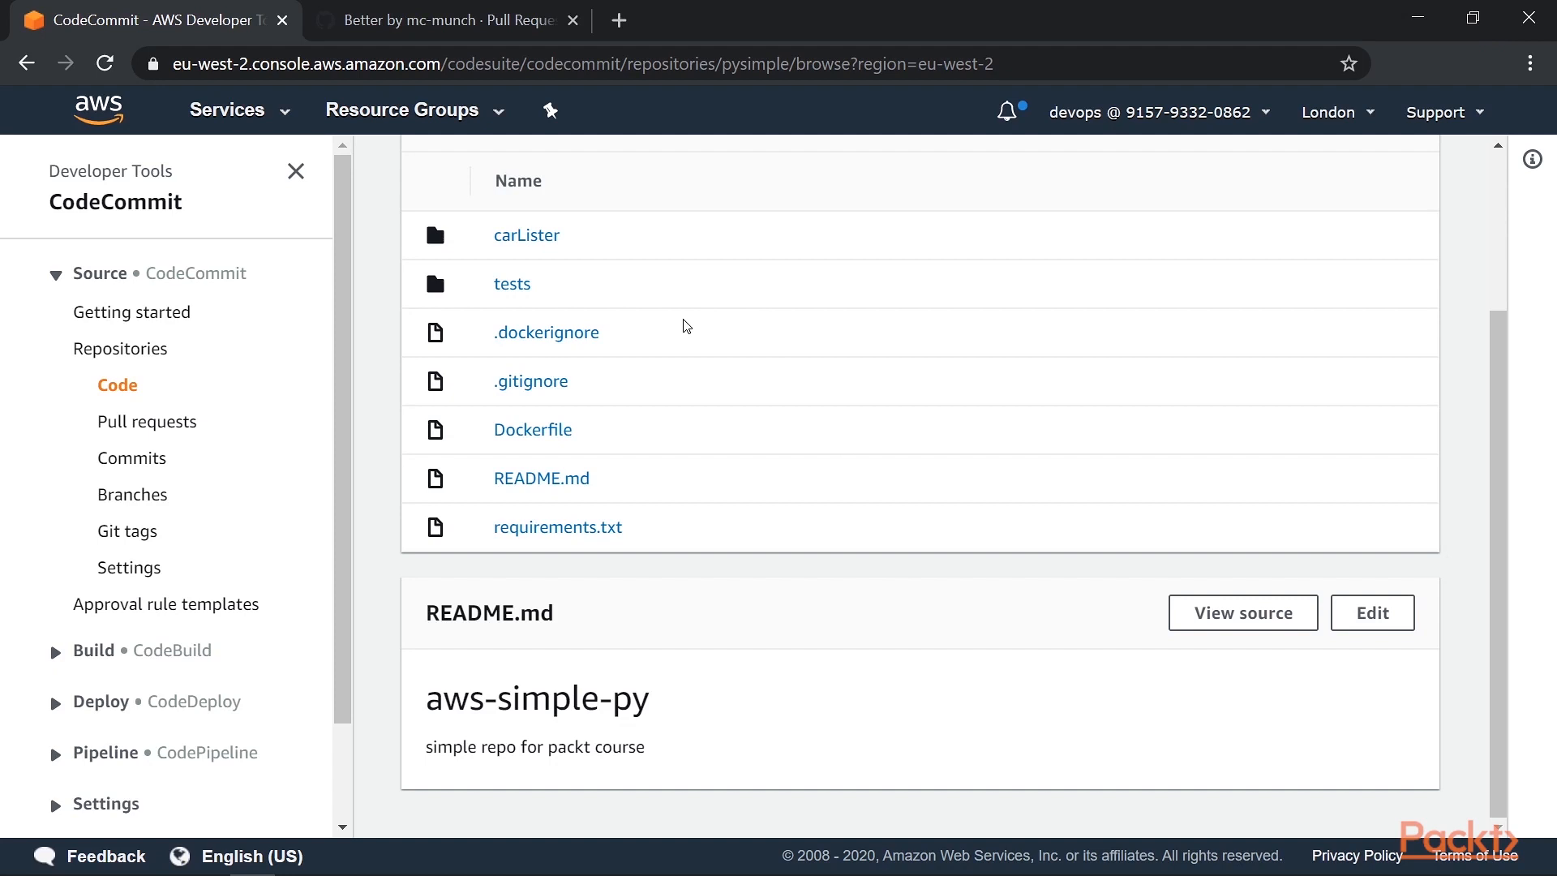
left_click(512, 282)
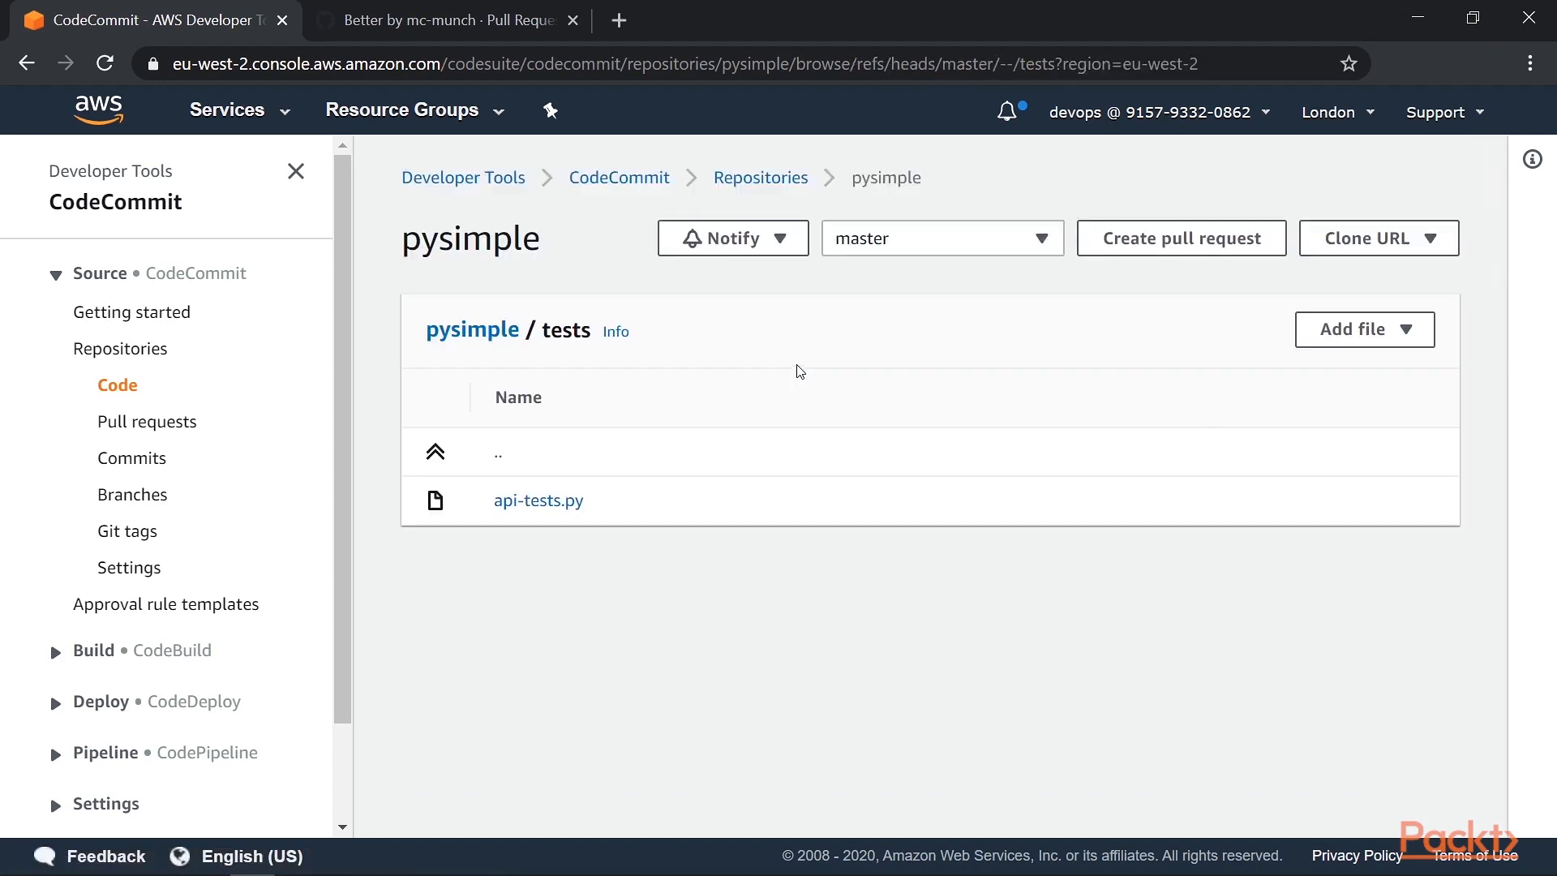
Step: View api-tests.py, scrolling to the cars-data 200-response test
left_click(538, 499)
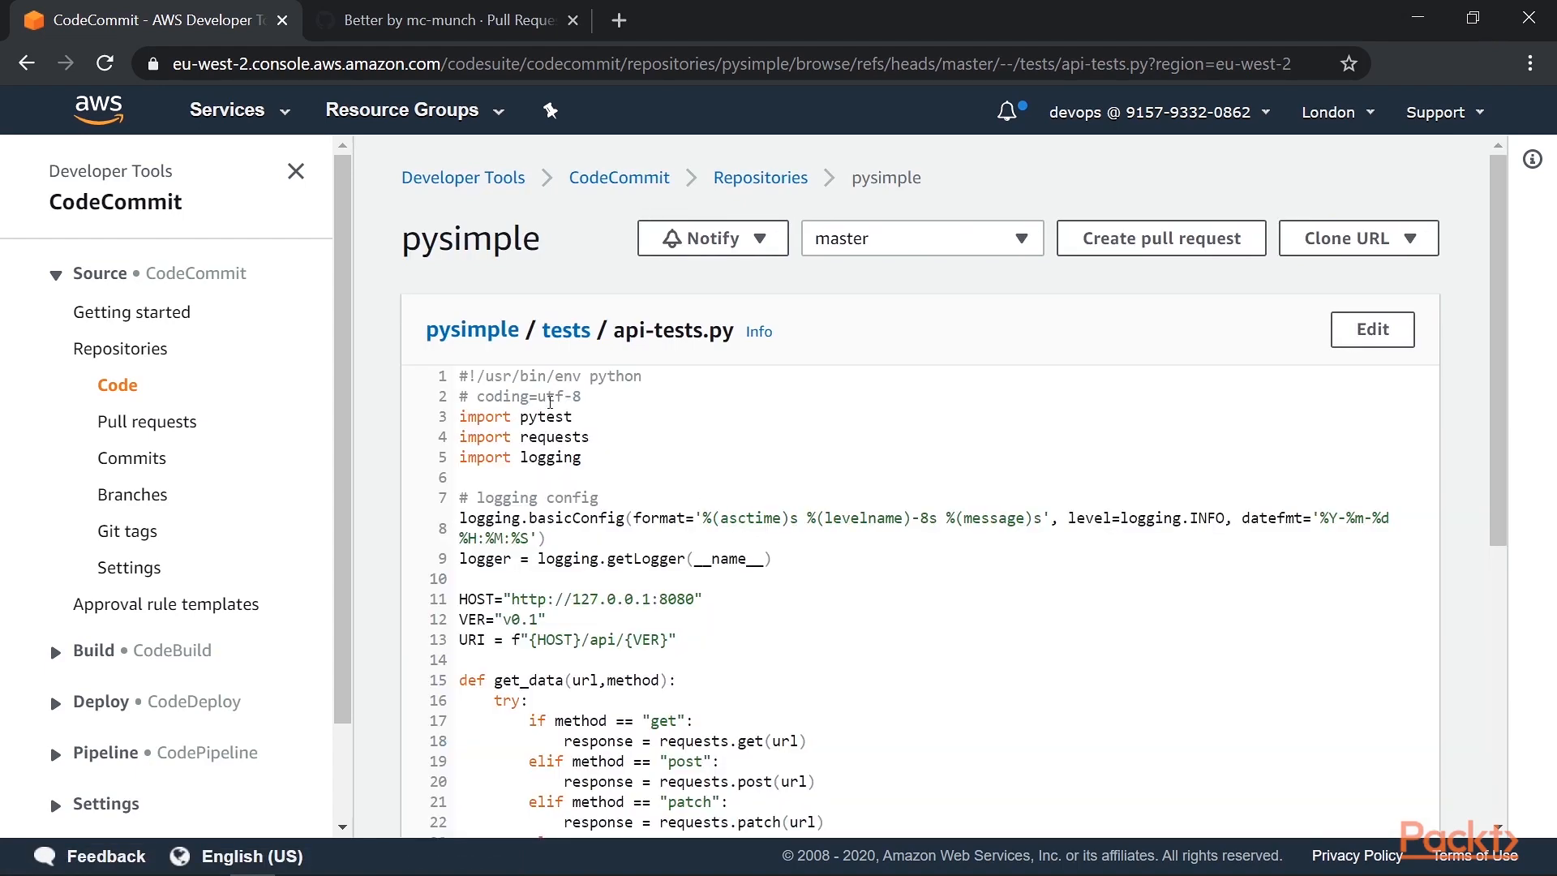
scroll("down", 3)
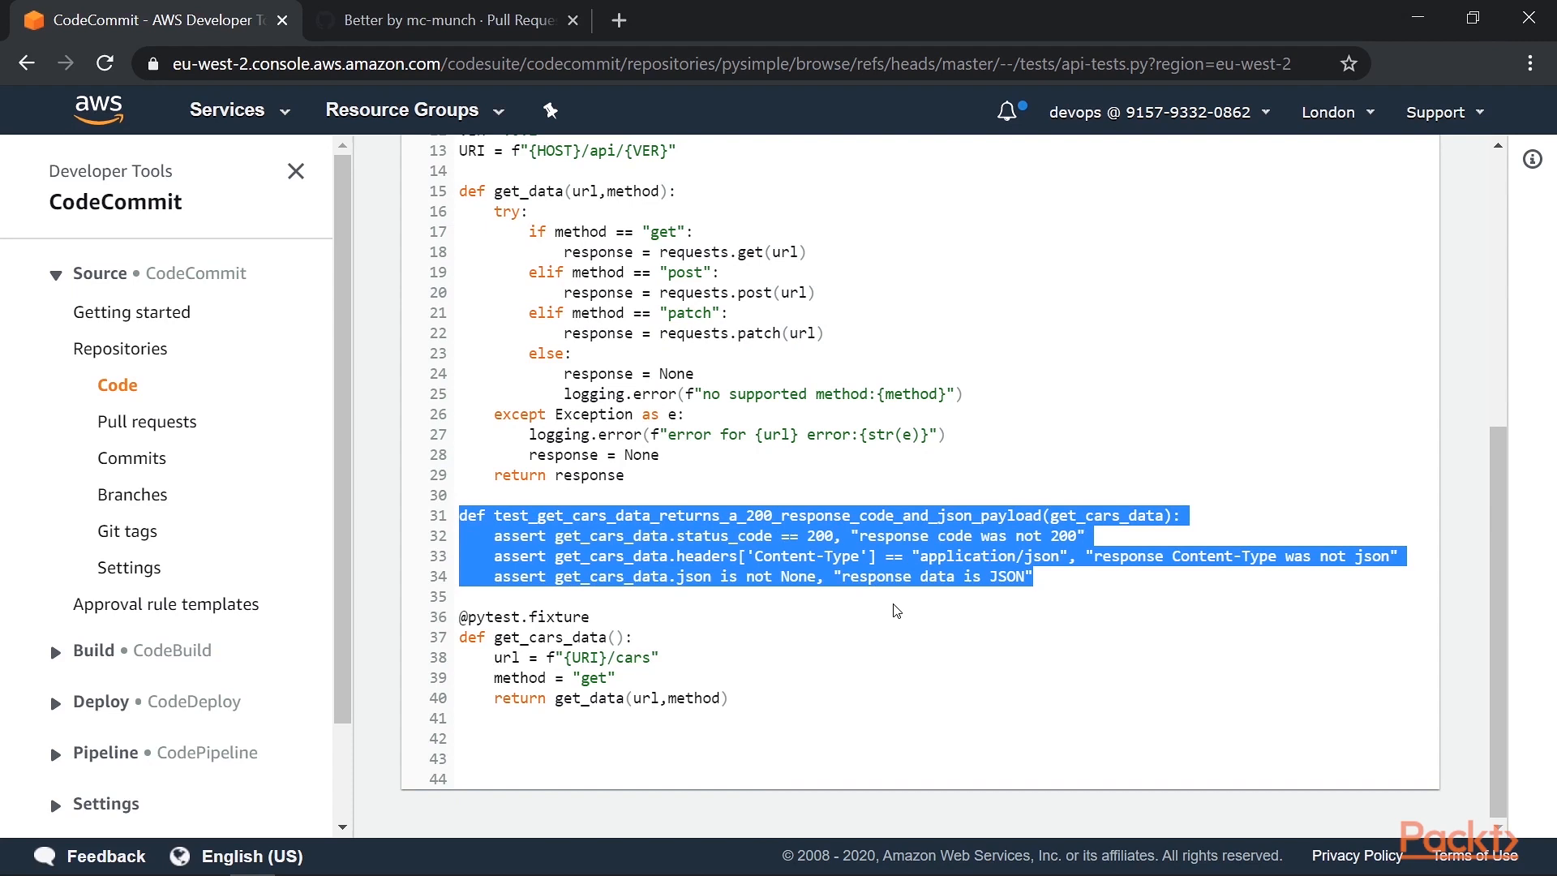
mouse_move(989, 598)
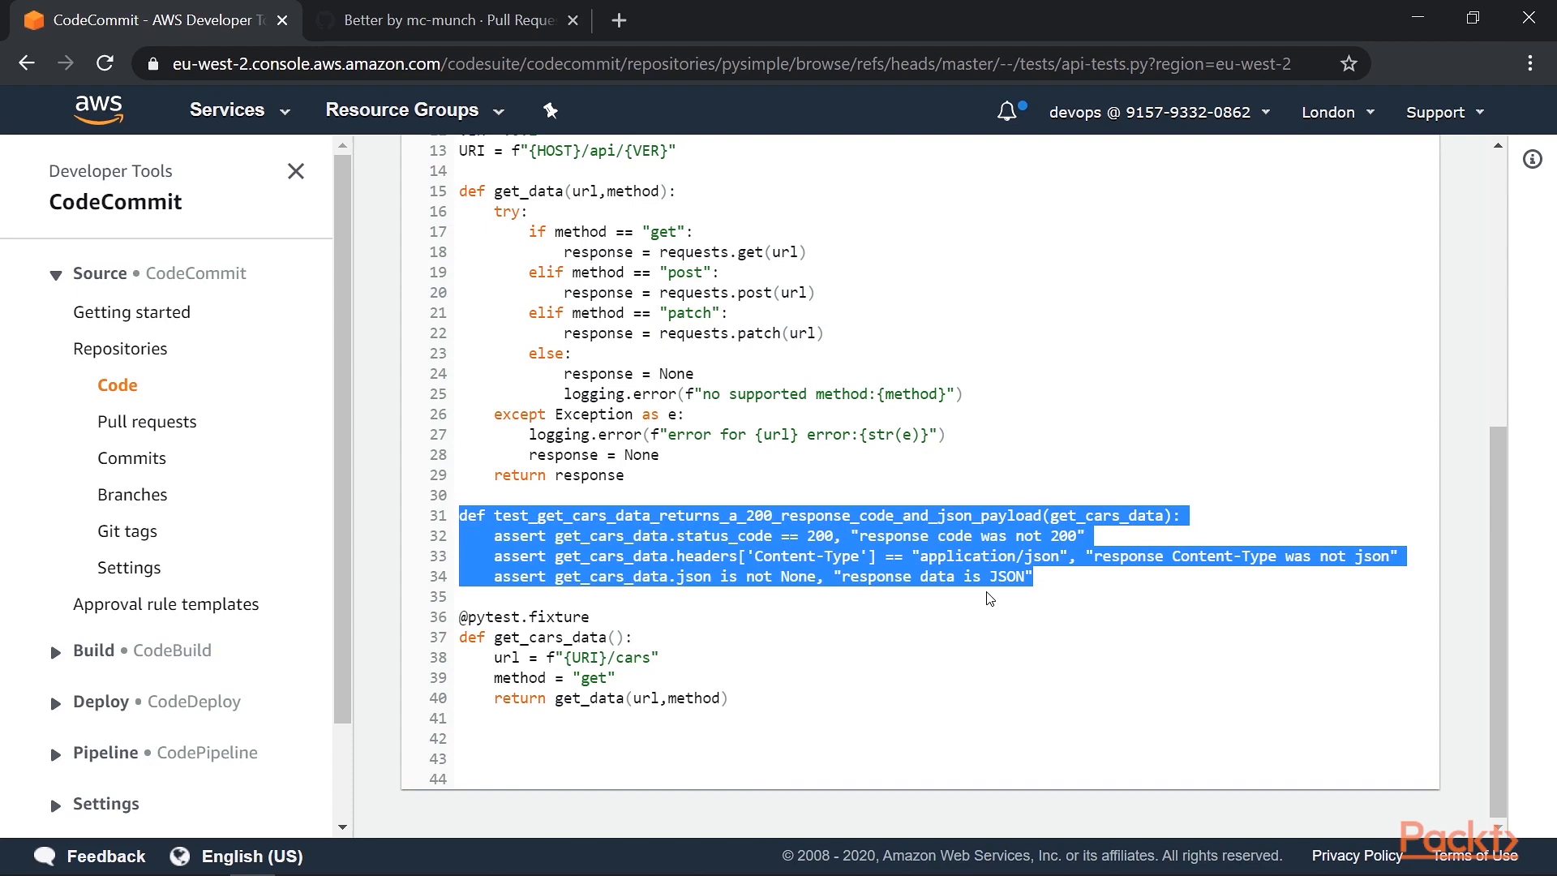
mouse_move(983, 605)
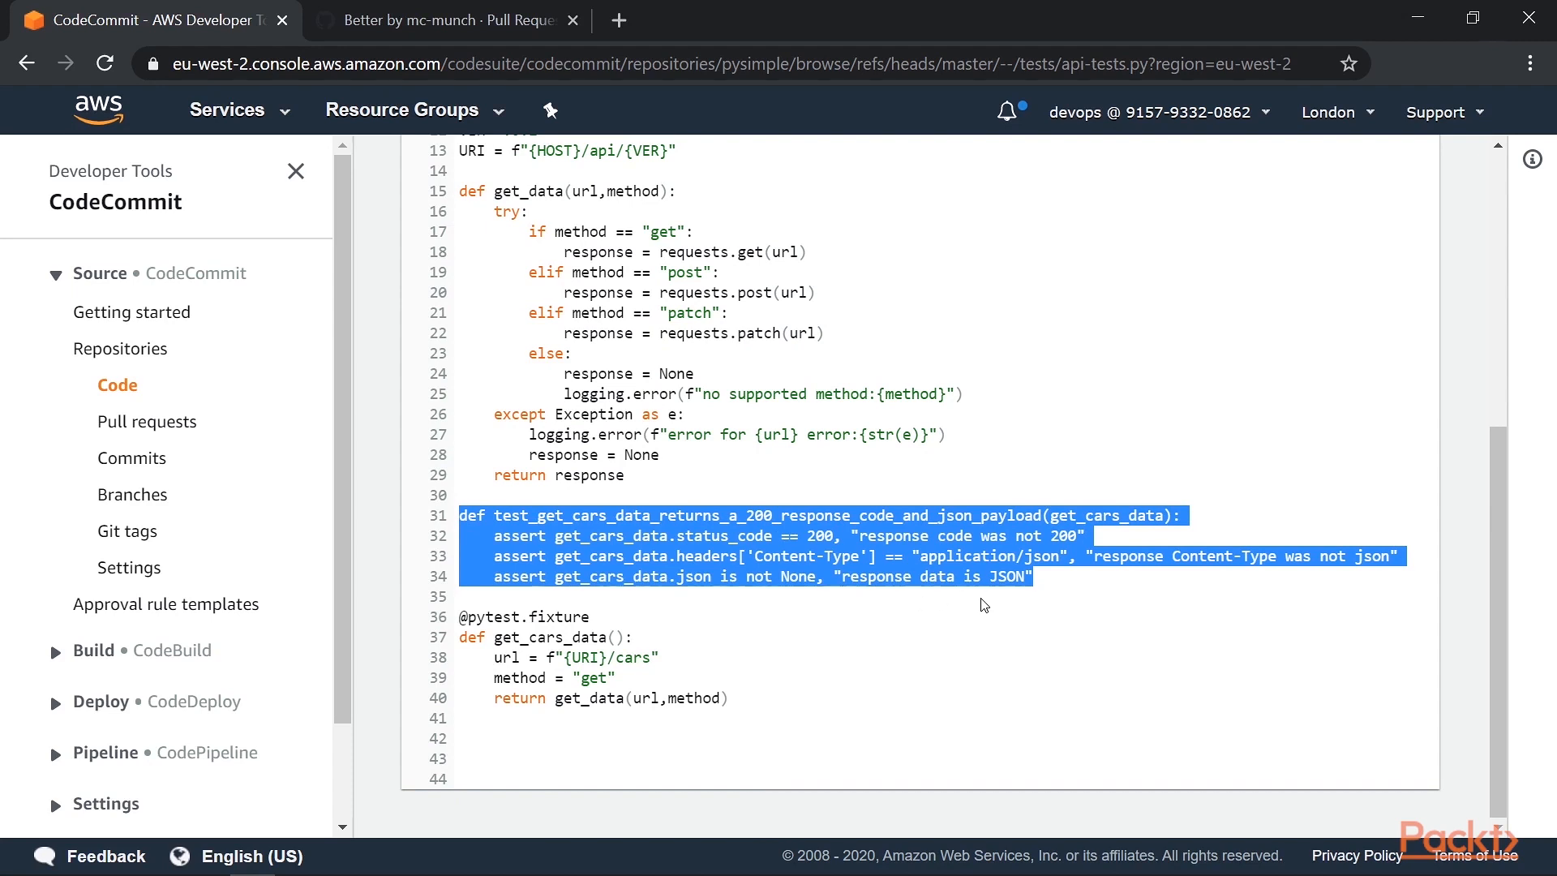